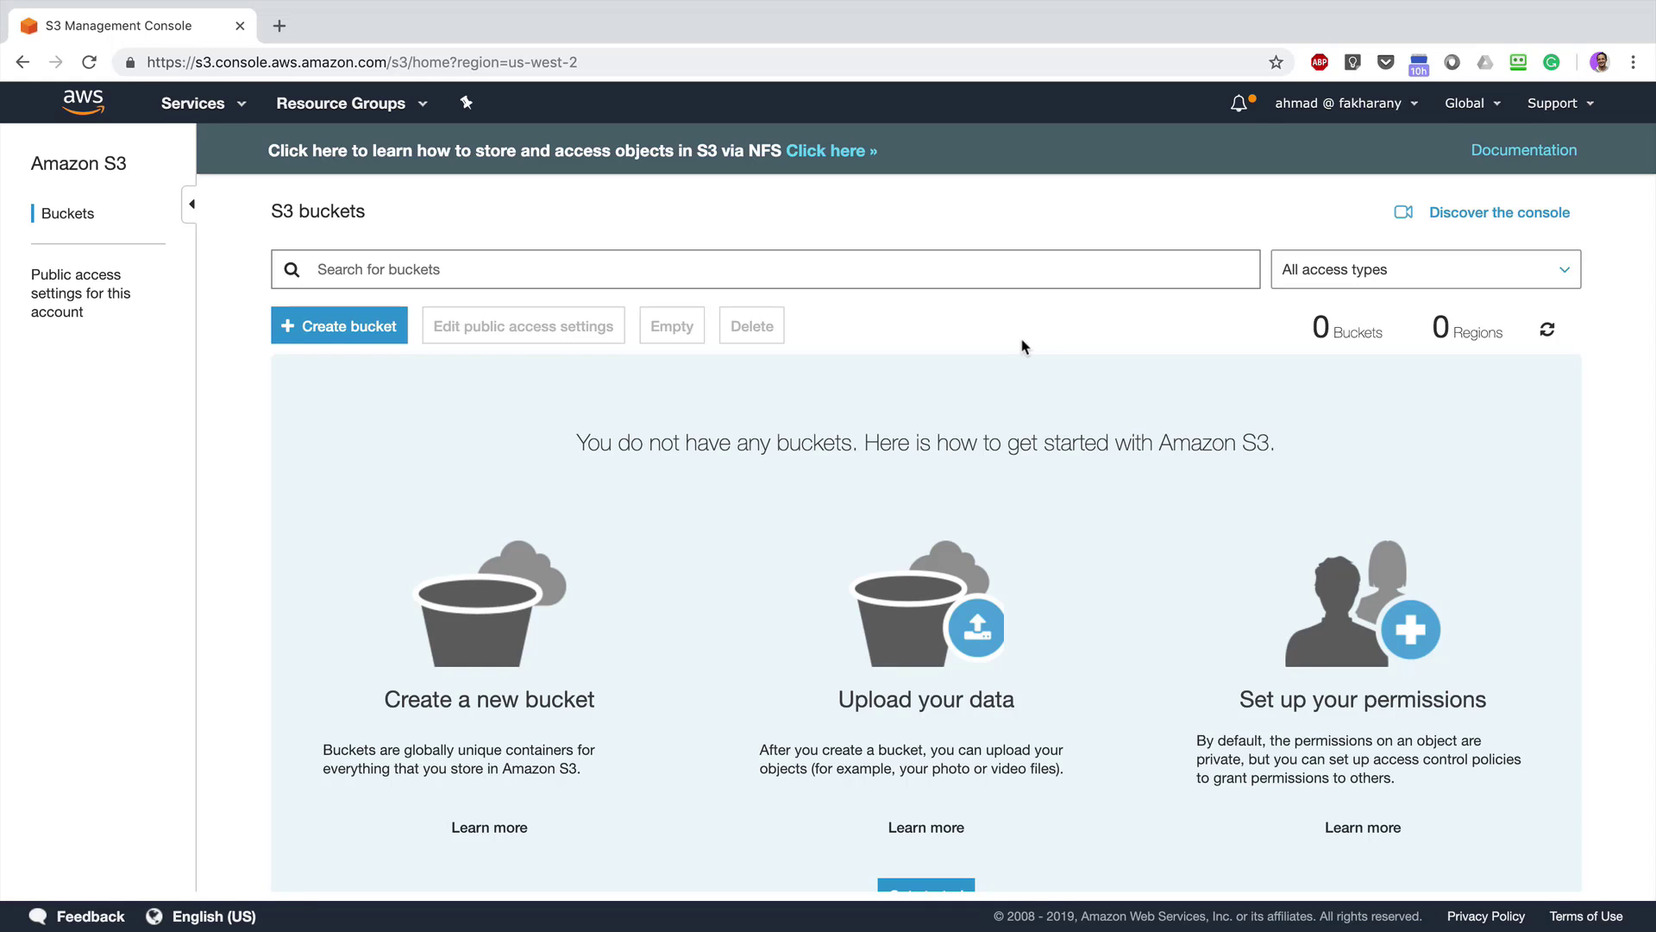
mouse_move(205, 114)
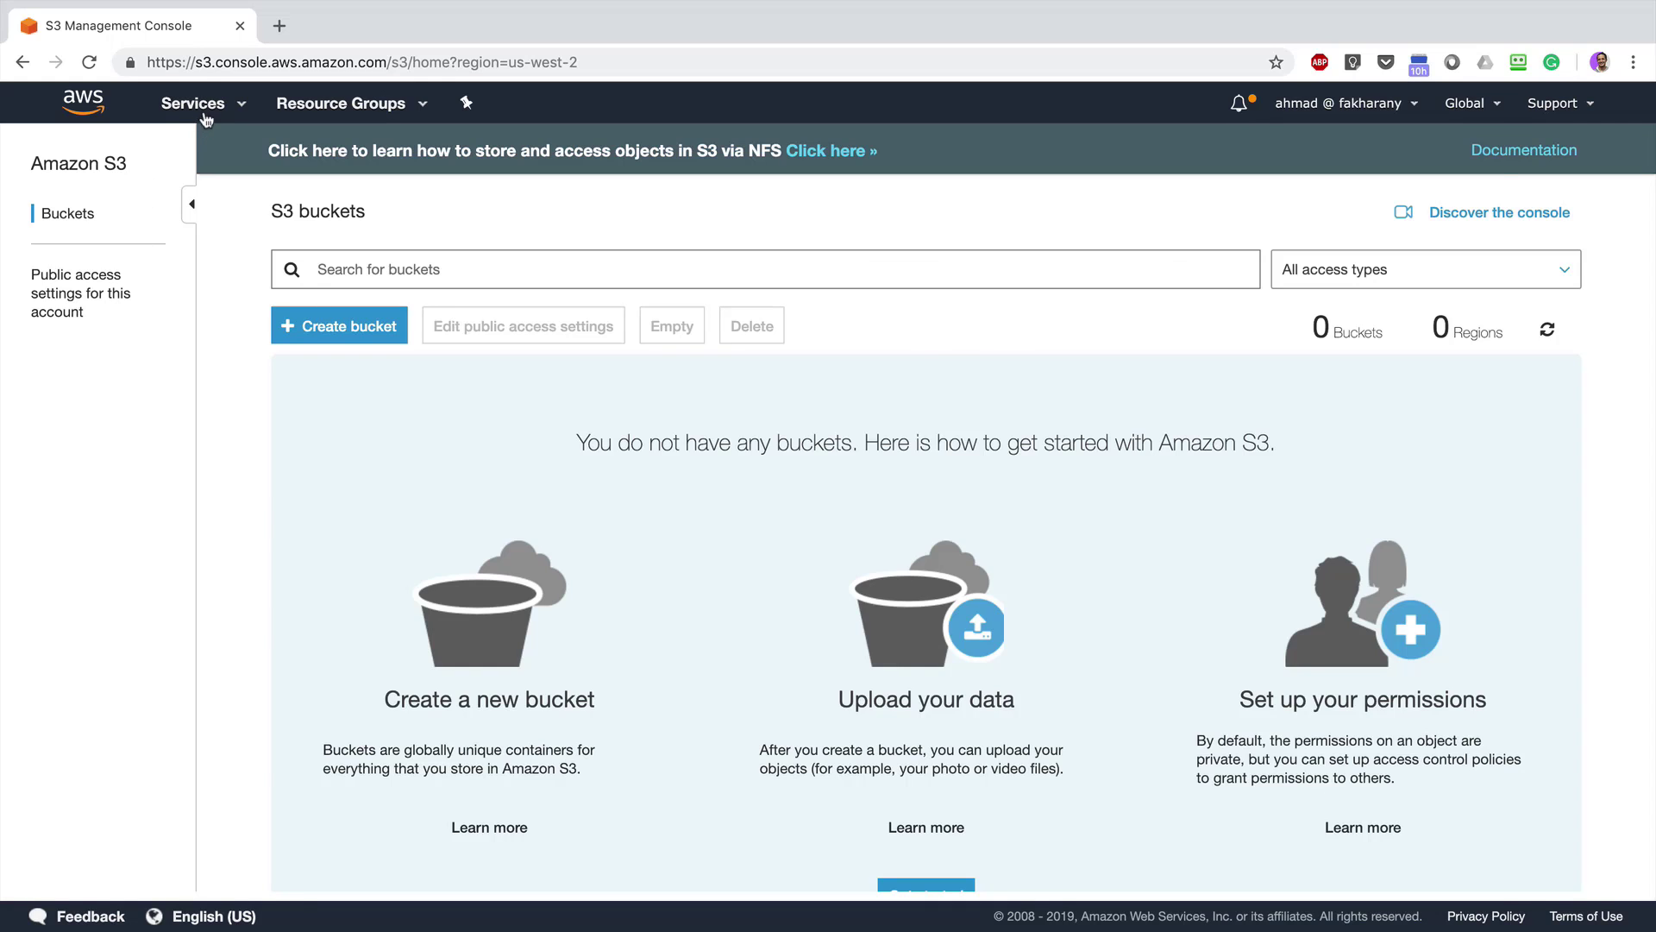
Navigate from the AWS services list to the S3 buckets page
click(194, 102)
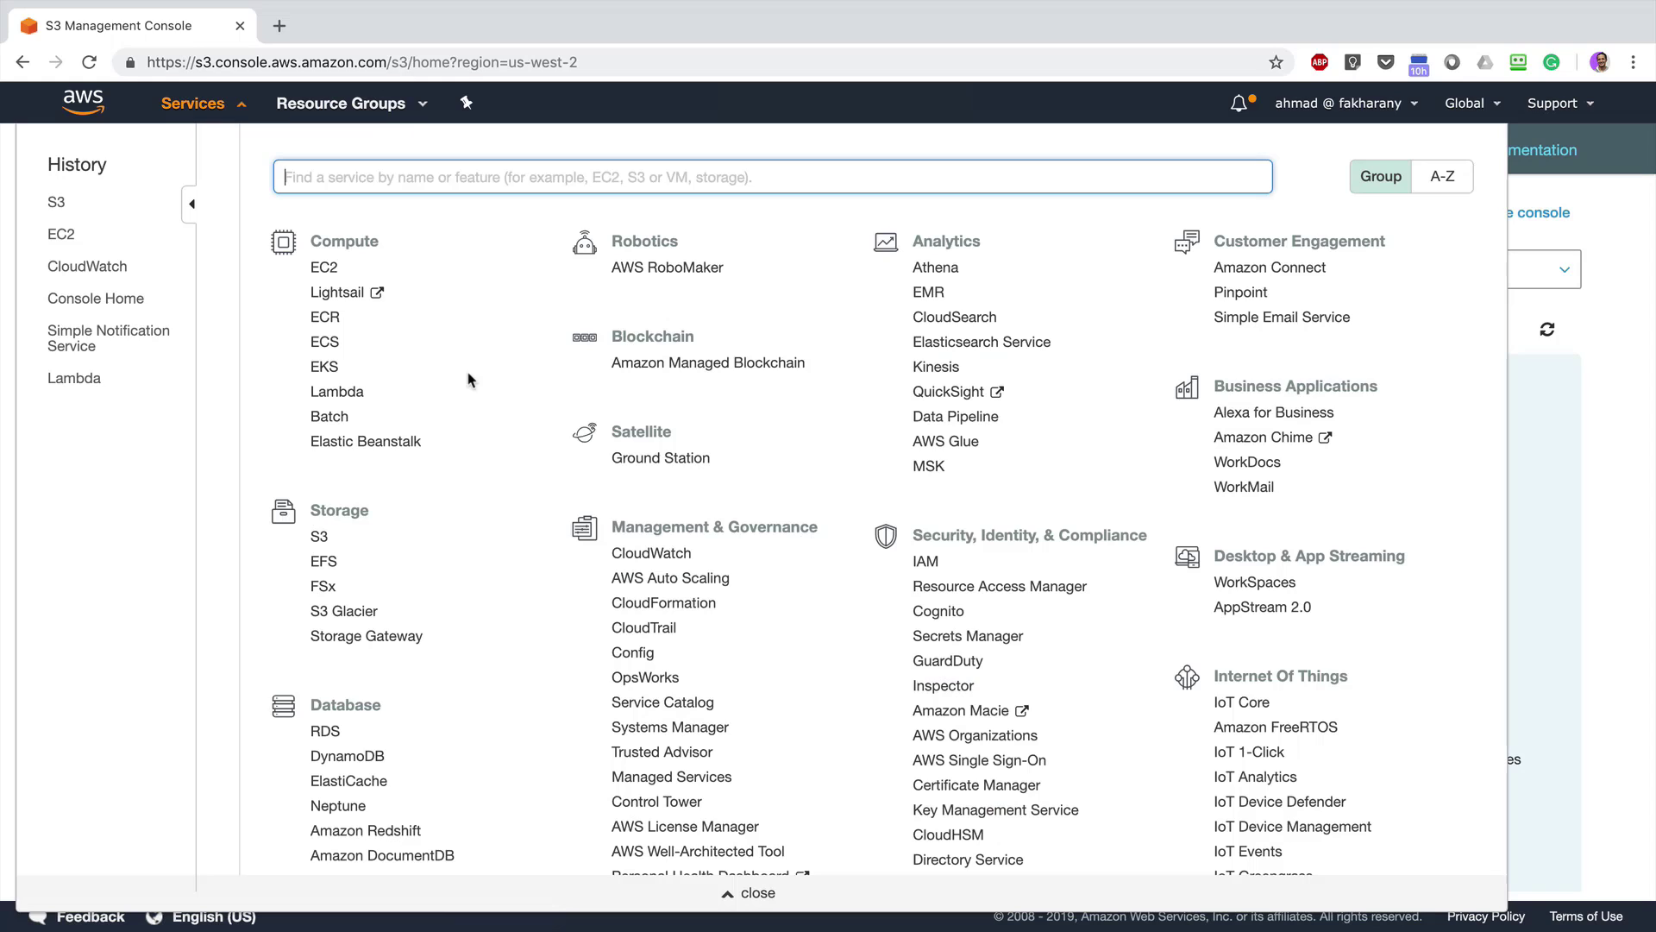
text(s3)
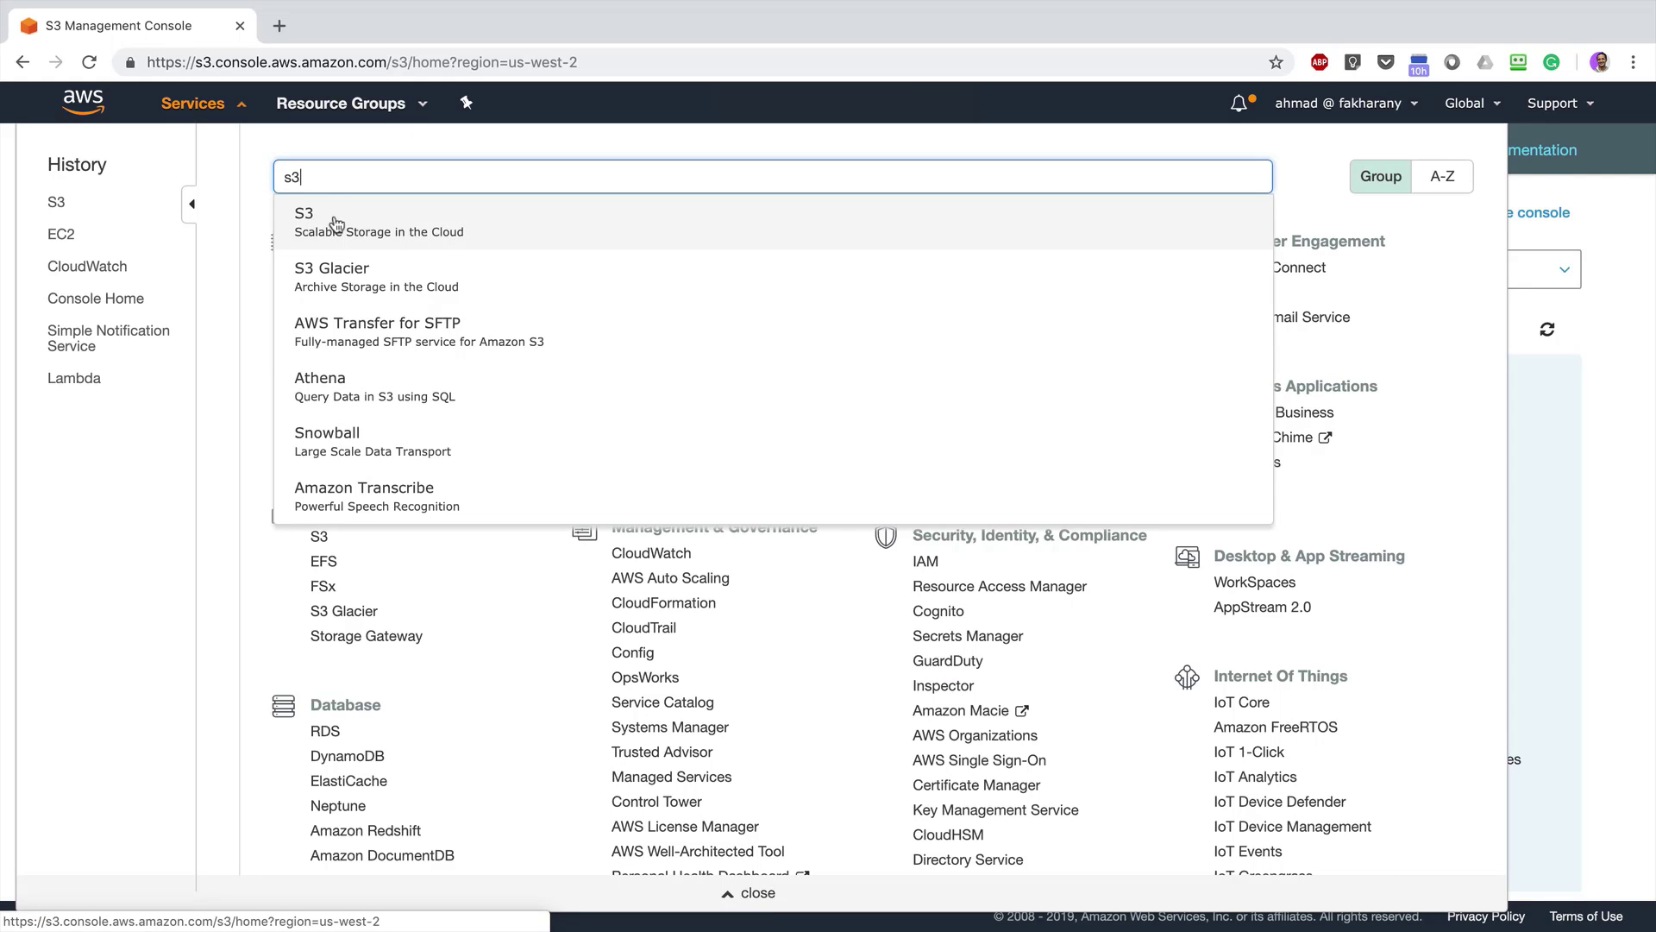
click(303, 223)
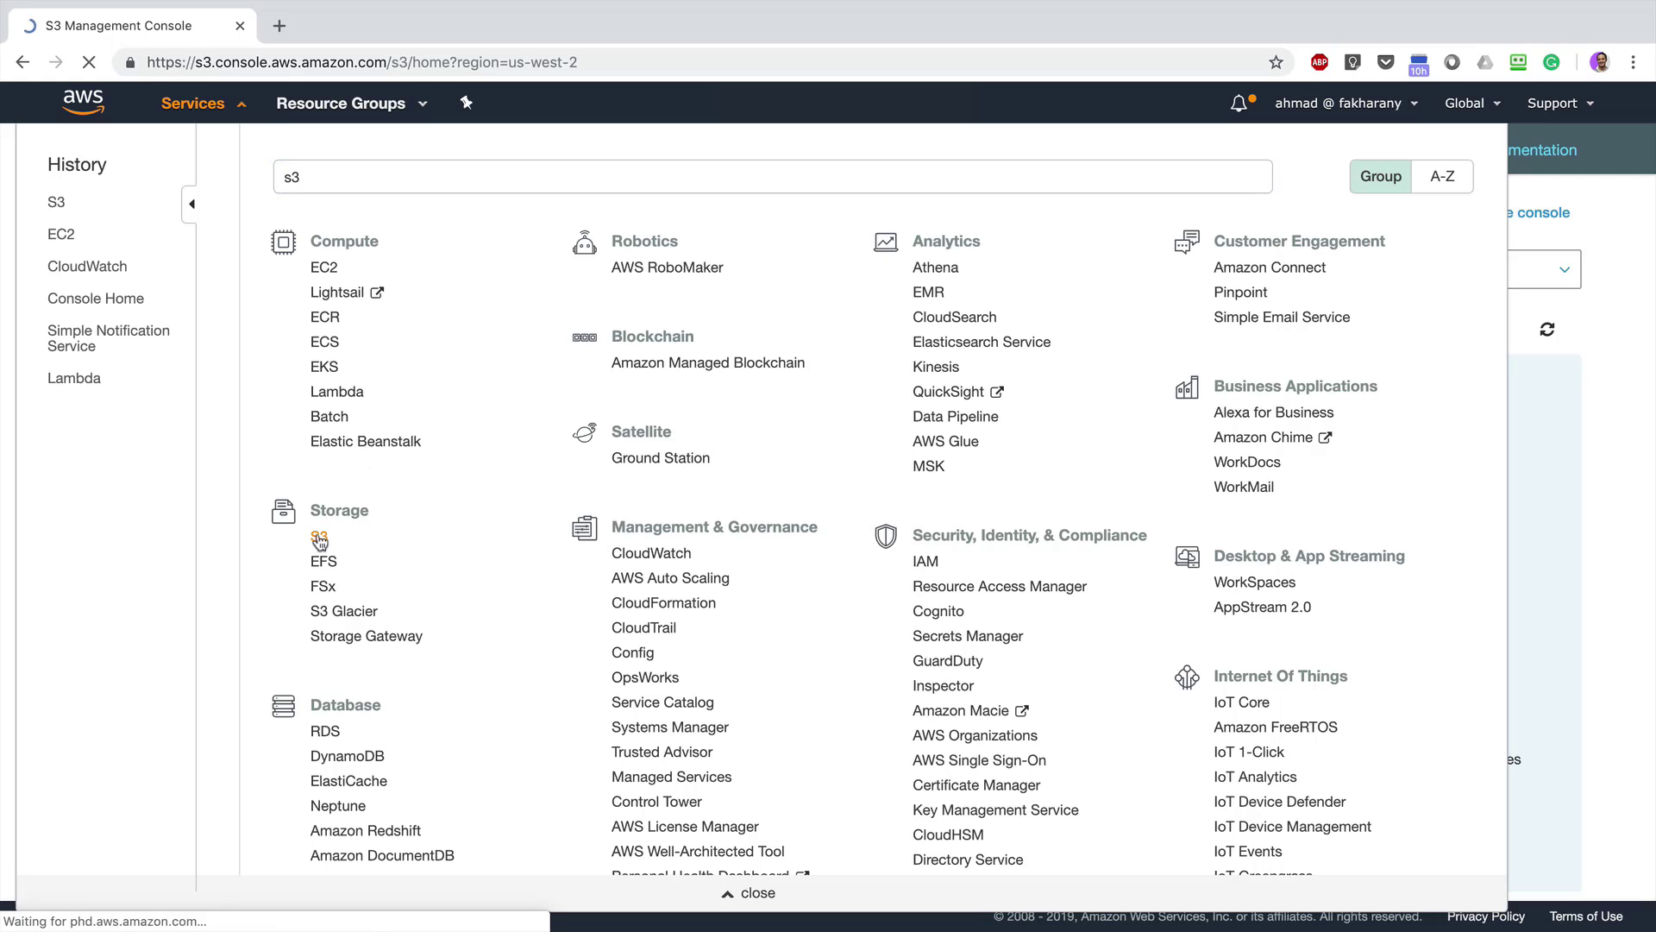
click(318, 534)
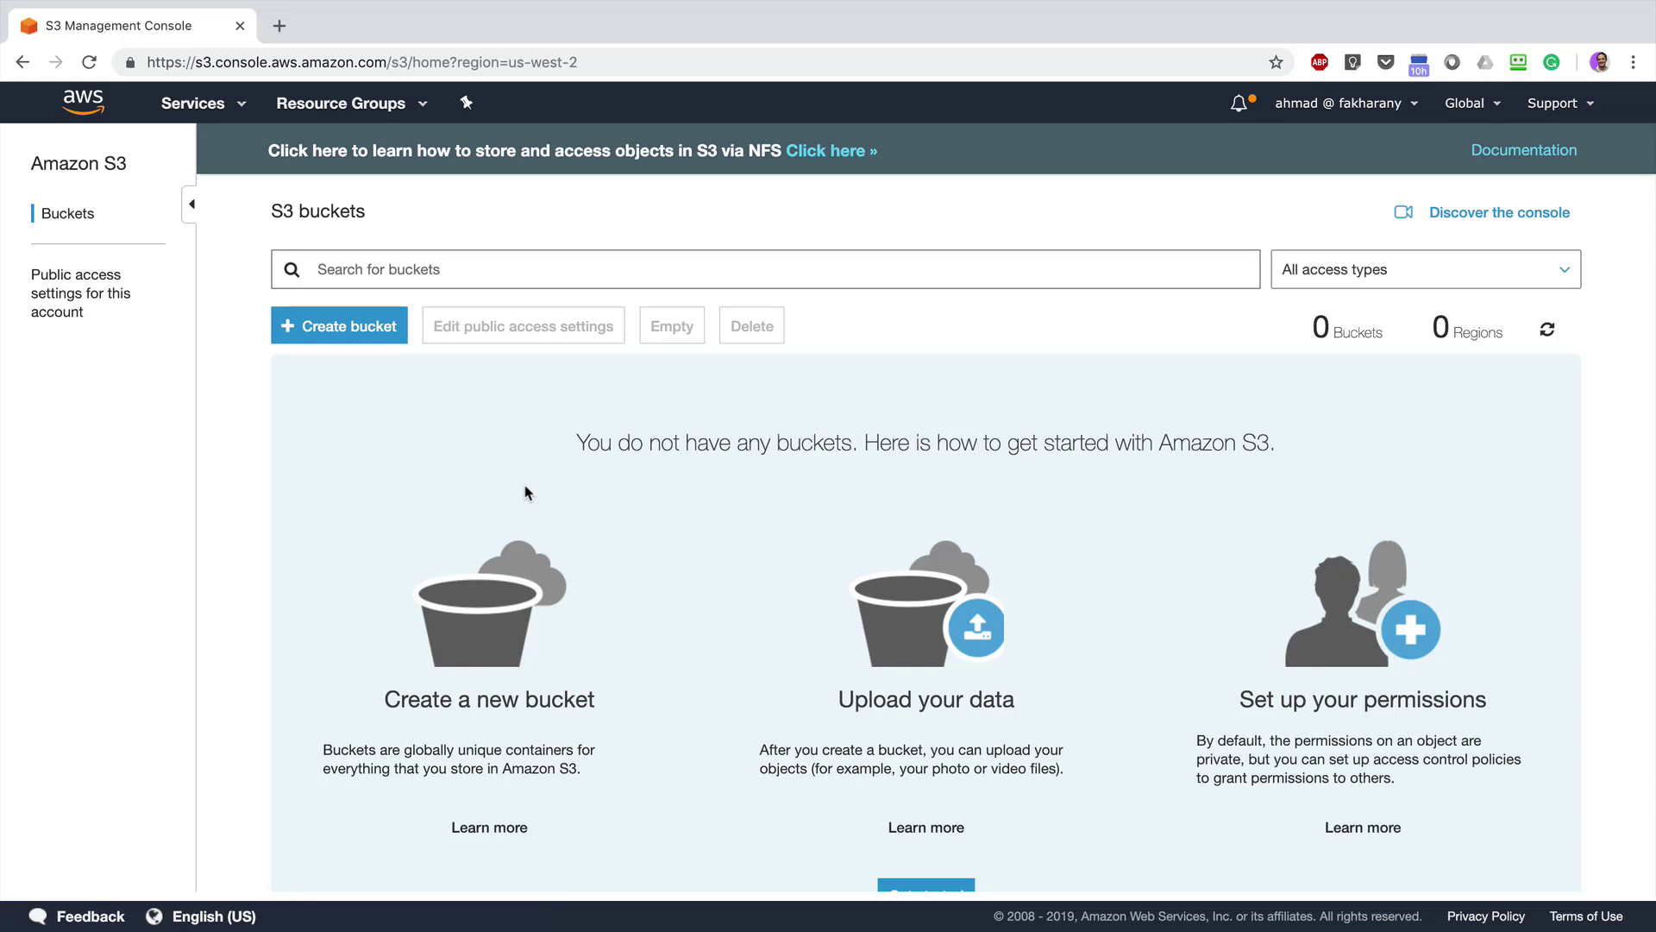
Start a new bucket, try the name 'example', then replace the rejected name
click(338, 326)
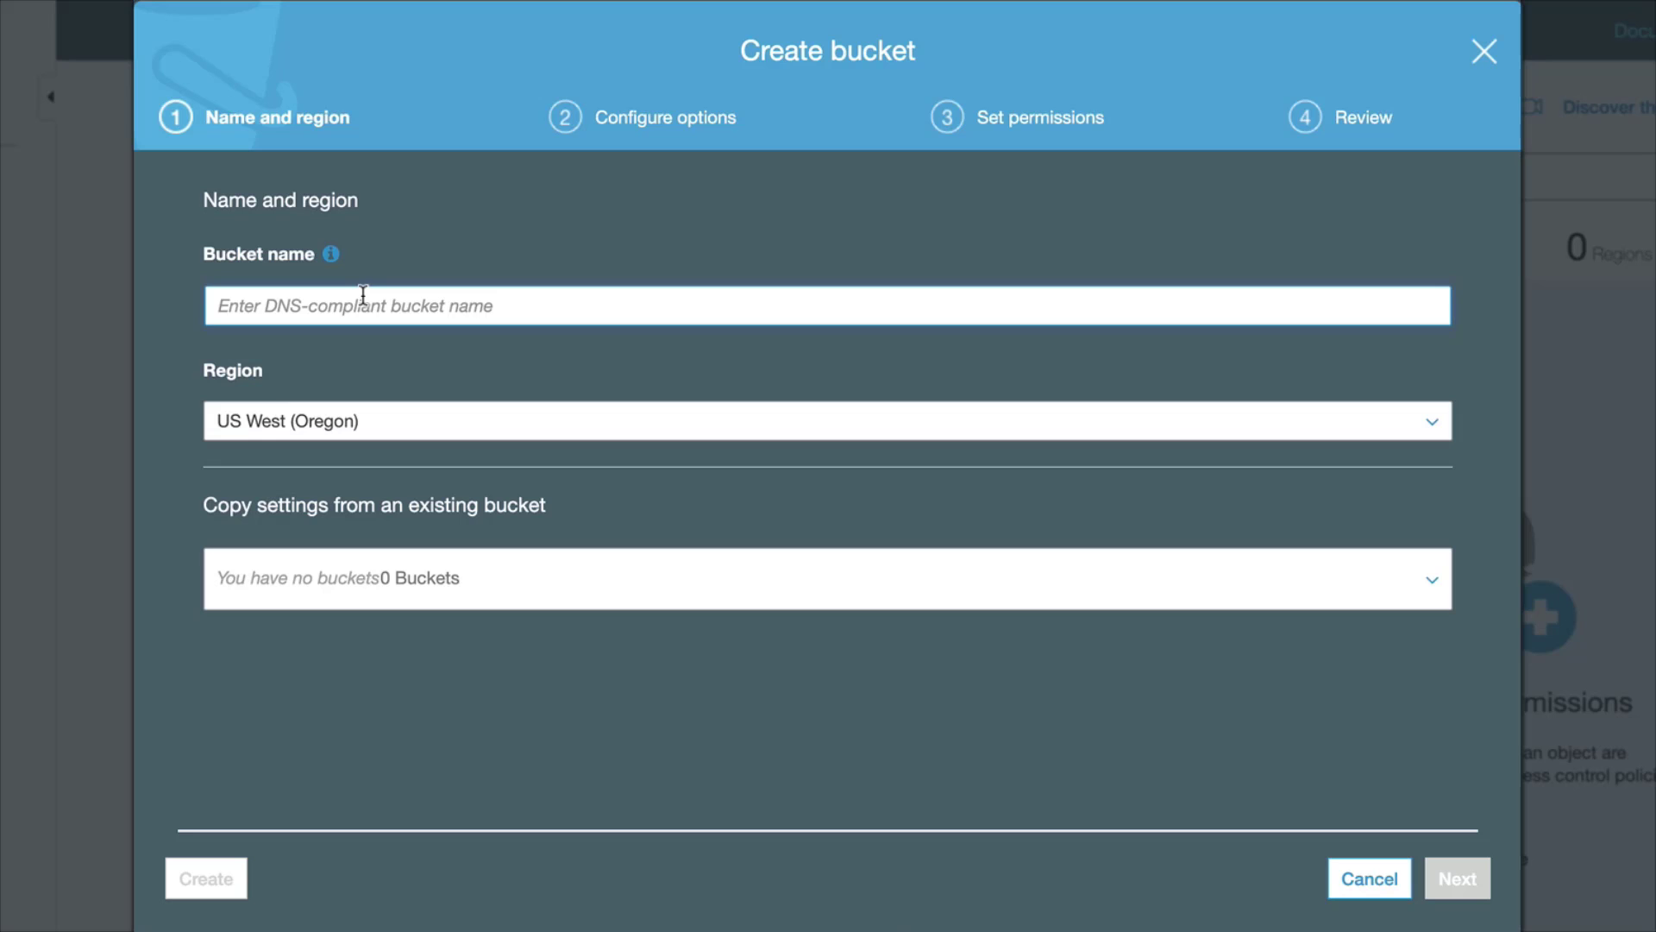
text(example.com)
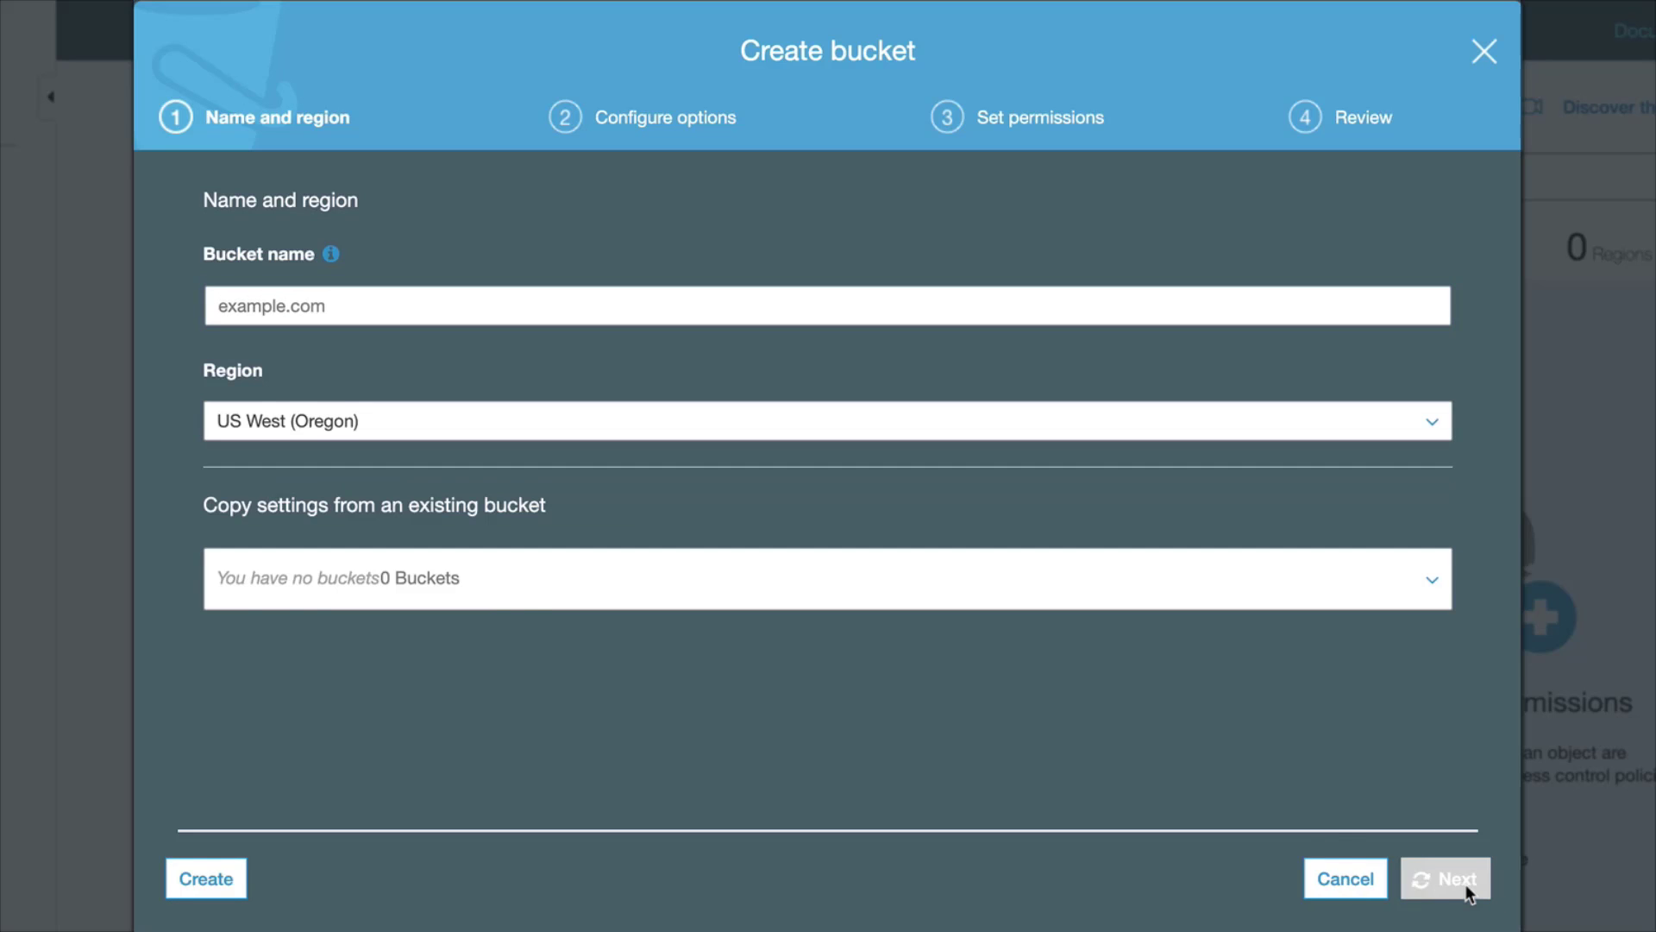
click(1456, 878)
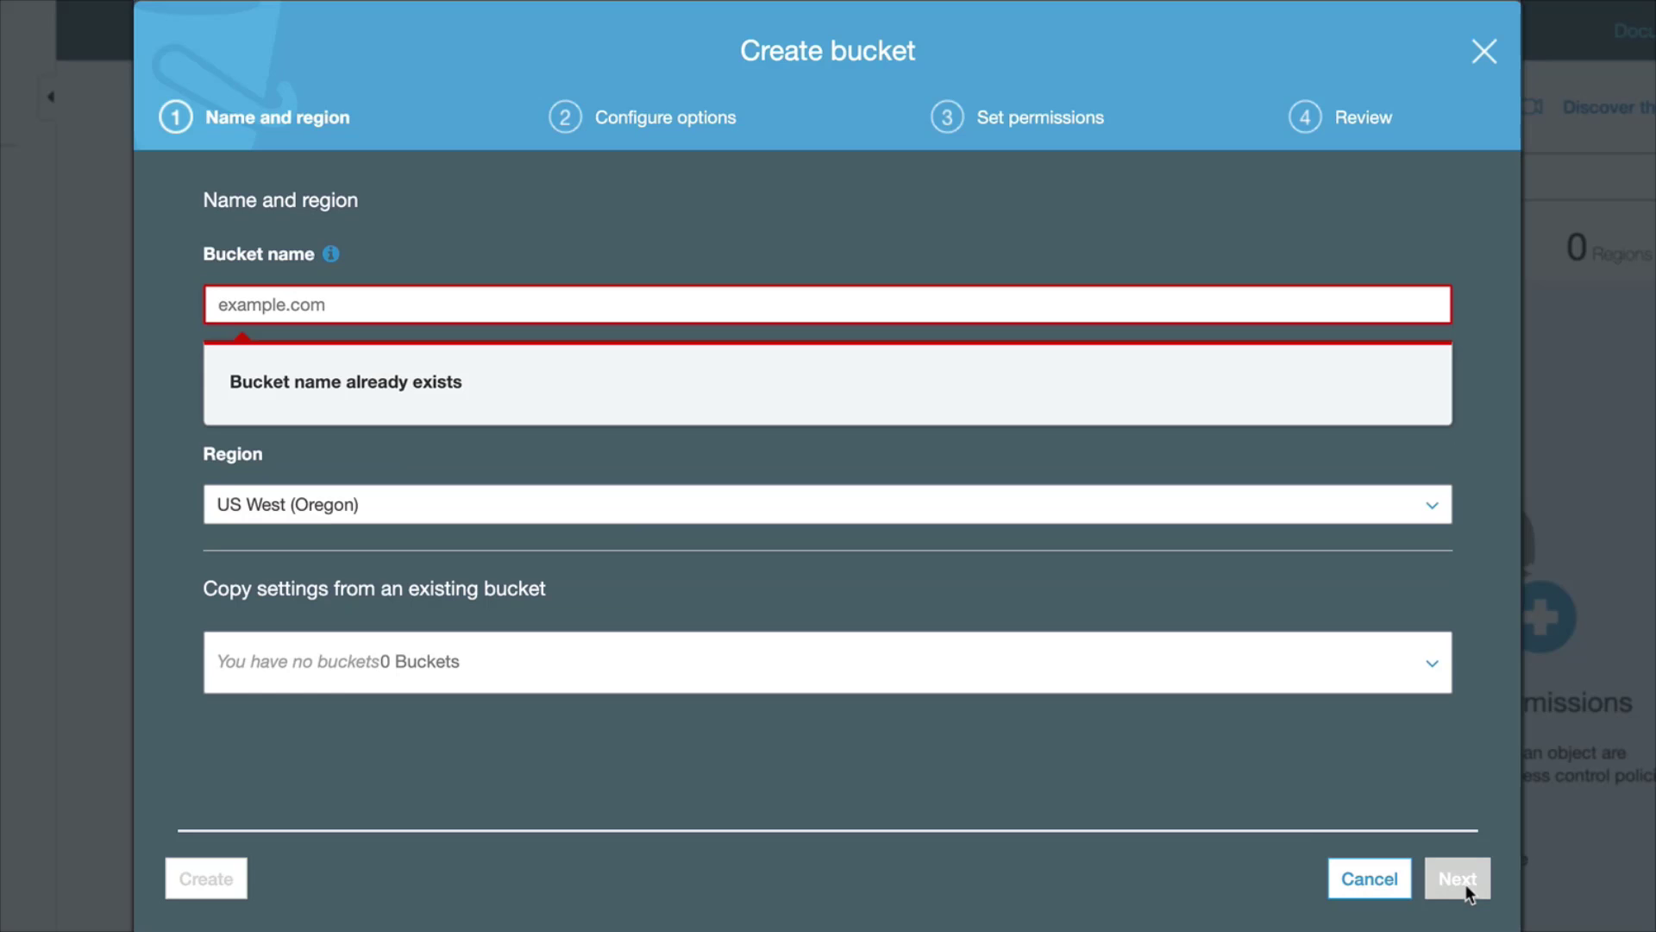
mouse_move(397, 321)
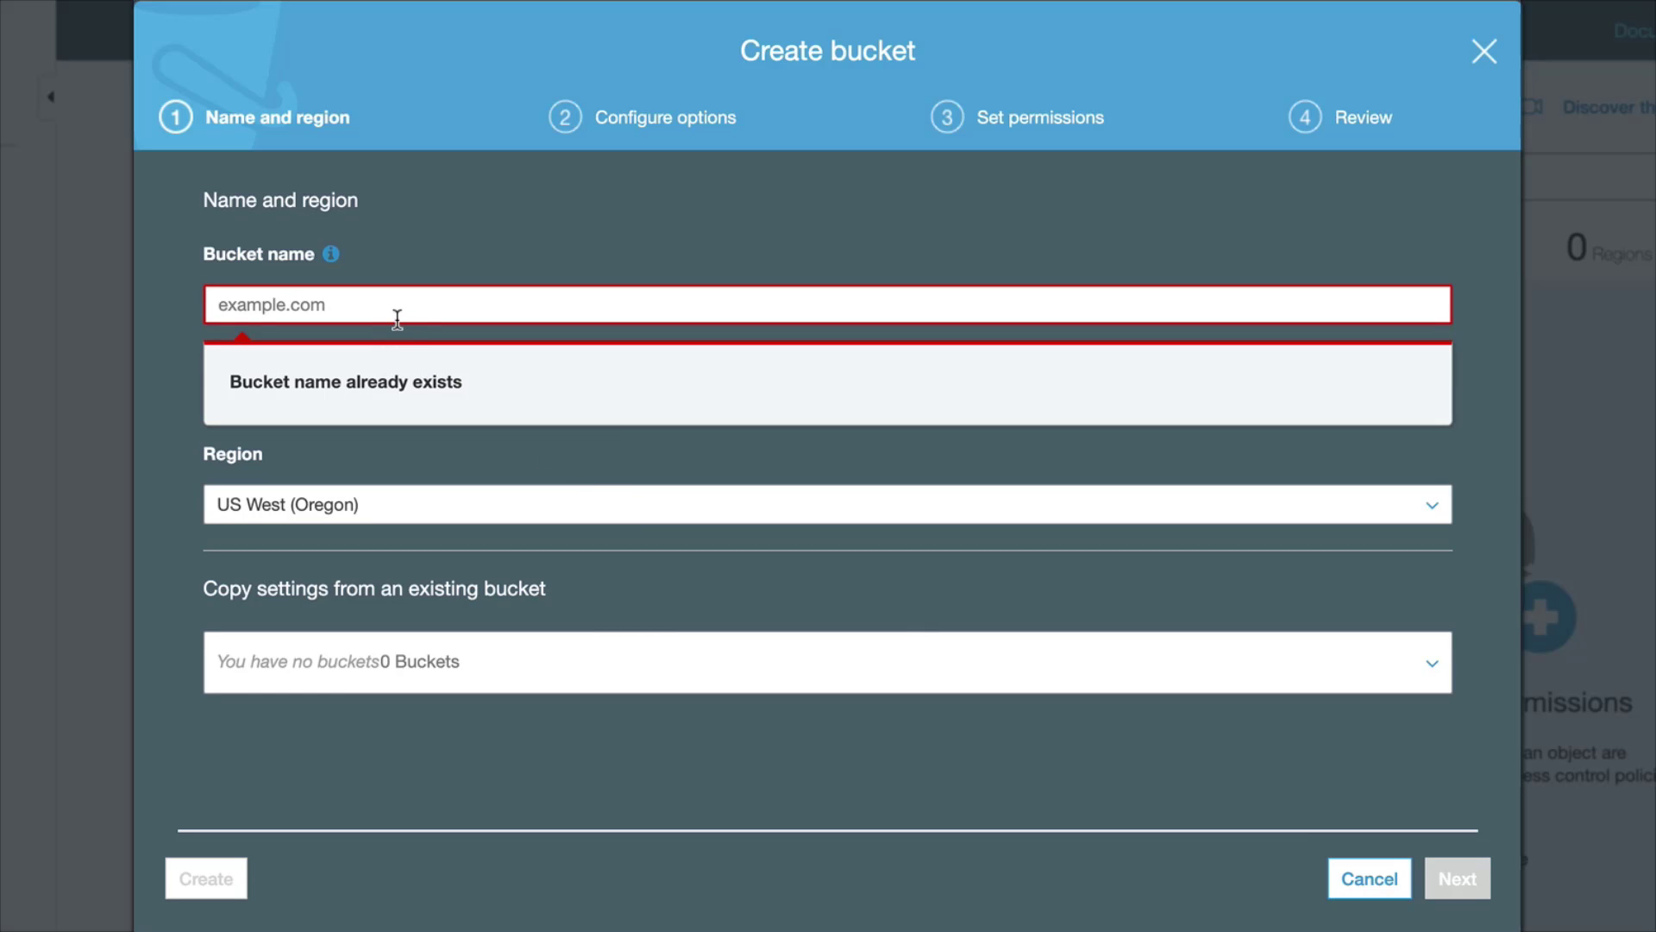
double_click(271, 304)
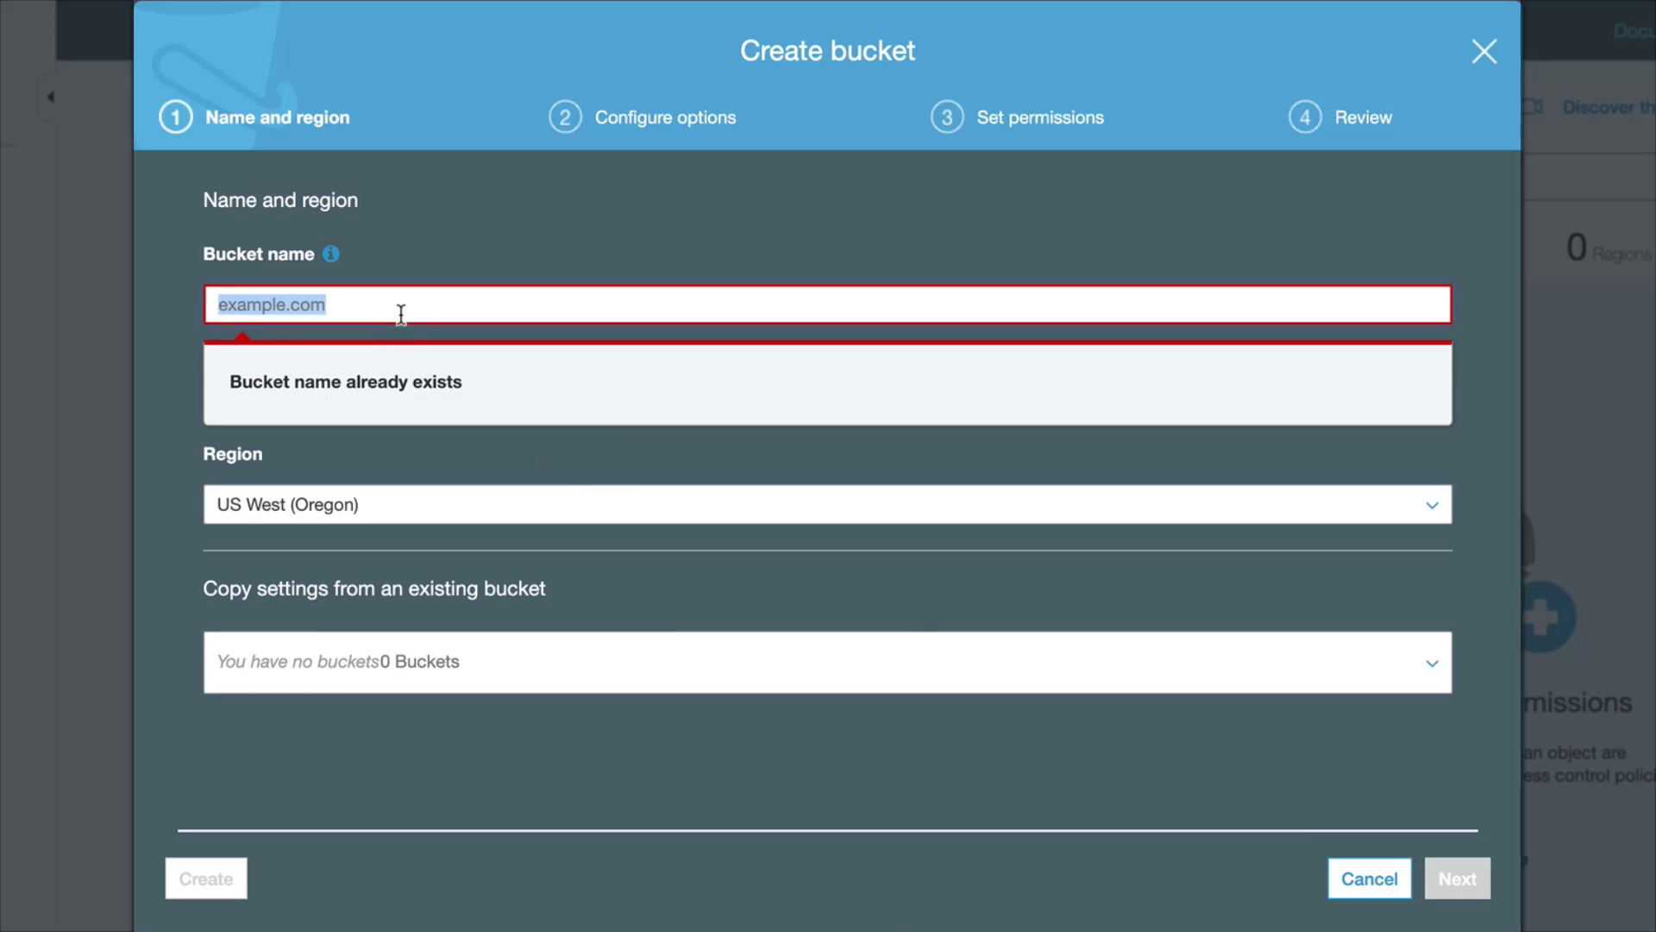
text(demp)
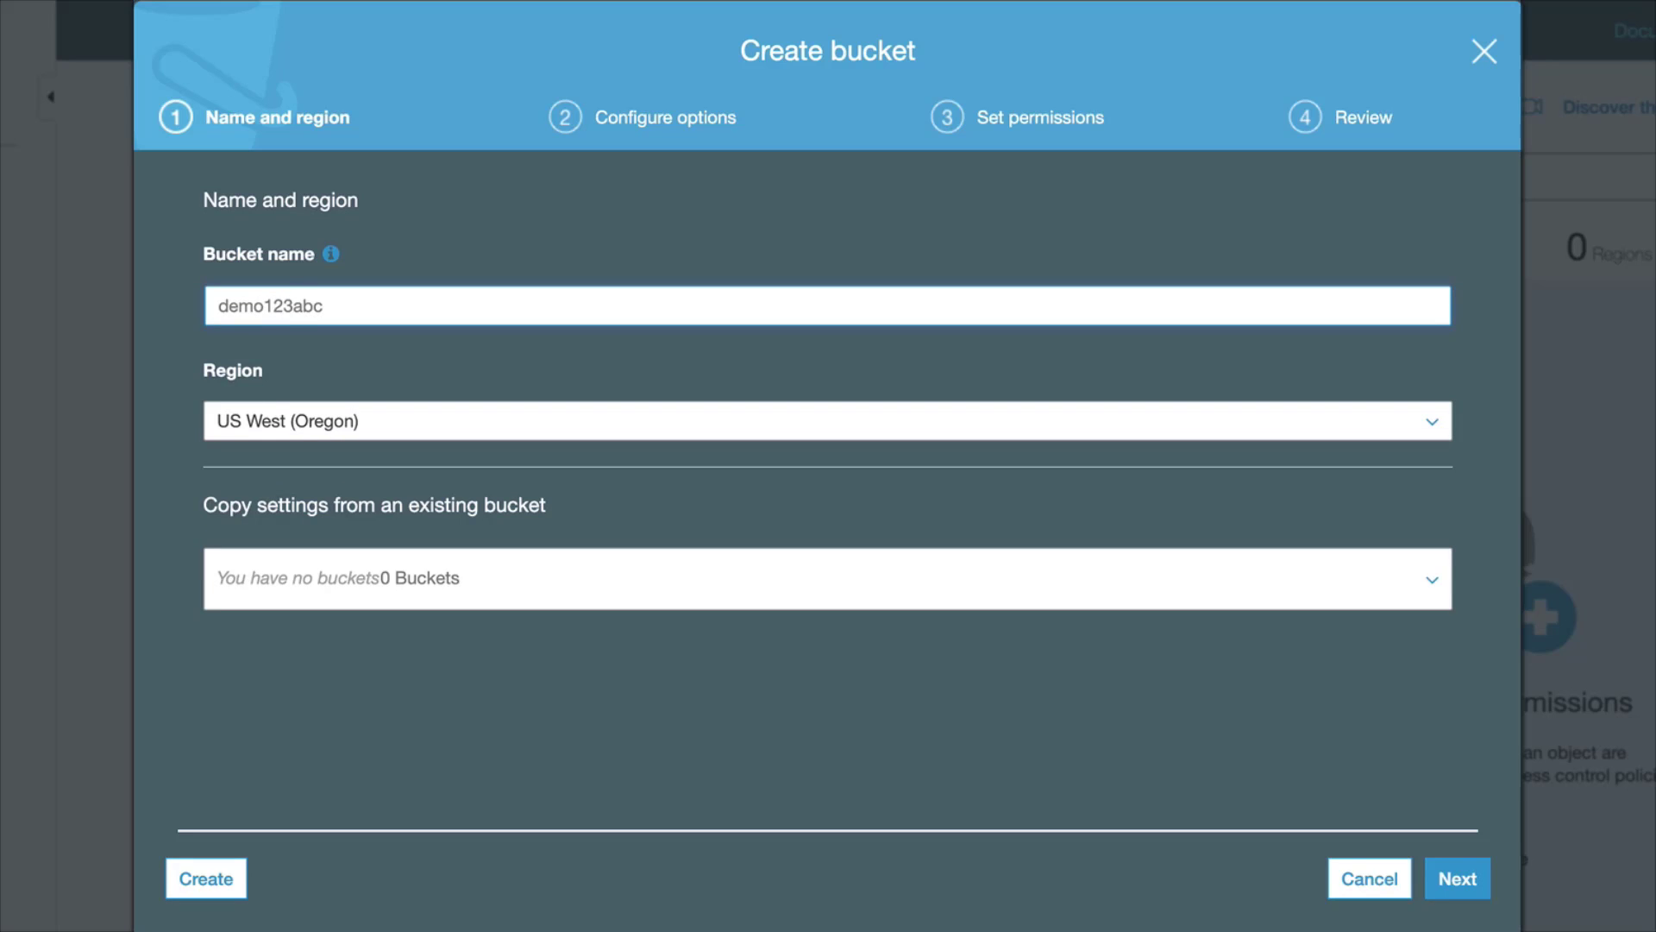
mouse_move(335, 353)
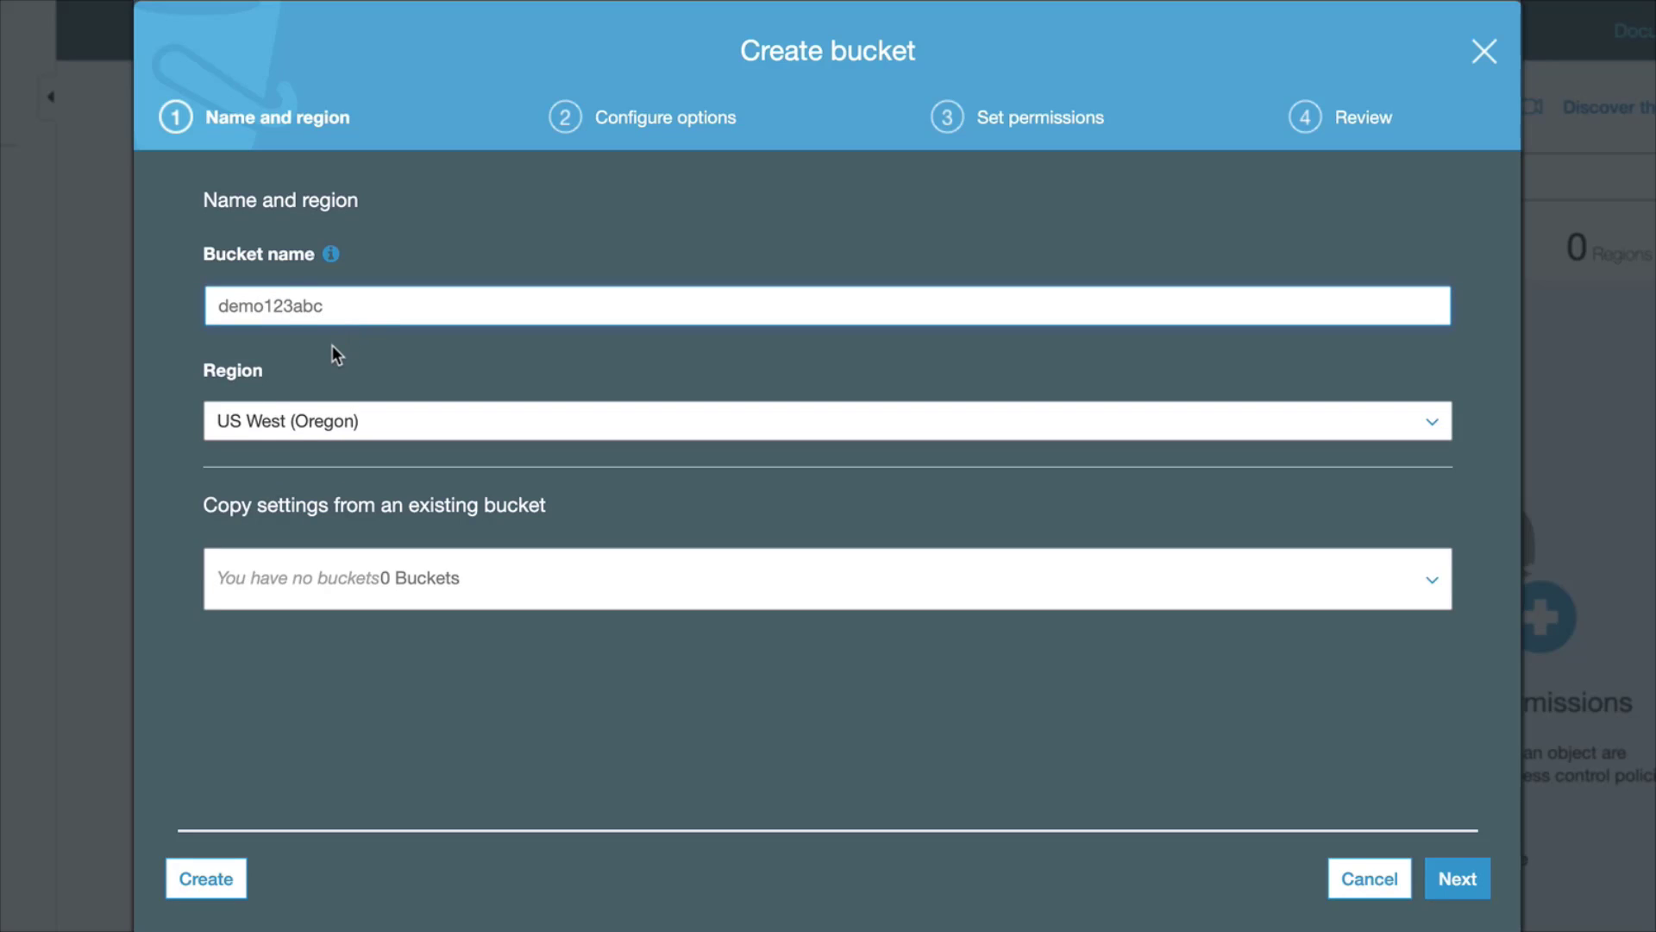
mouse_move(428, 388)
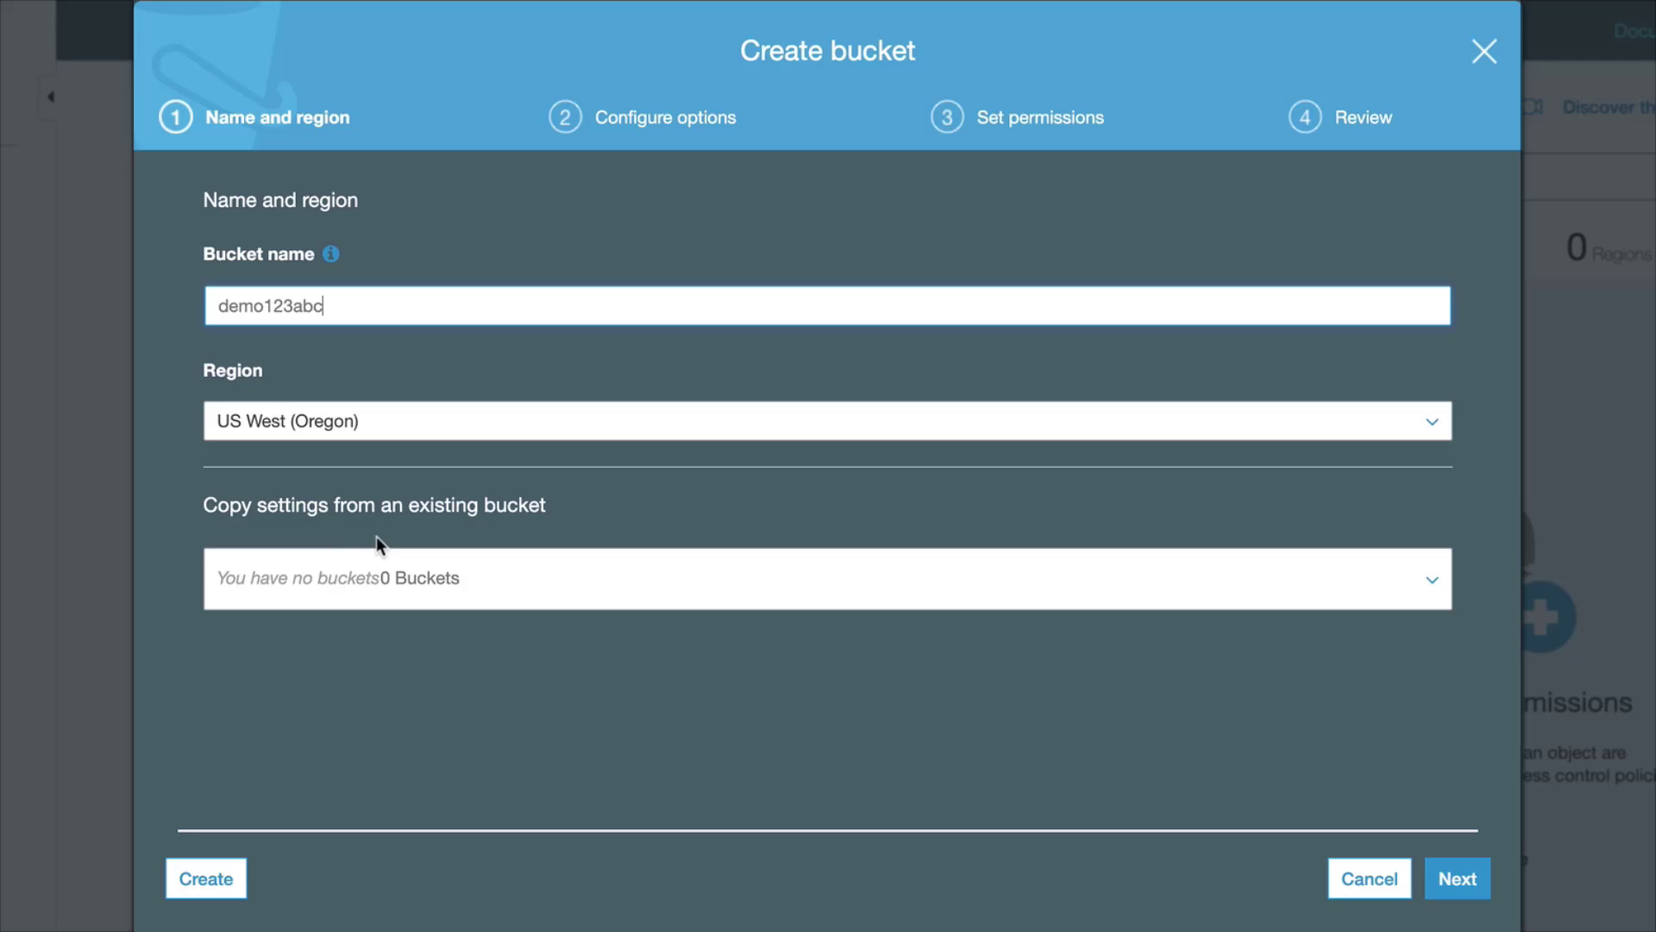
mouse_move(342, 537)
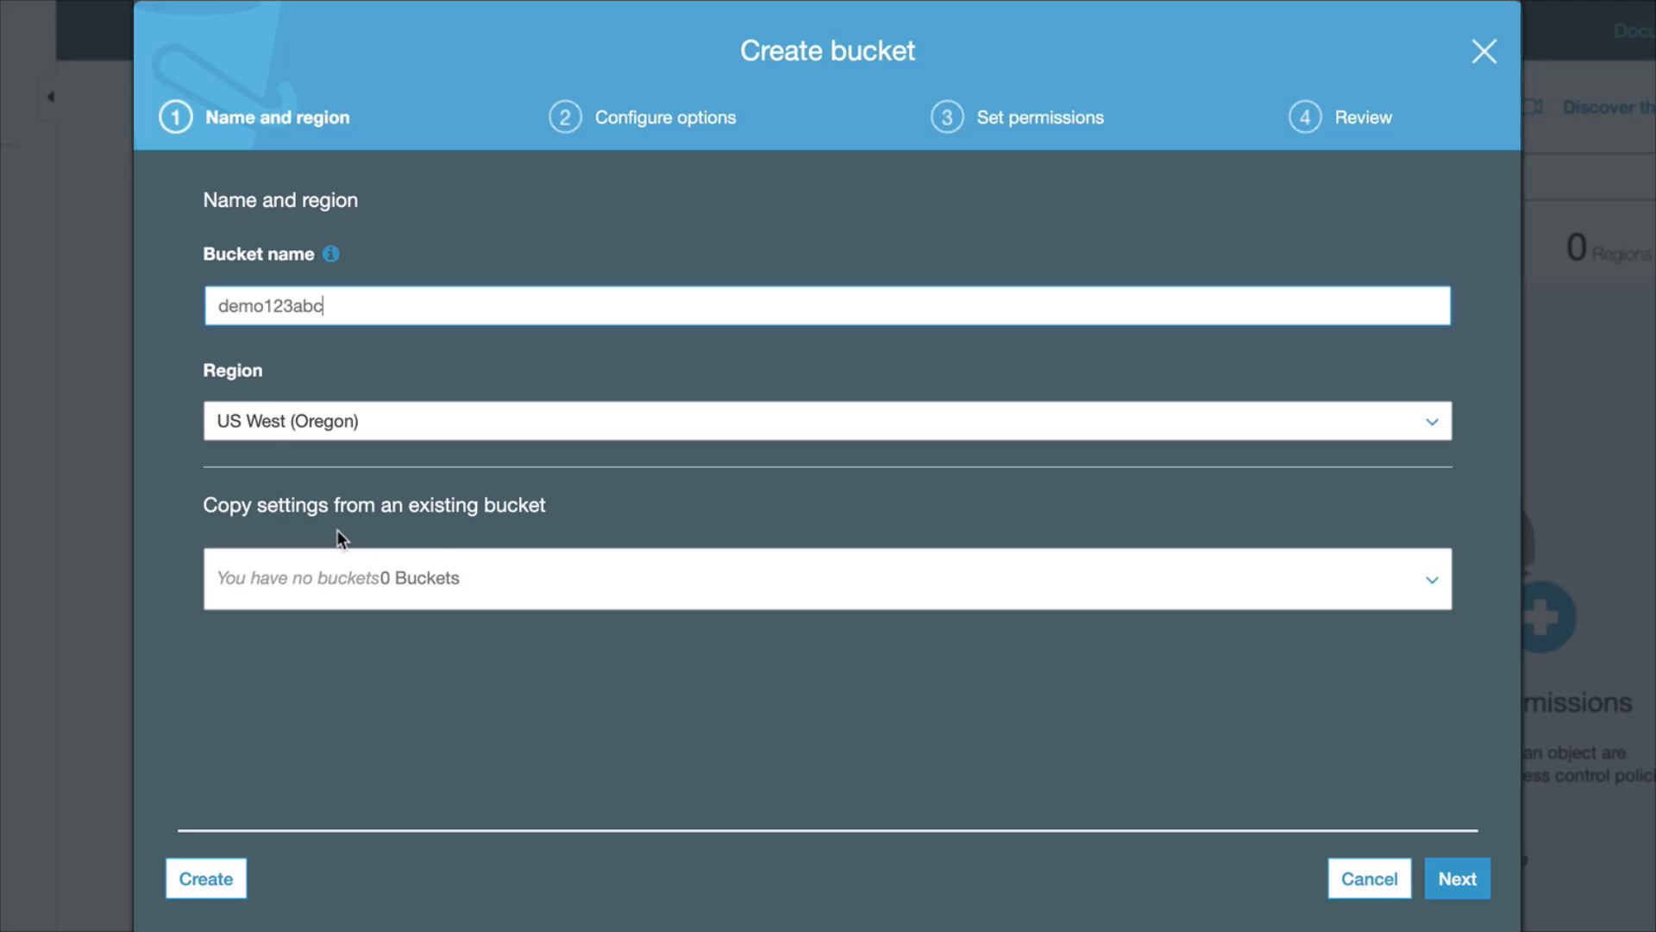
Advance to Configure options, leaving all bucket properties unchecked
click(1456, 878)
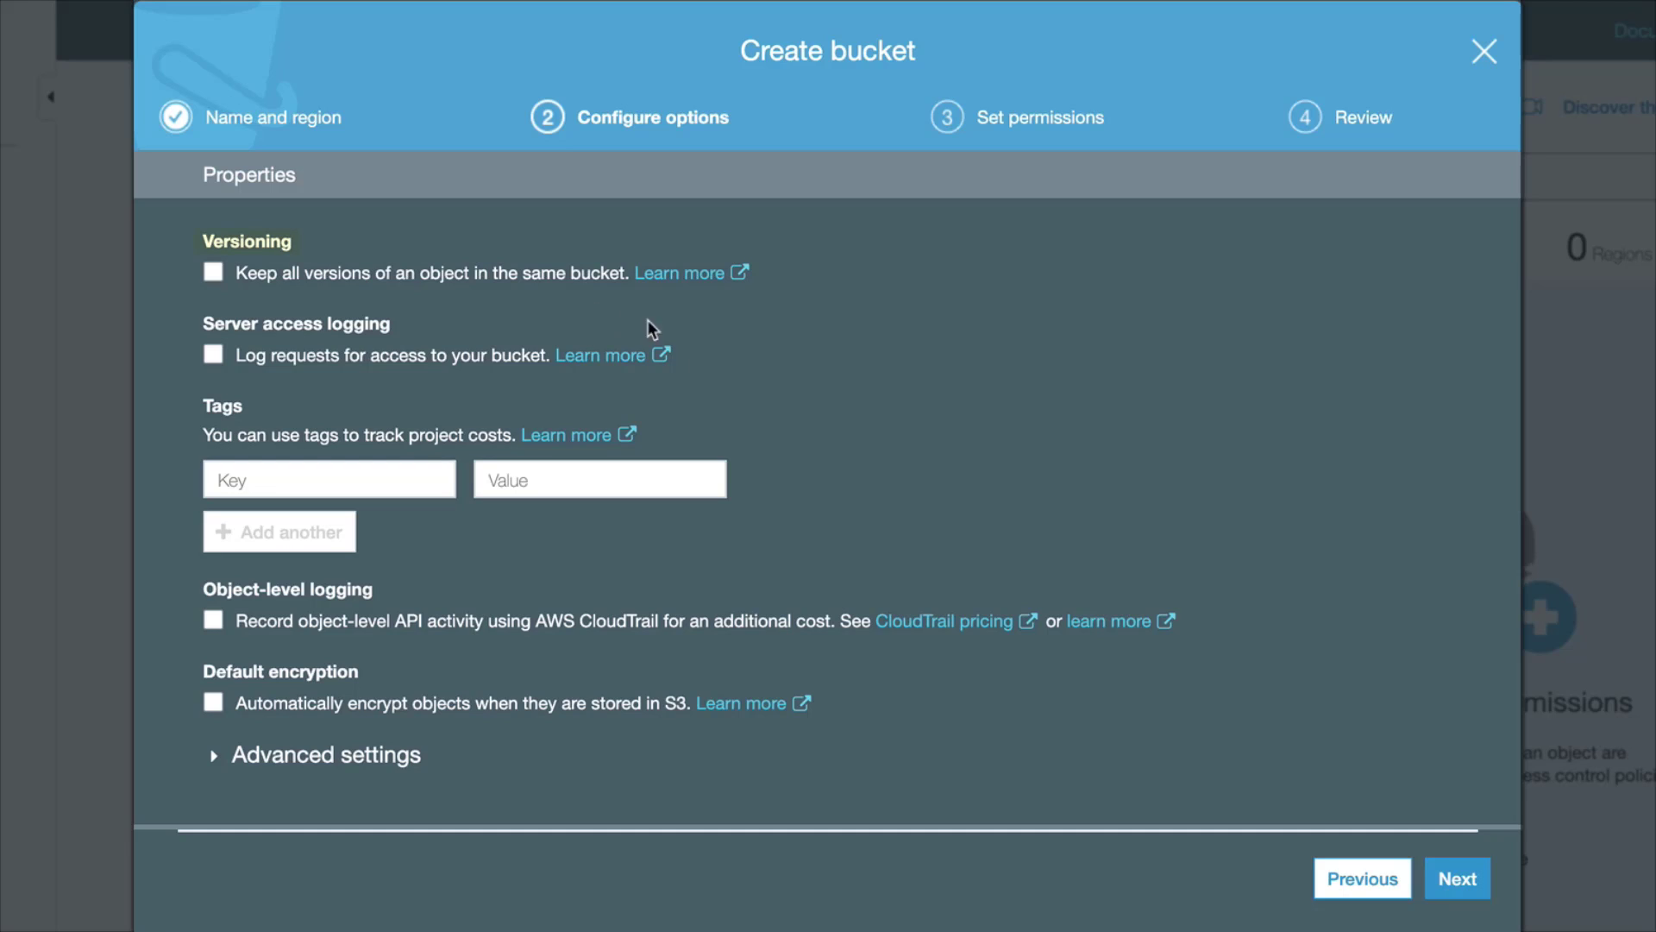
mouse_move(676, 337)
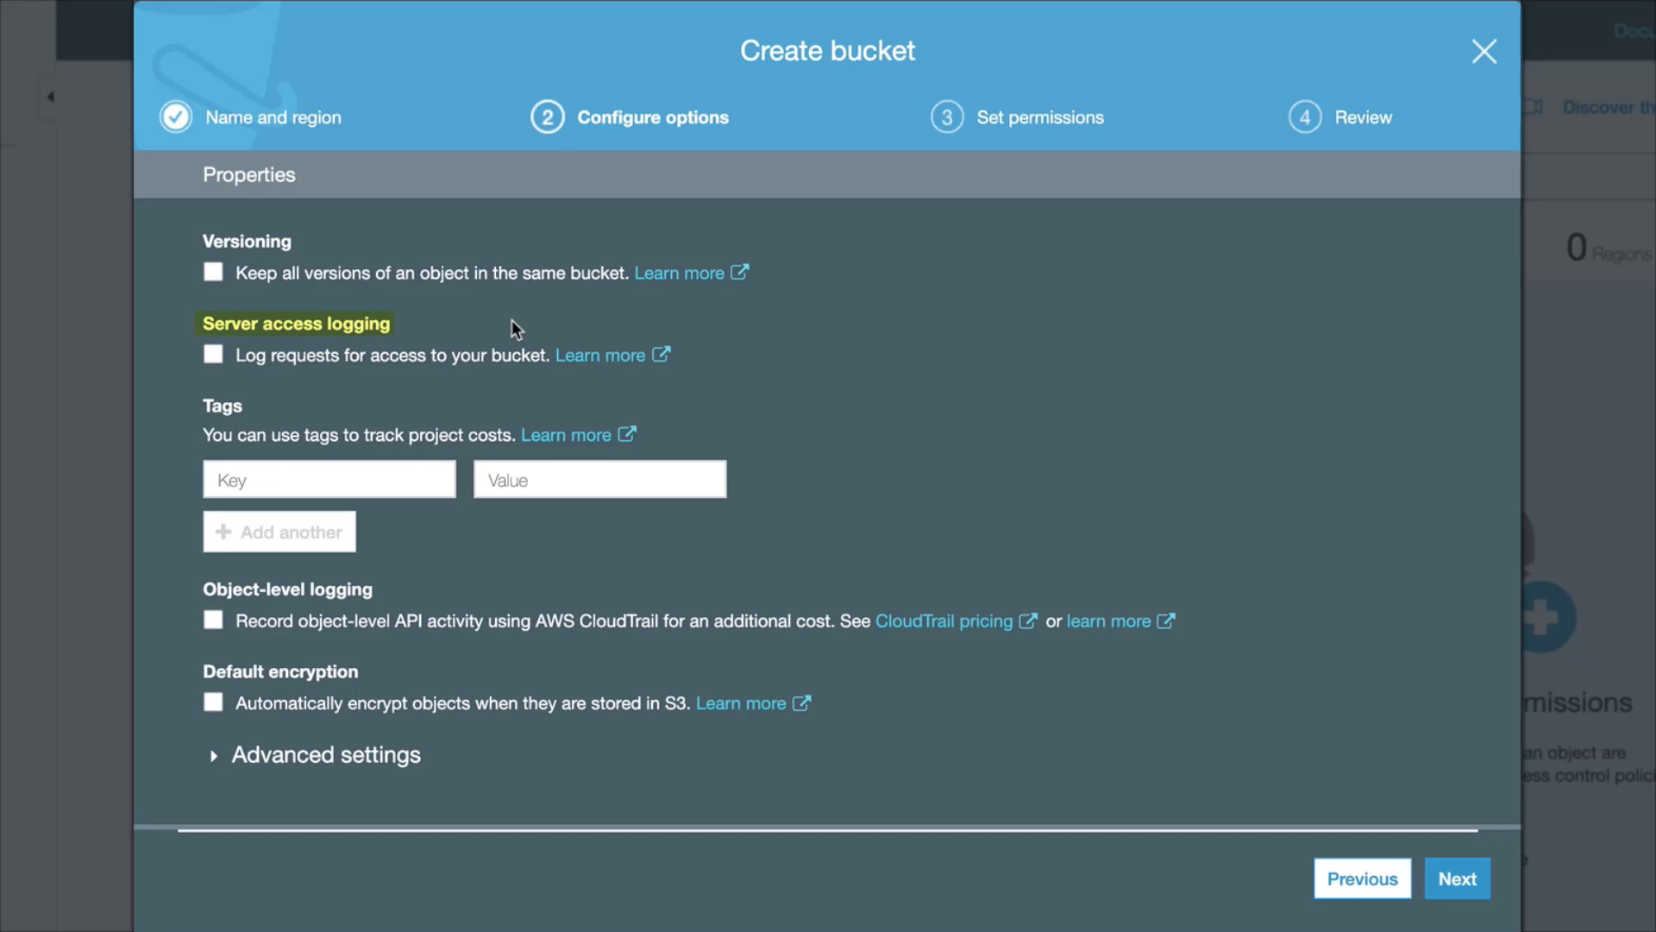
mouse_move(540, 622)
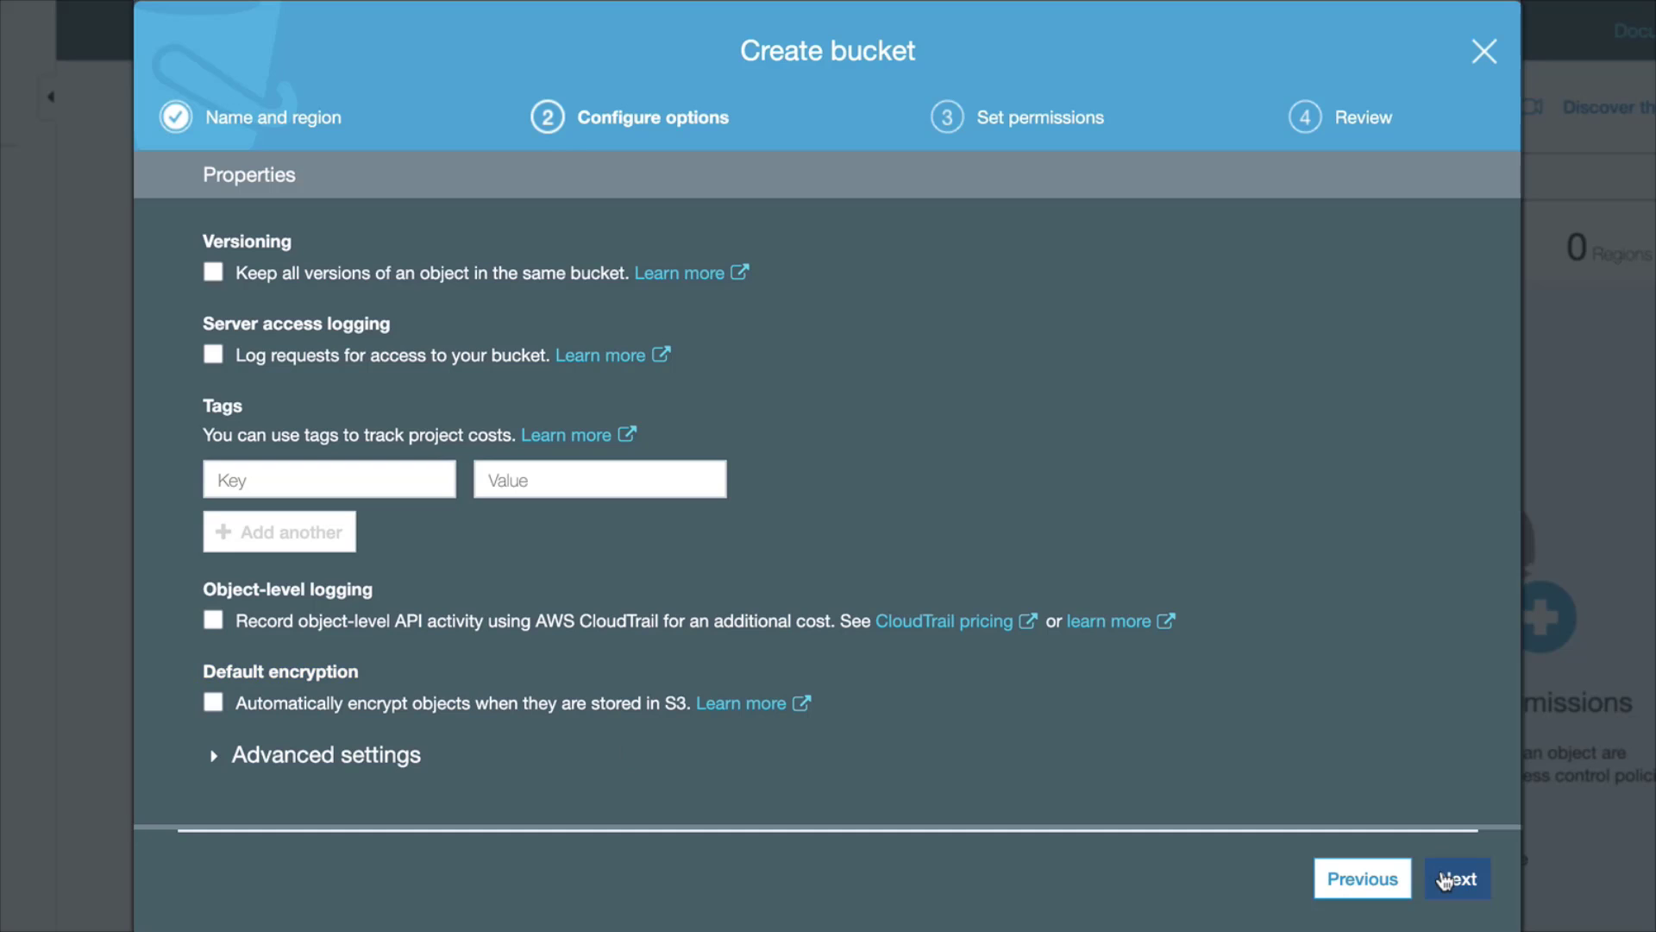
mouse_move(1461, 879)
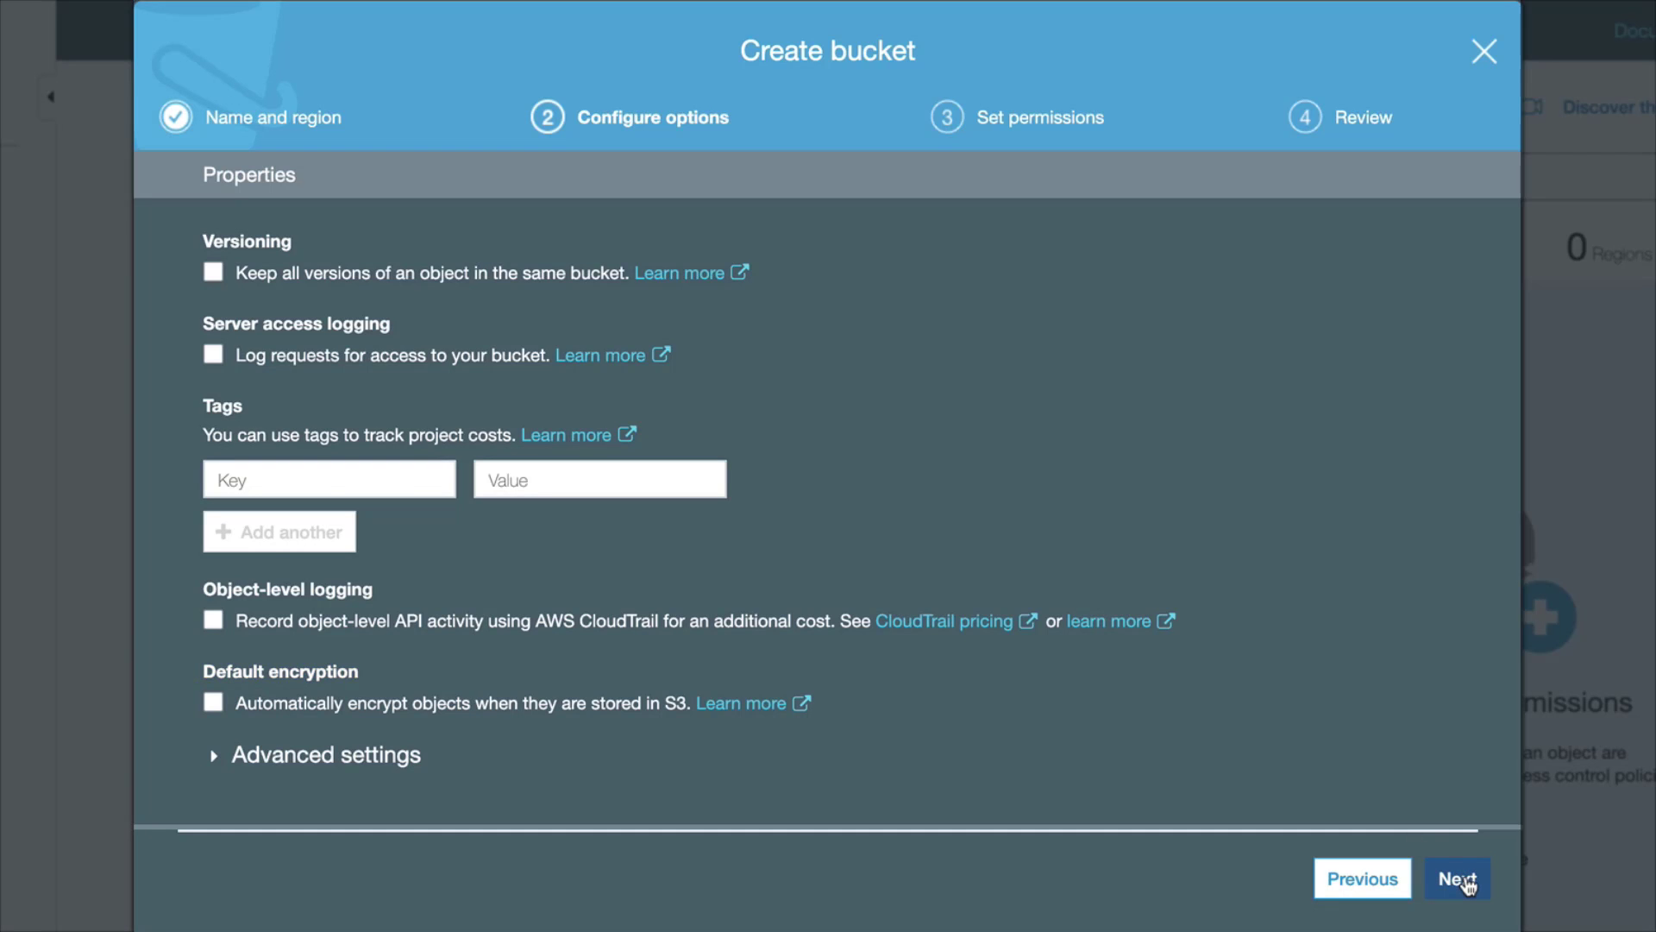
In Set permissions, untick both public-ACL blocking options and proceed to Review
click(1456, 878)
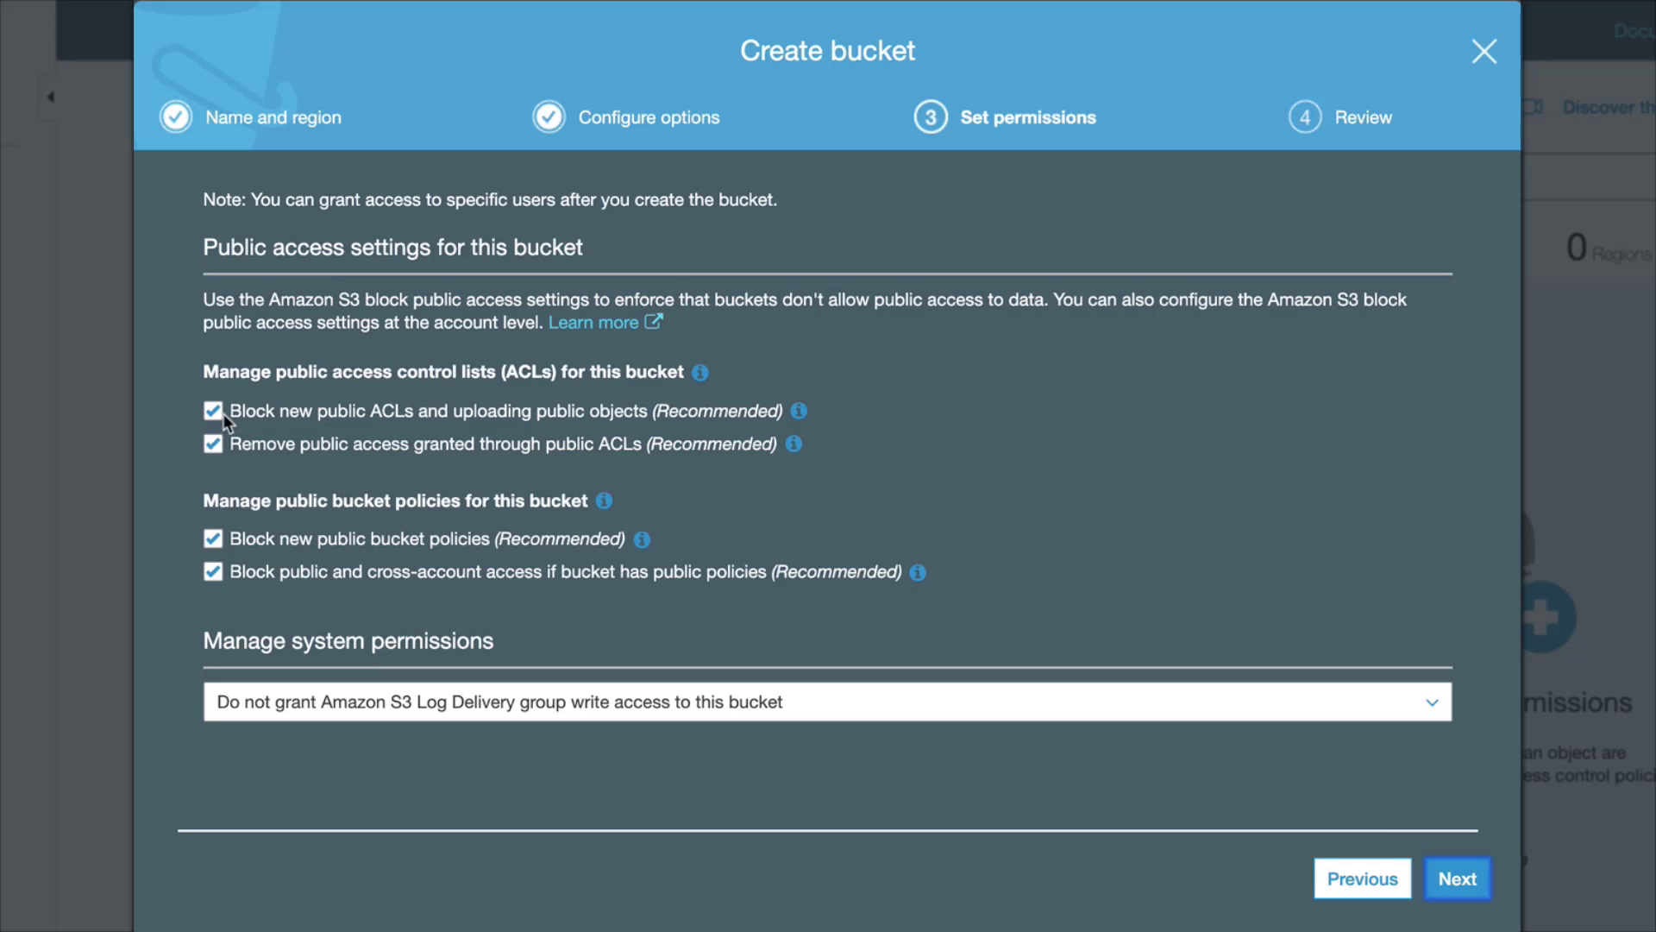
click(212, 411)
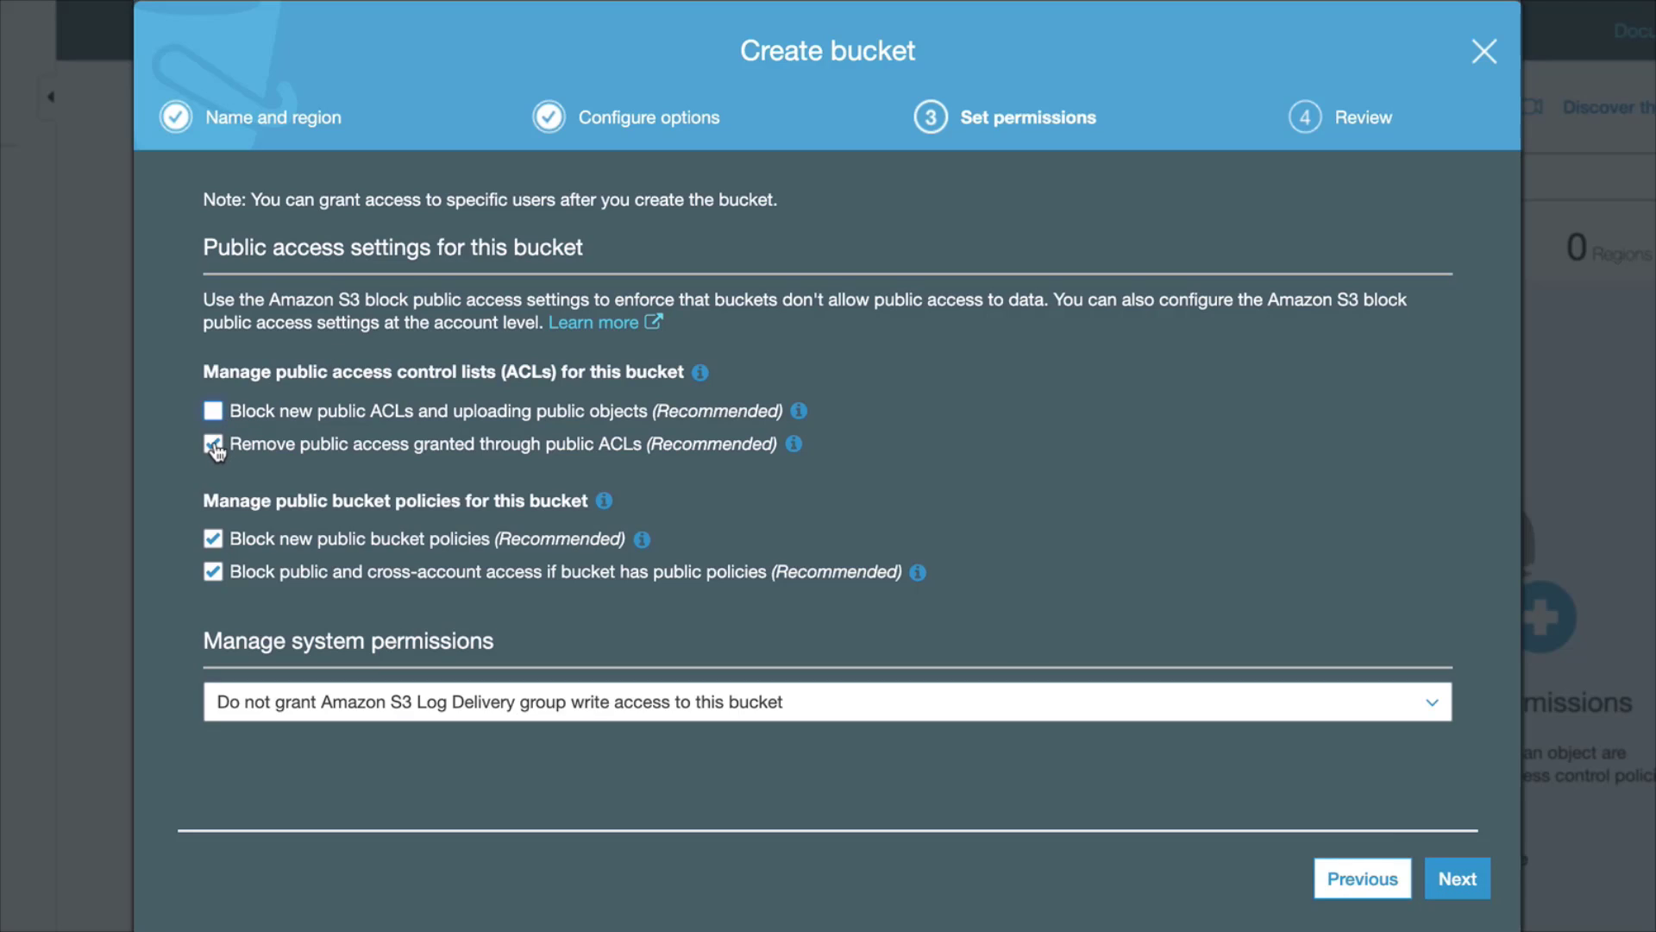
click(212, 443)
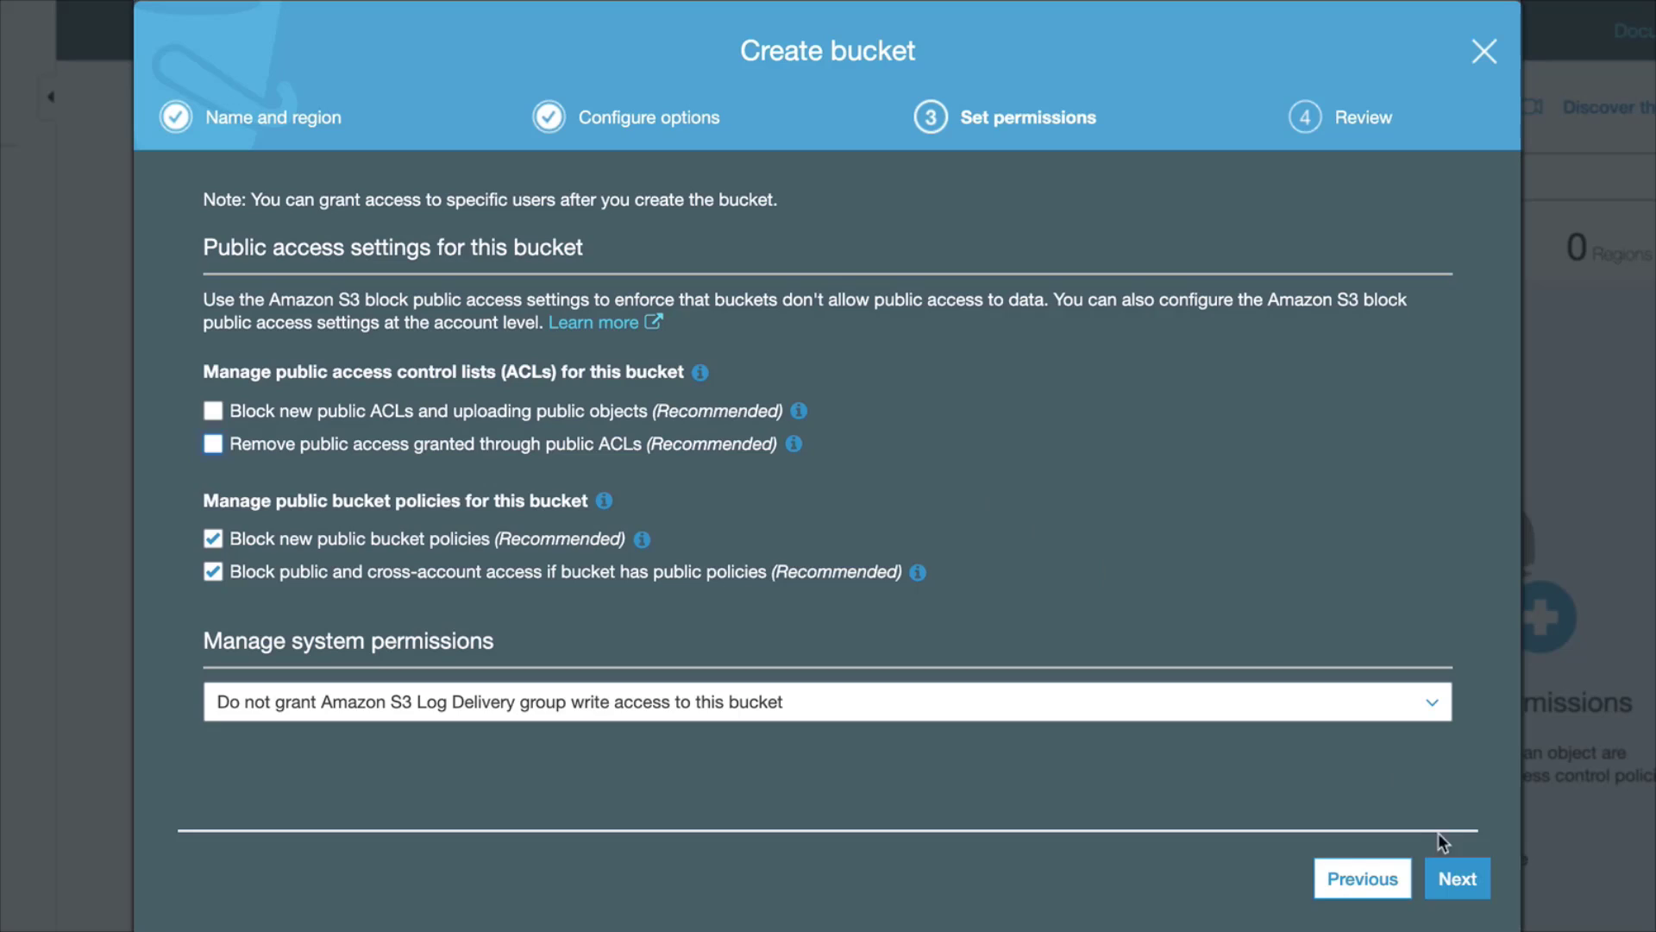
click(1456, 878)
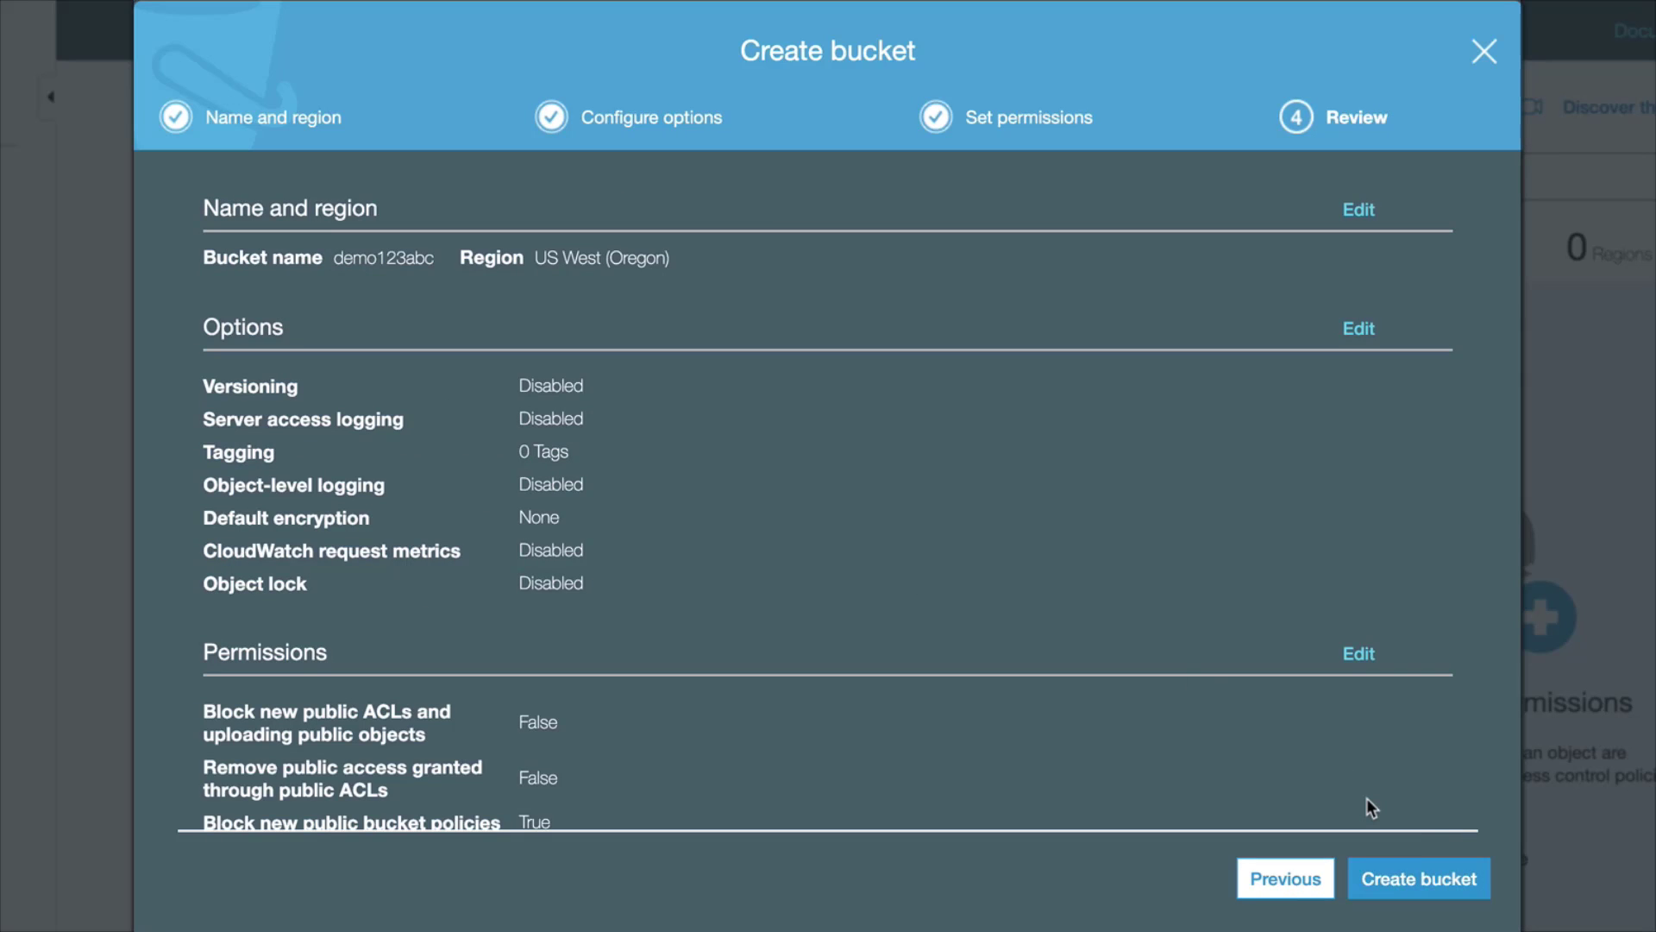
Create bucket demo123abc and open its empty overview from the bucket list
click(1418, 879)
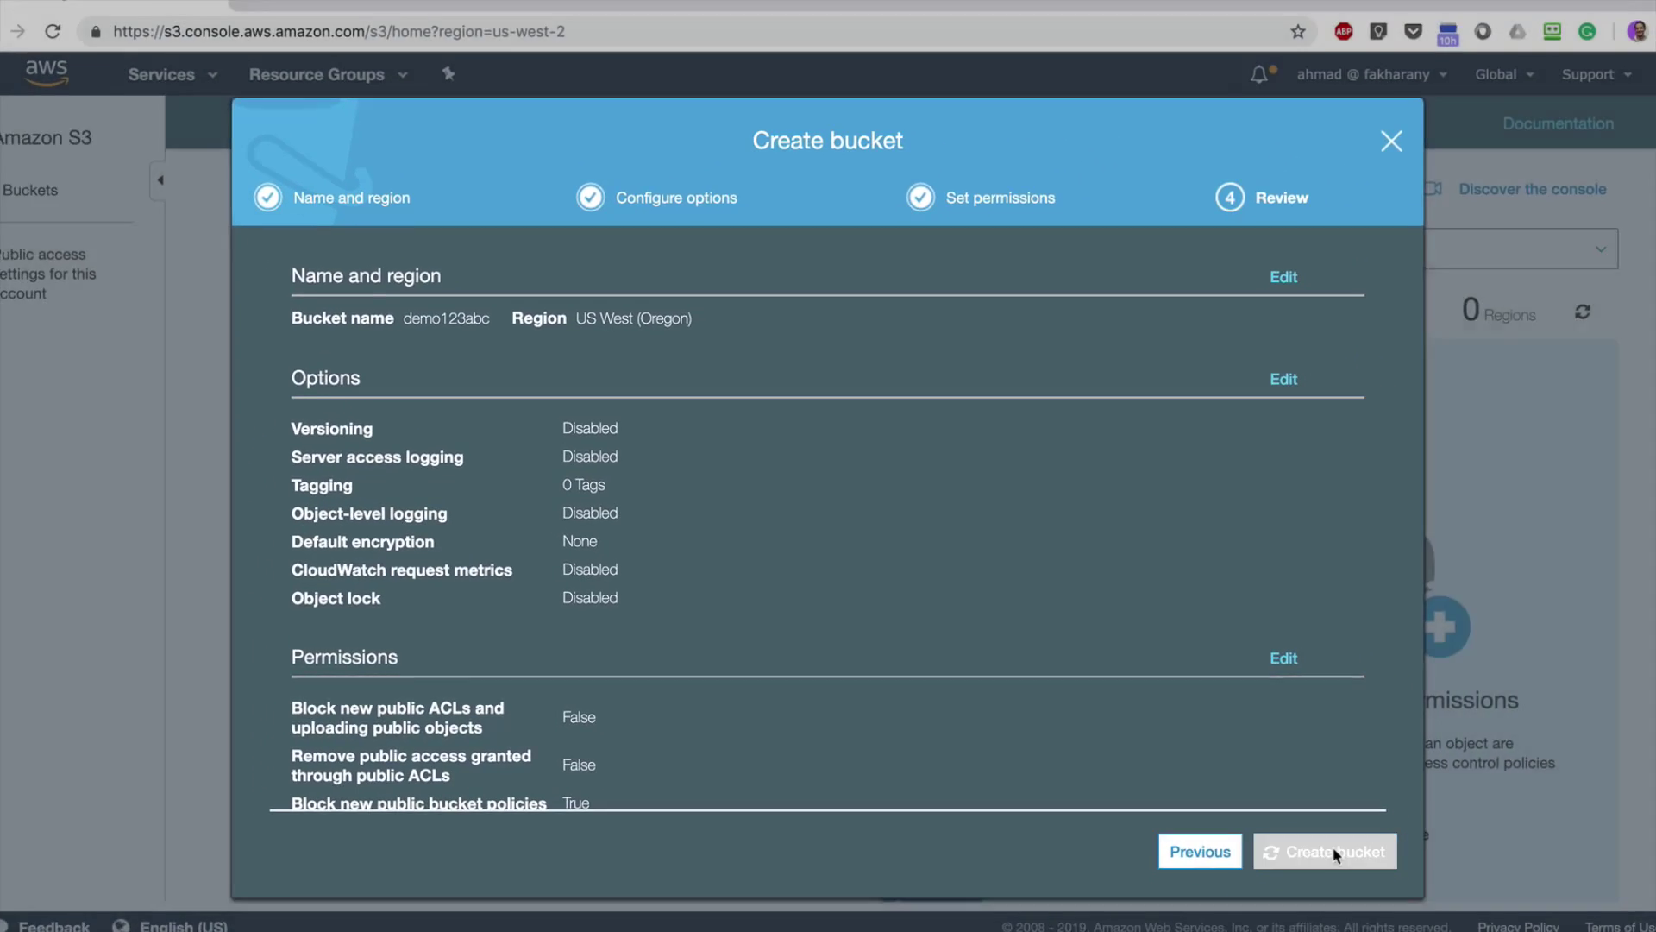
click(1323, 851)
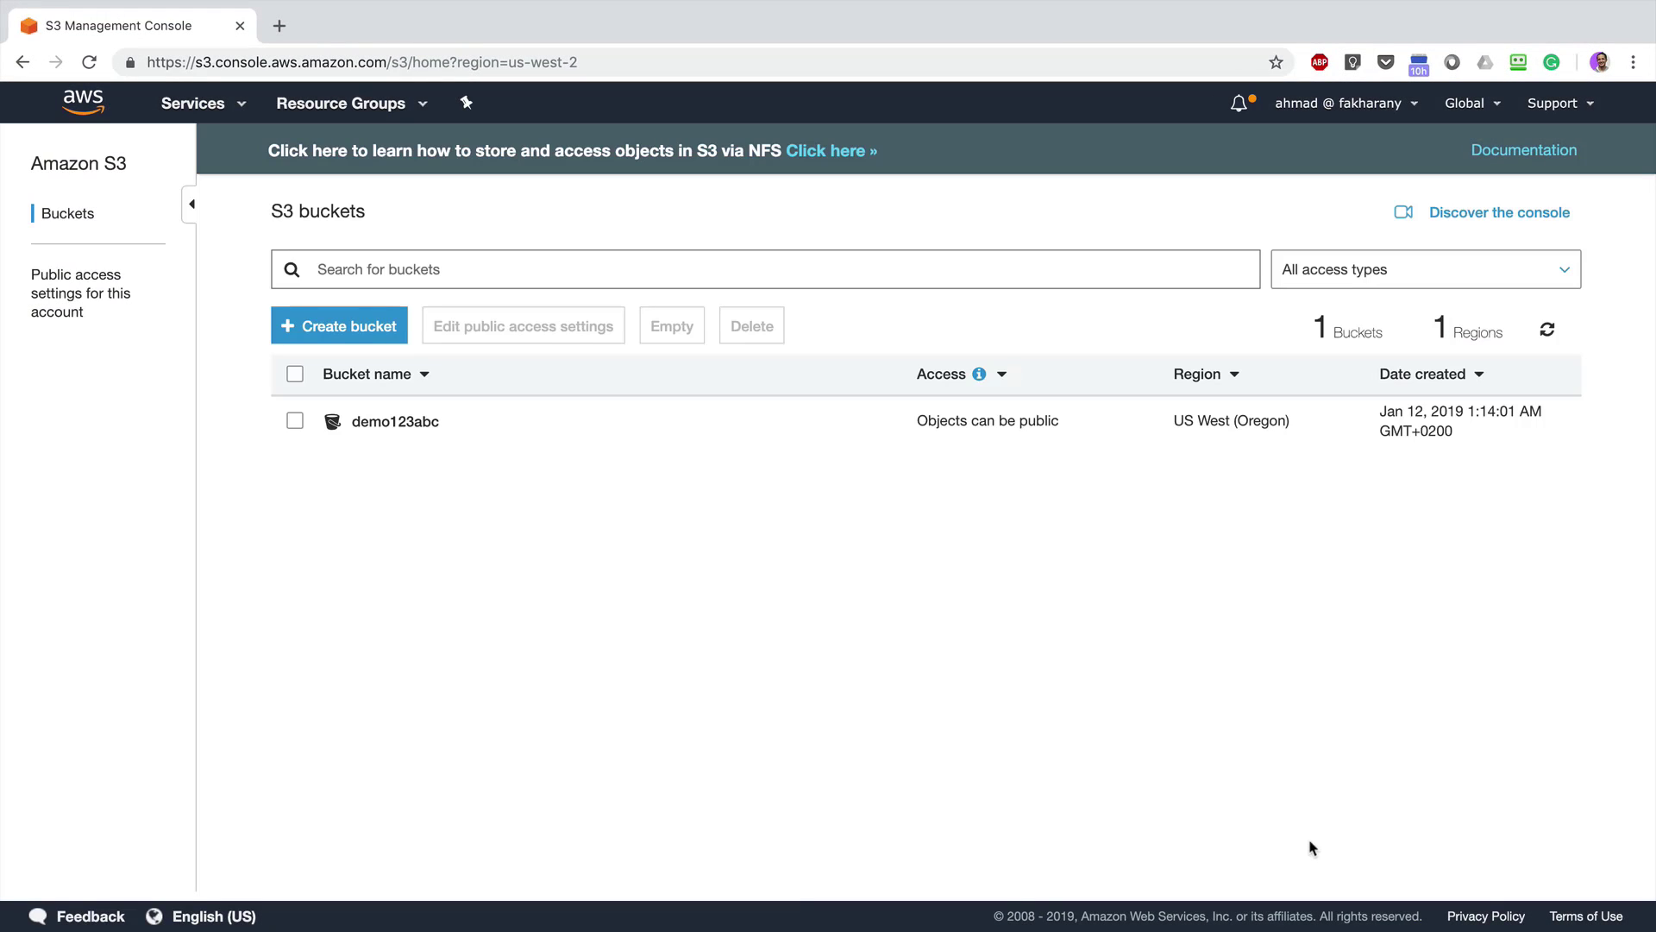
mouse_move(932, 512)
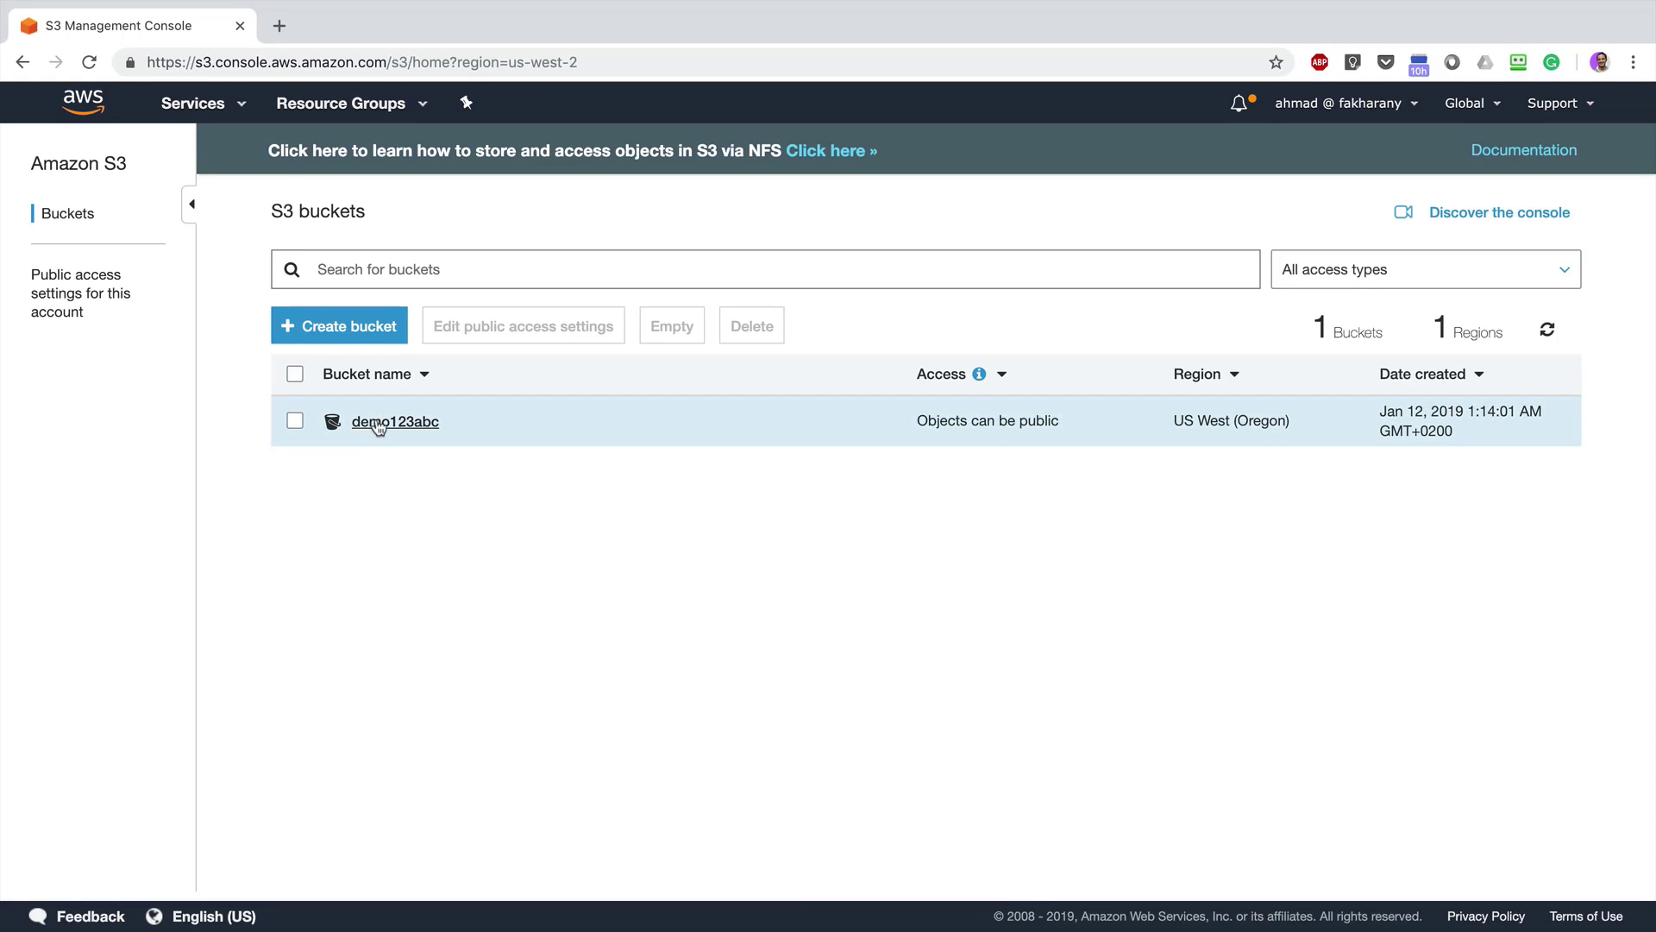
click(395, 421)
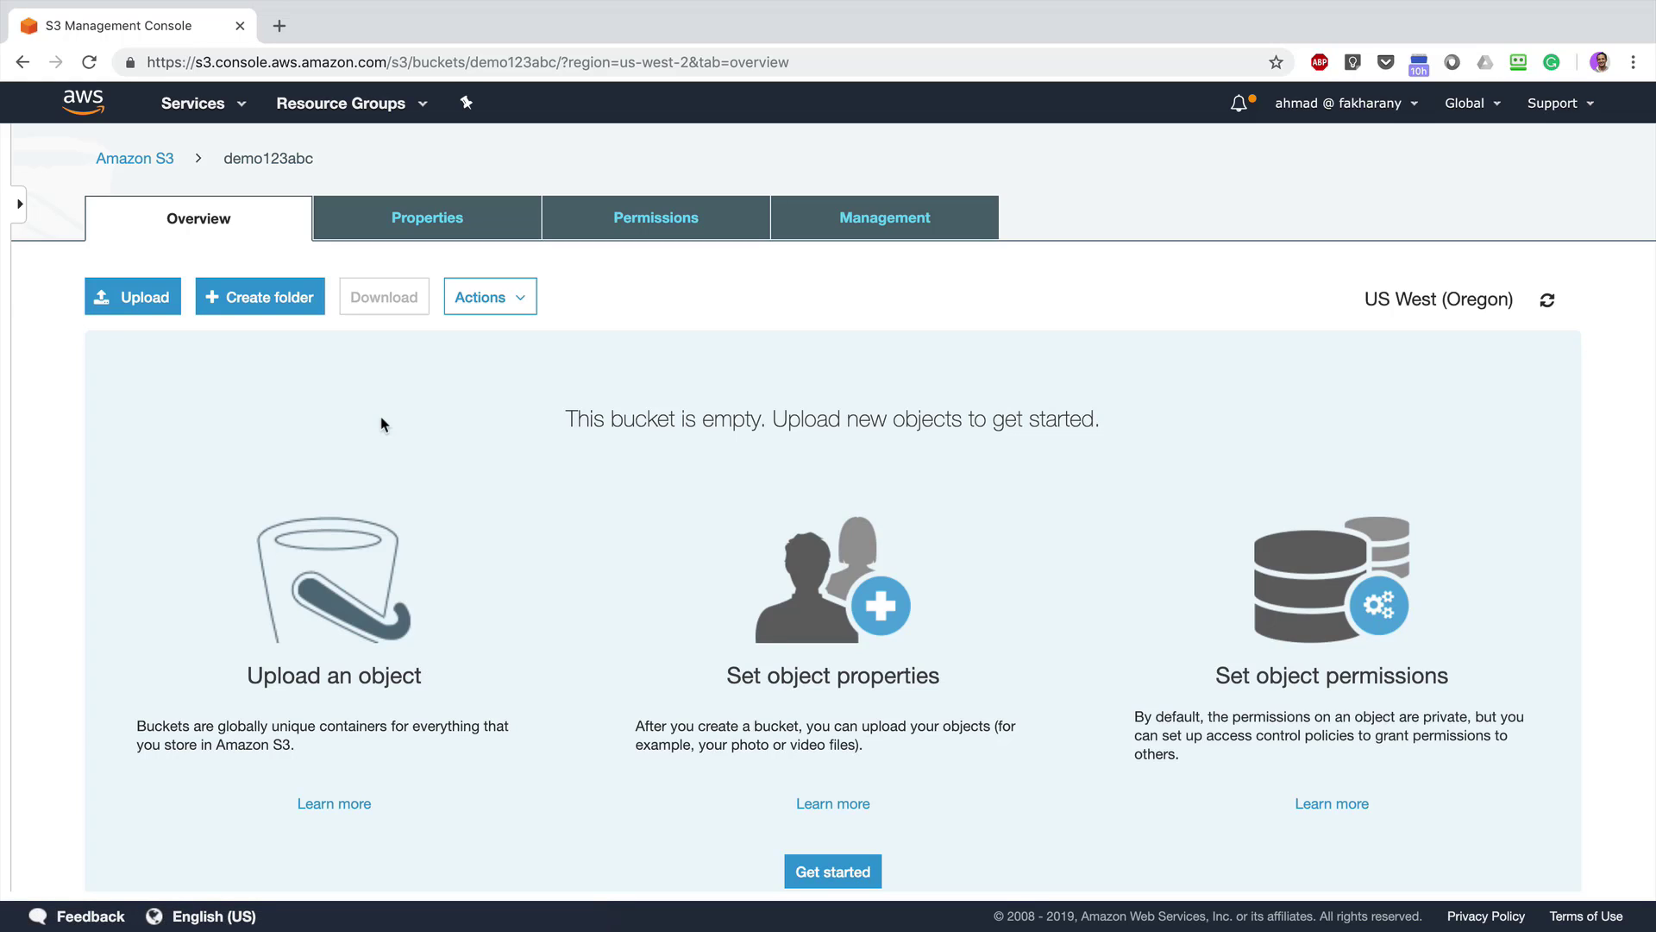
mouse_move(164, 385)
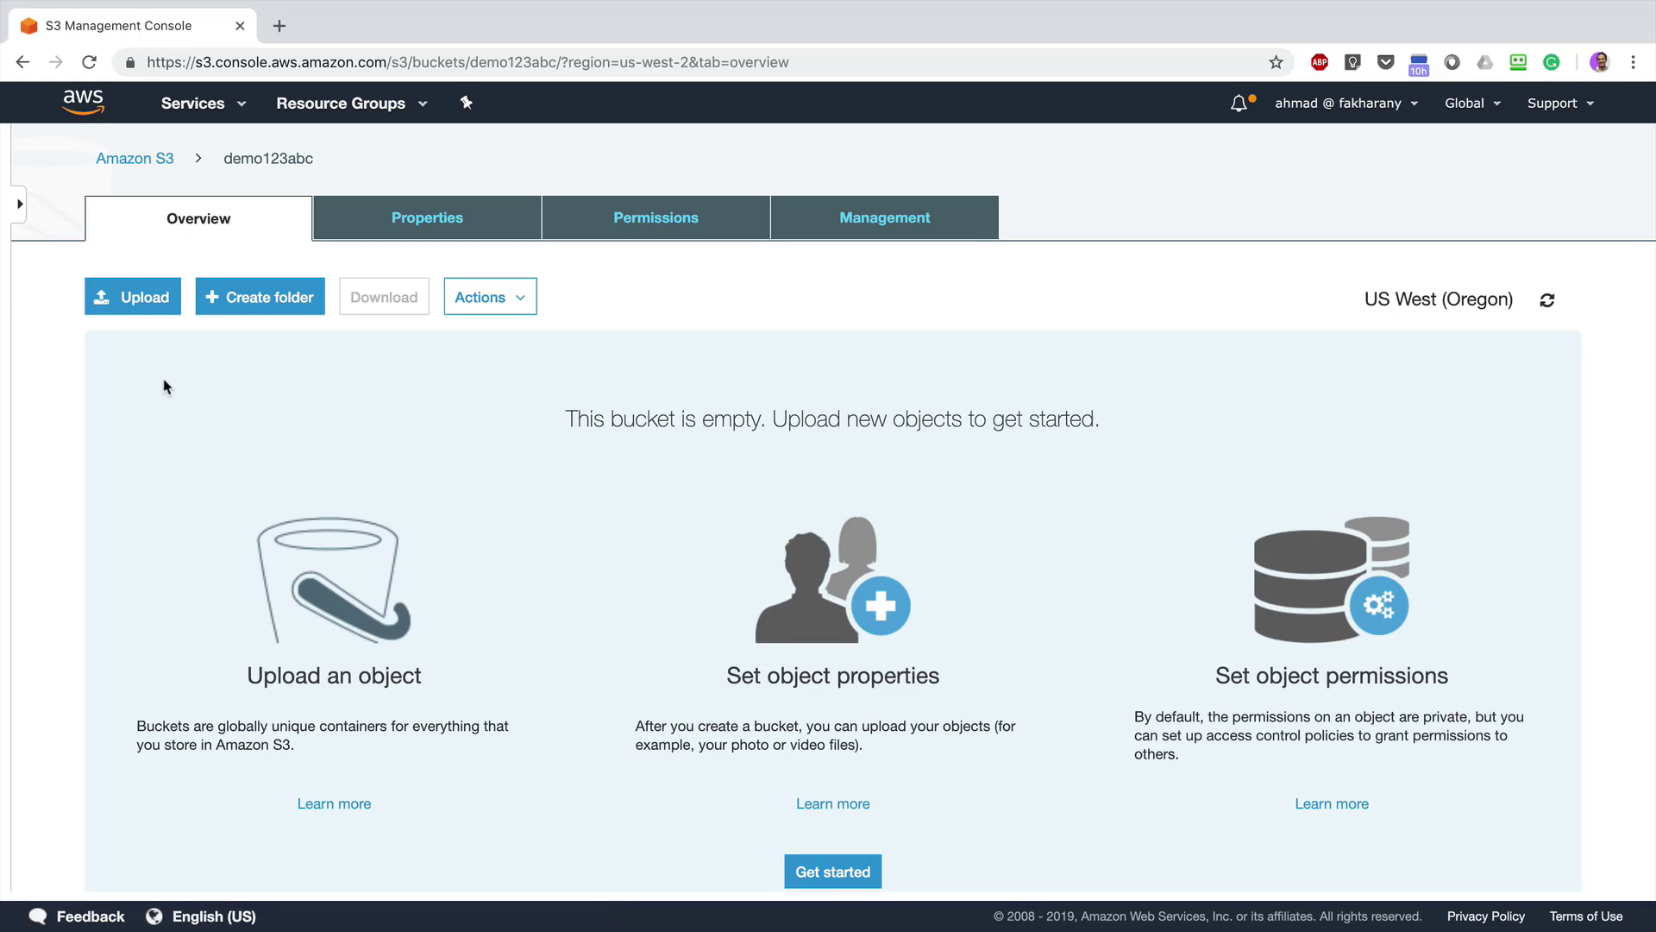
Start an upload into demo123abc and add public.txt from the computer
click(131, 295)
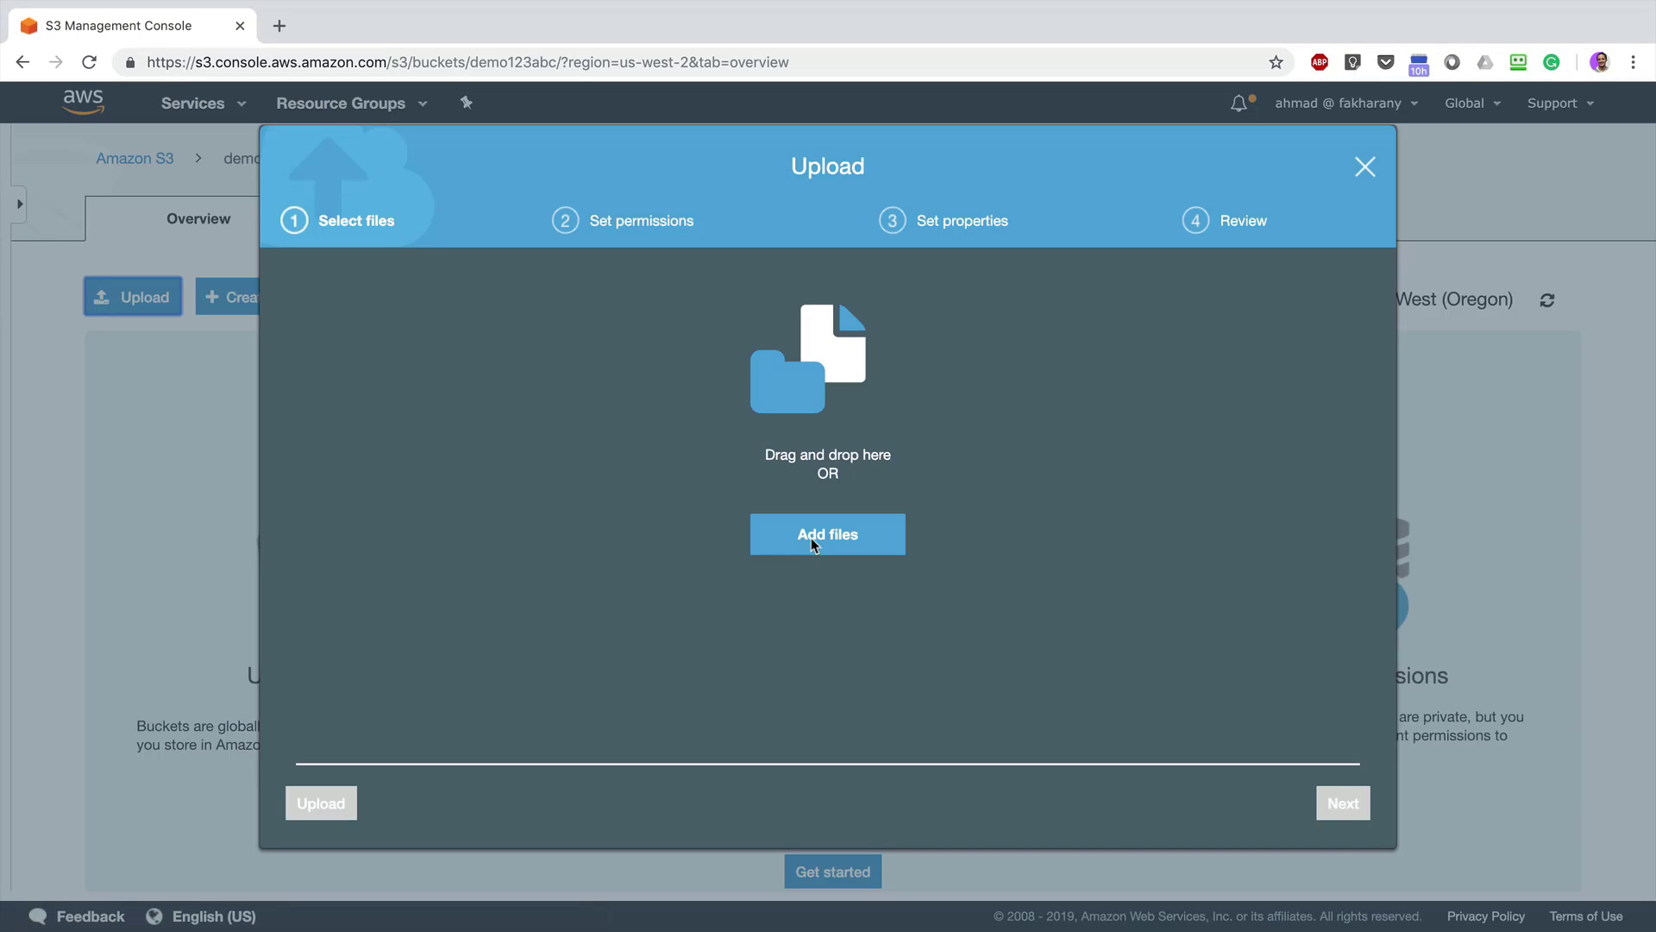
click(827, 534)
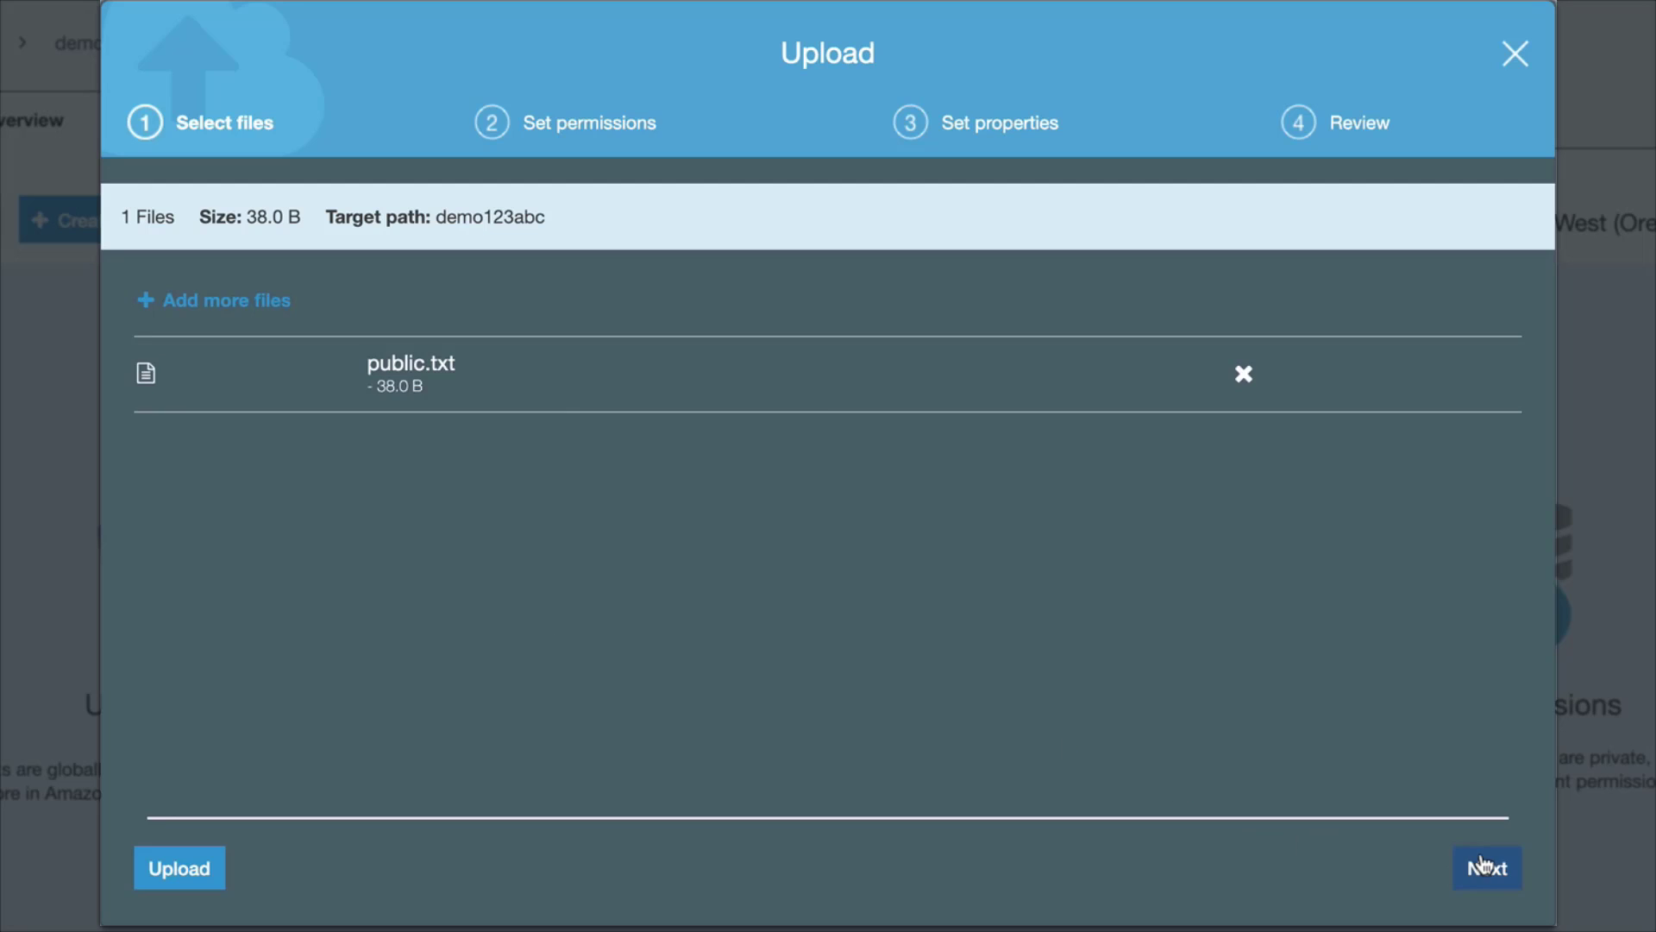
Grant public read access to public.txt, keep Standard storage and reach Review
click(1485, 868)
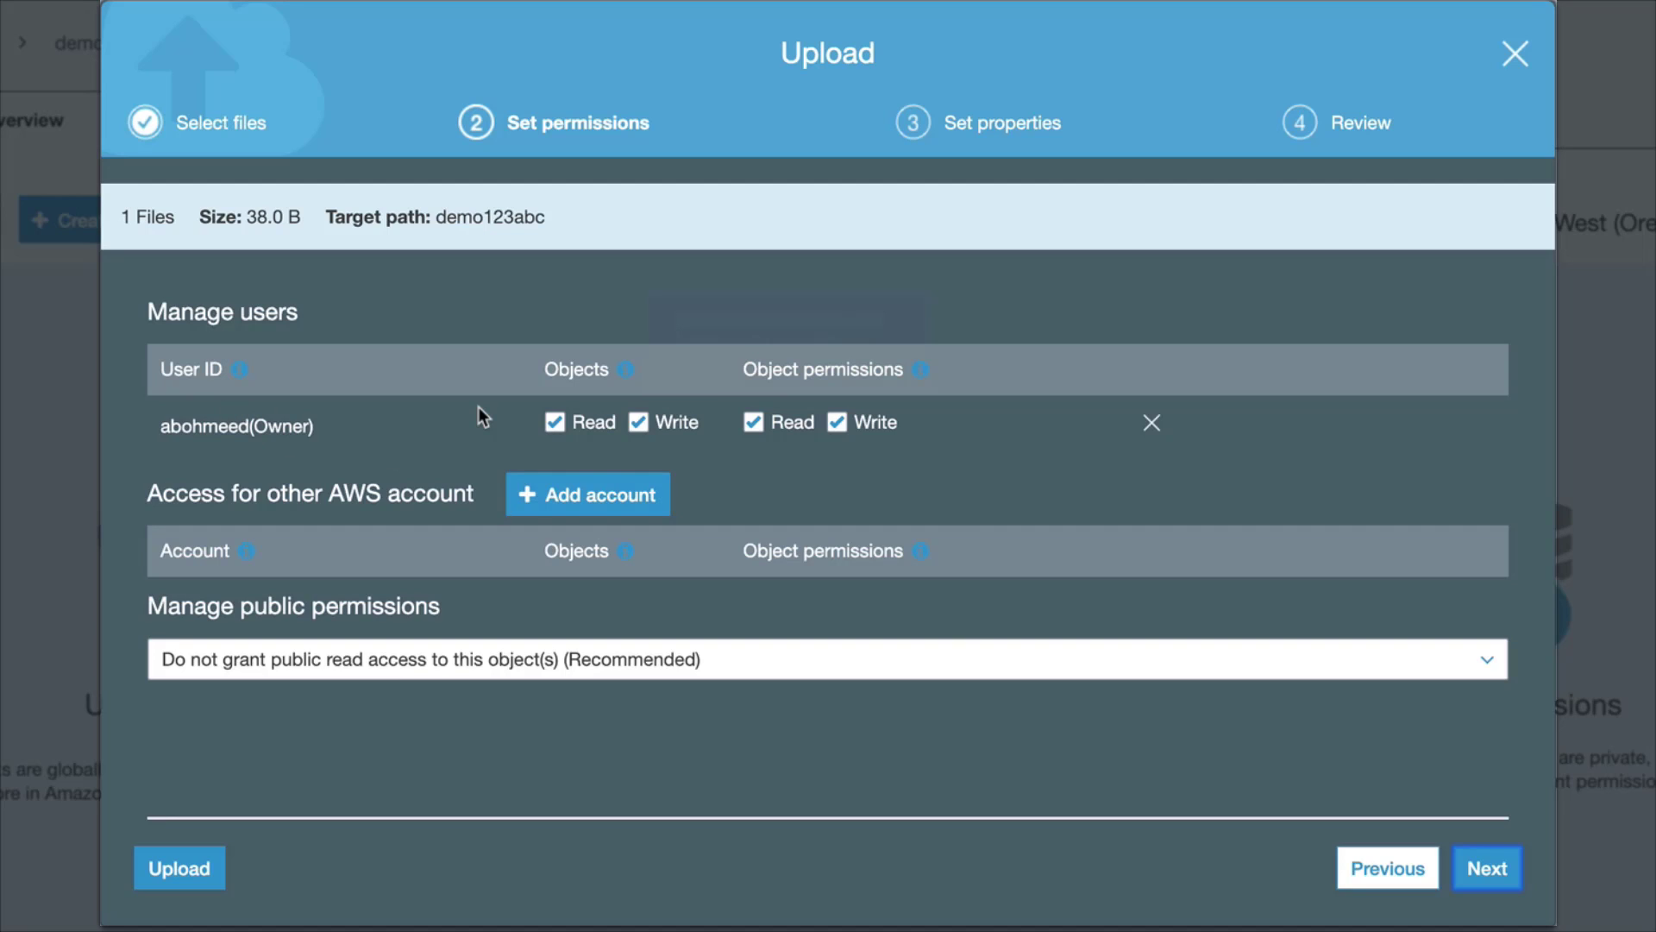
mouse_move(468, 457)
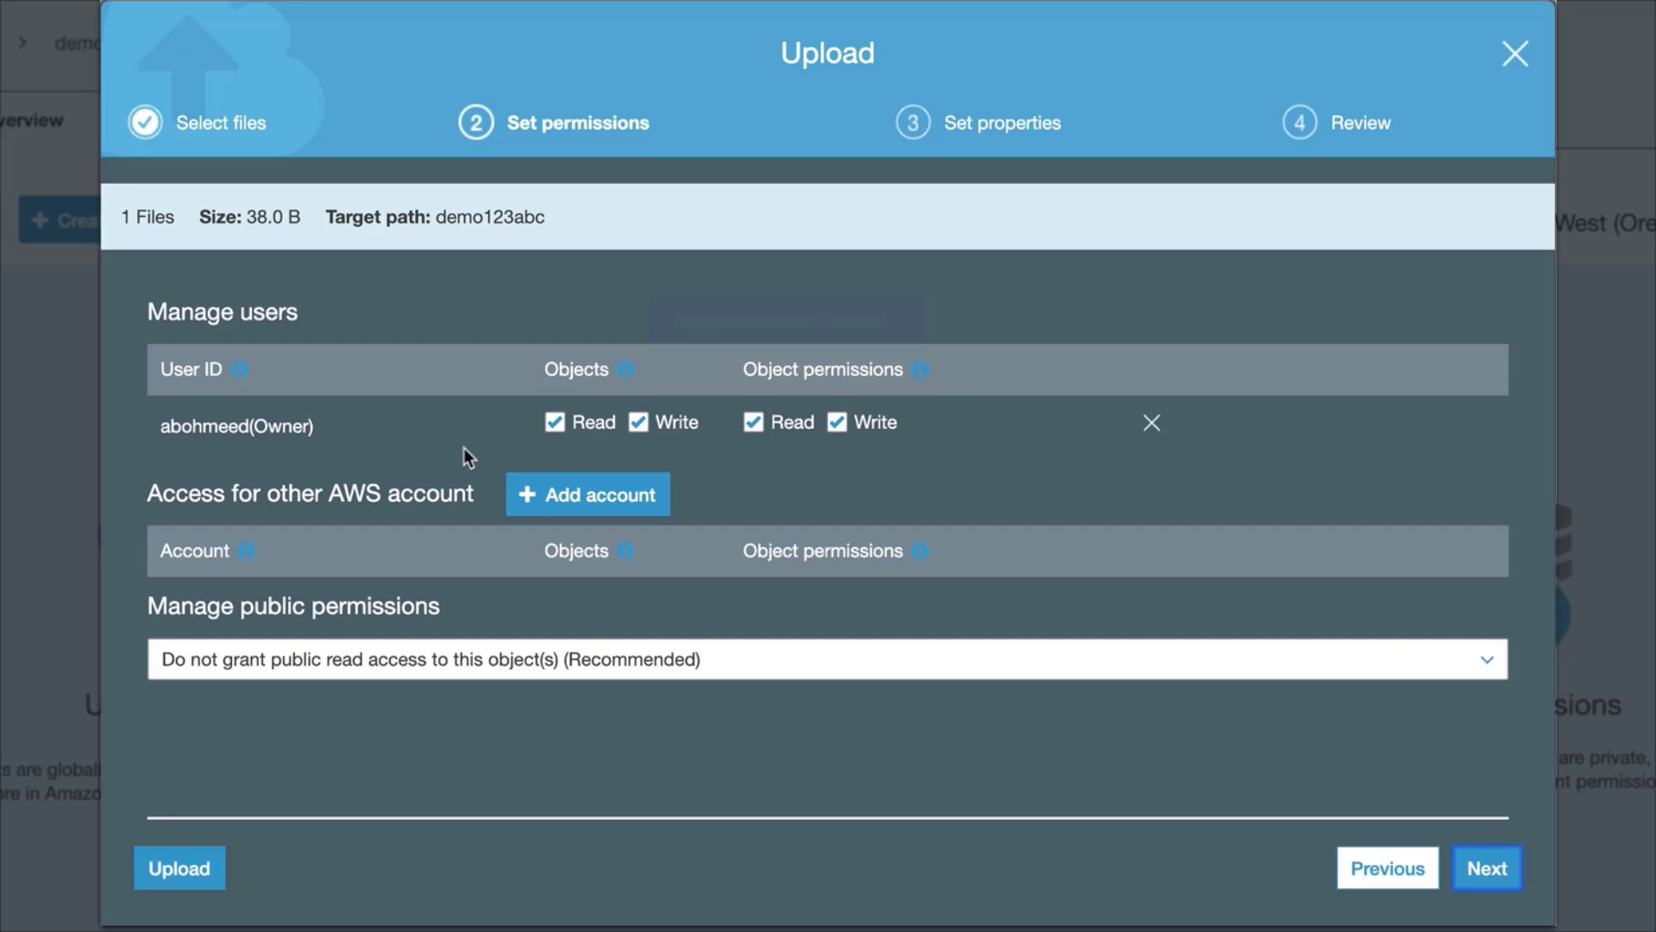
mouse_move(252, 593)
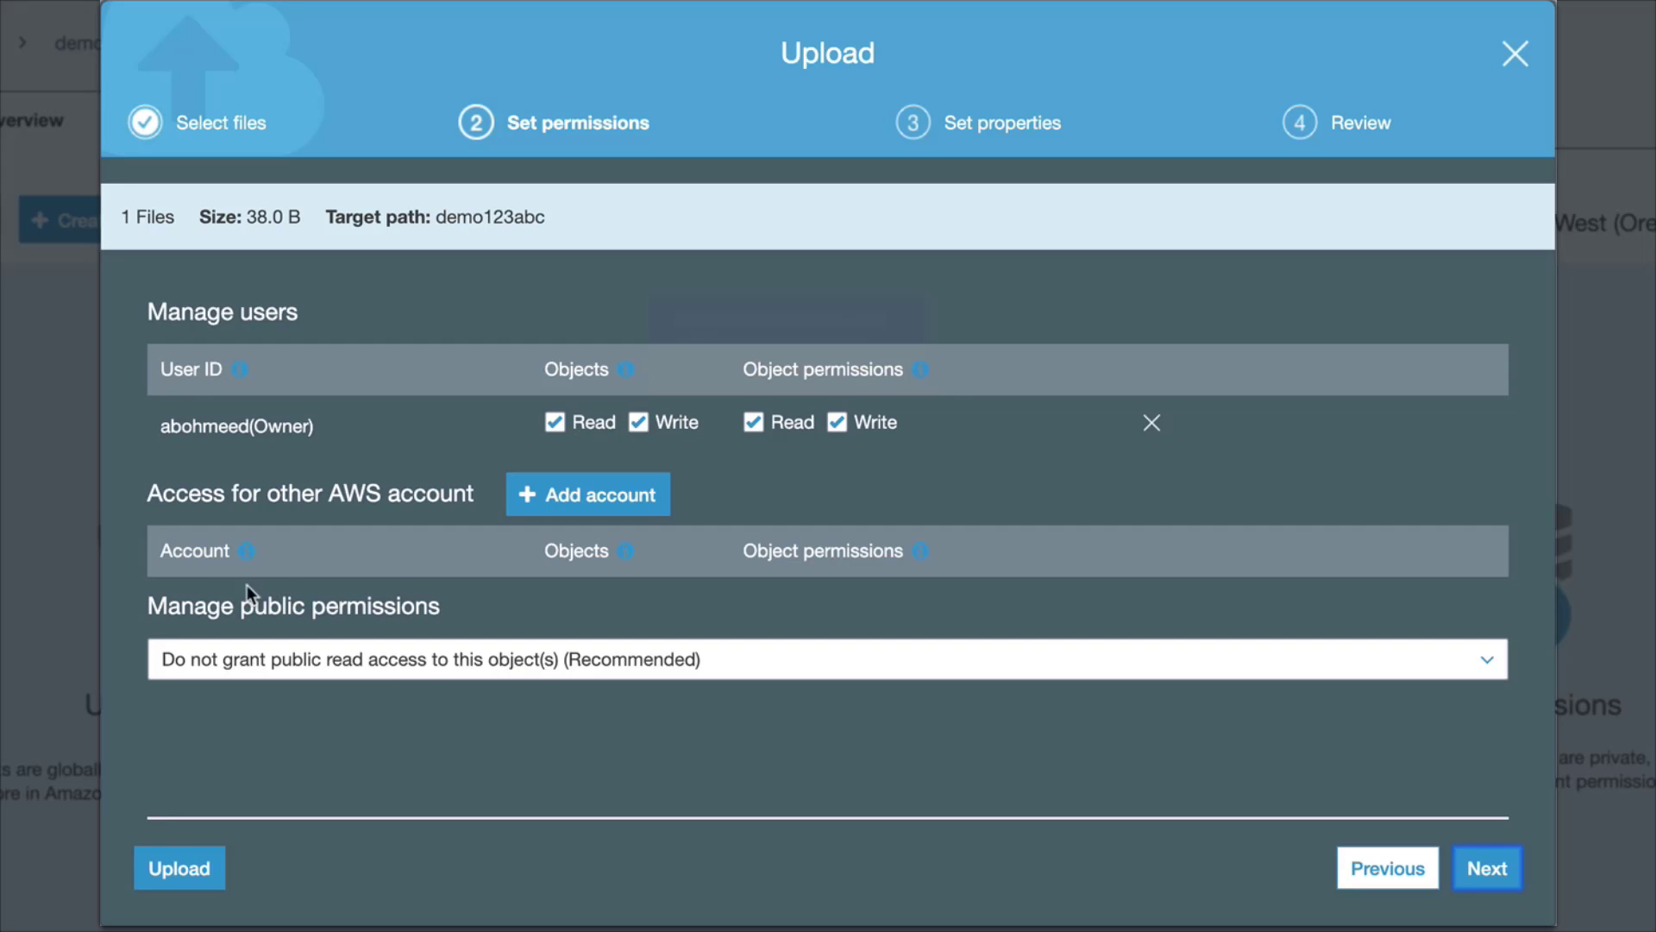
mouse_move(198, 619)
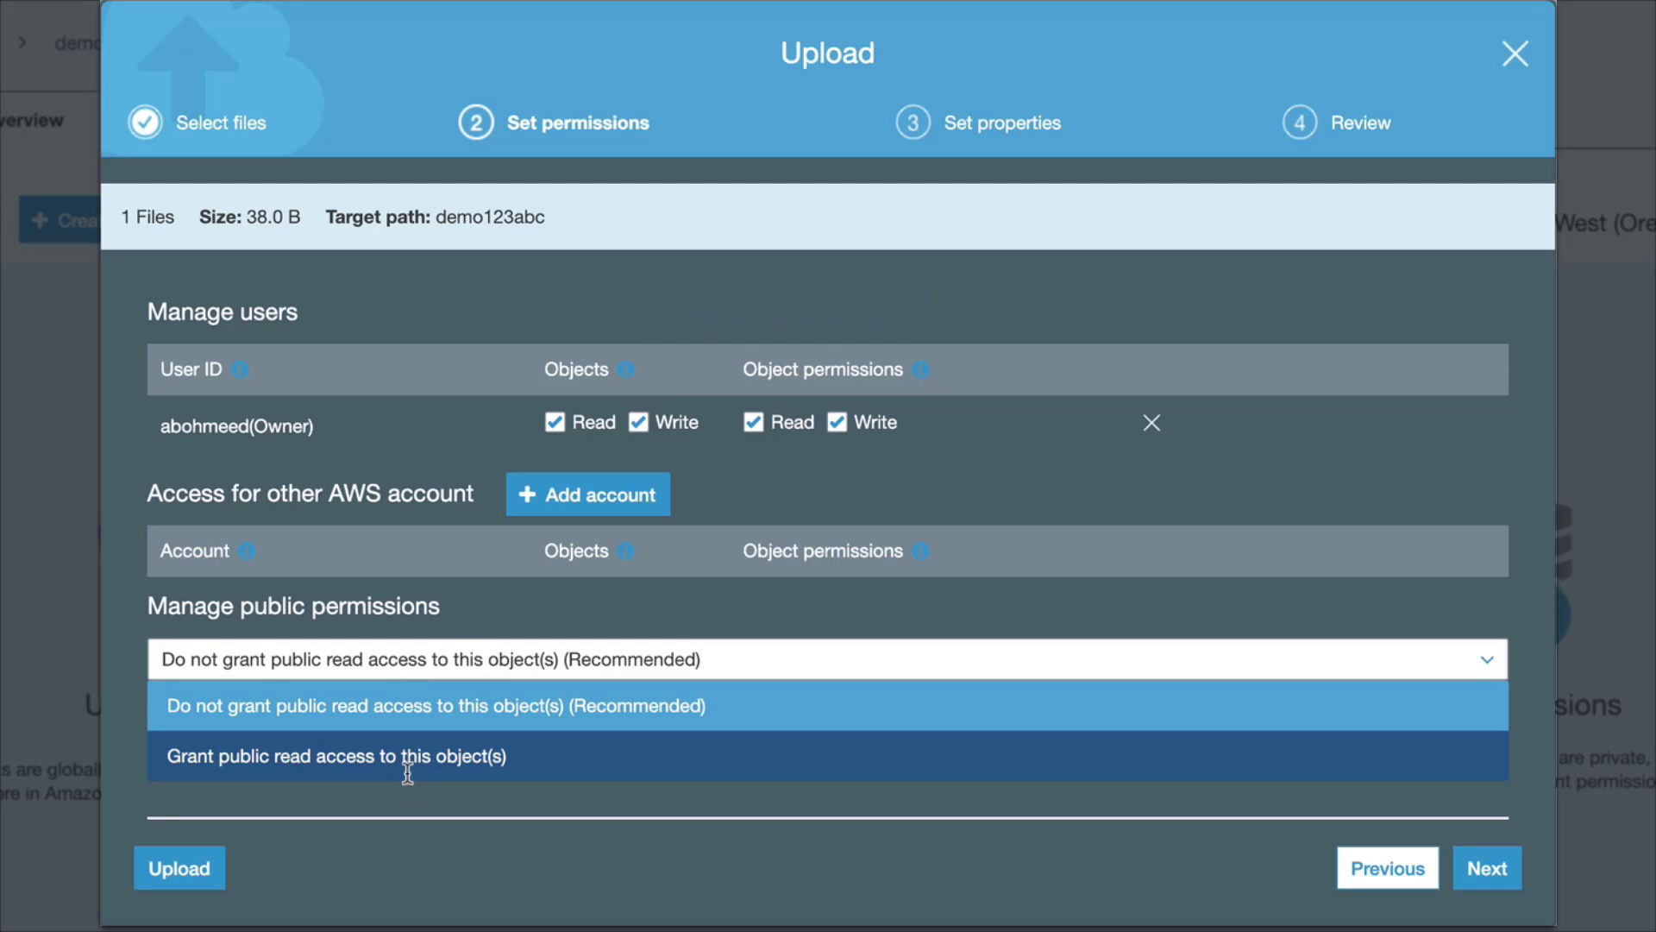
click(333, 756)
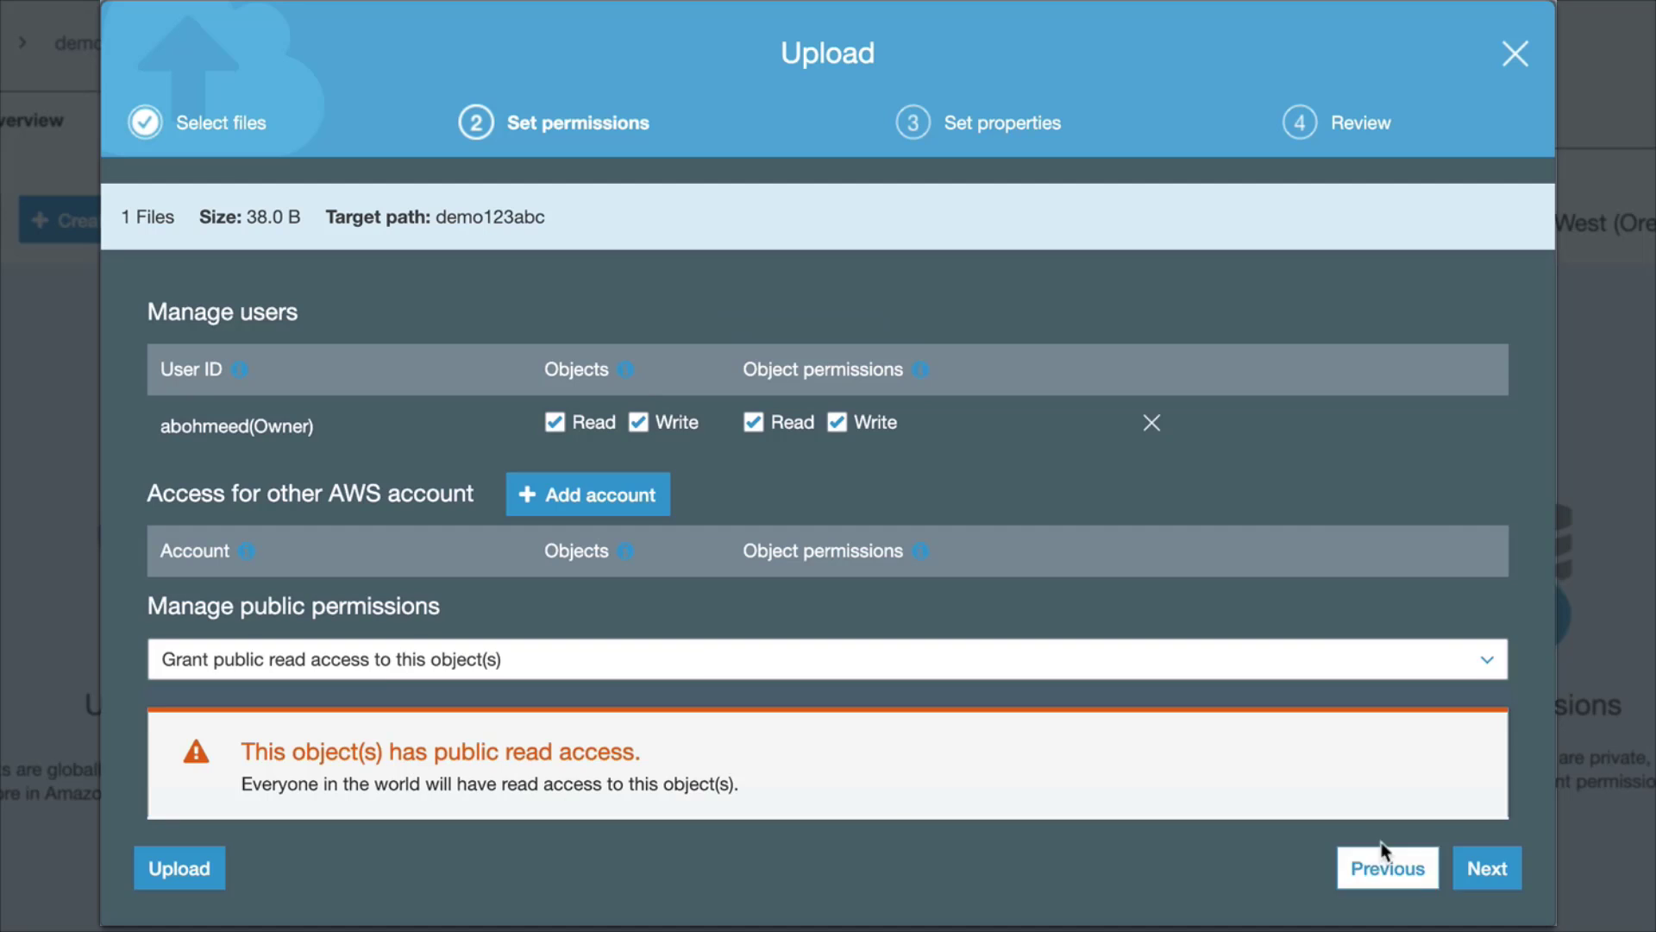
click(1486, 868)
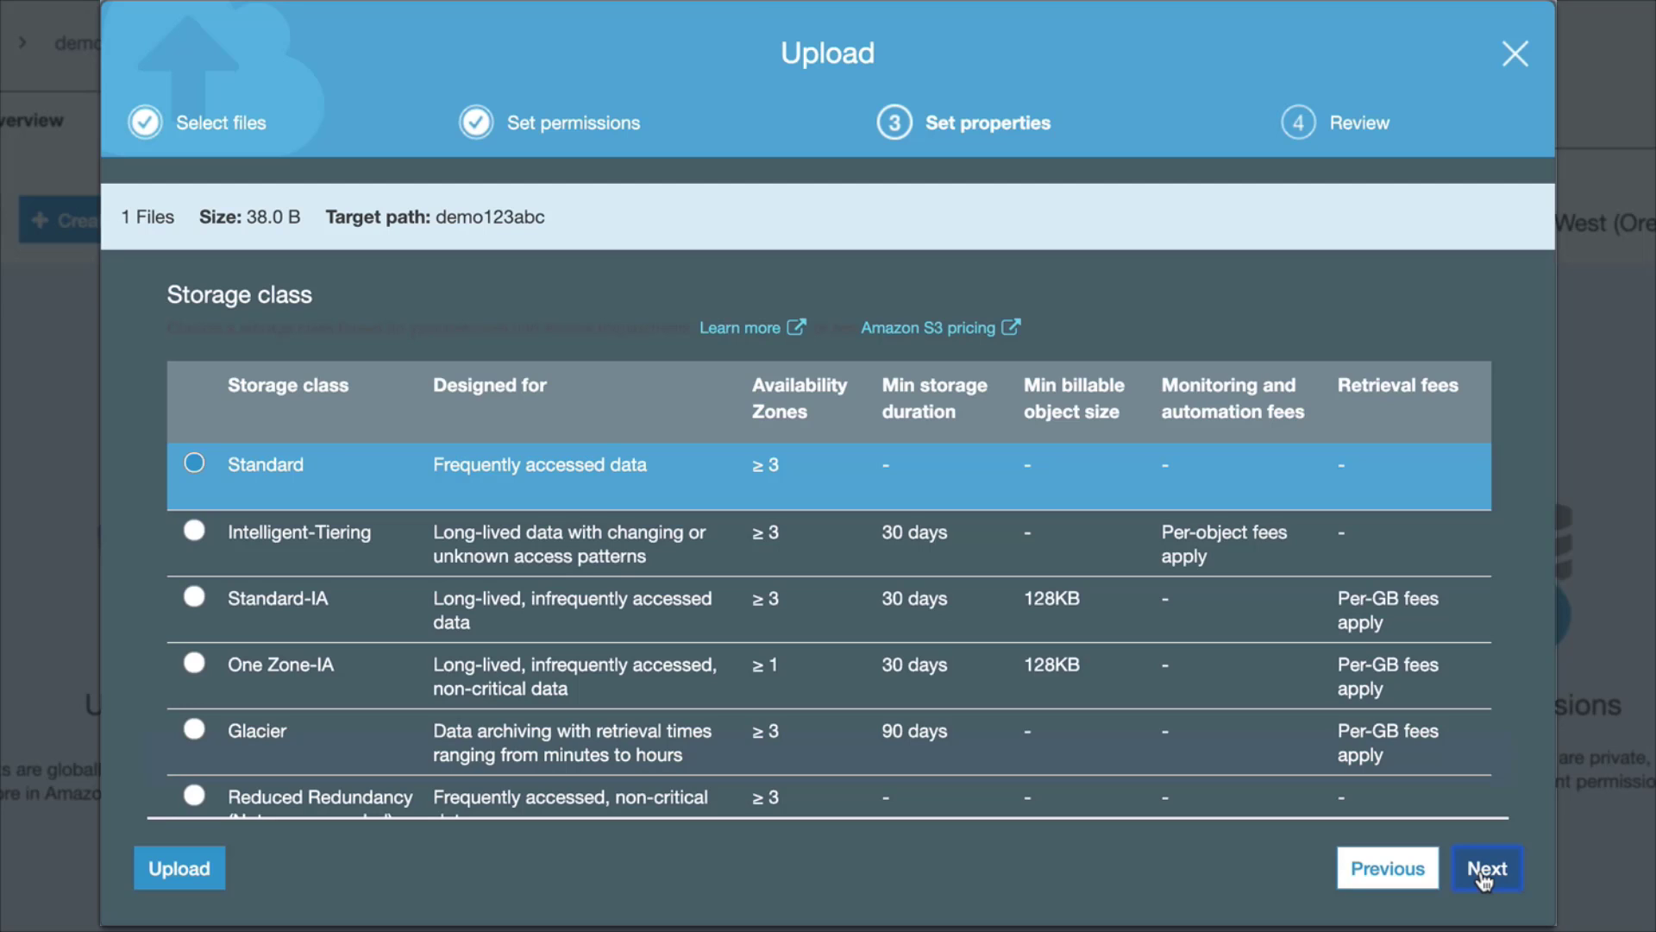
click(1485, 868)
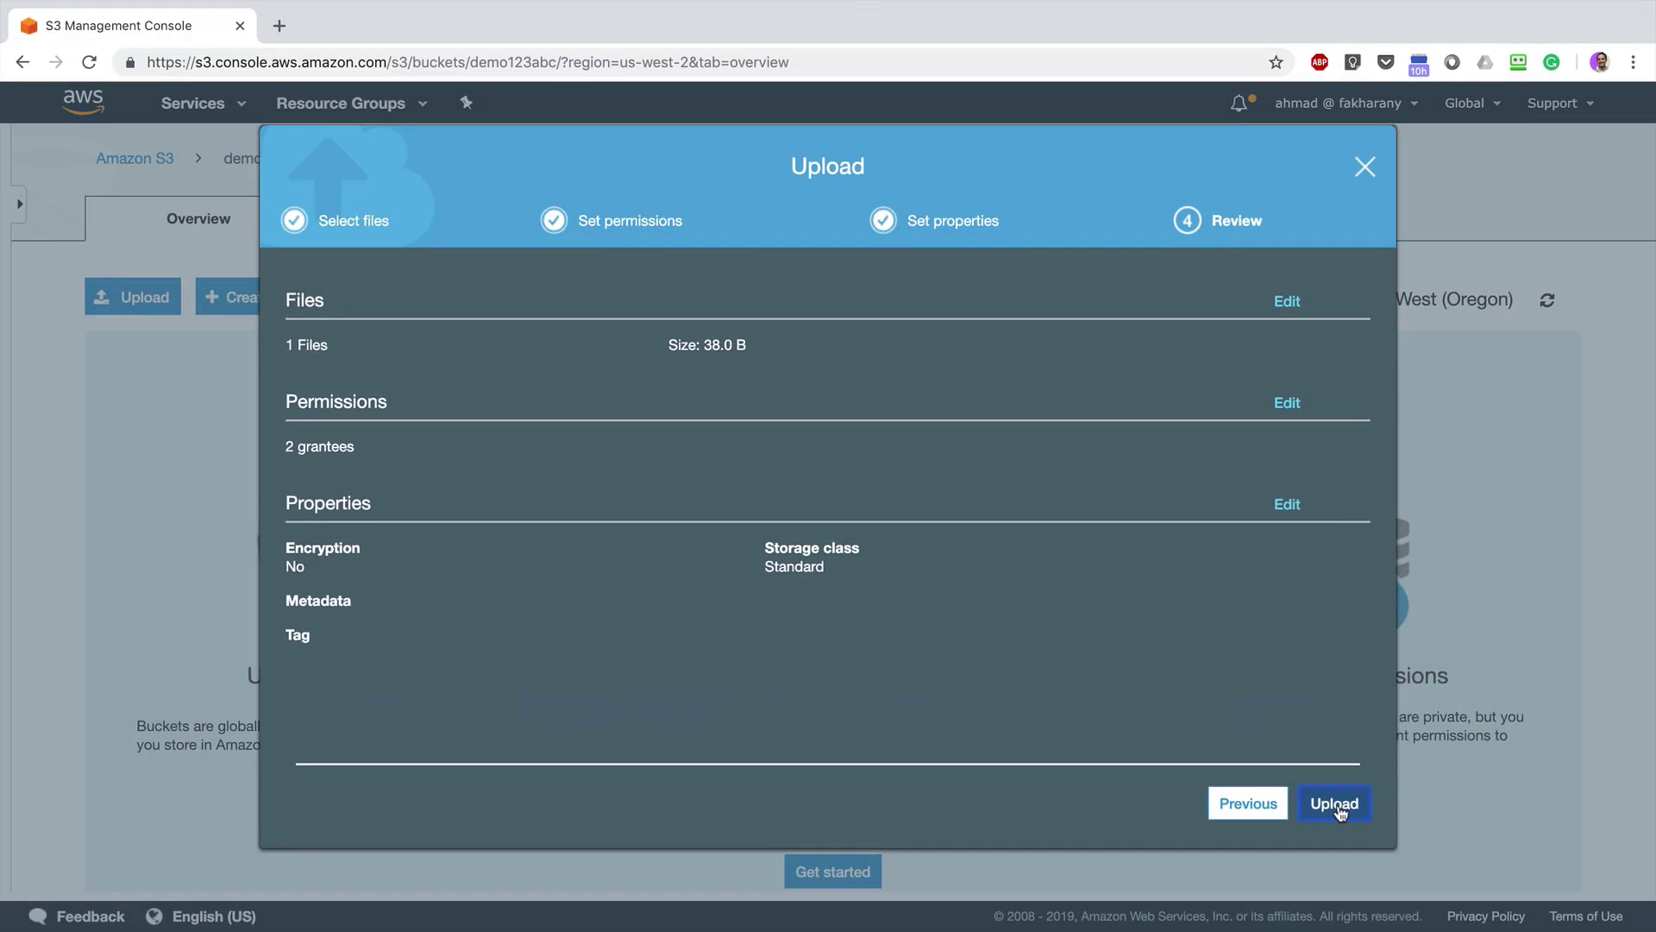
Upload public.txt into the bucket and show its object details with the URL
click(1333, 802)
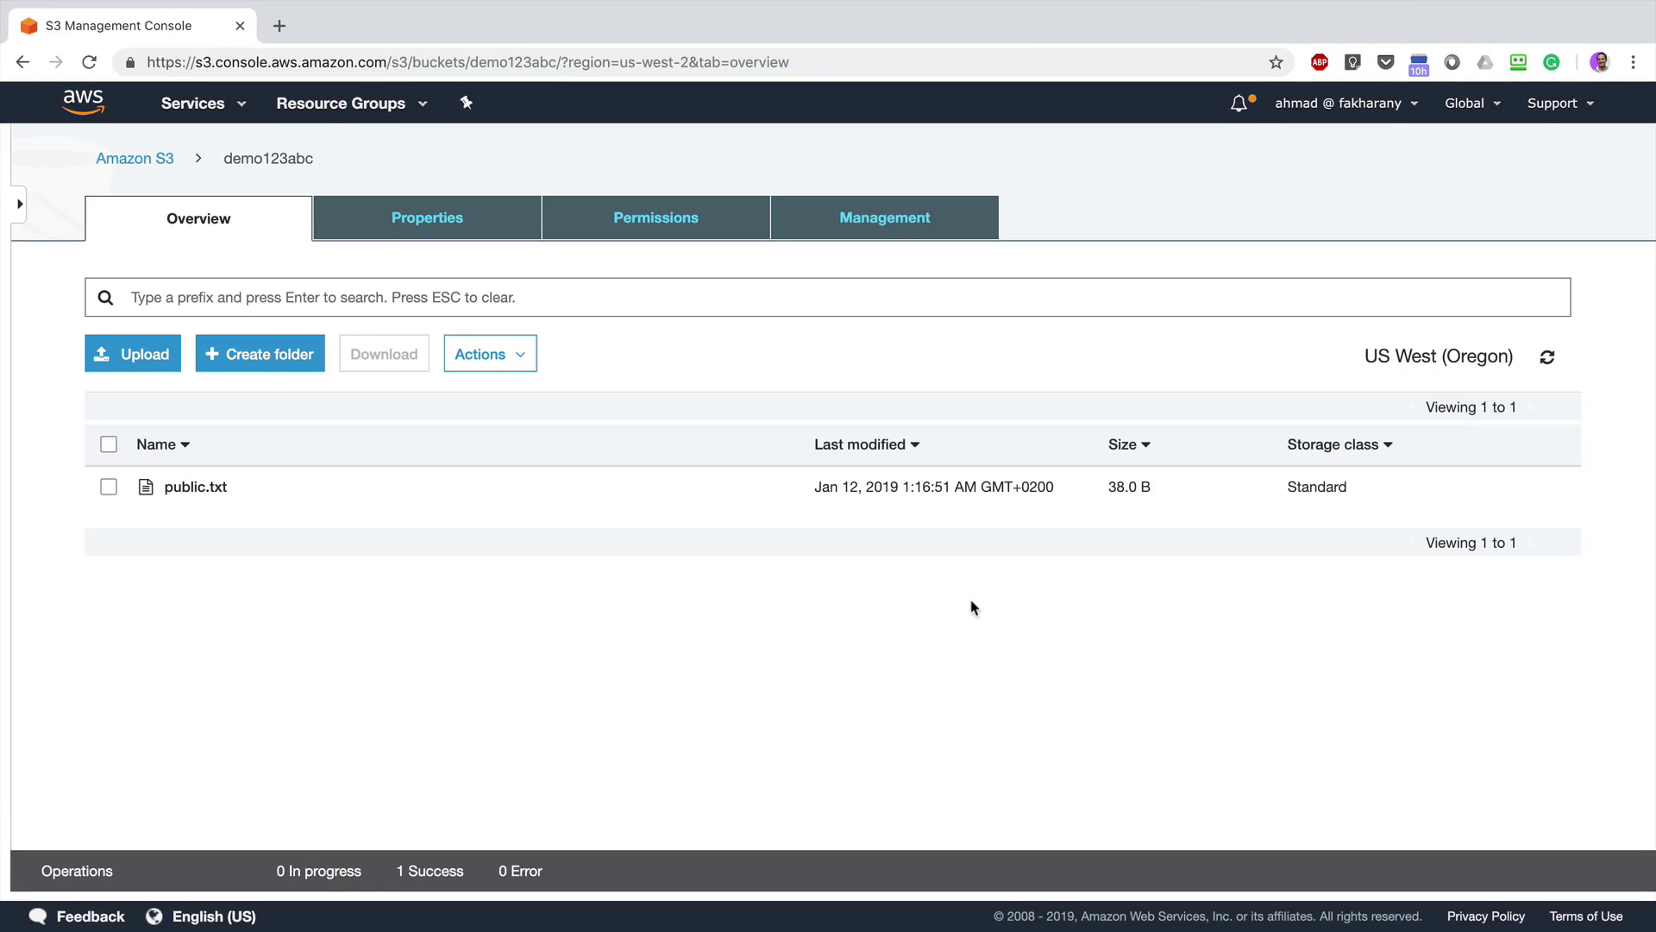
mouse_move(297, 572)
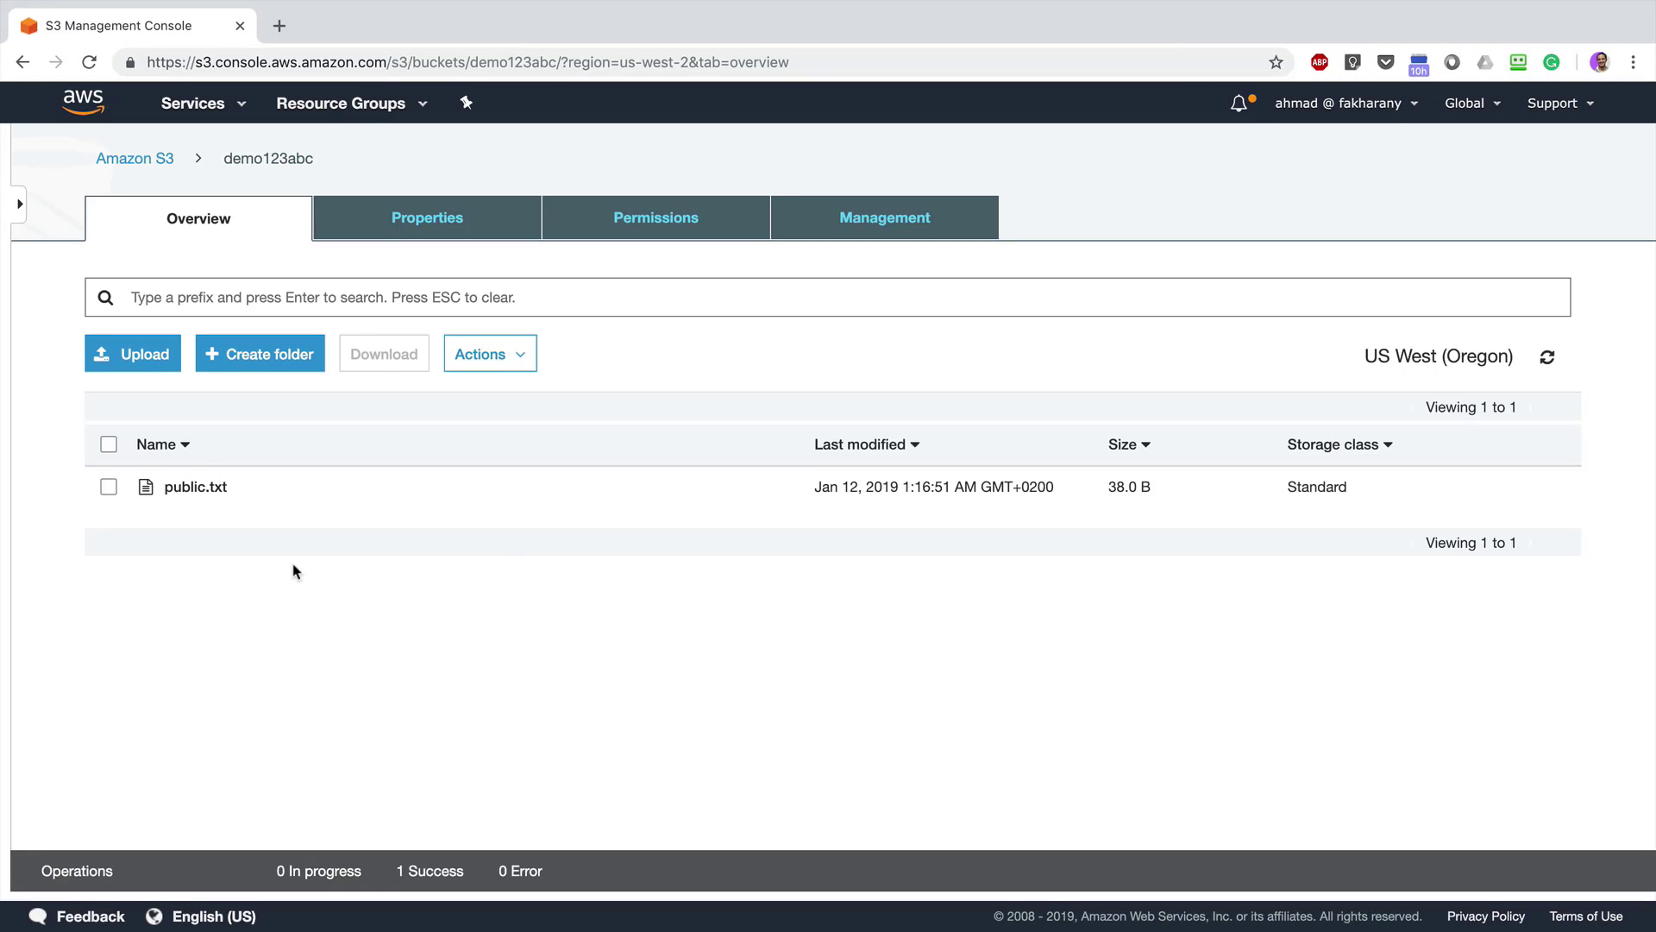
click(107, 487)
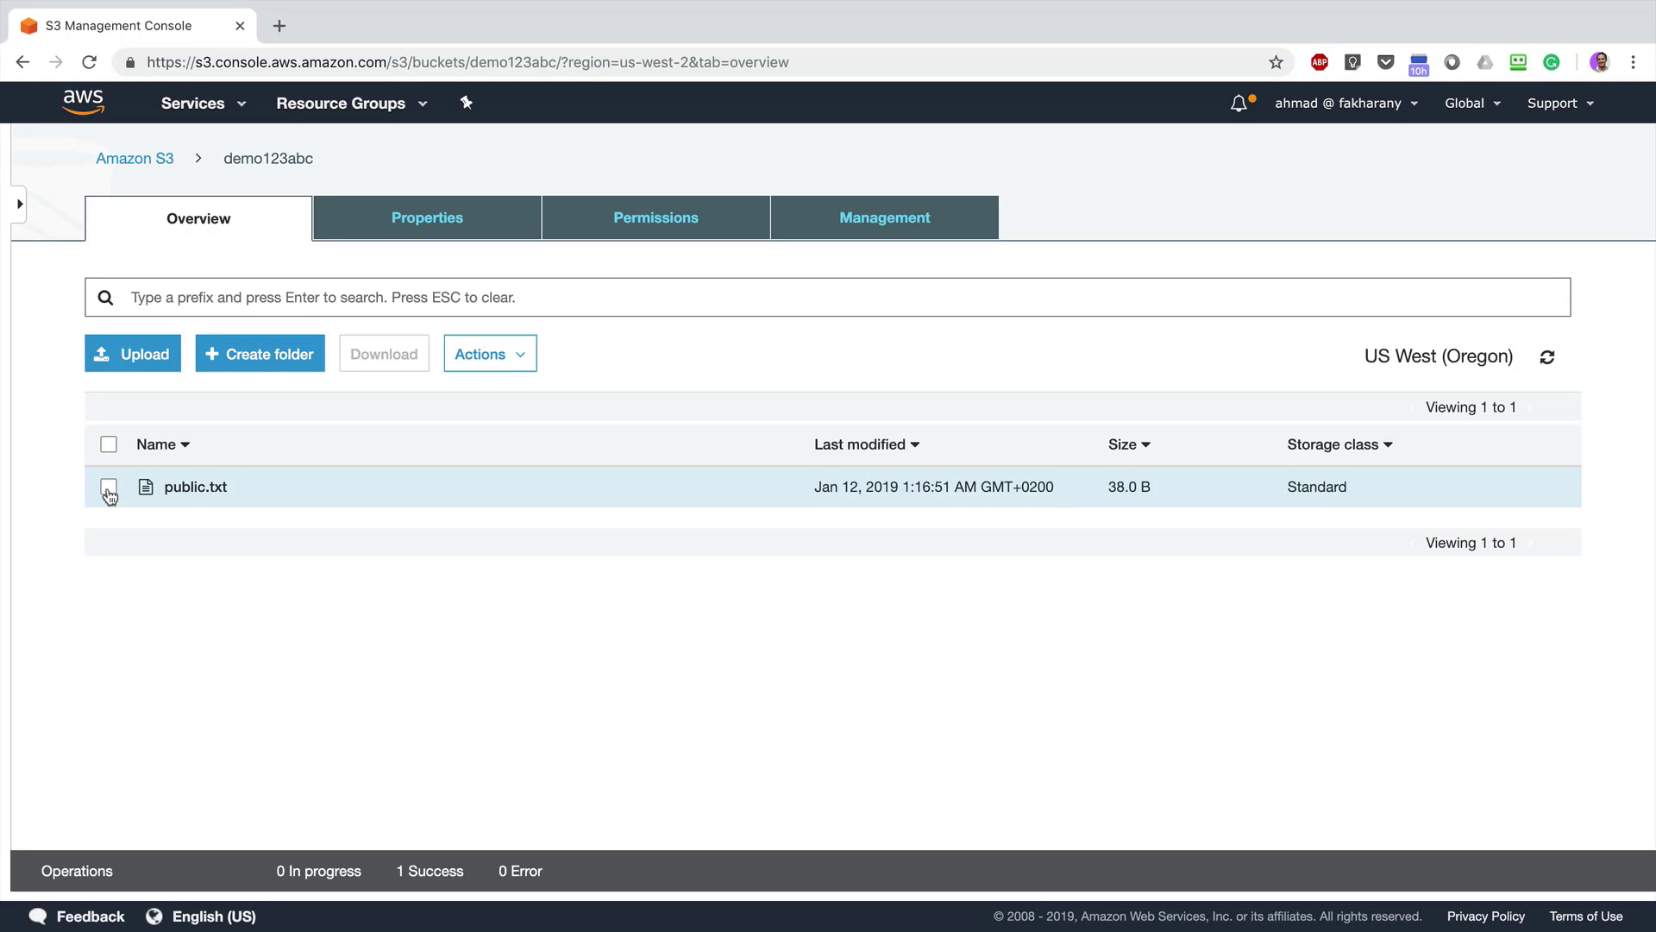
click(107, 486)
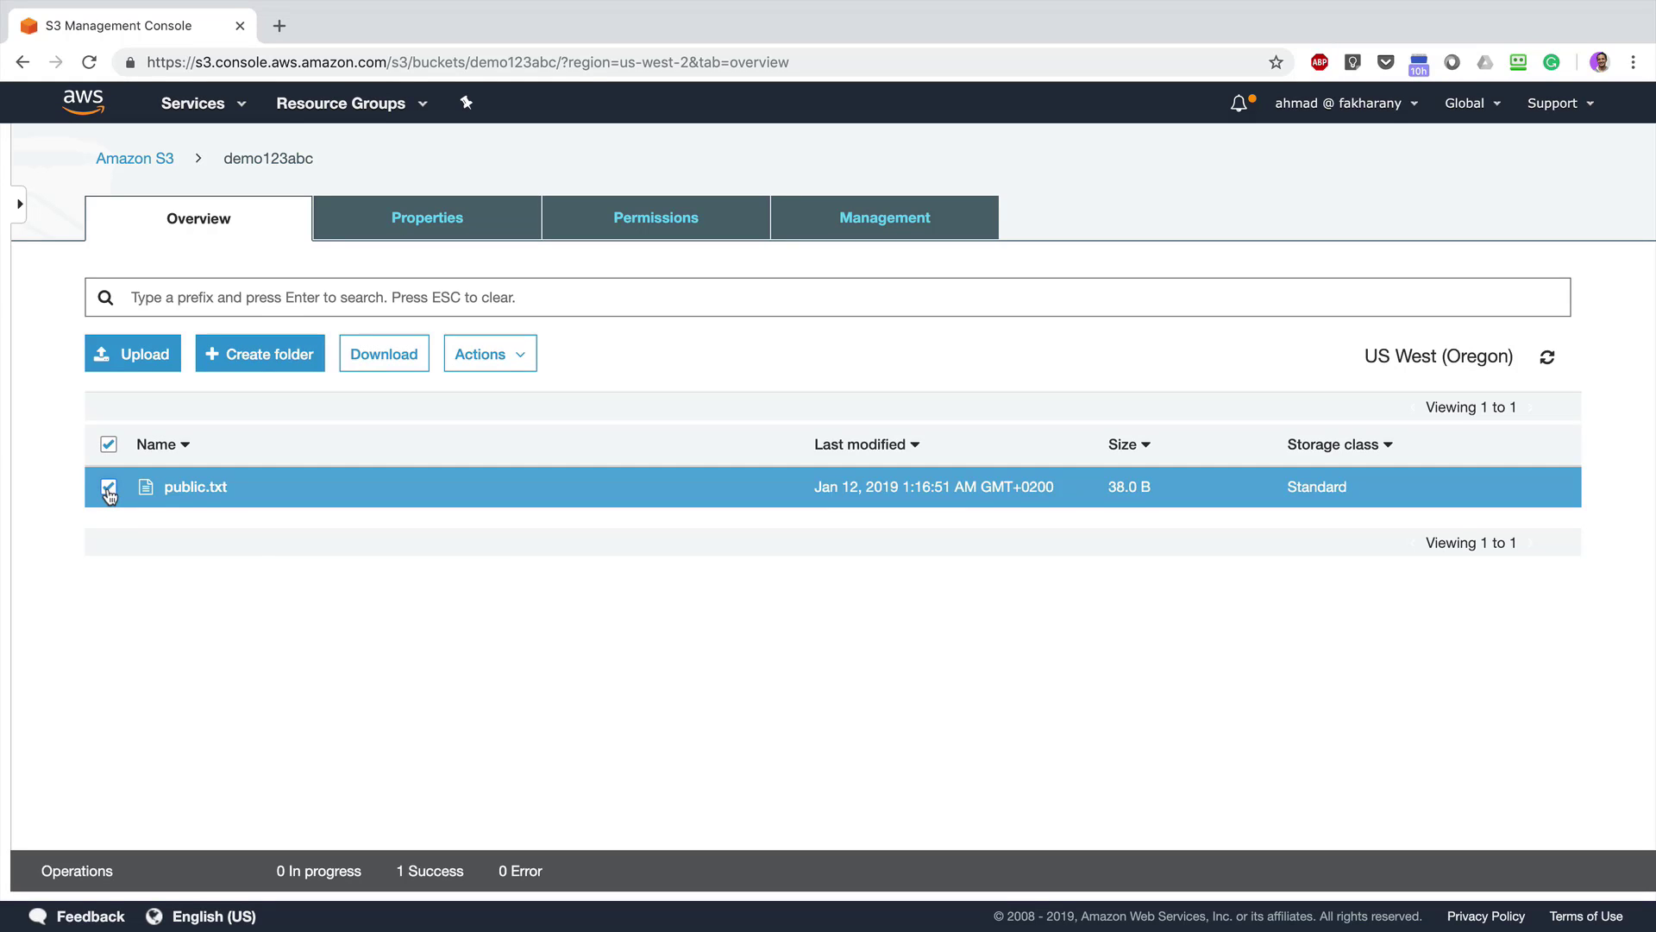
click(195, 487)
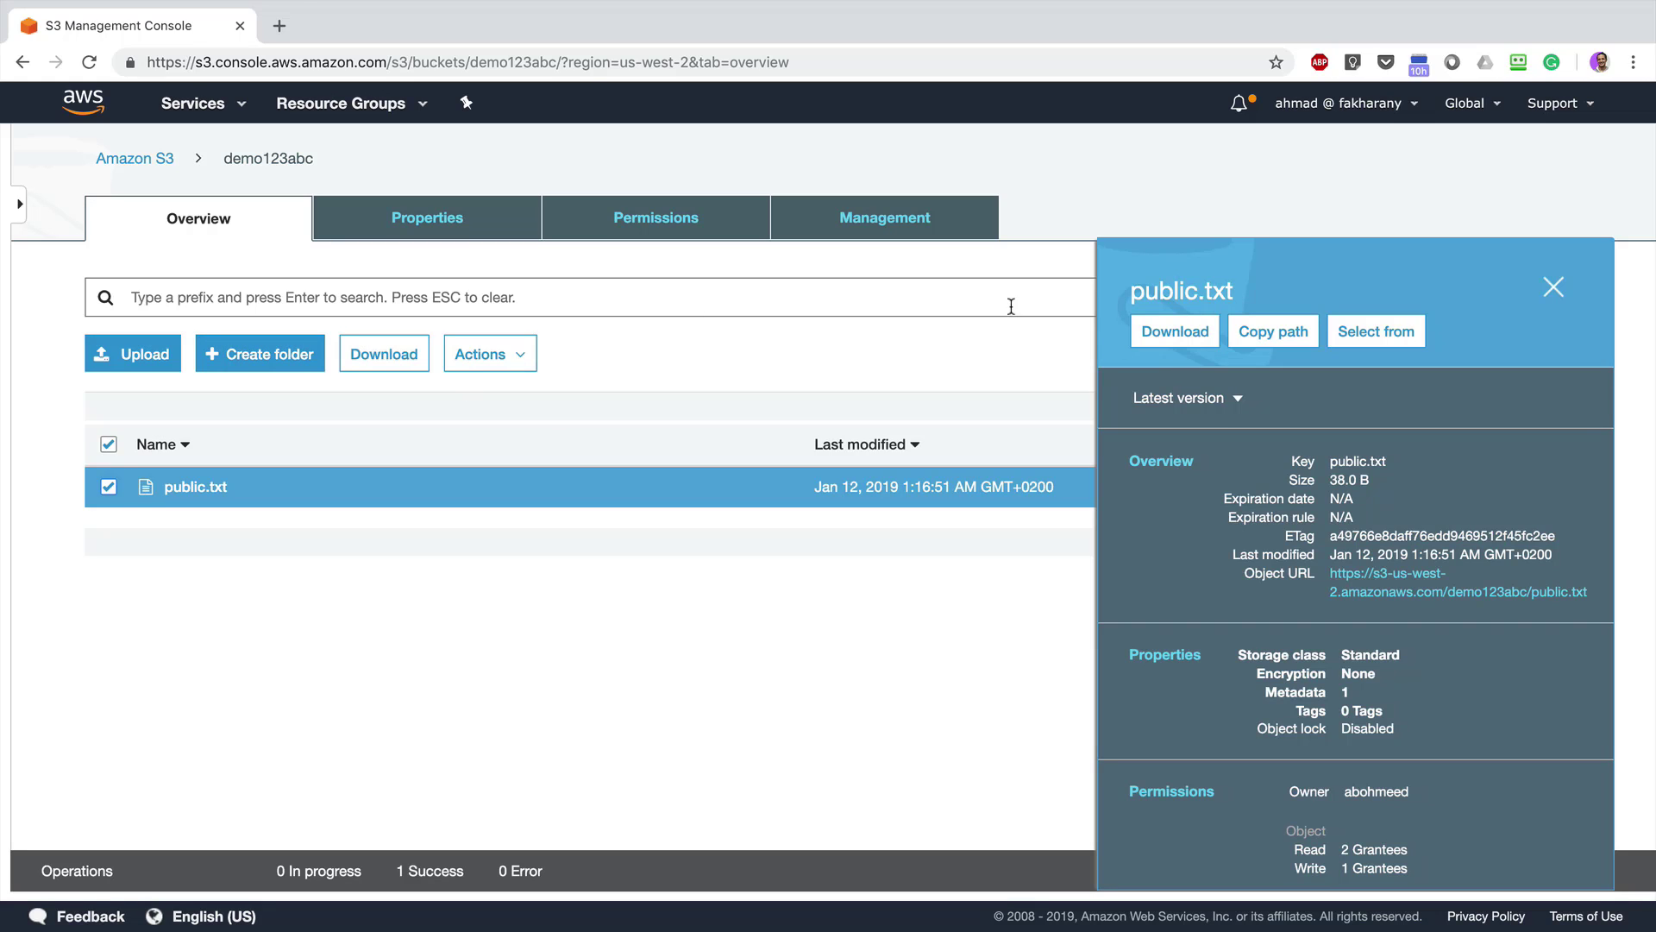
Download a copy of public.txt to the computer
click(1173, 331)
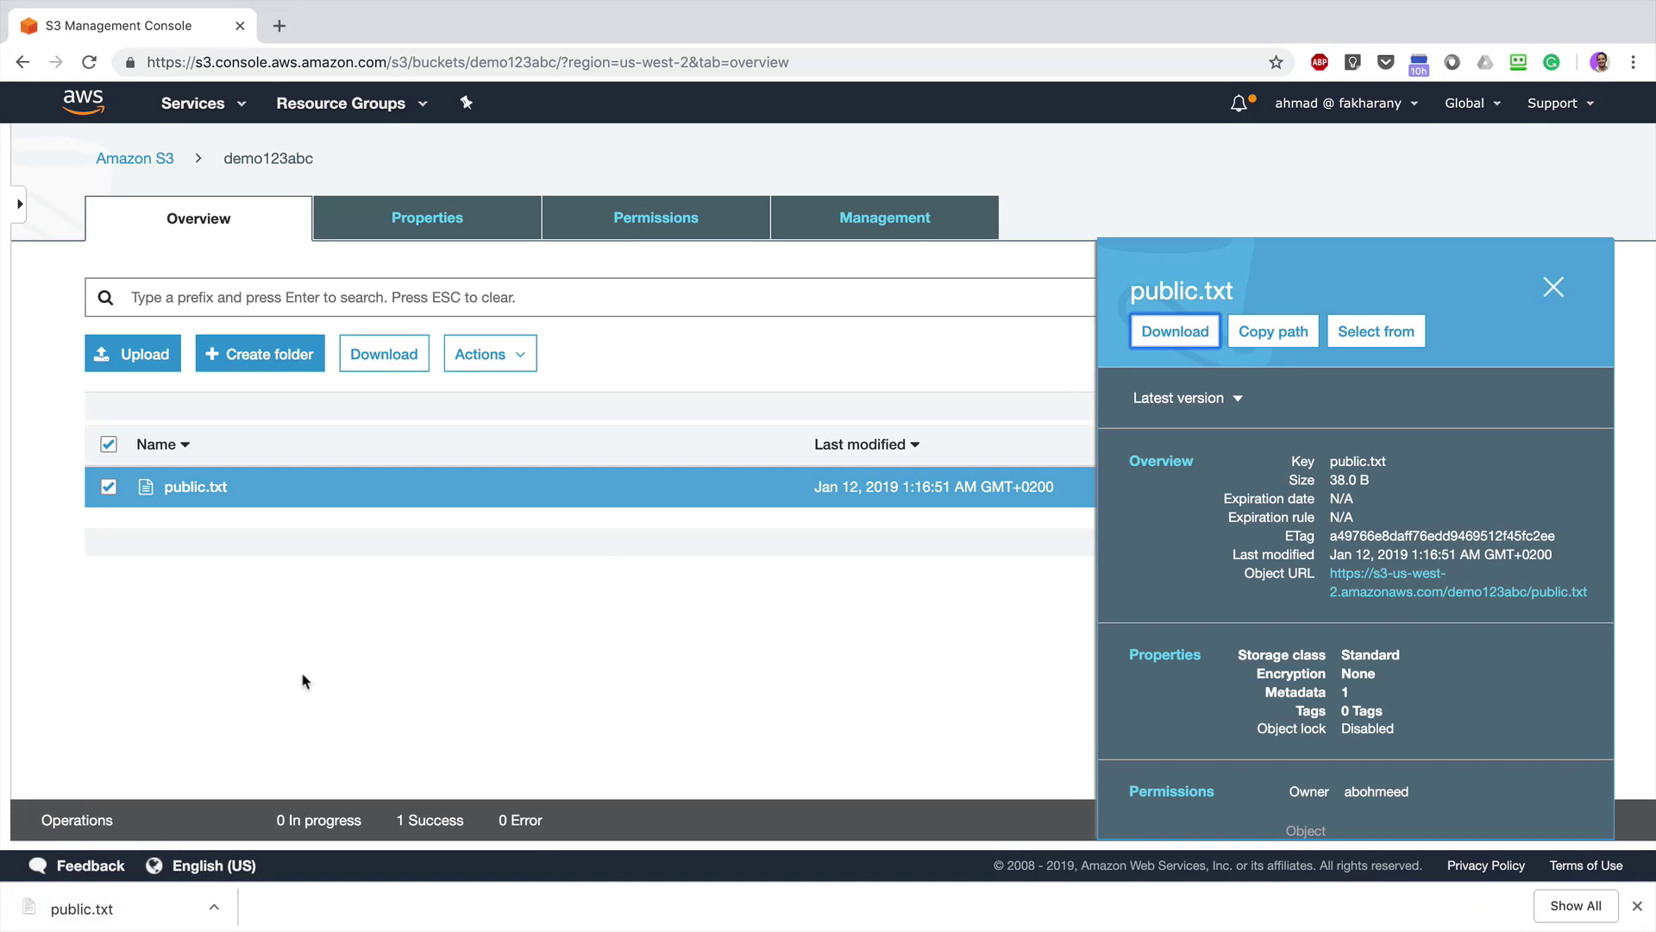
mouse_move(1524, 285)
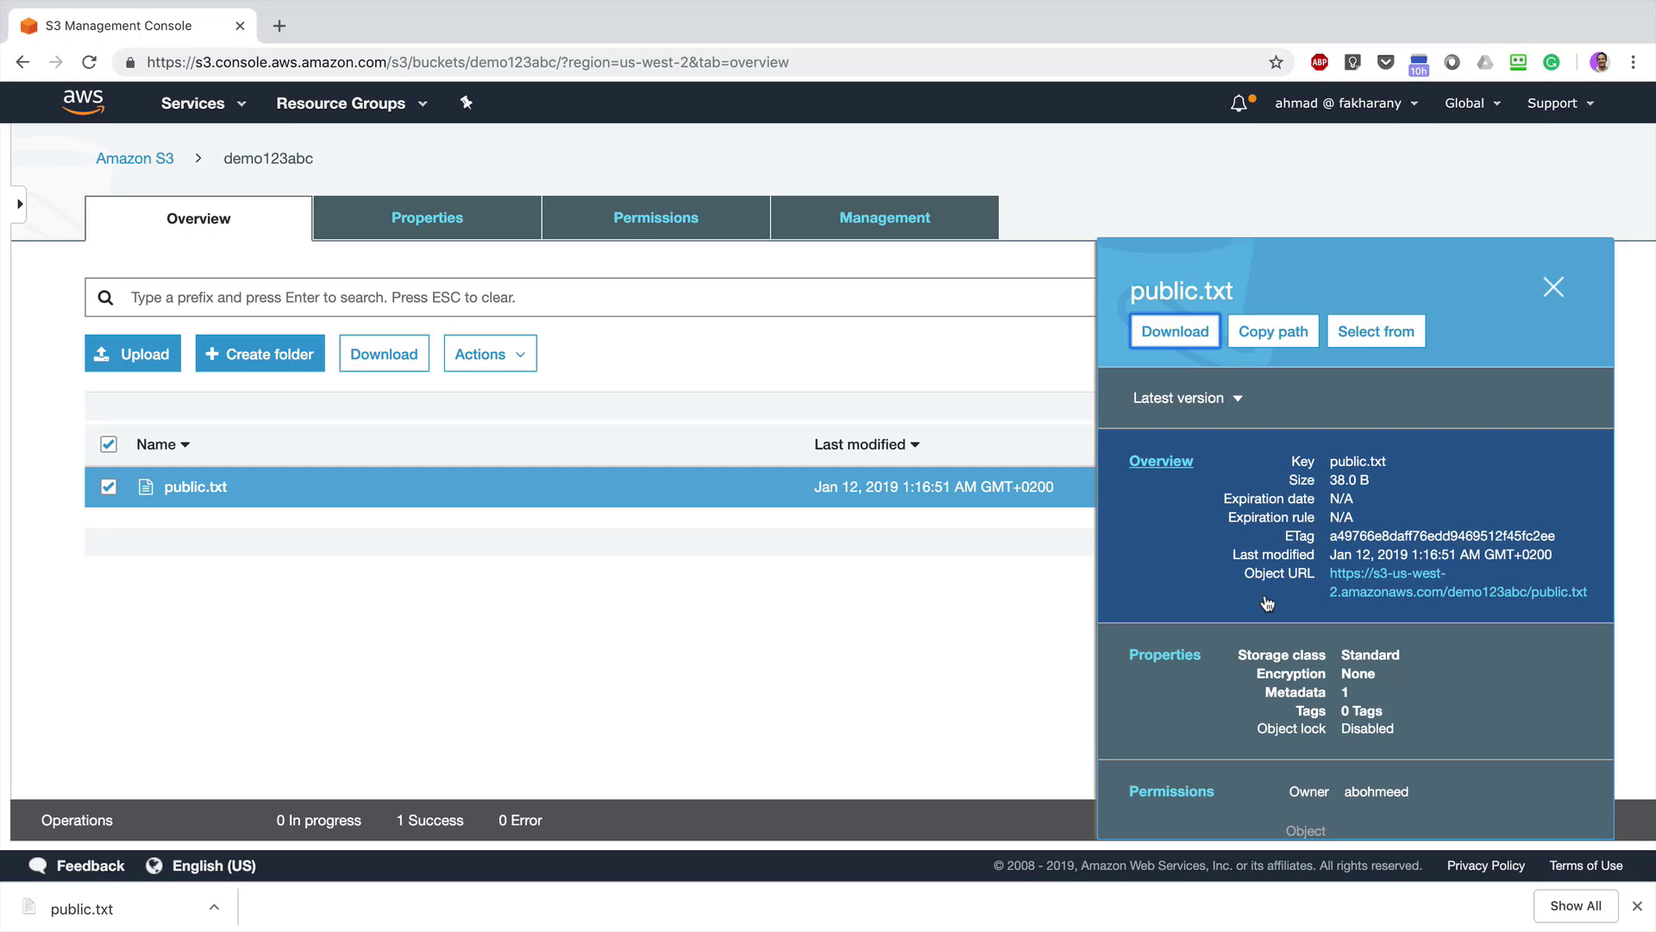
mouse_move(1309, 592)
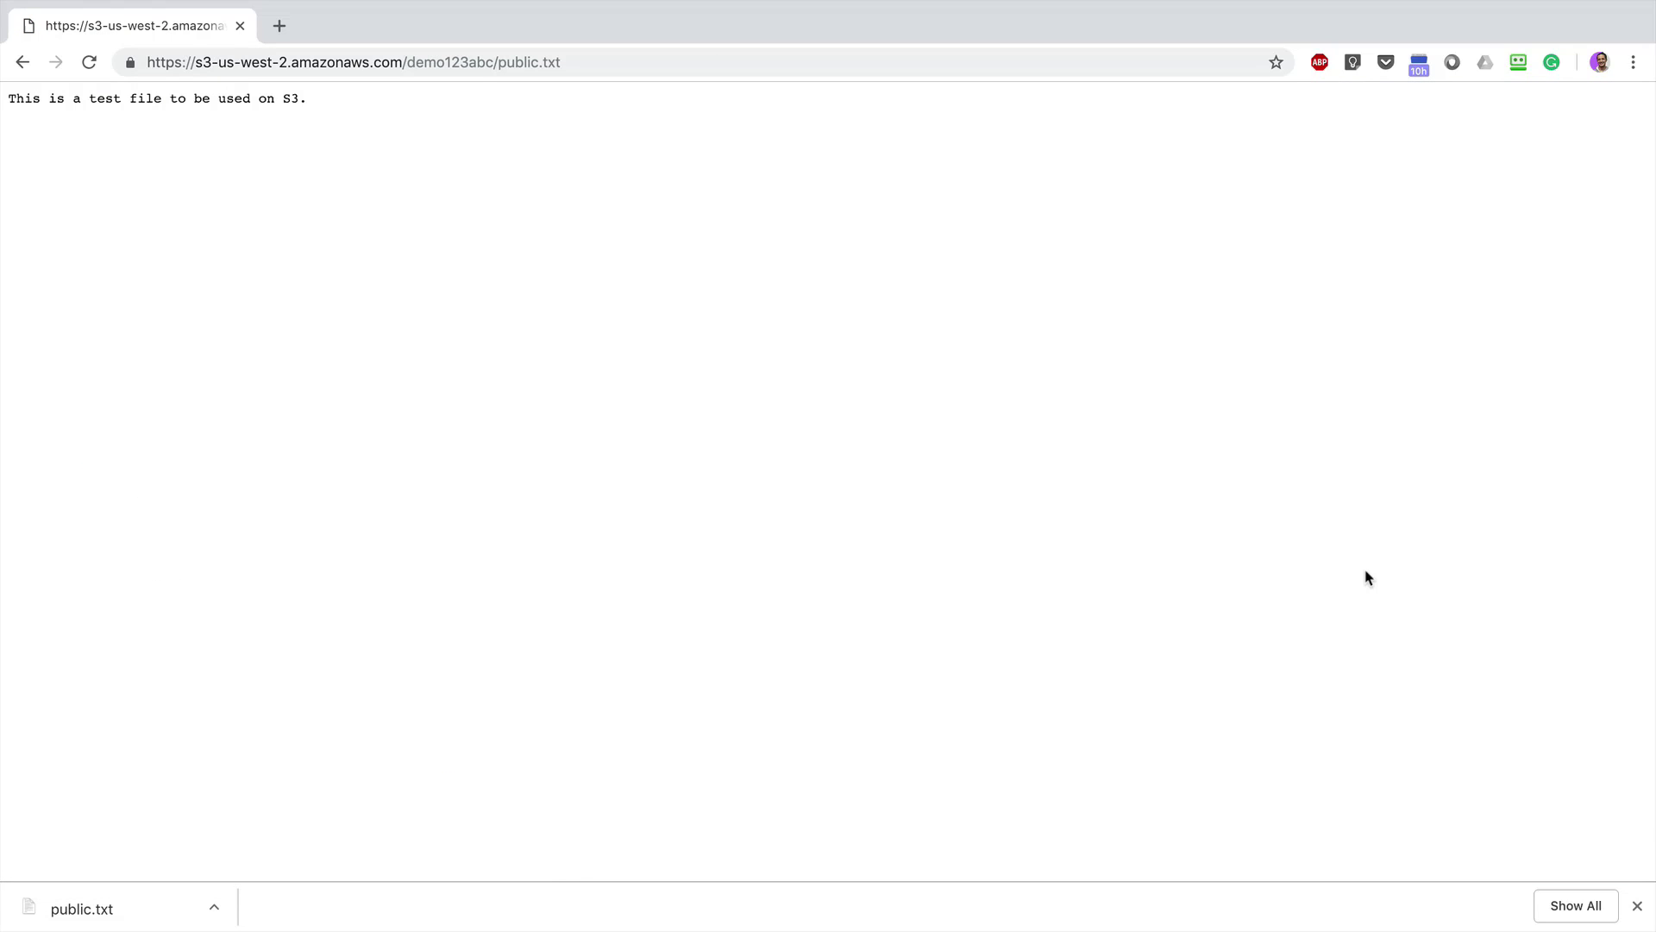
mouse_move(236, 107)
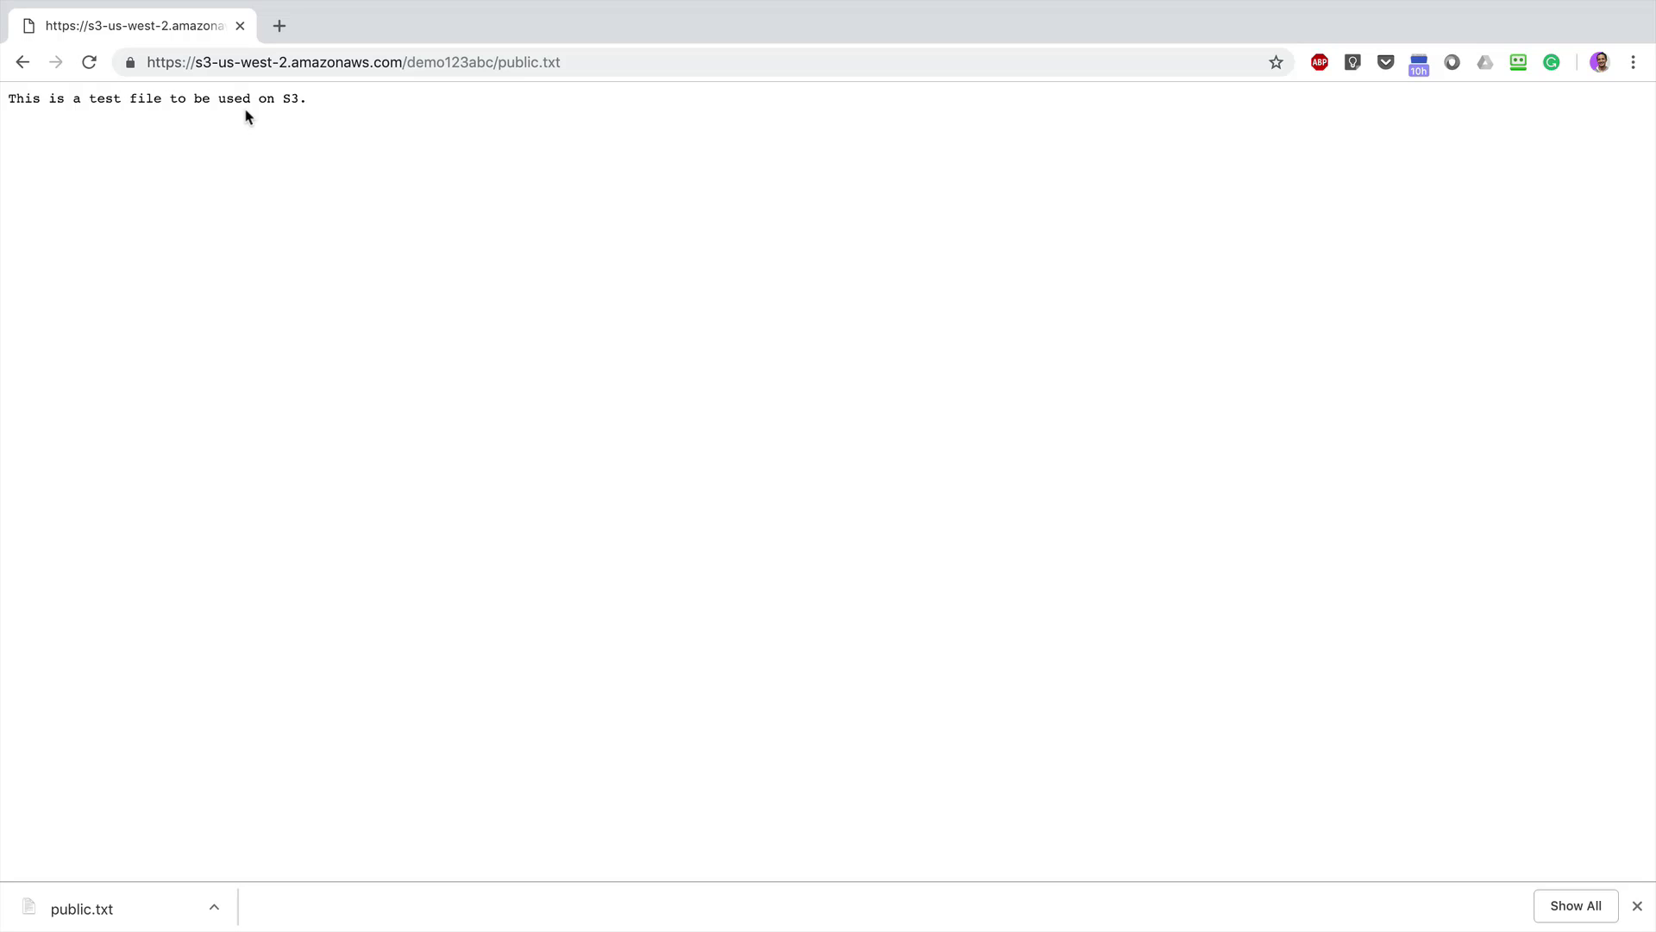
mouse_move(208, 134)
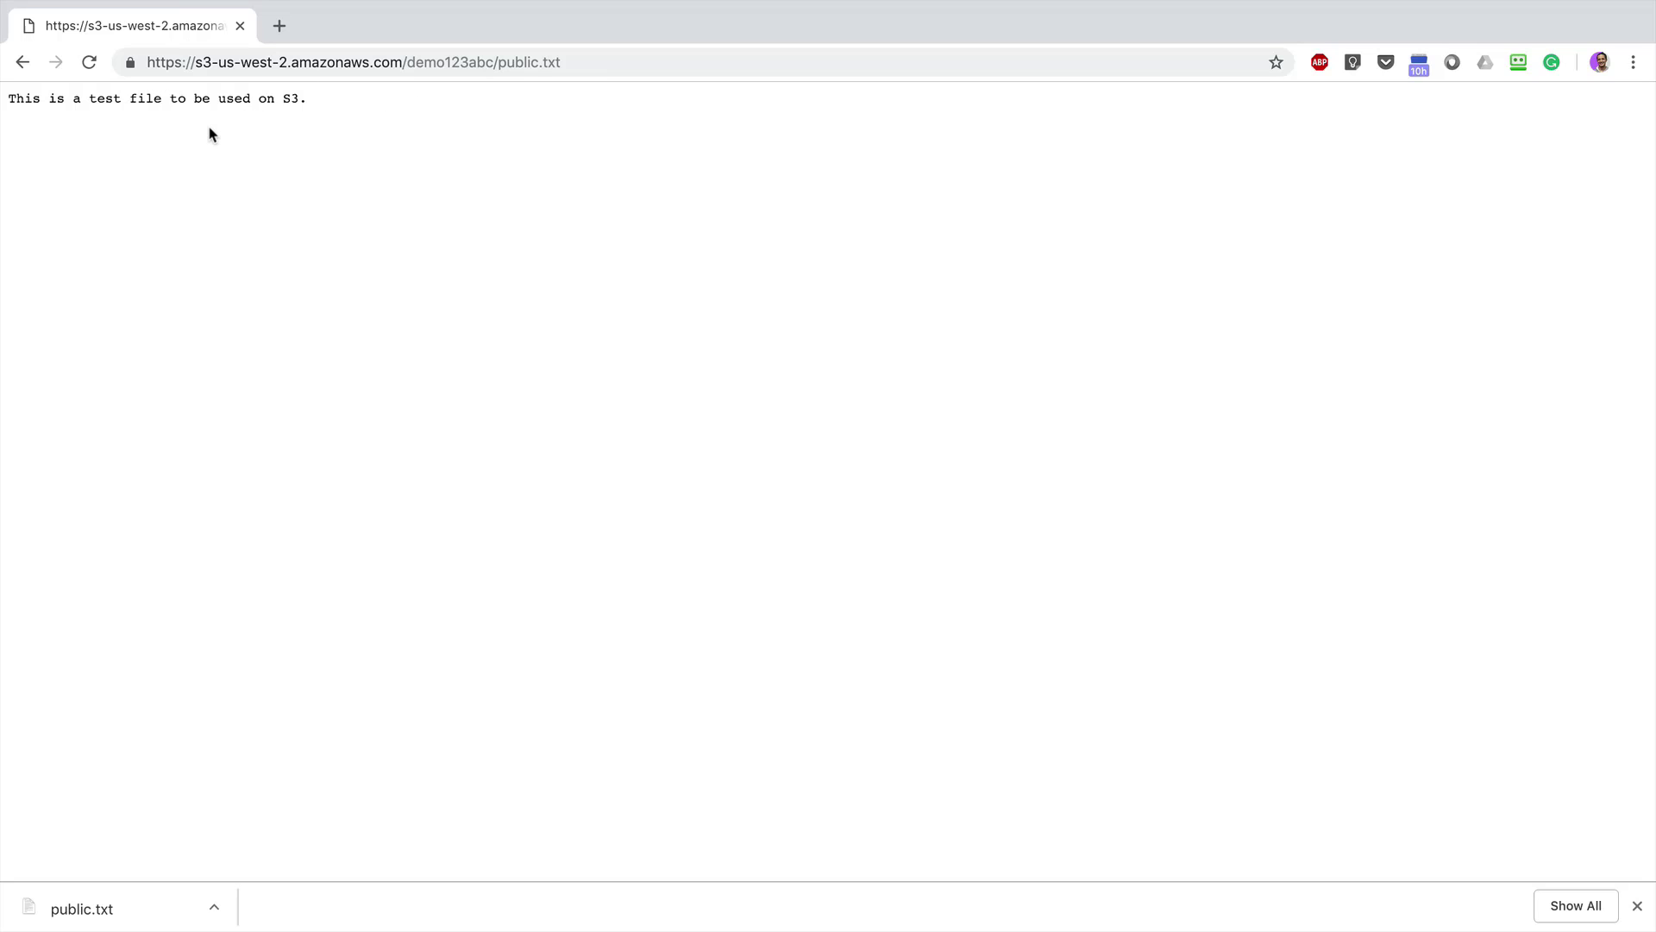
Return to bucket demo123abc and view its permission settings
click(22, 62)
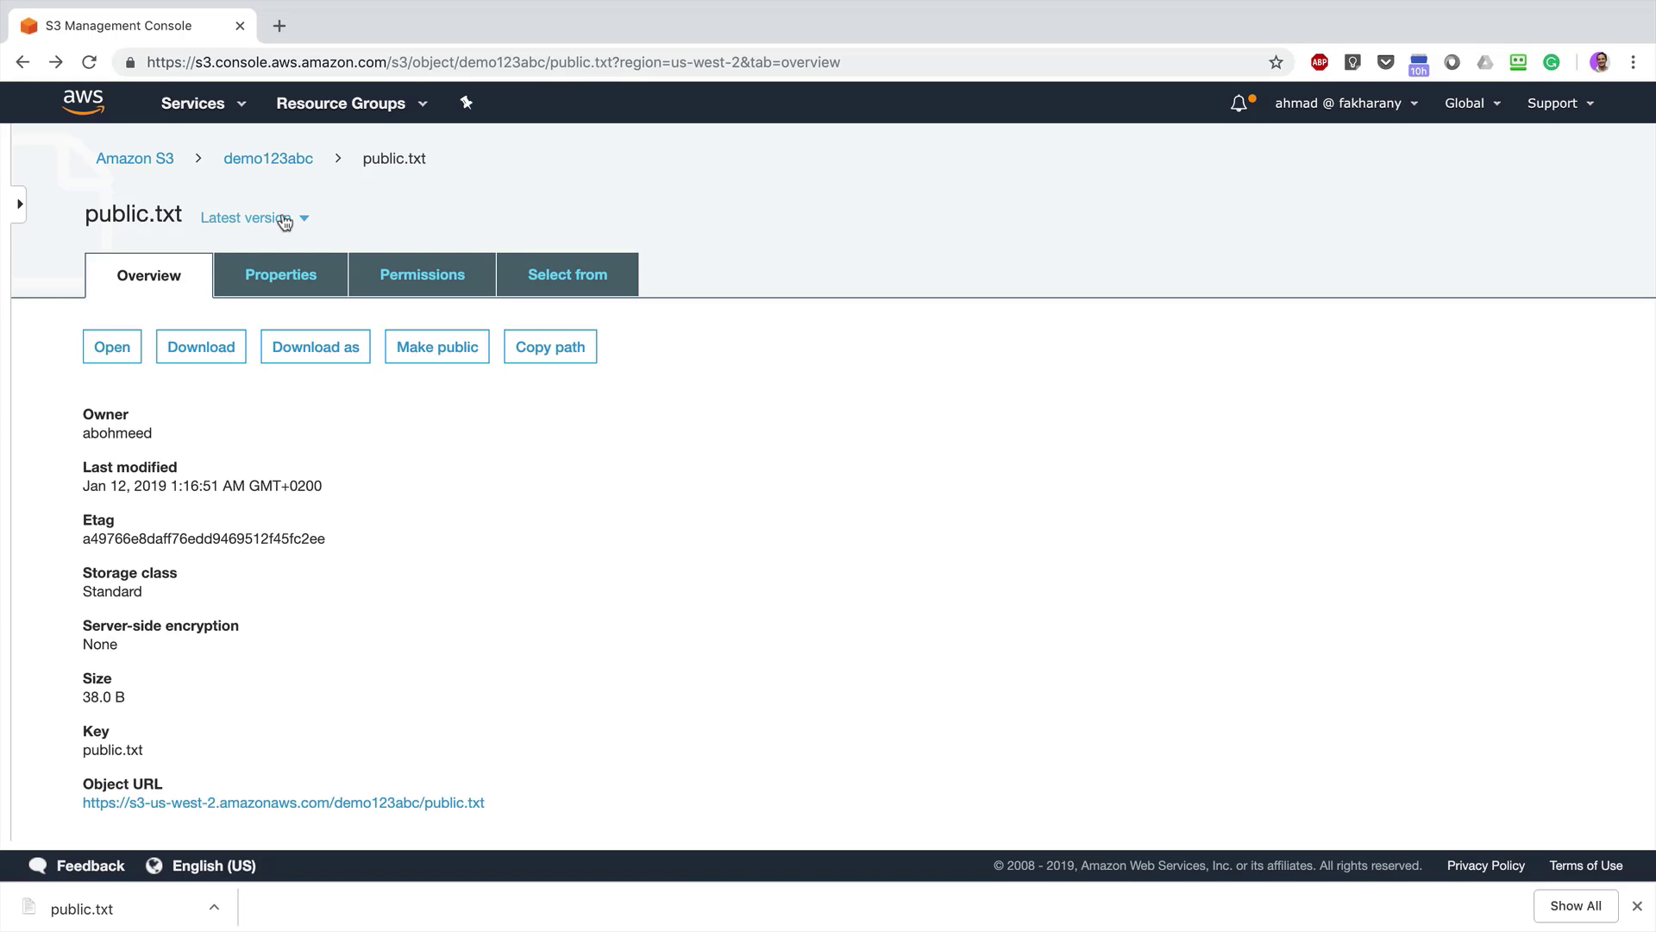
click(268, 159)
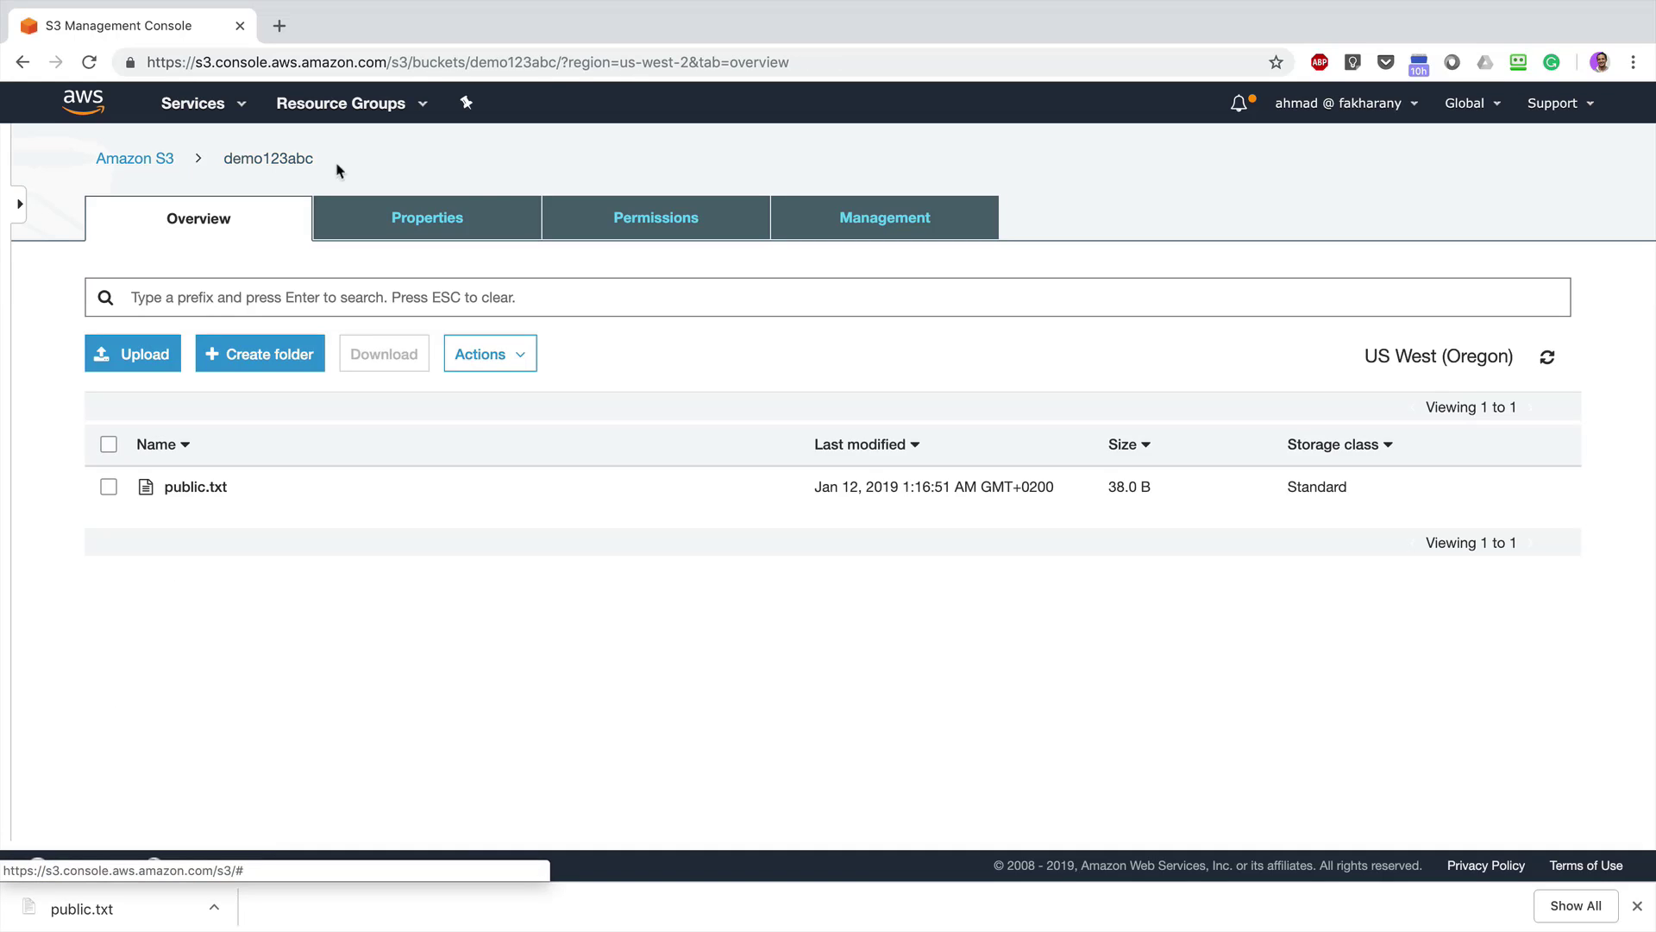
click(656, 217)
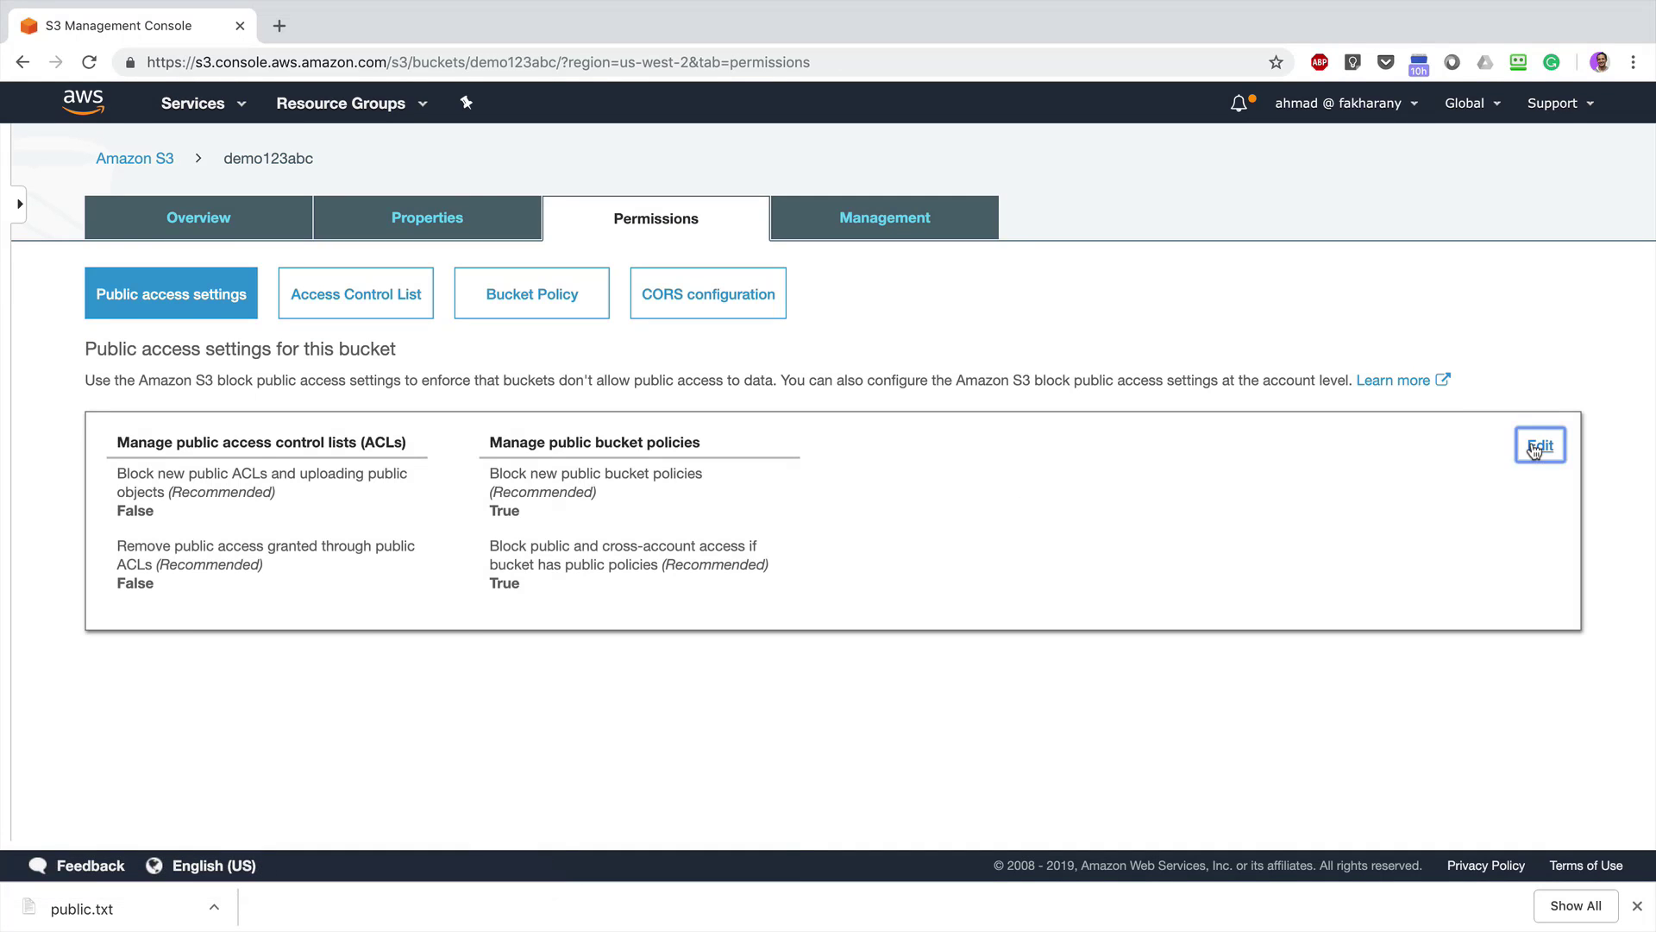
Edit public access settings to remove ACL-granted public access and save
click(1537, 445)
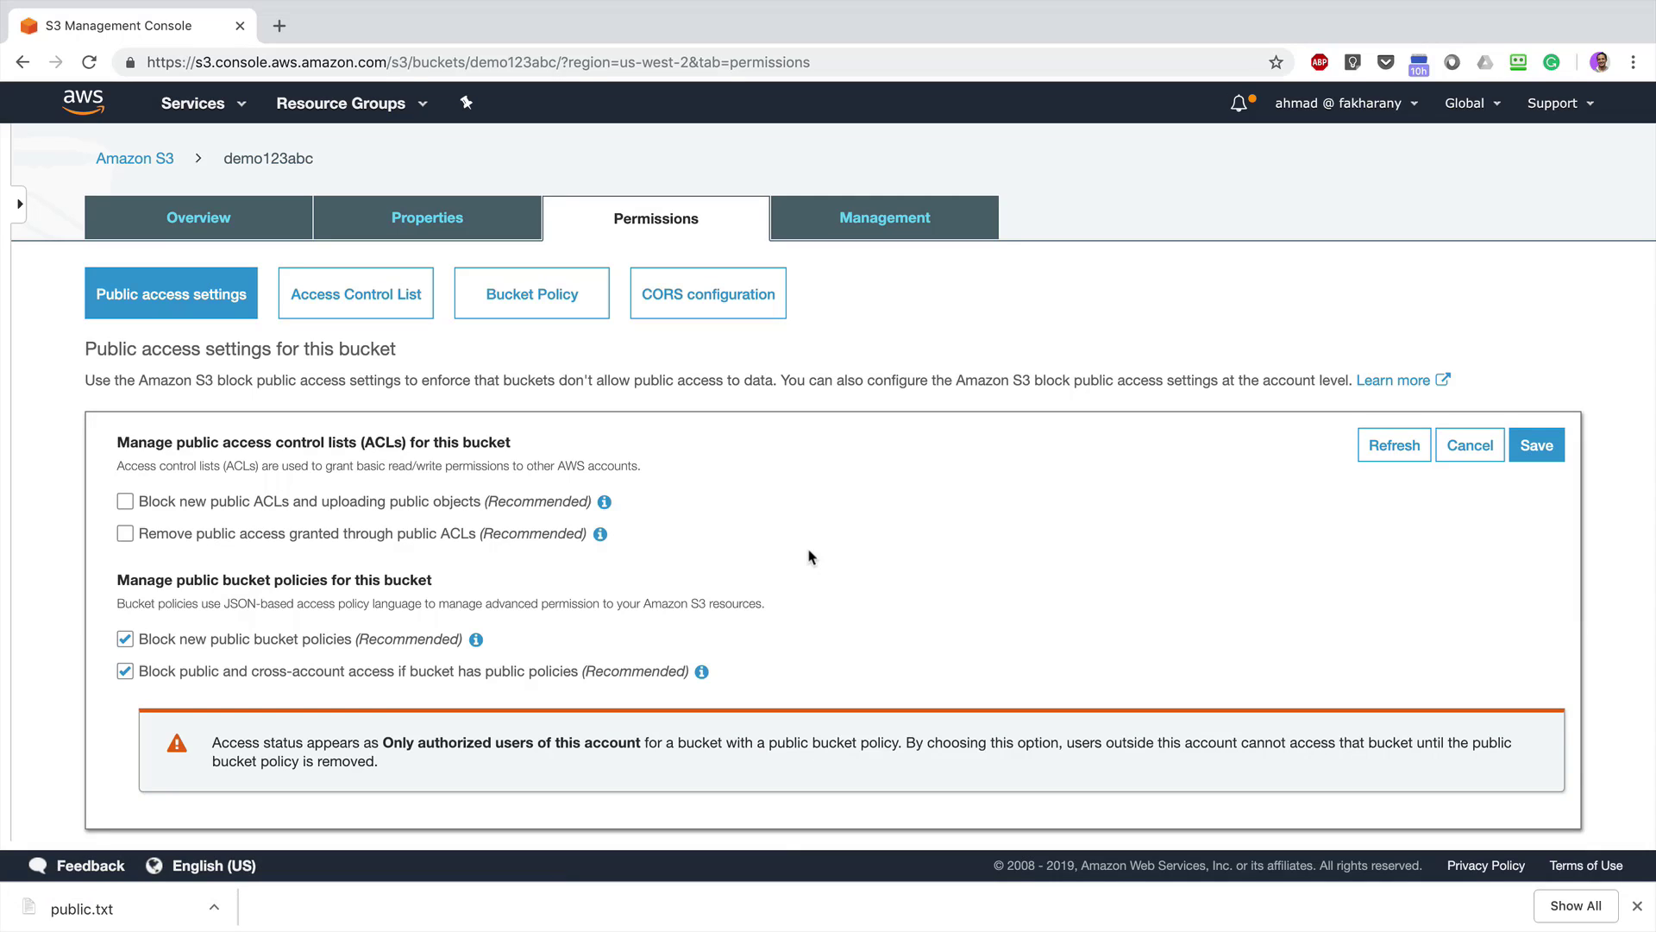
mouse_move(310, 500)
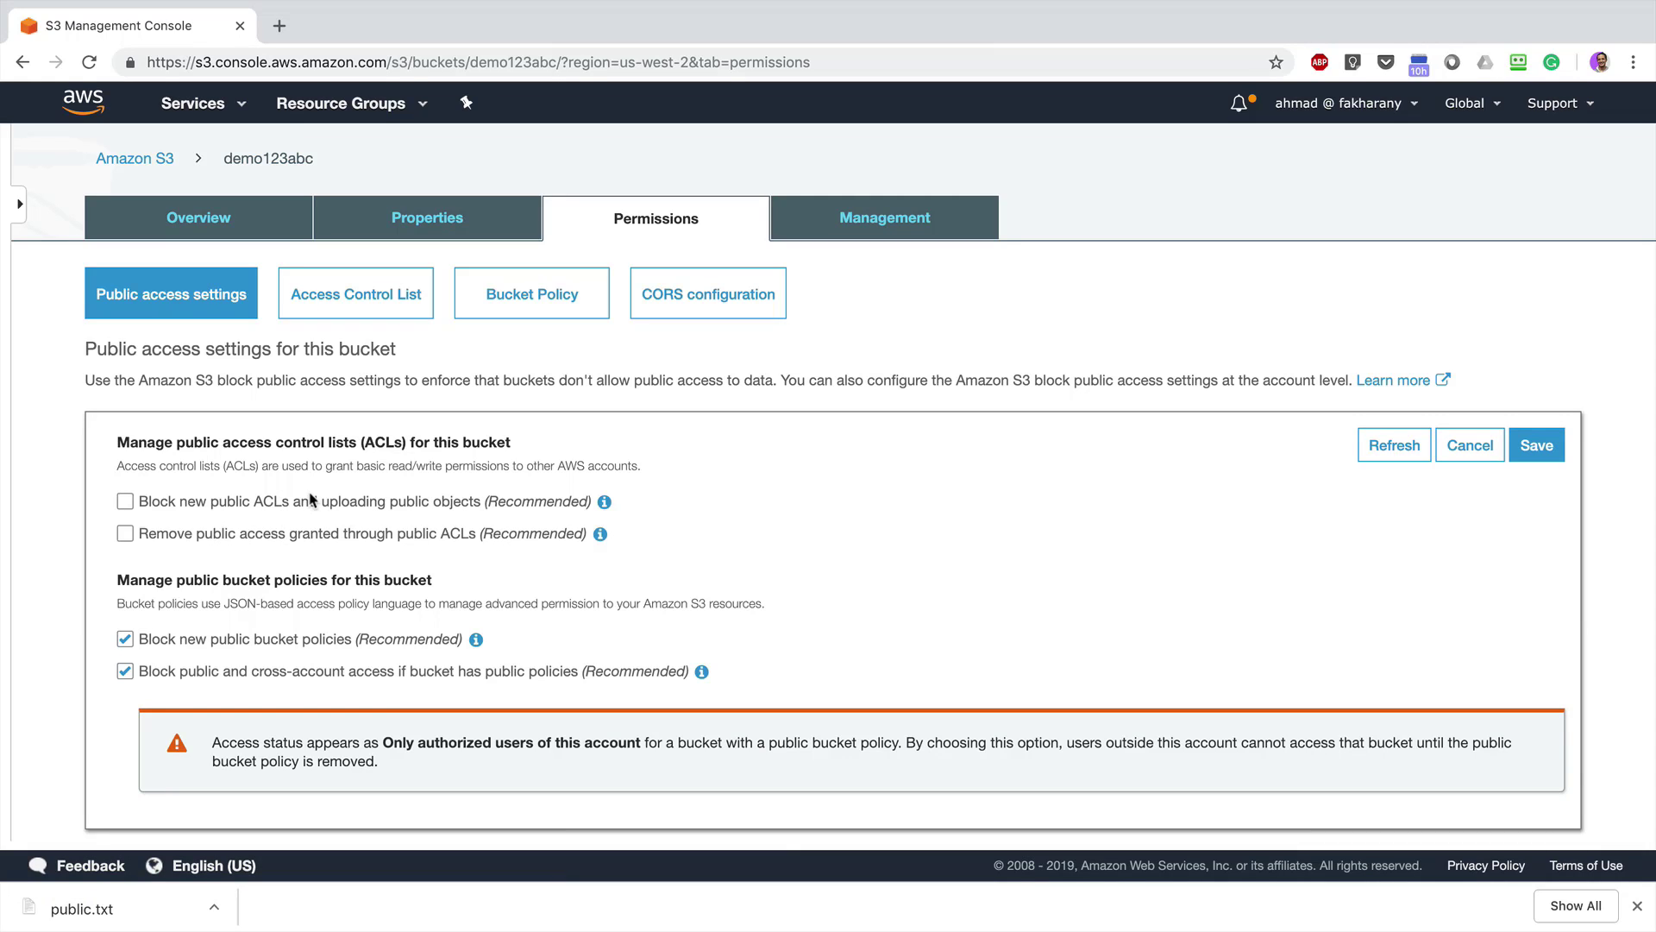
mouse_move(313, 533)
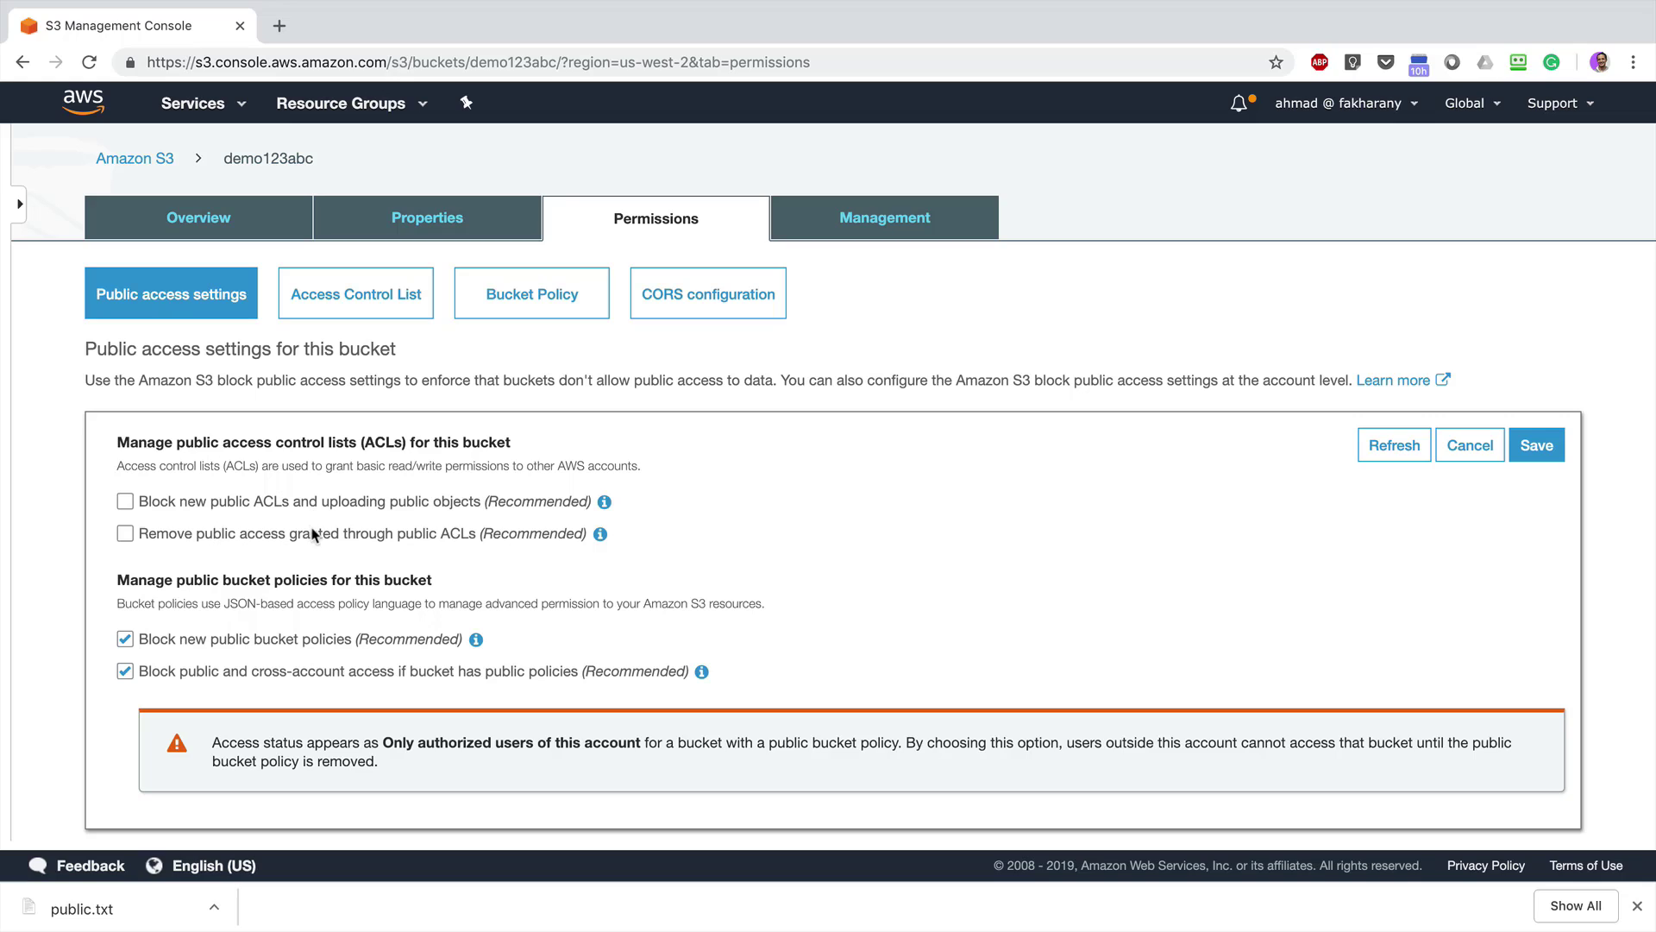
click(124, 533)
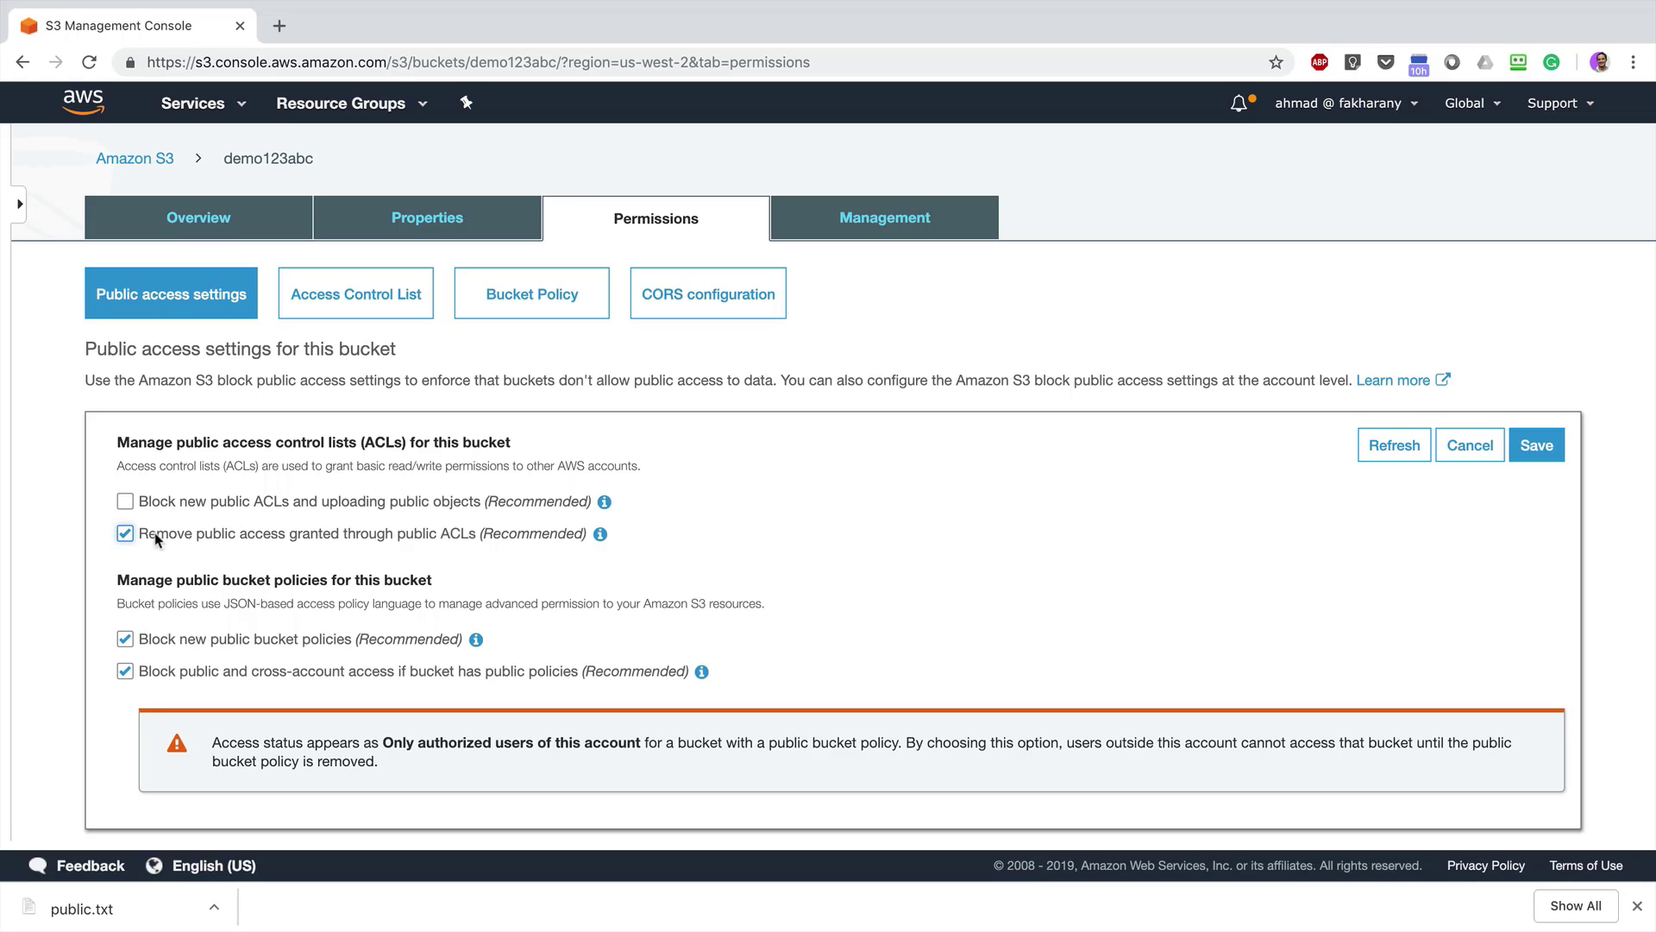
mouse_move(388, 552)
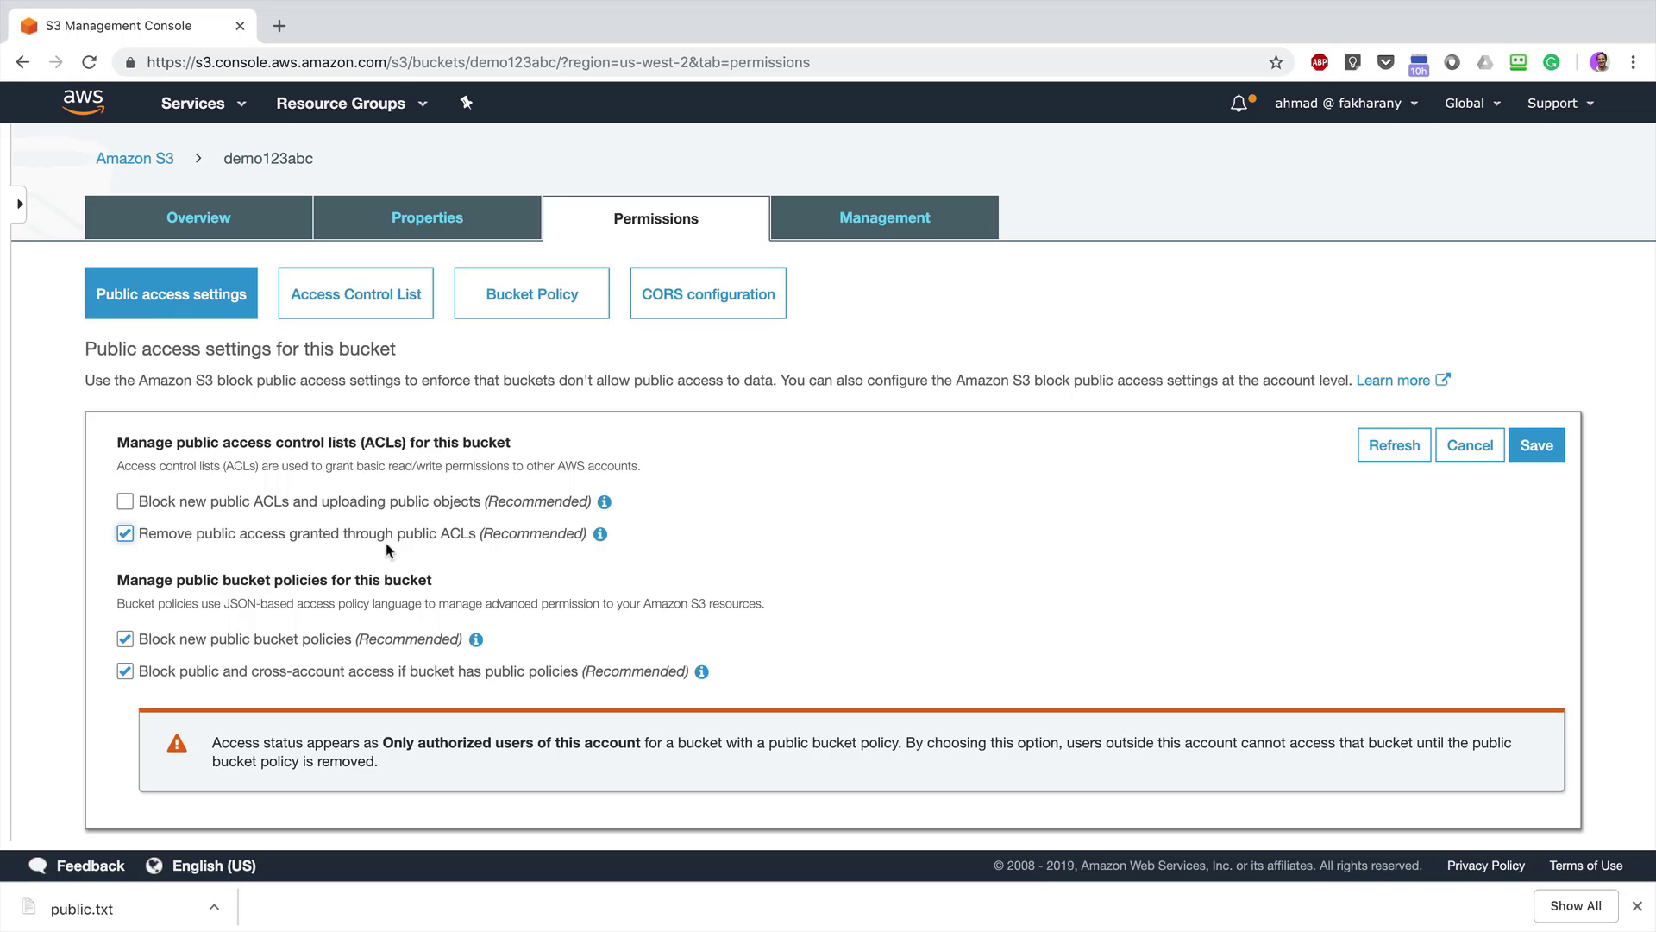
click(1535, 445)
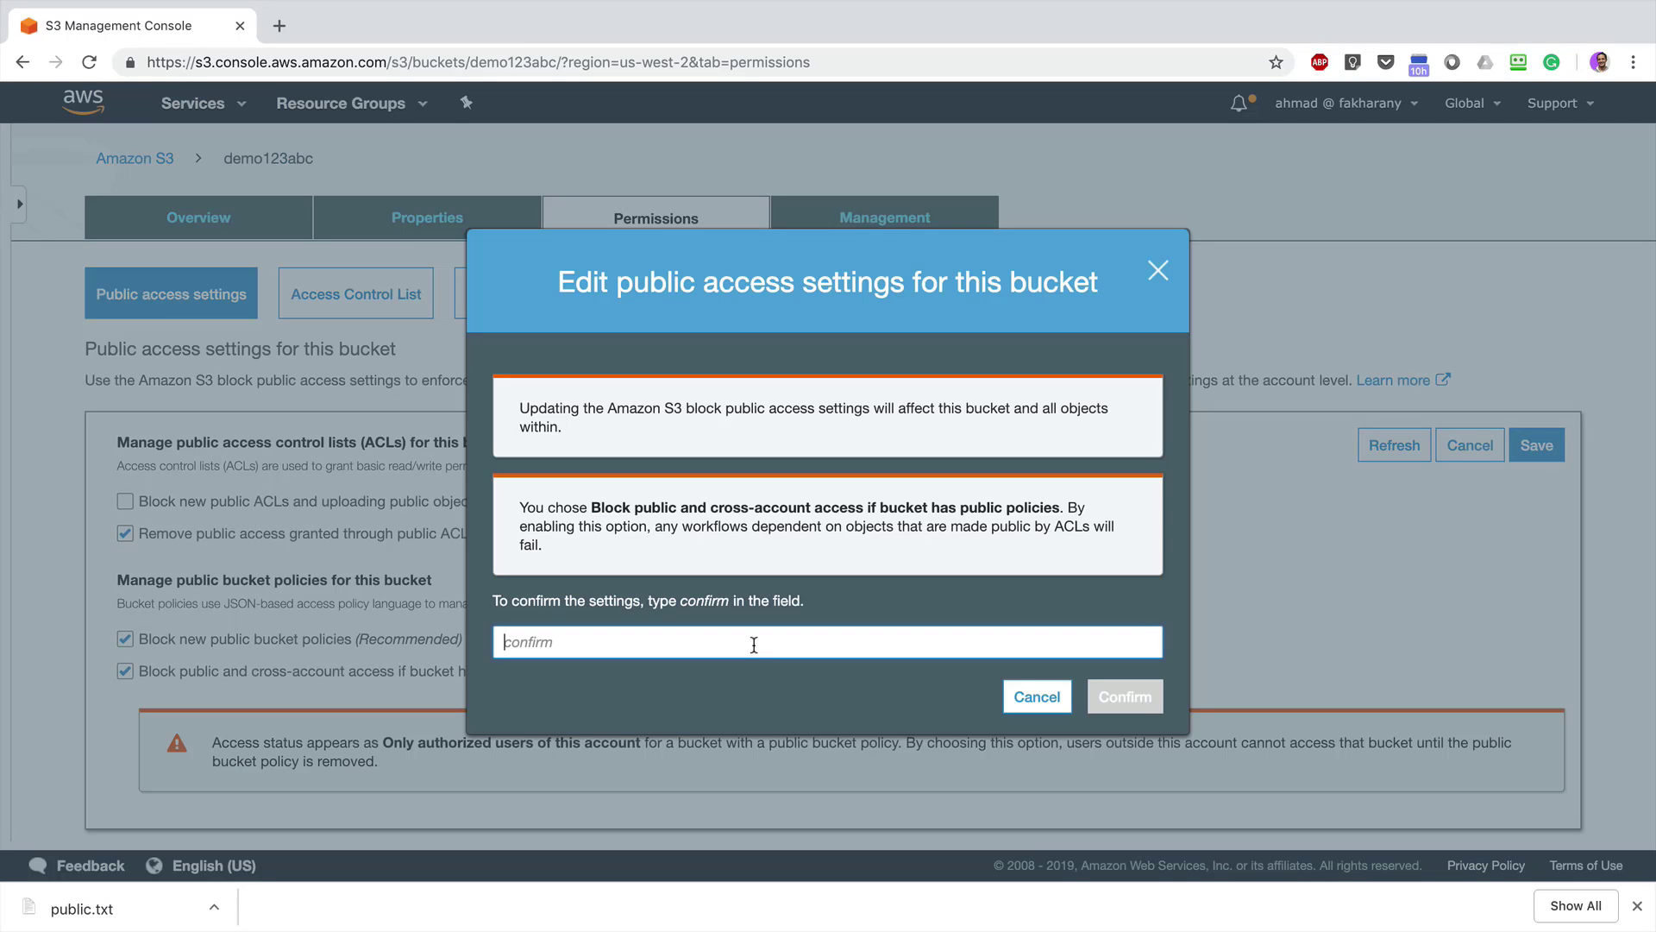
Confirm the public access change with 'confirm' and return to the bucket overview
text(confirm)
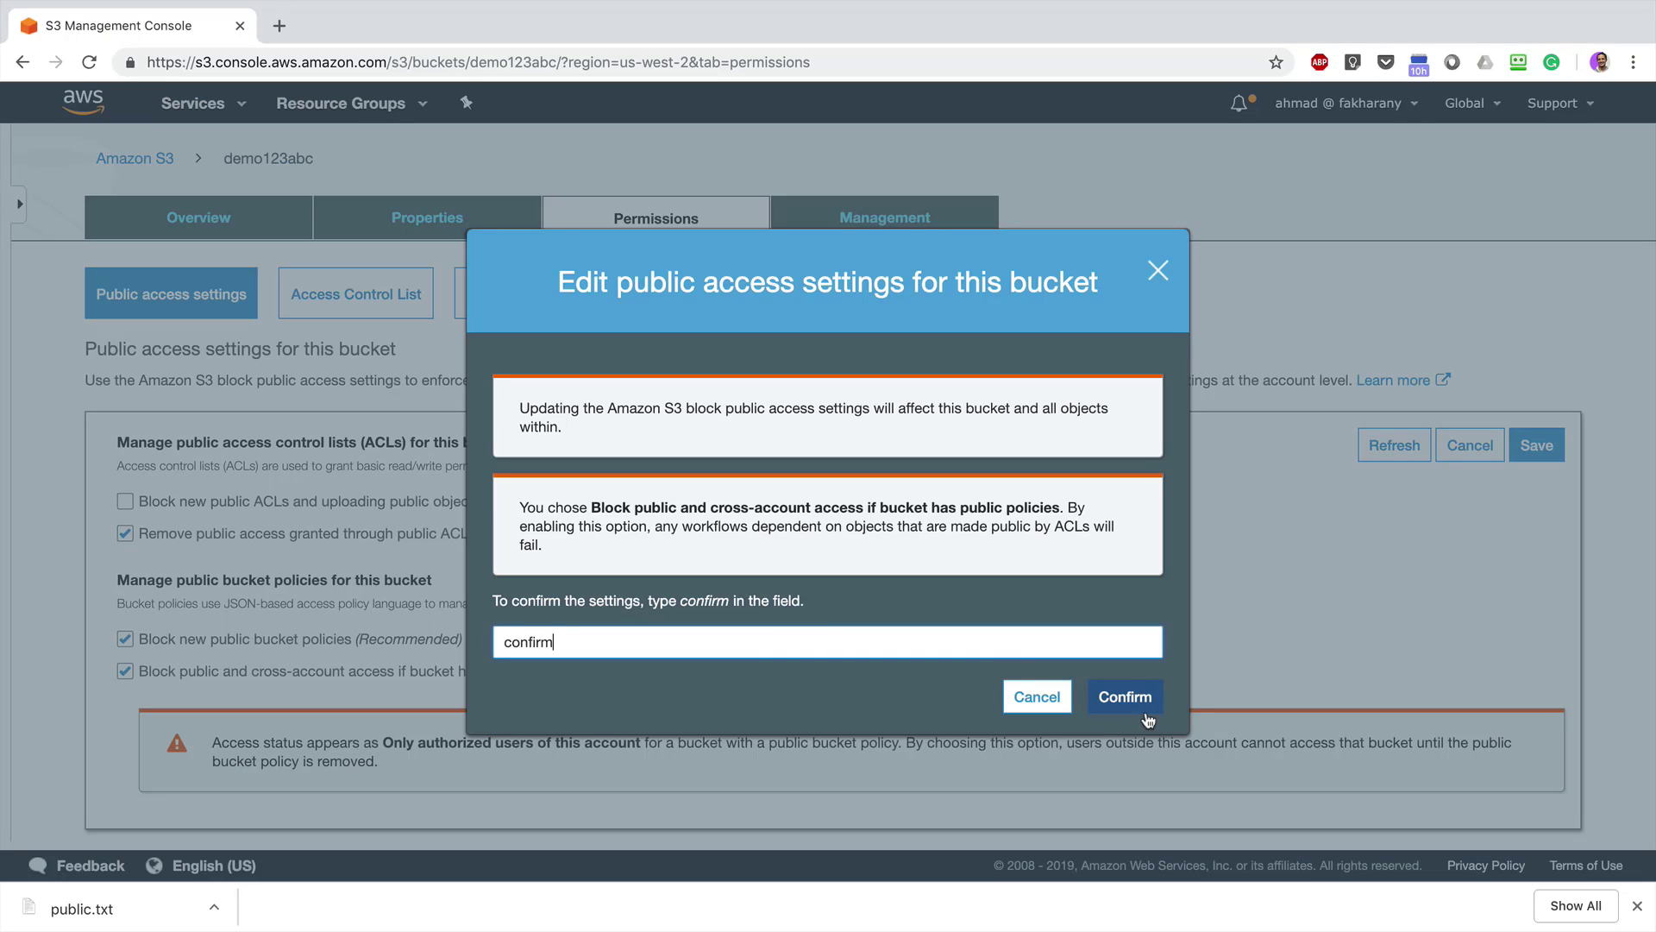
click(1123, 695)
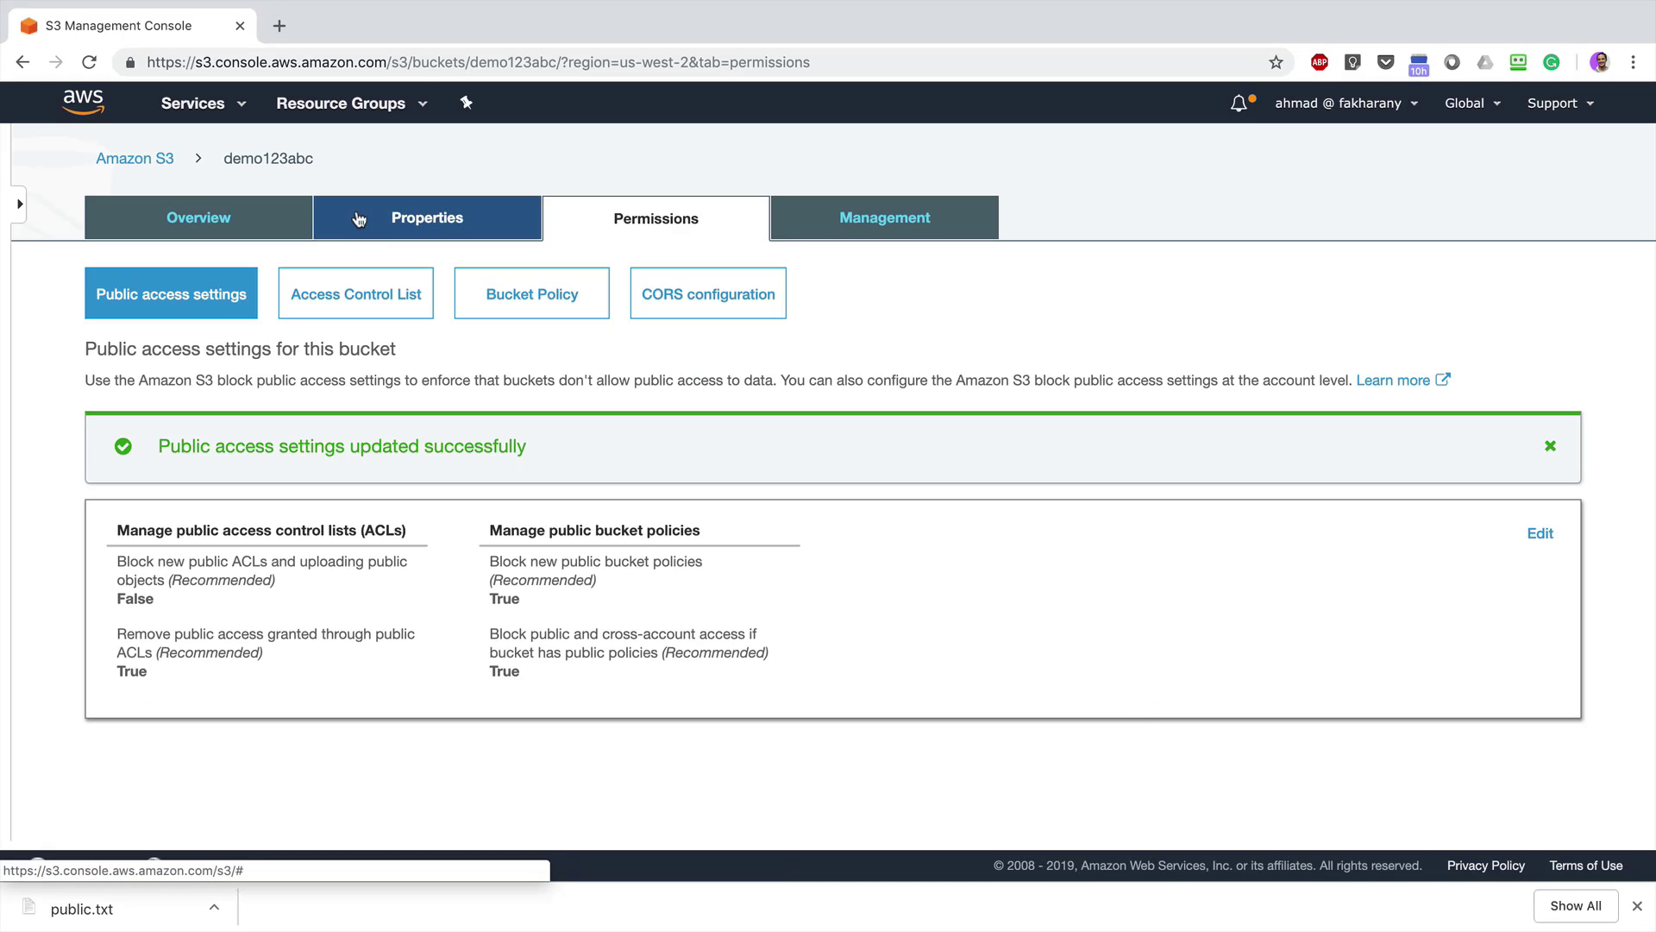
click(198, 218)
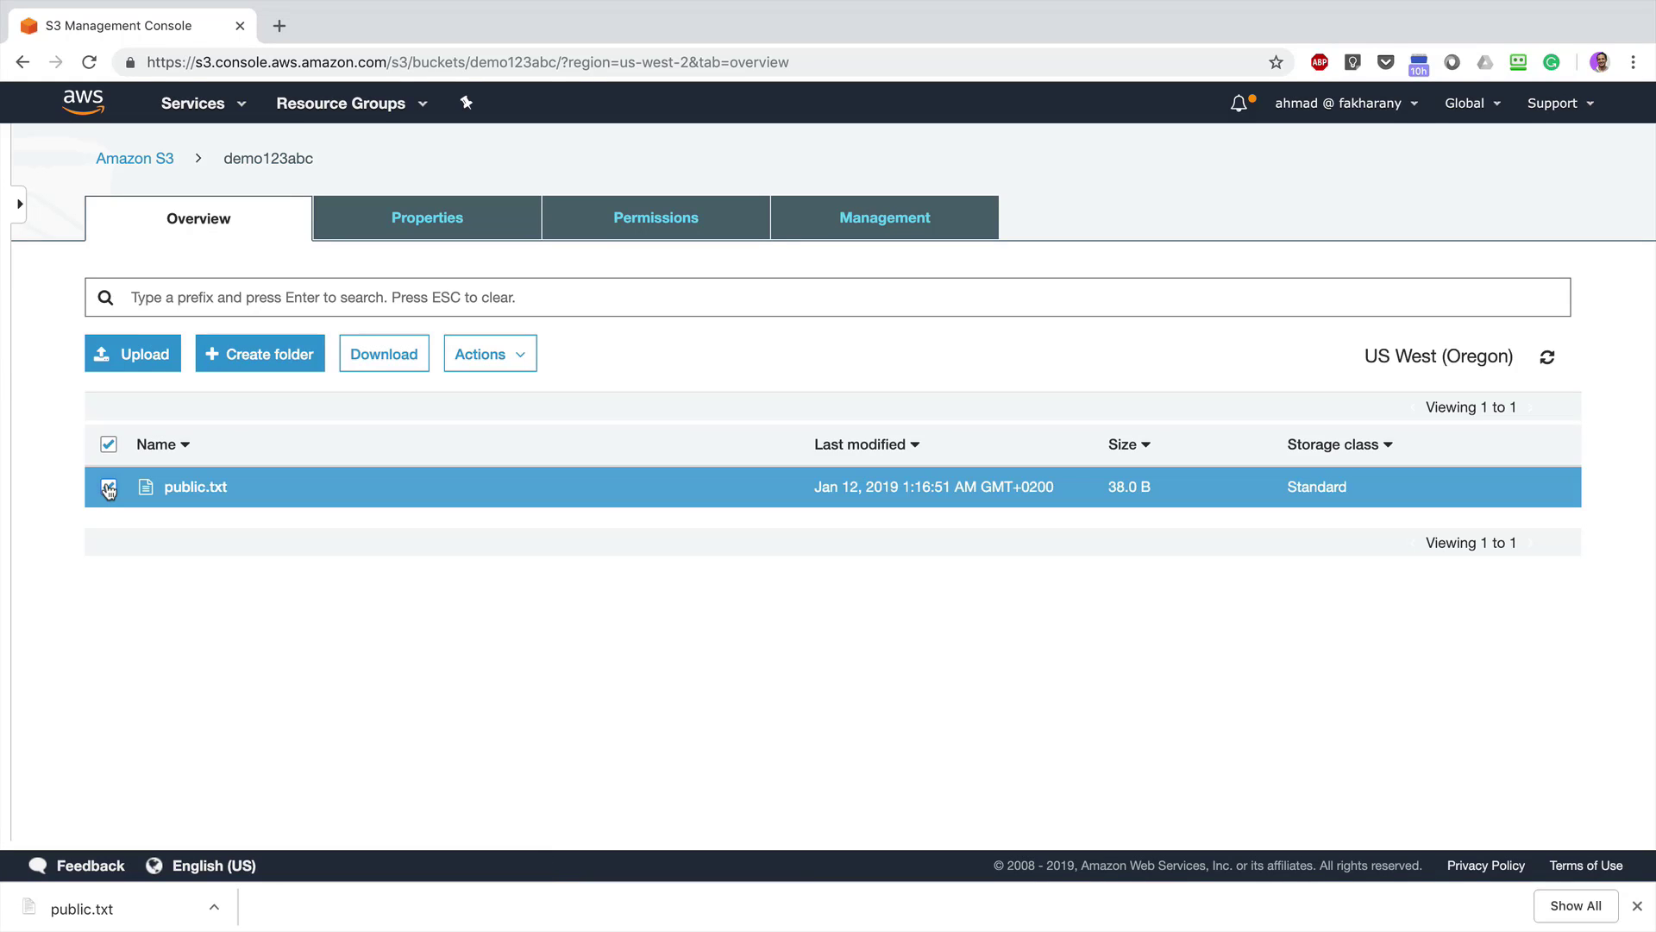
Select public.txt and follow its Object URL, which now returns an AccessDenied response
click(195, 487)
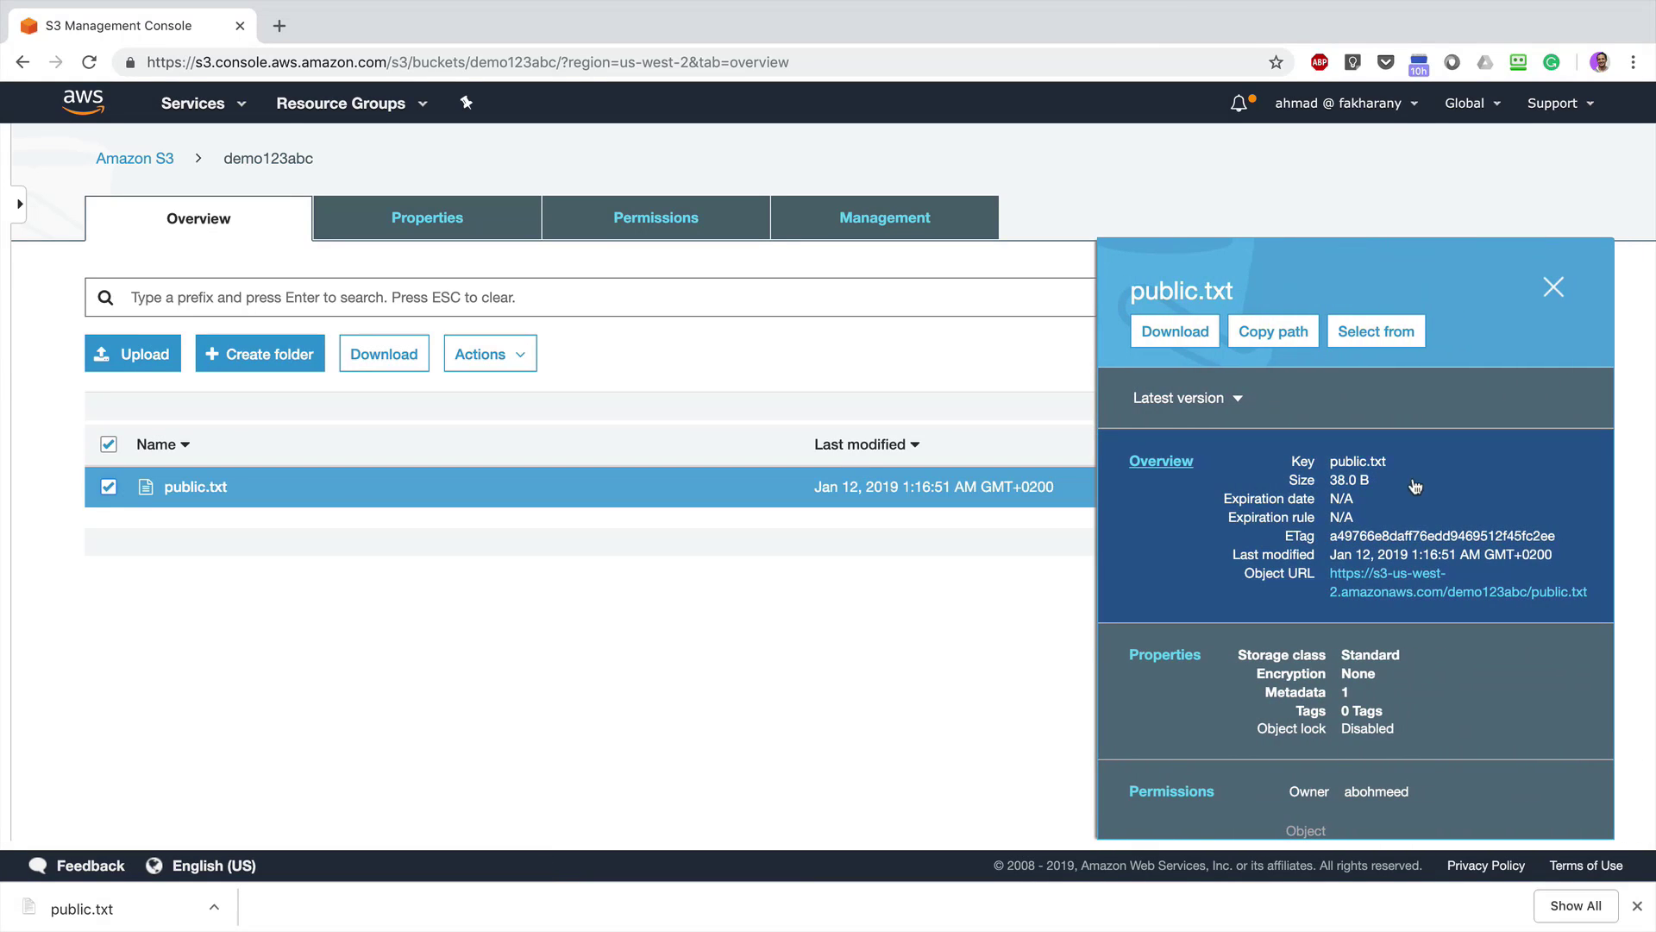
mouse_move(1378, 576)
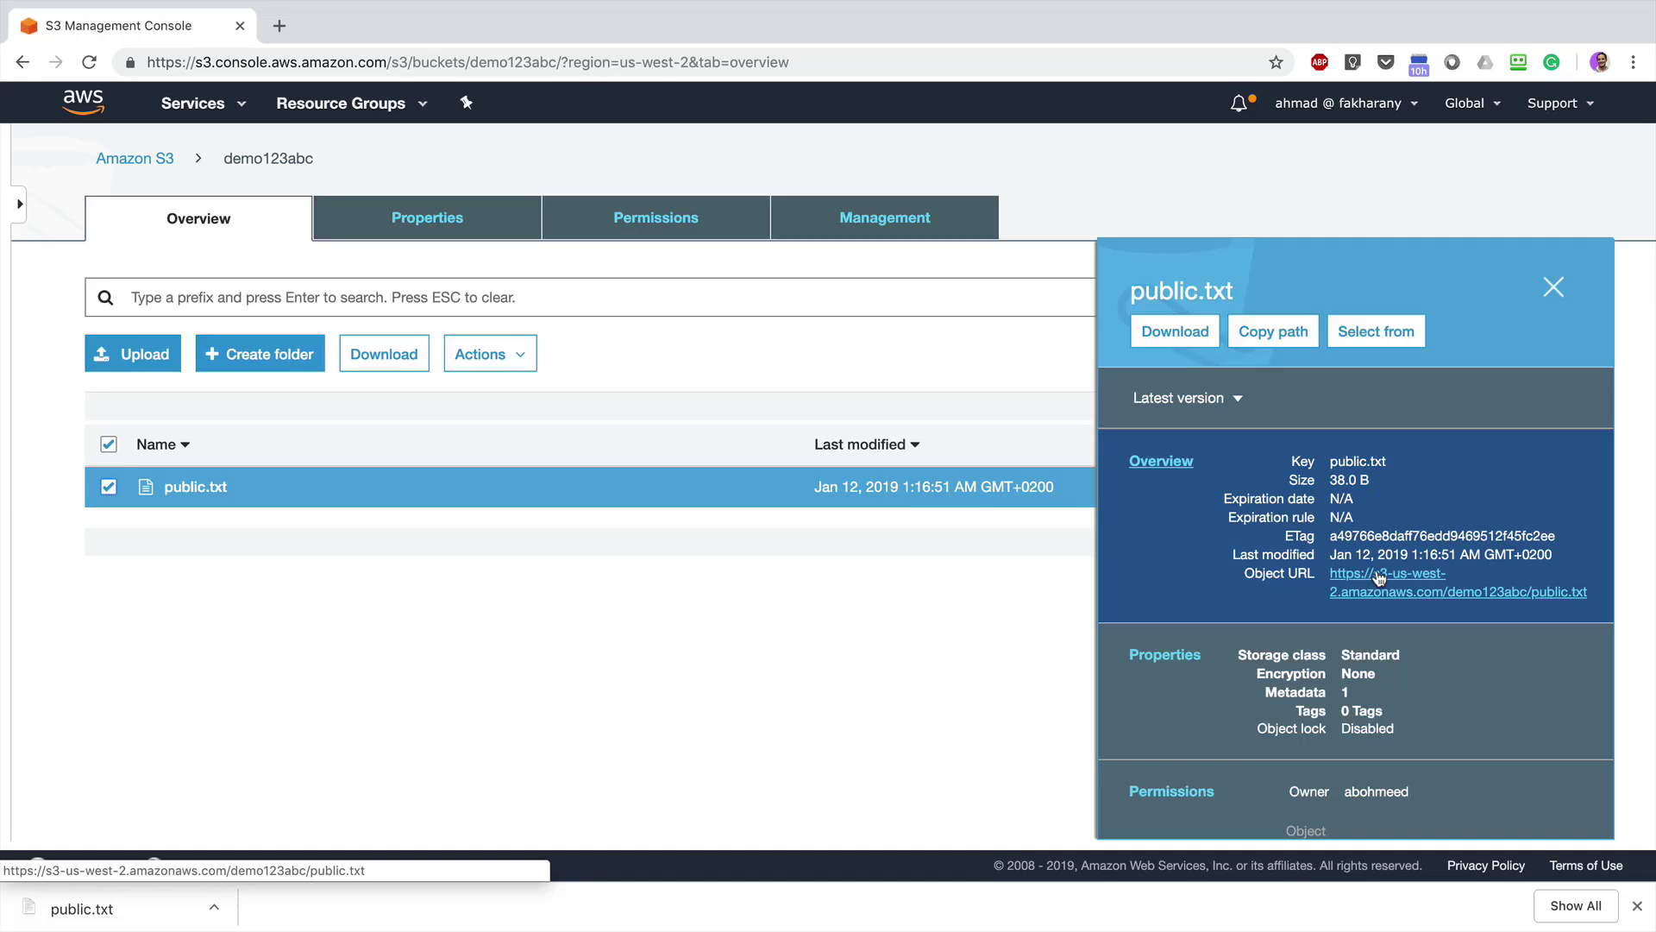
click(1387, 573)
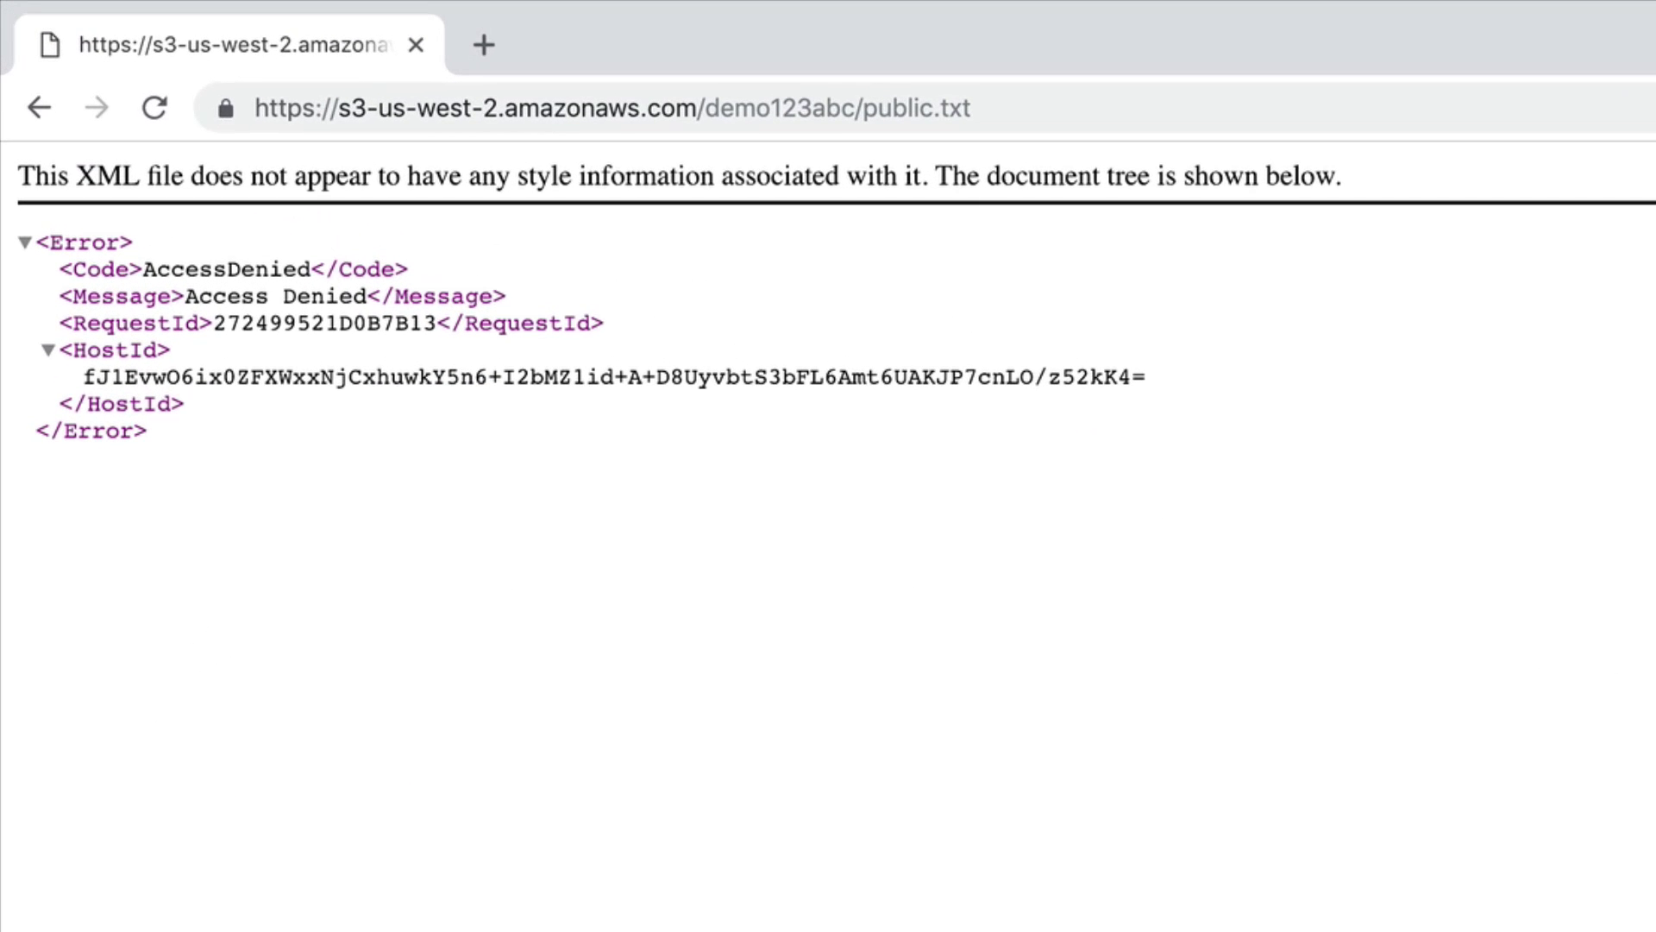
mouse_move(929, 557)
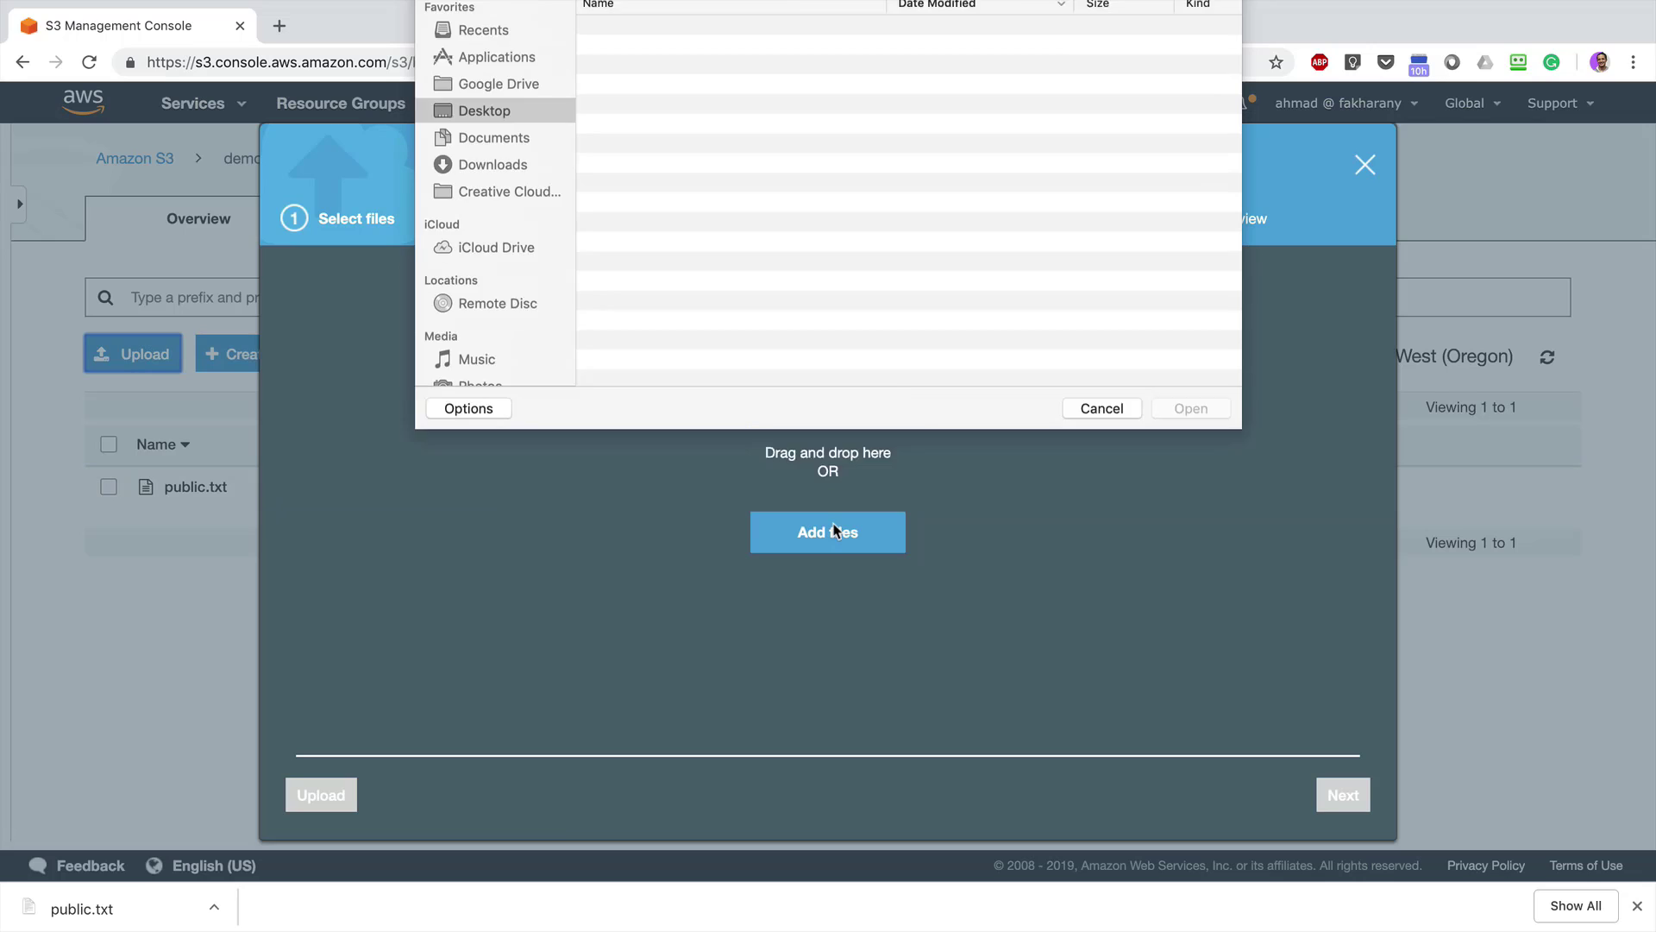
Upload private.txt (43.0 B) to demo123abc with Grant public read access selected
click(1187, 407)
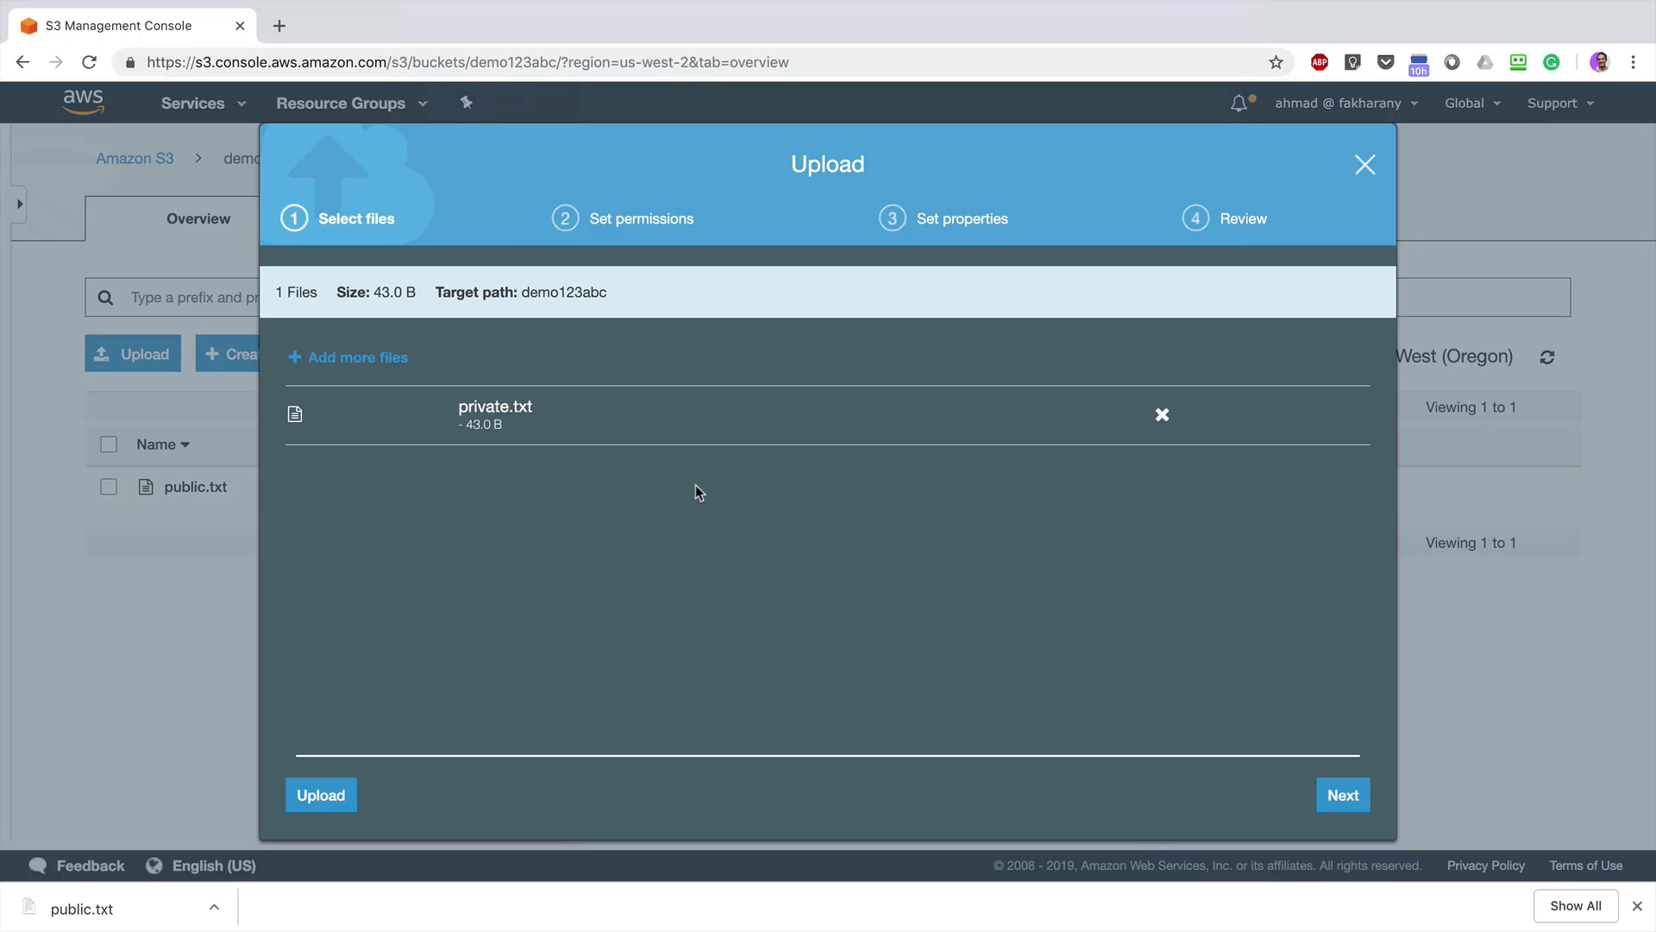
click(1342, 794)
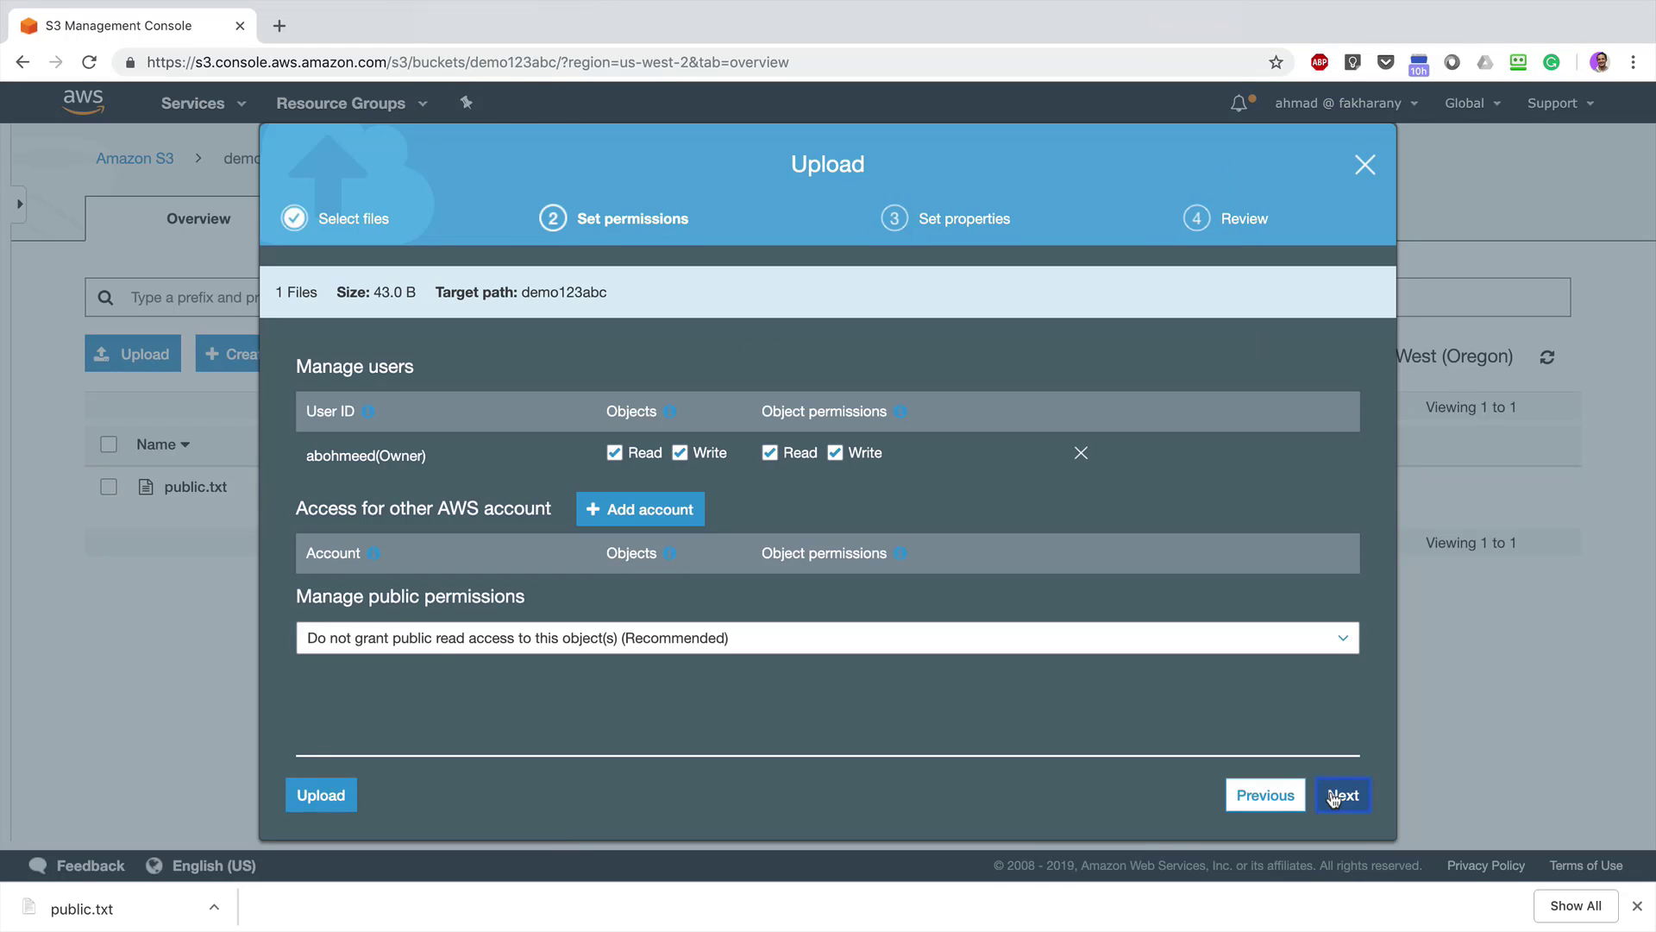
click(826, 636)
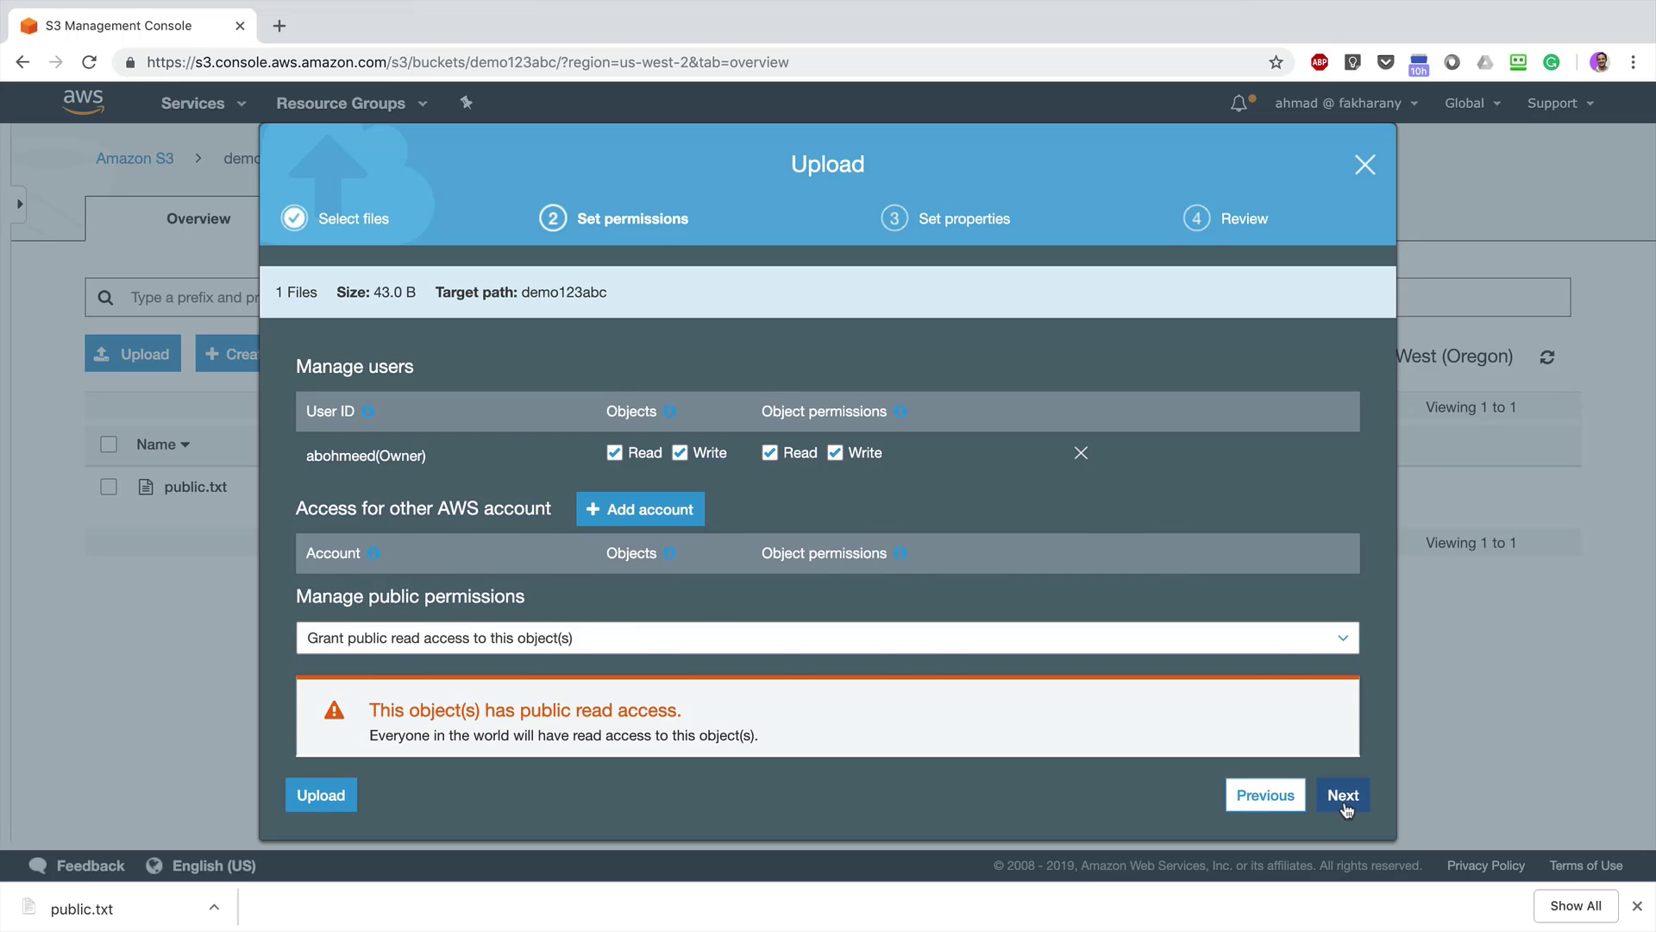
click(1343, 794)
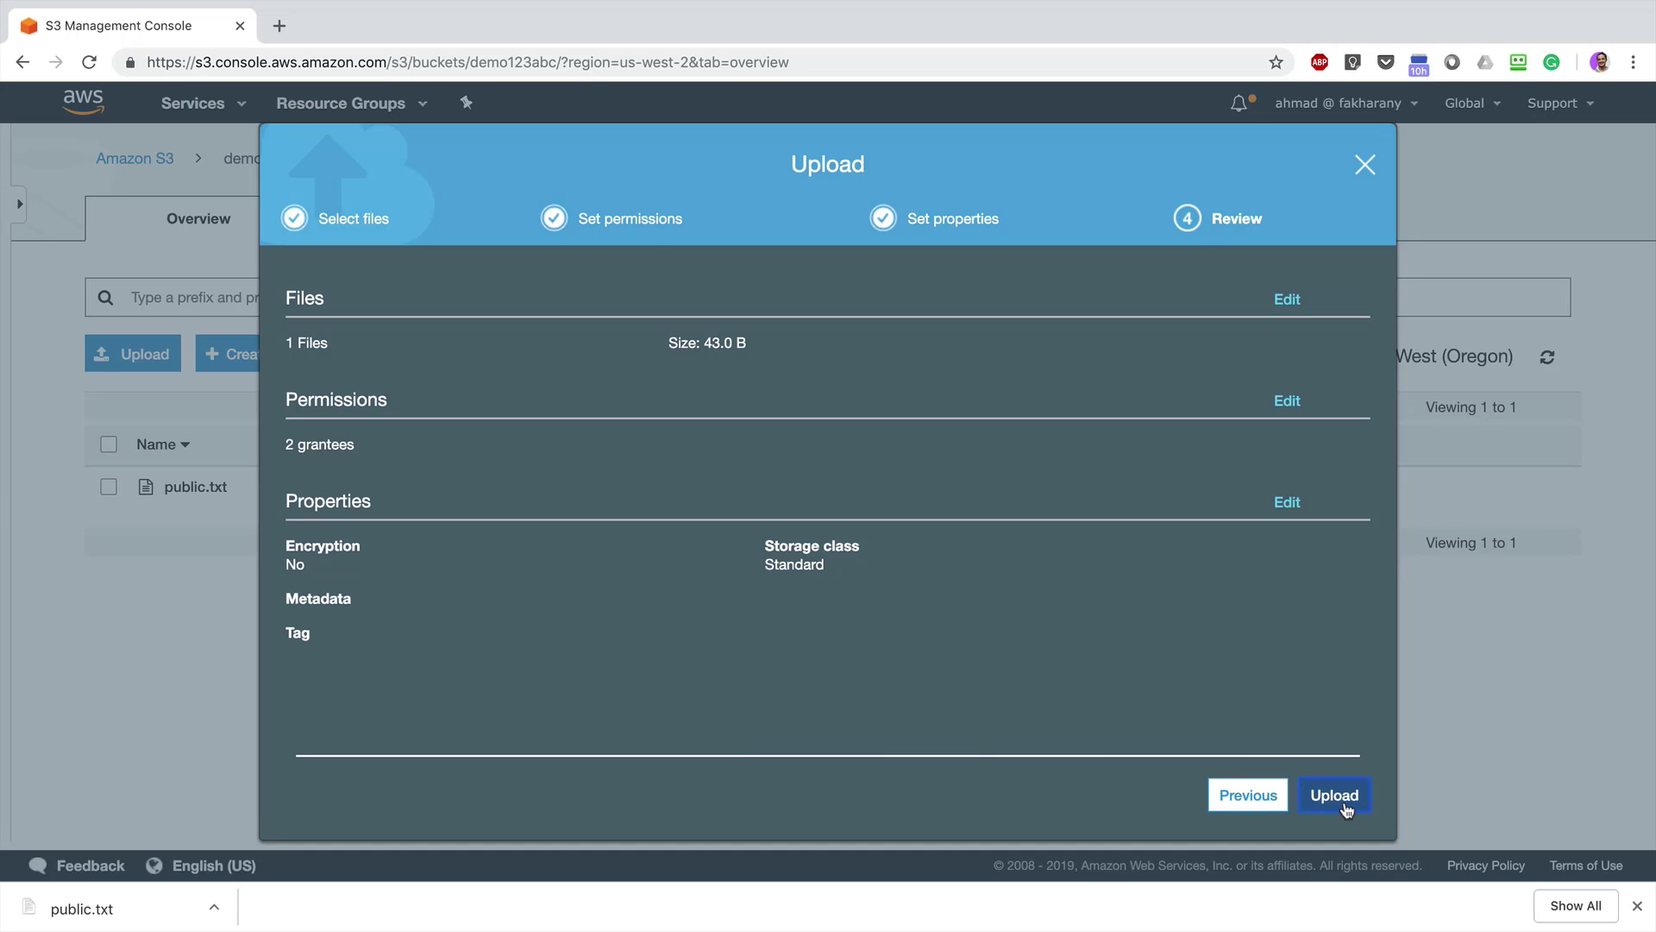
click(1334, 794)
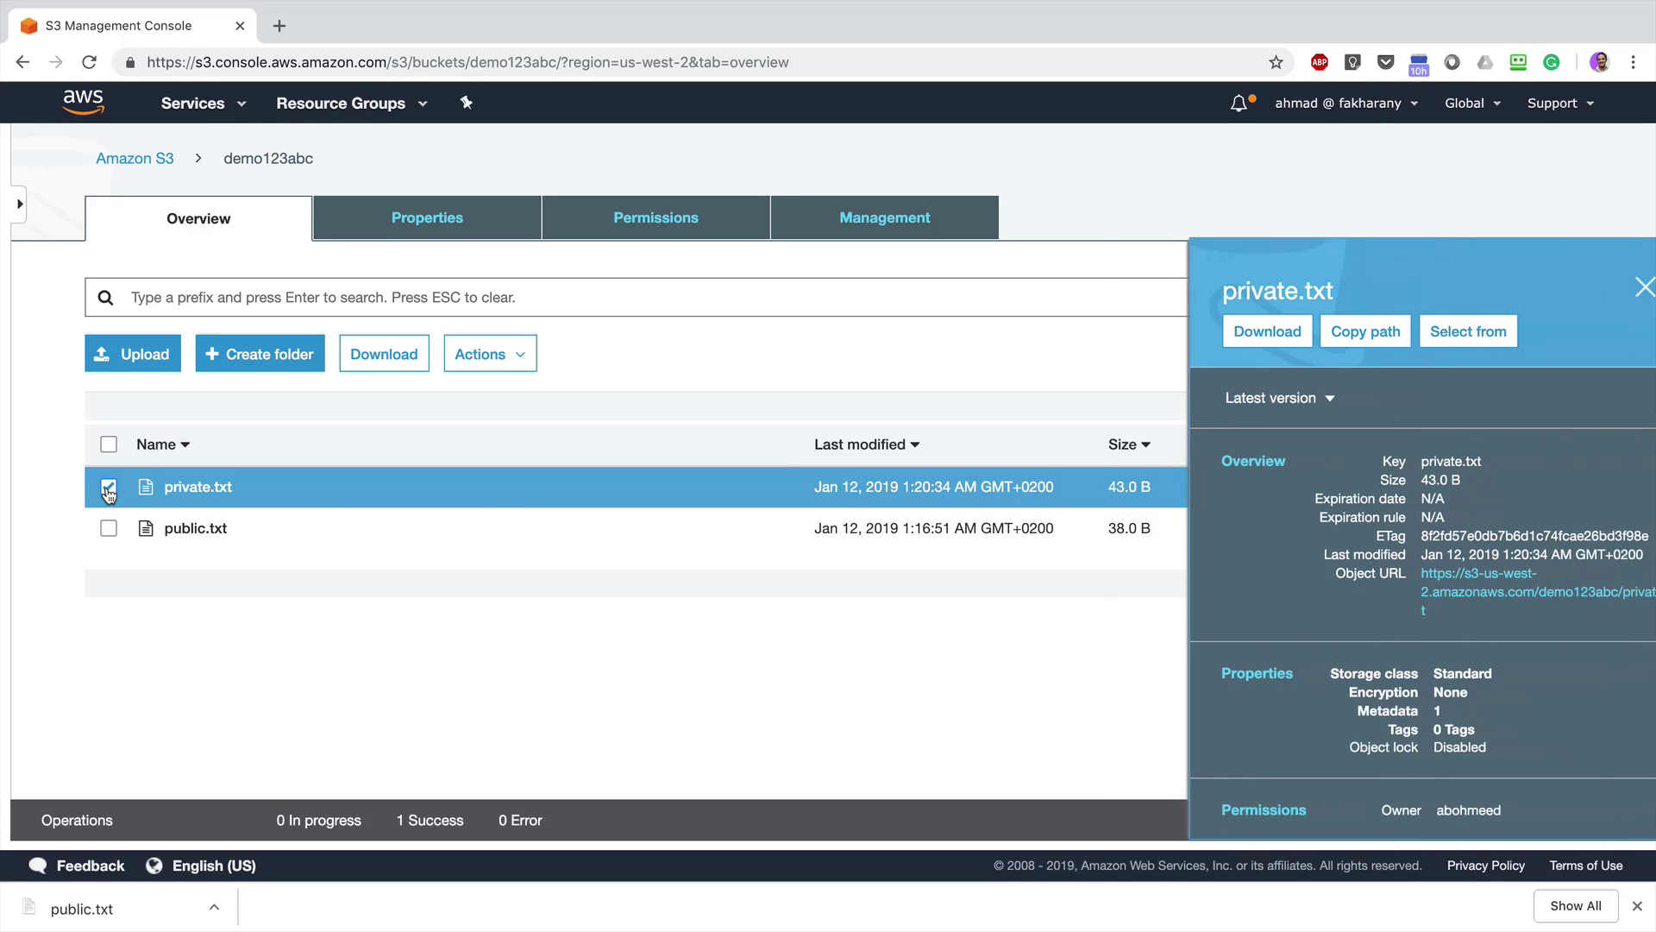
mouse_move(1387, 573)
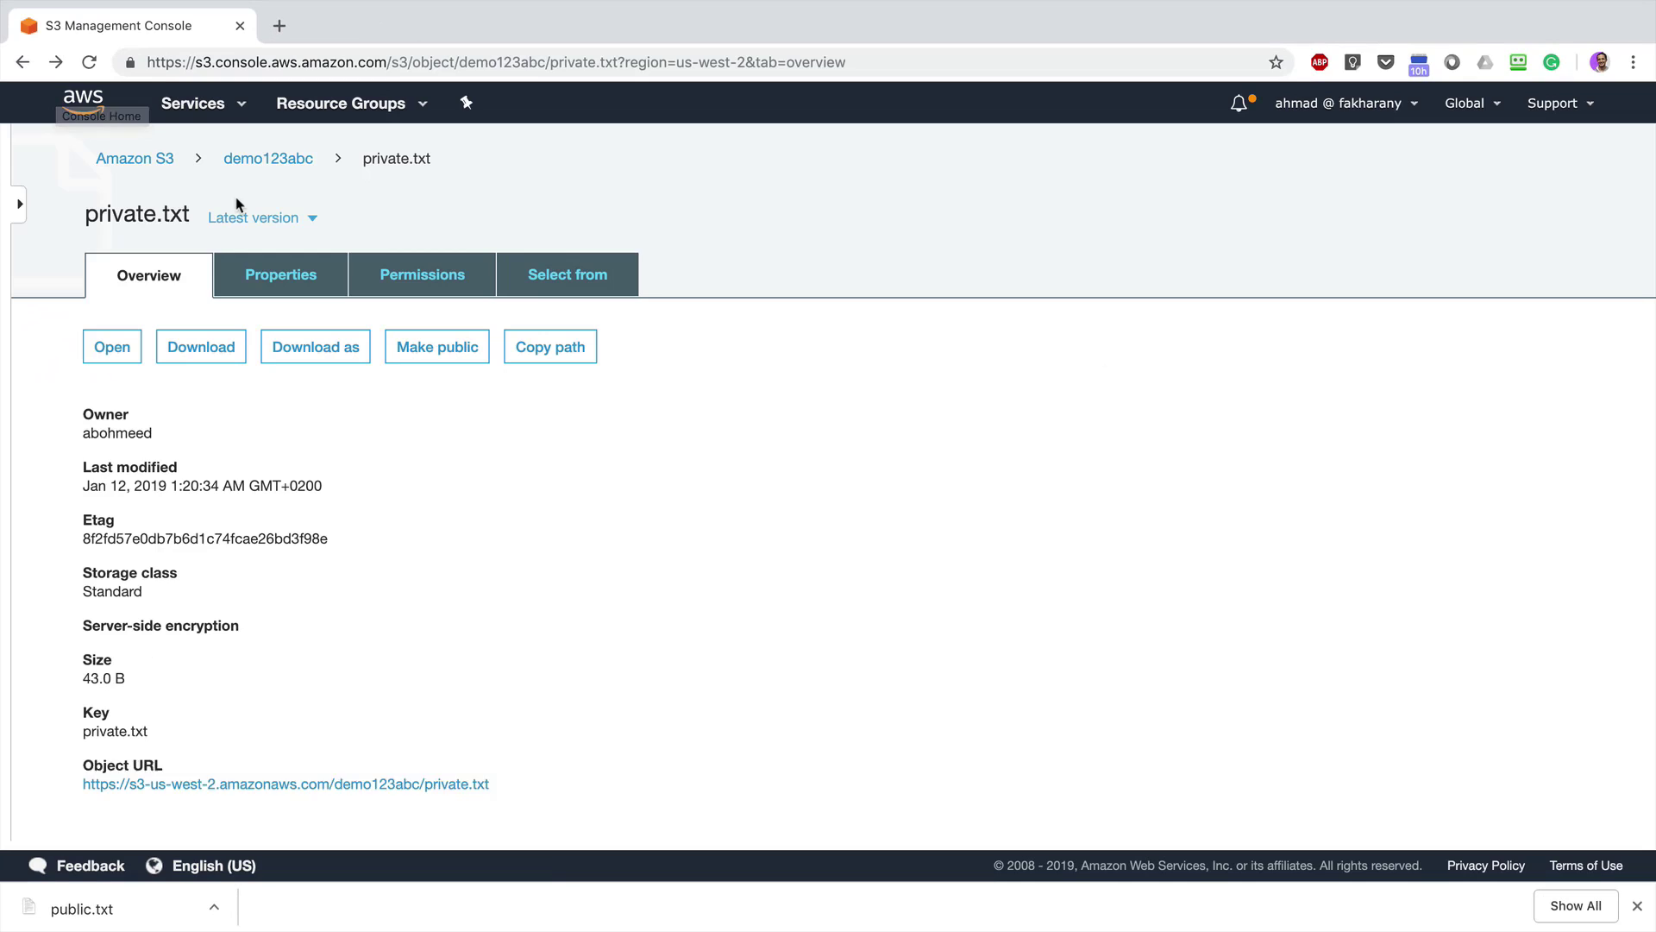
click(267, 159)
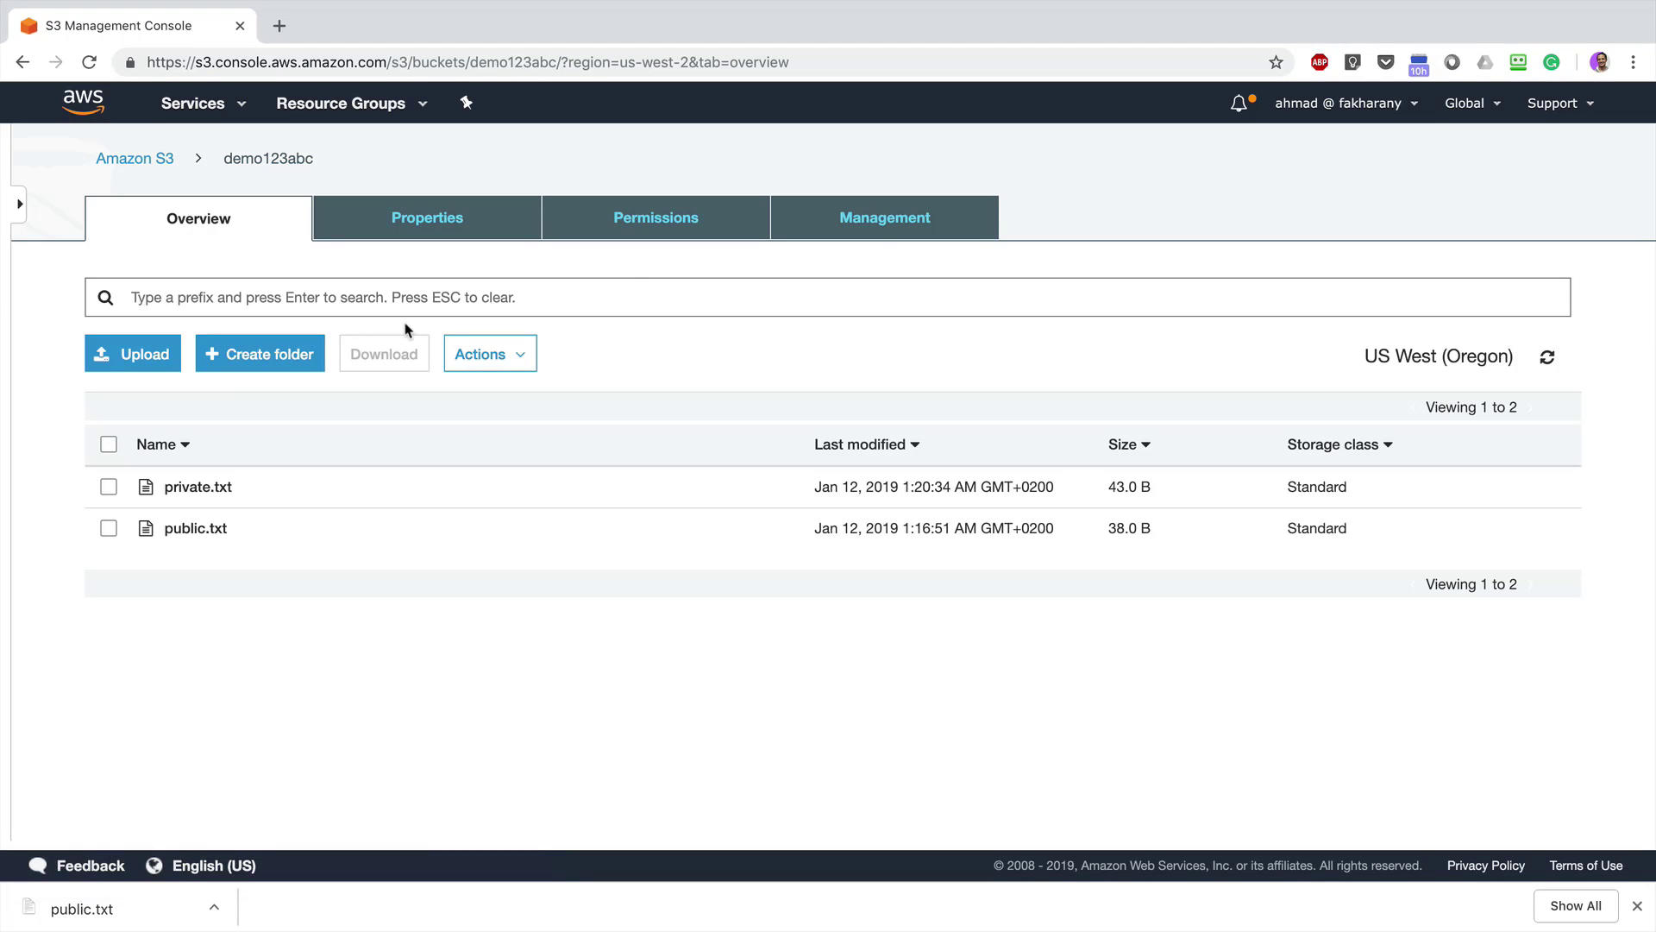
Enable all four public access blocks on demo123abc, confirm the save, and return to Overview
click(655, 217)
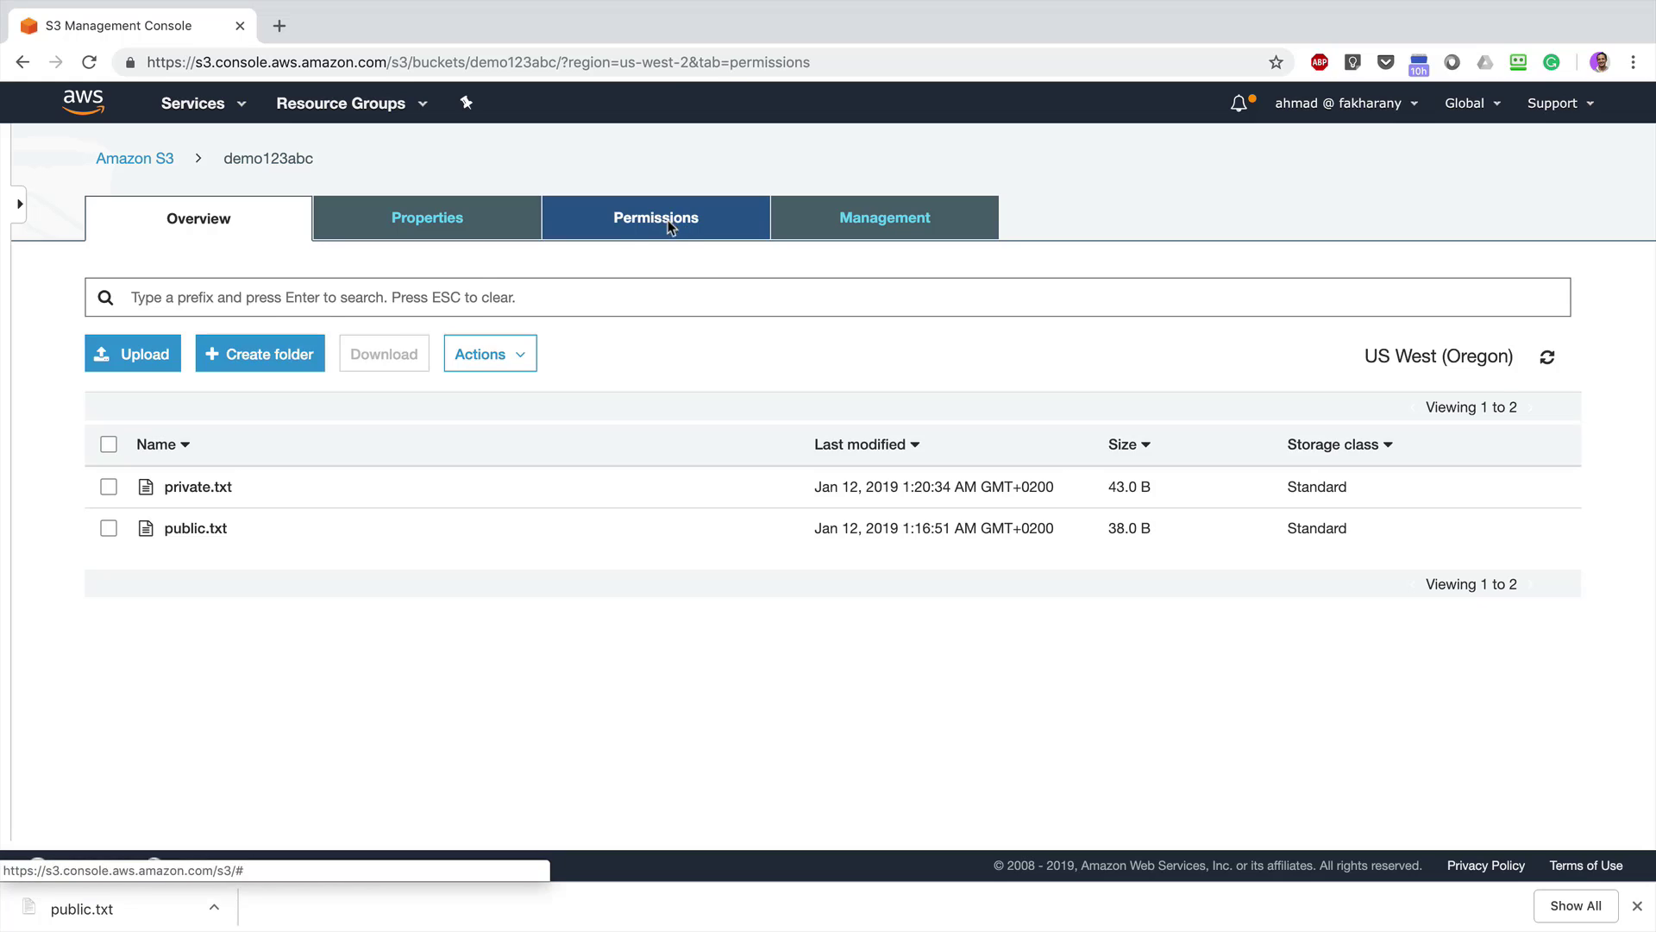
click(655, 217)
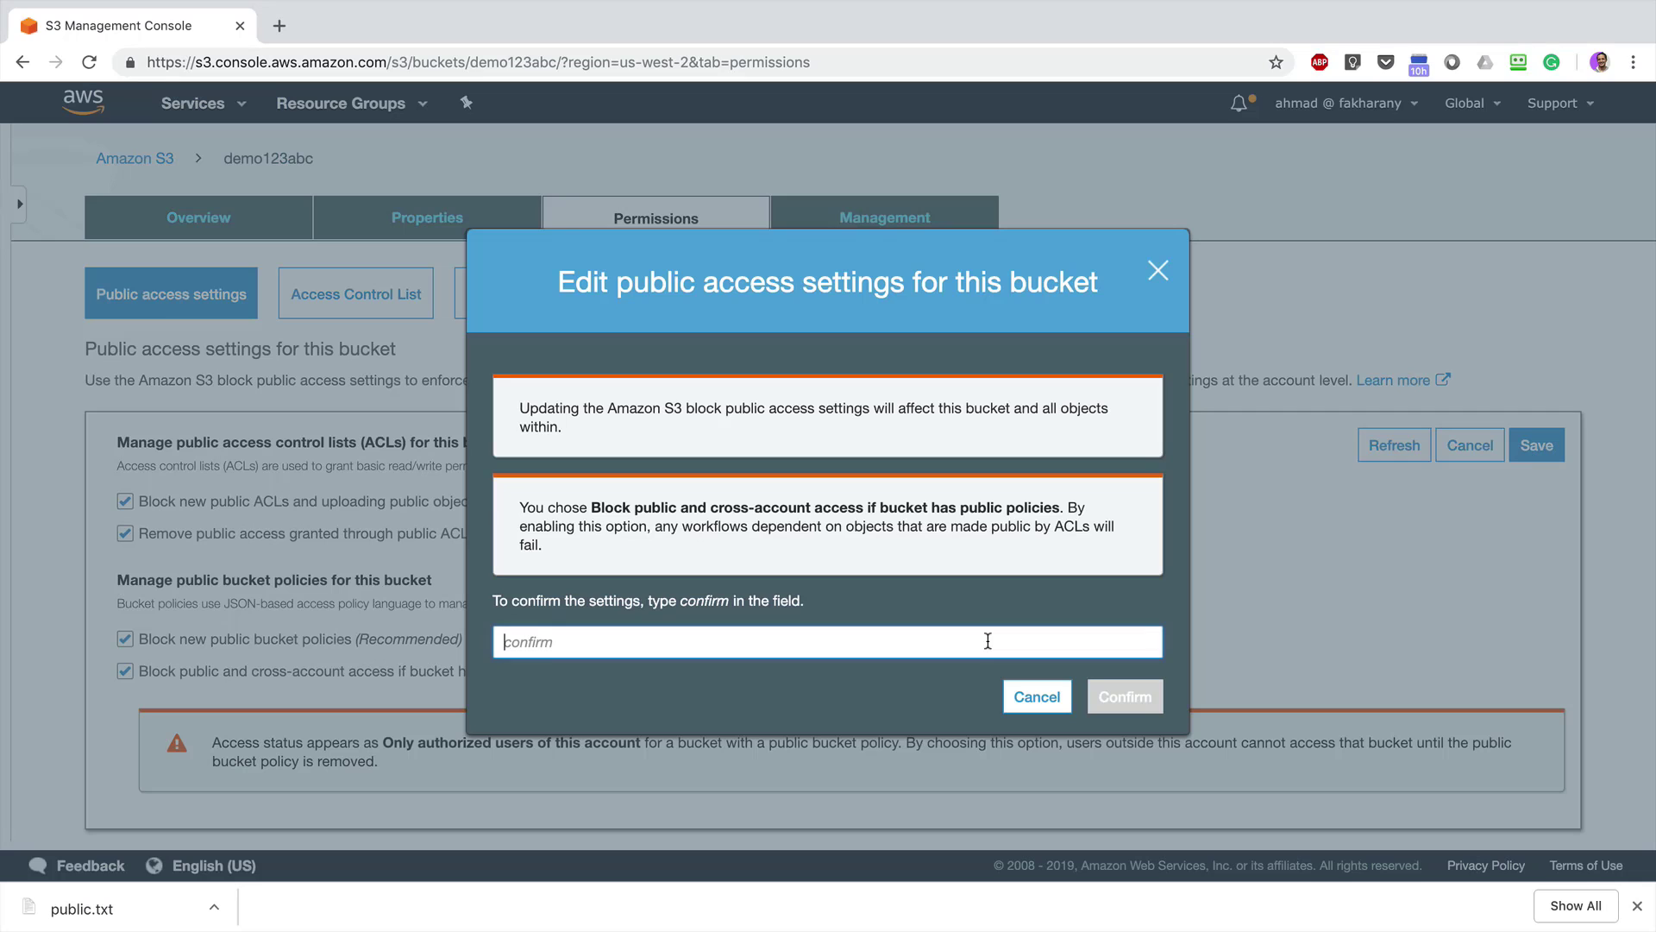
click(1123, 695)
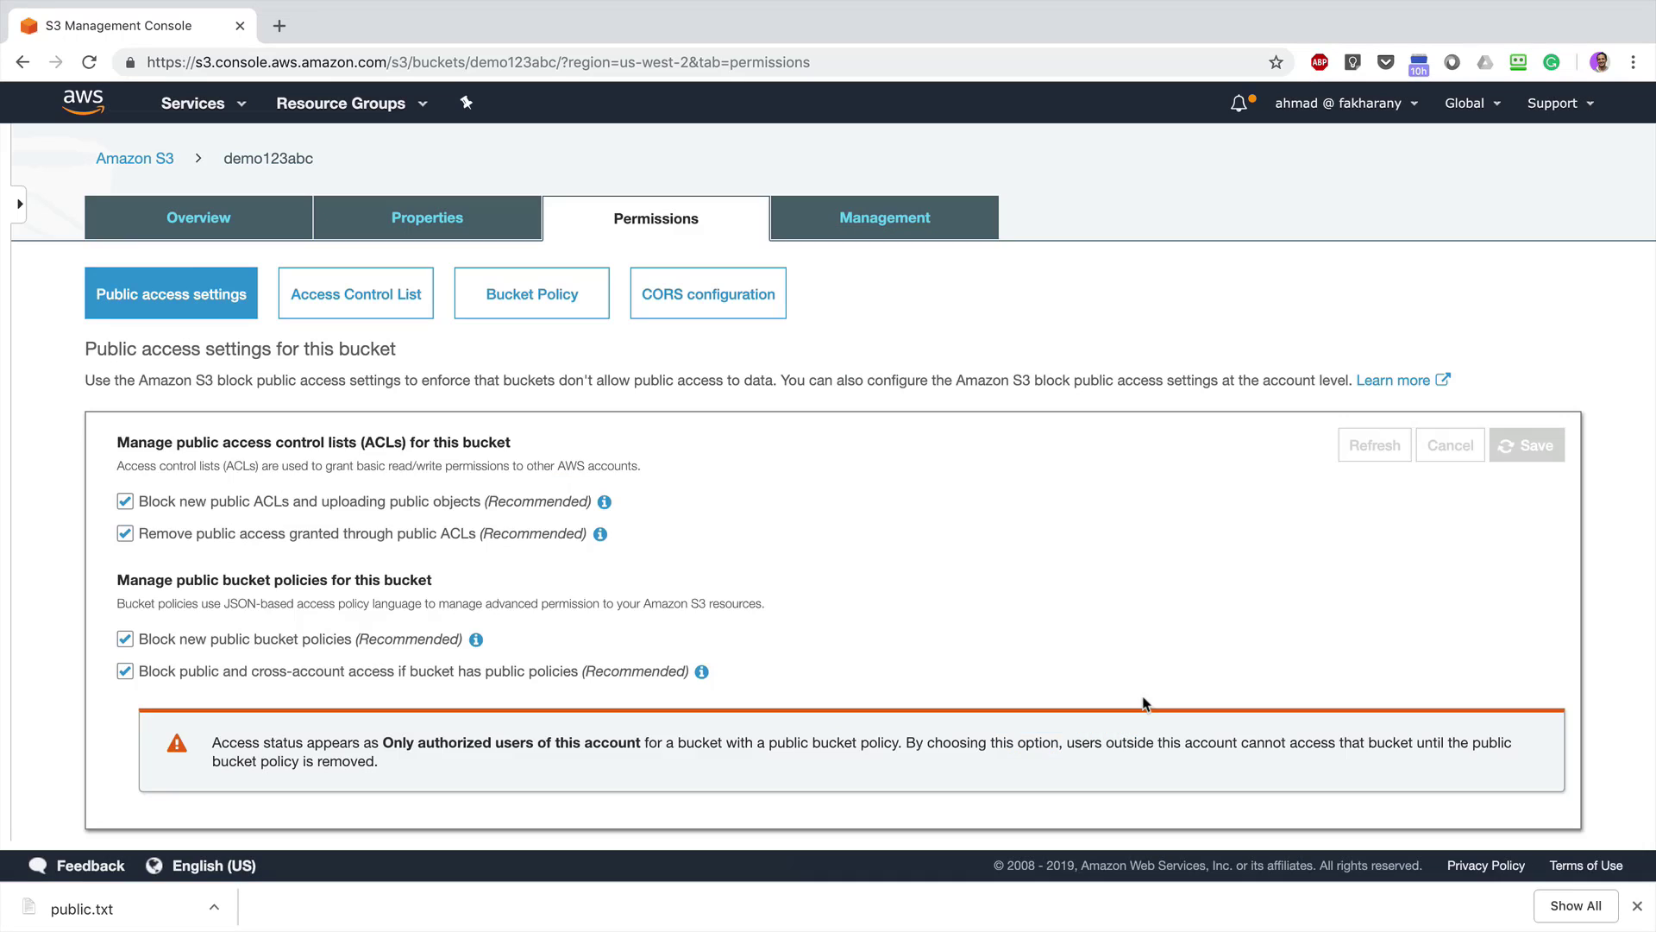
click(1527, 443)
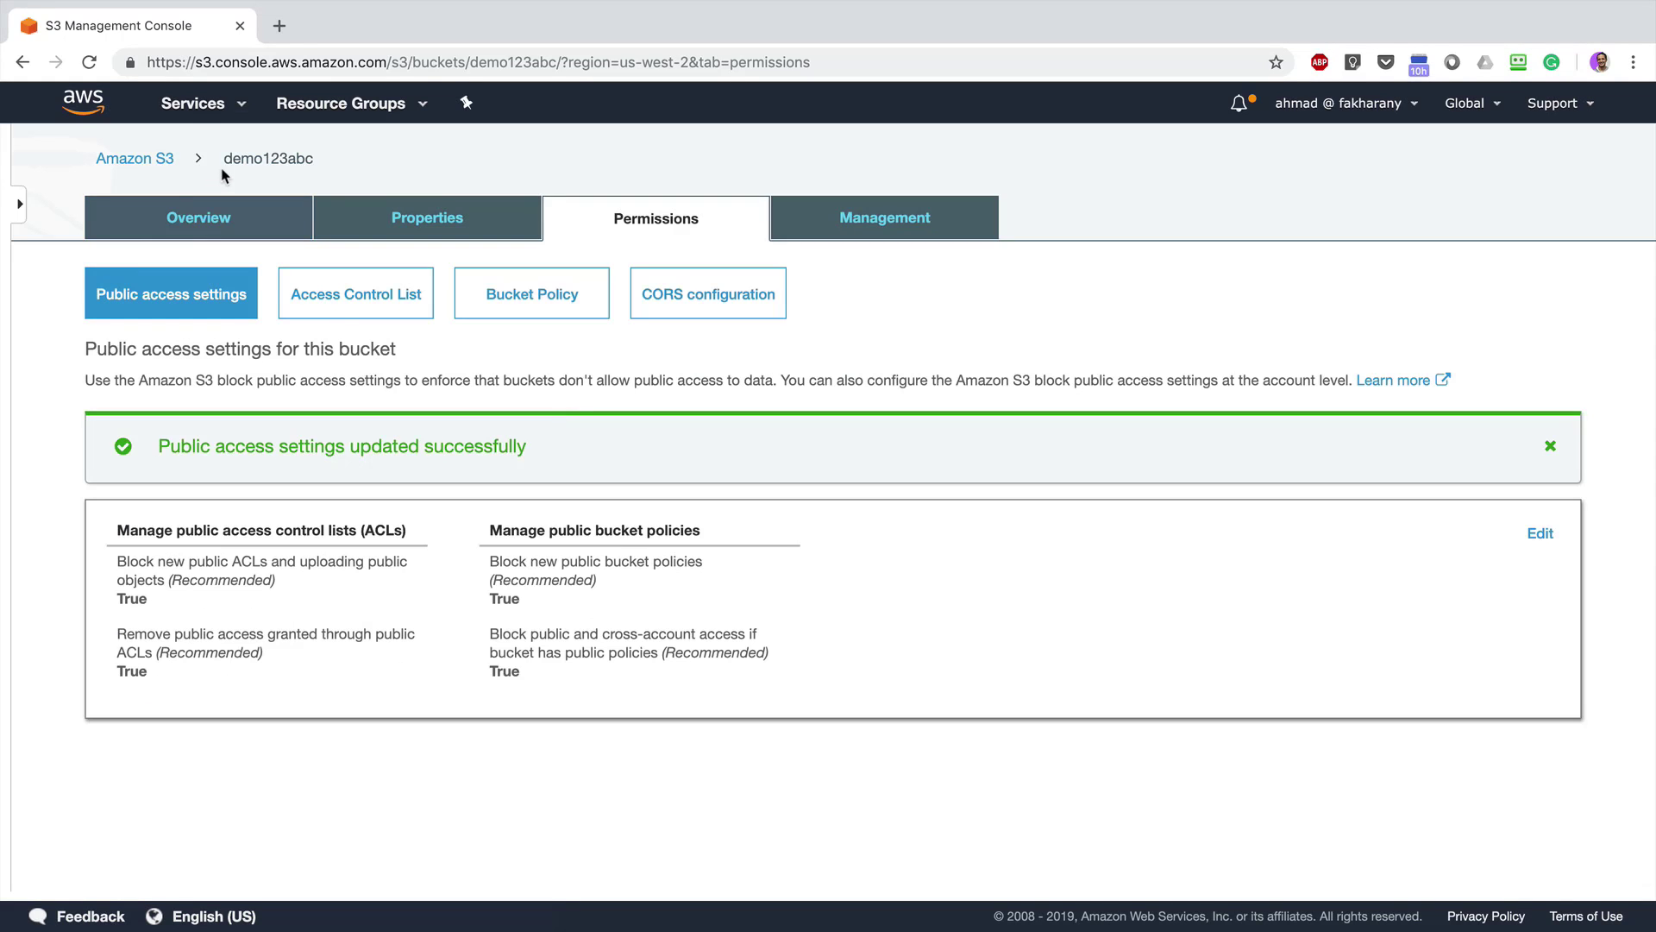
click(197, 217)
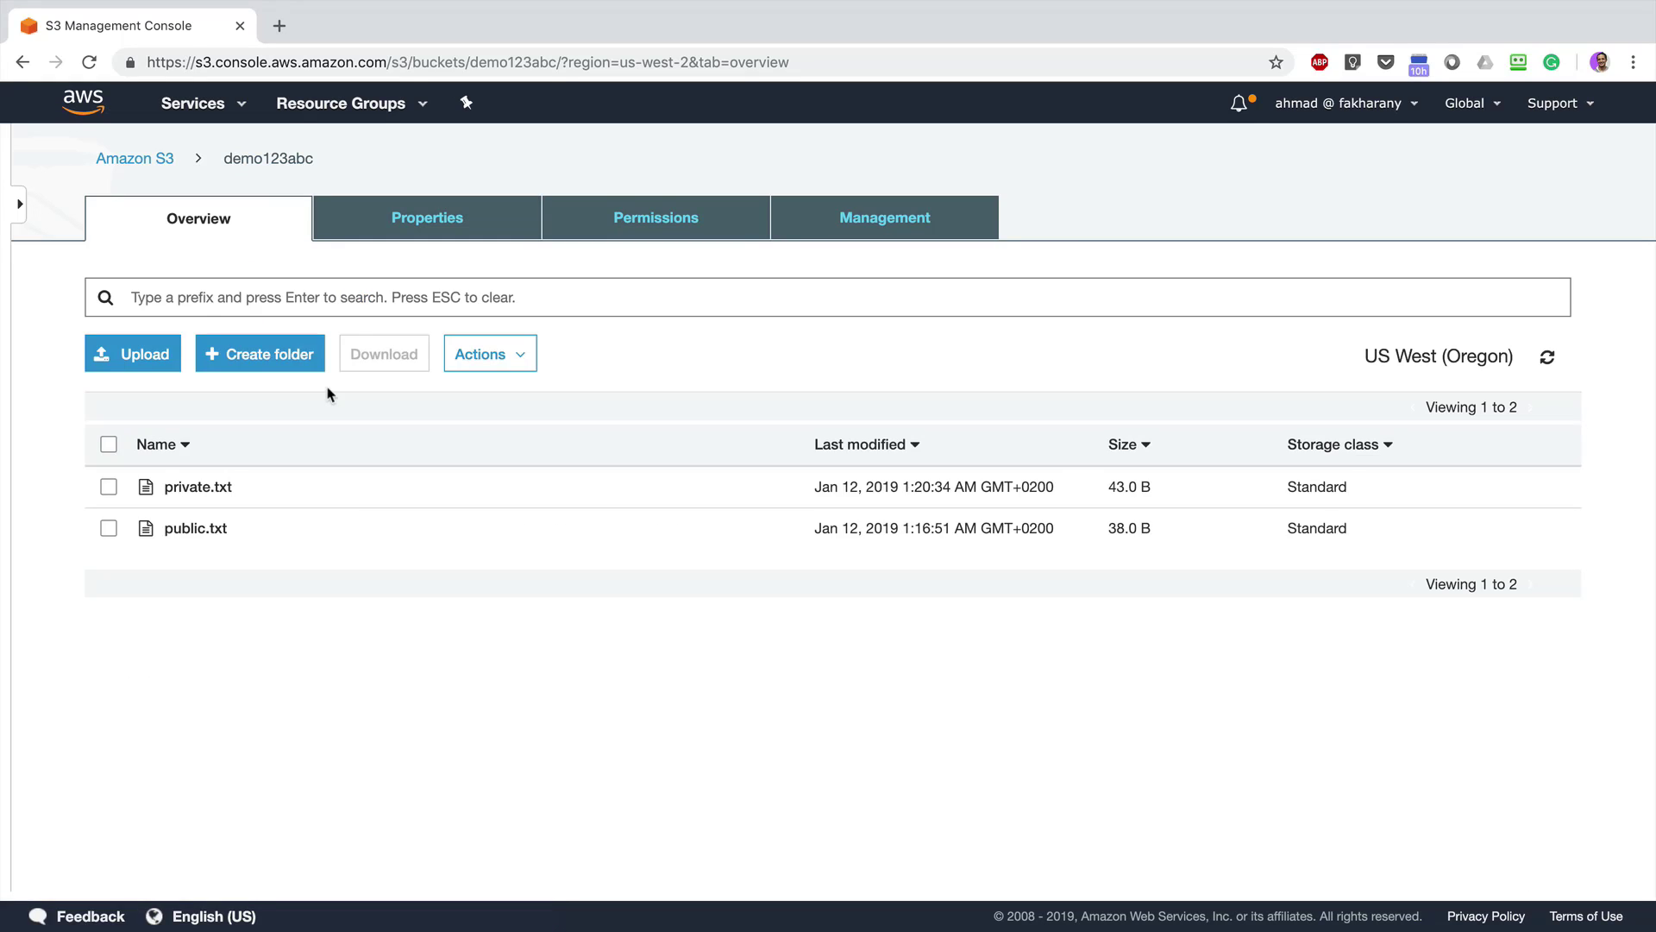
Attempt uploading a 13.5 KB file with public read access to demo123abc; it fails with 1 Error
click(133, 352)
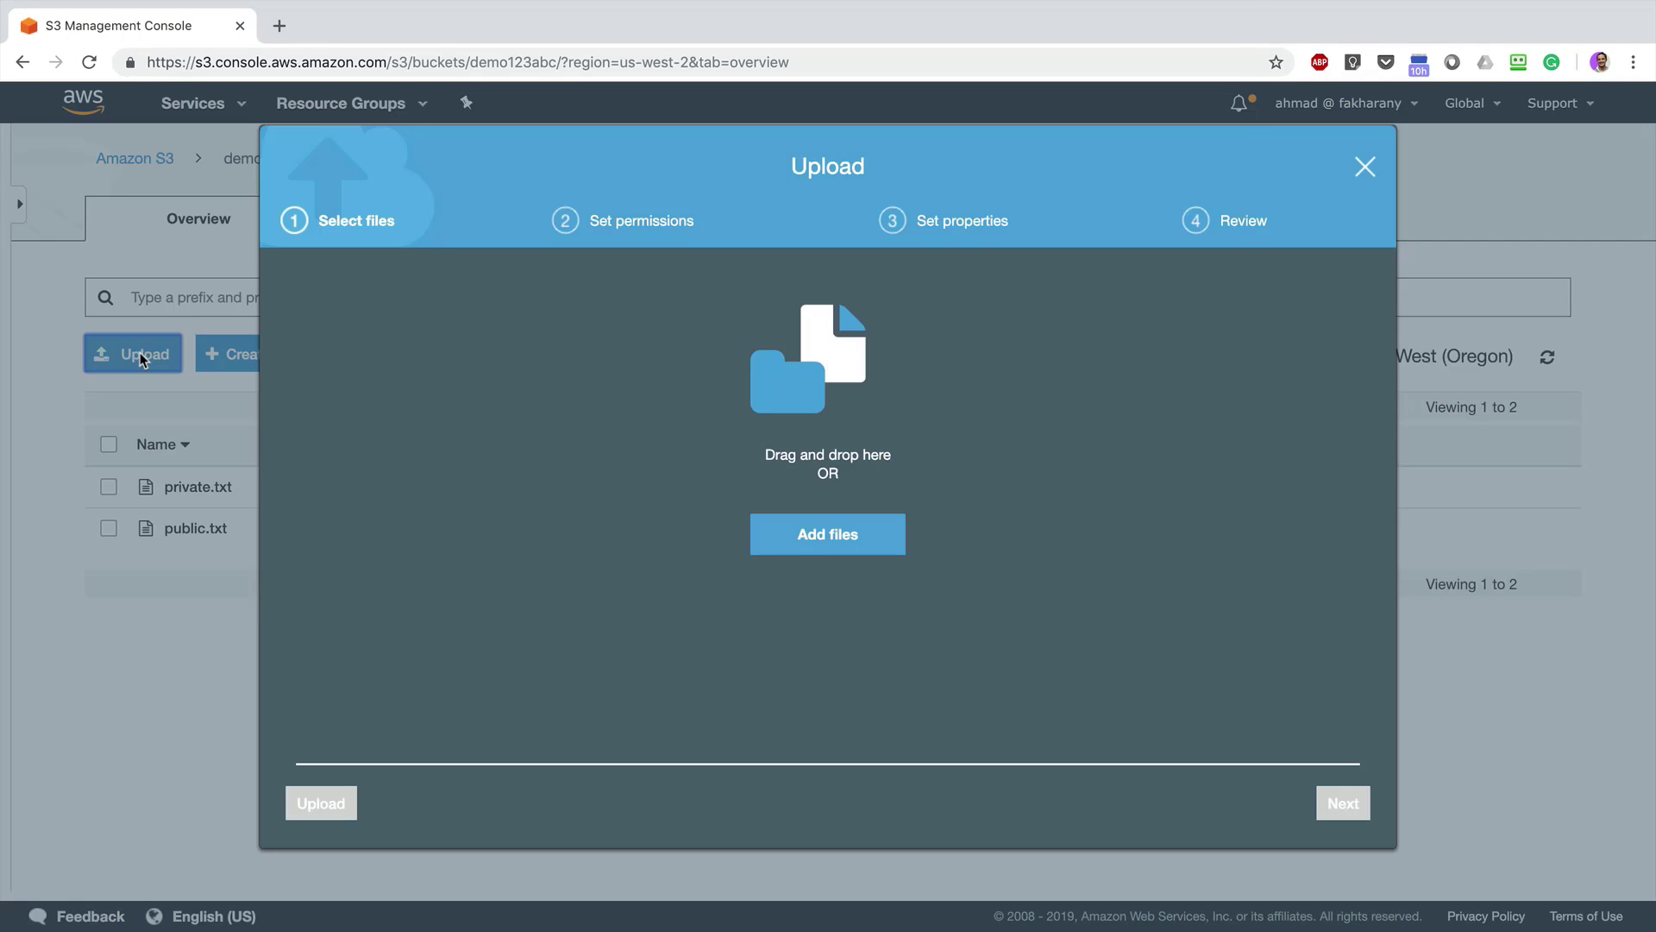
click(827, 533)
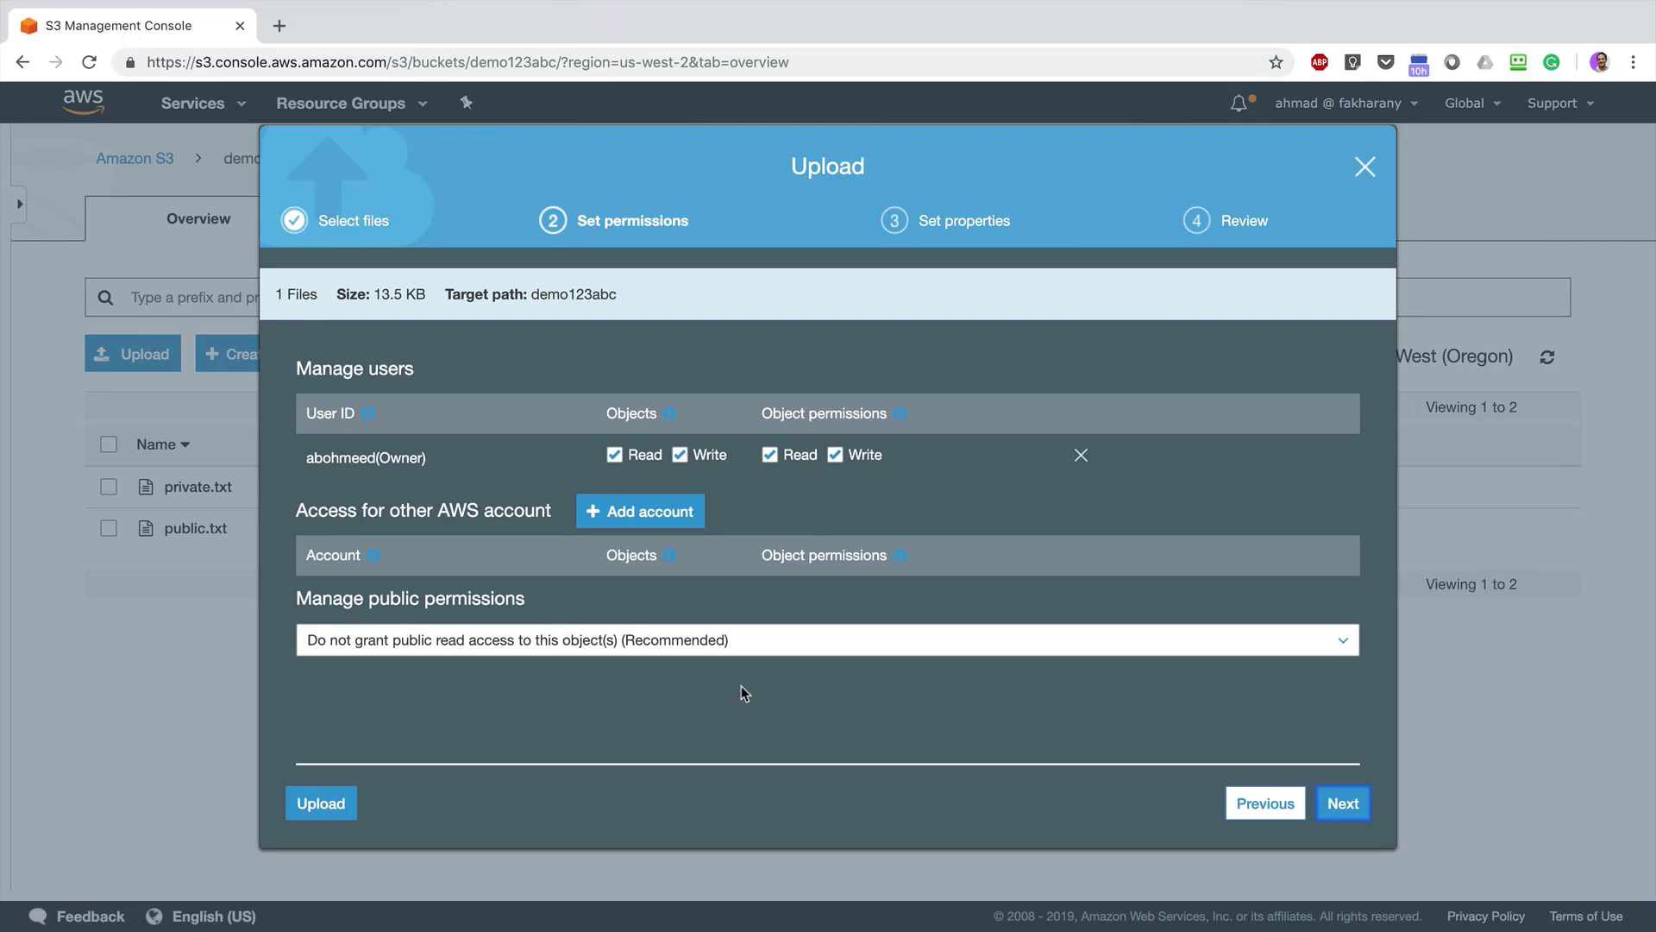
click(827, 639)
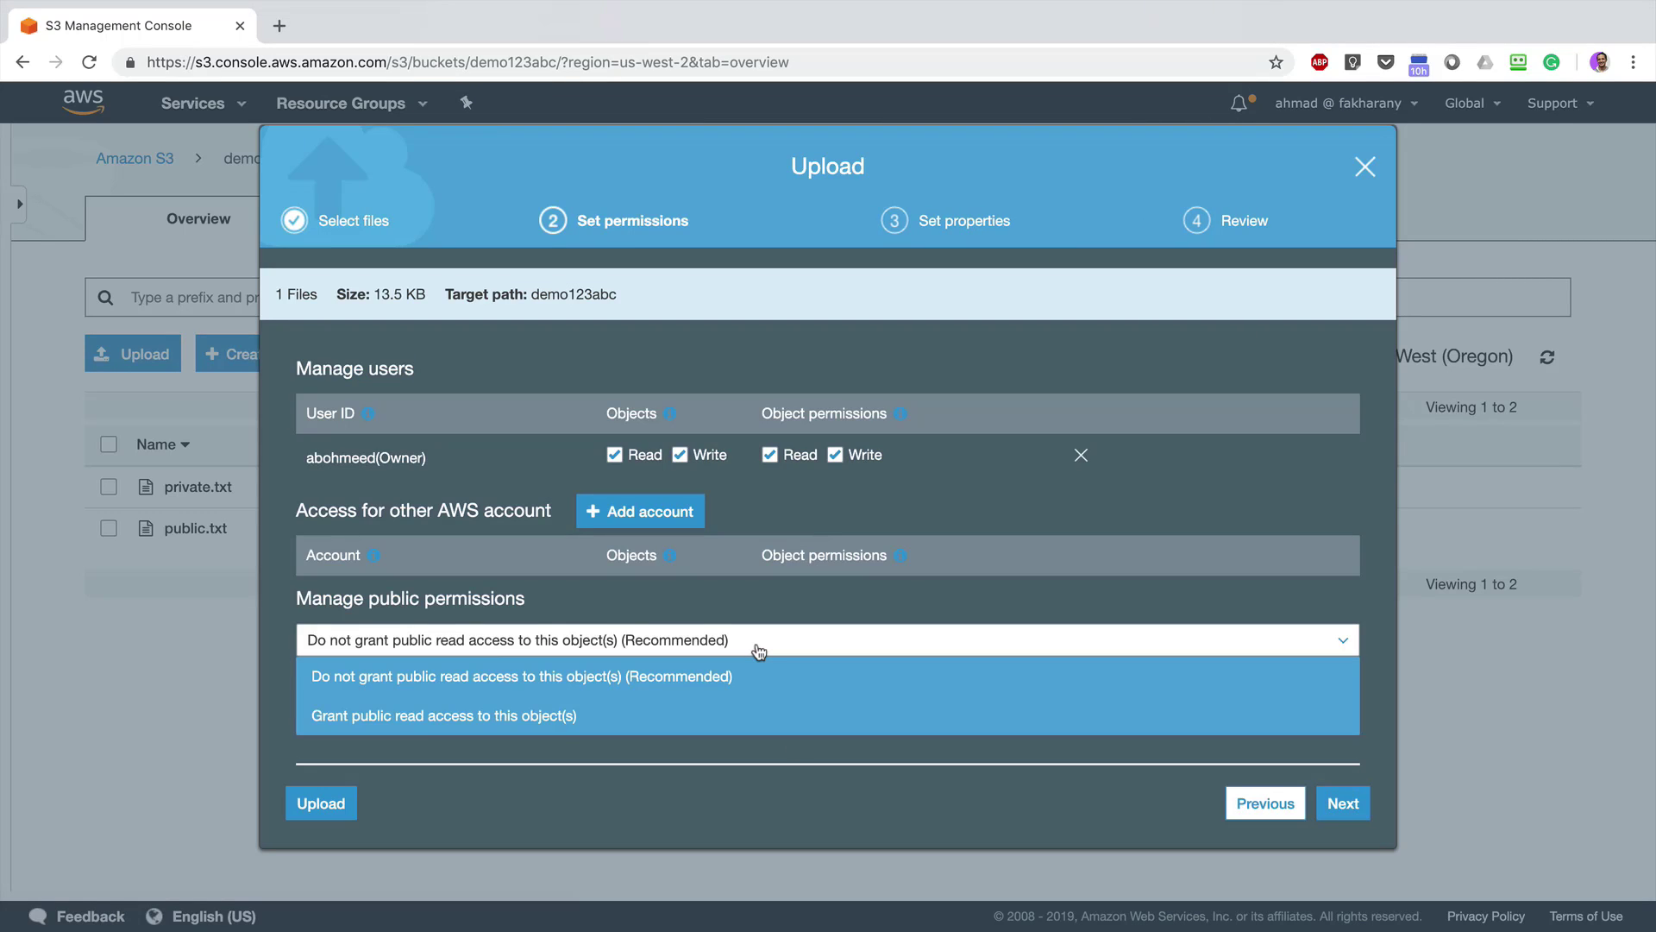
click(444, 714)
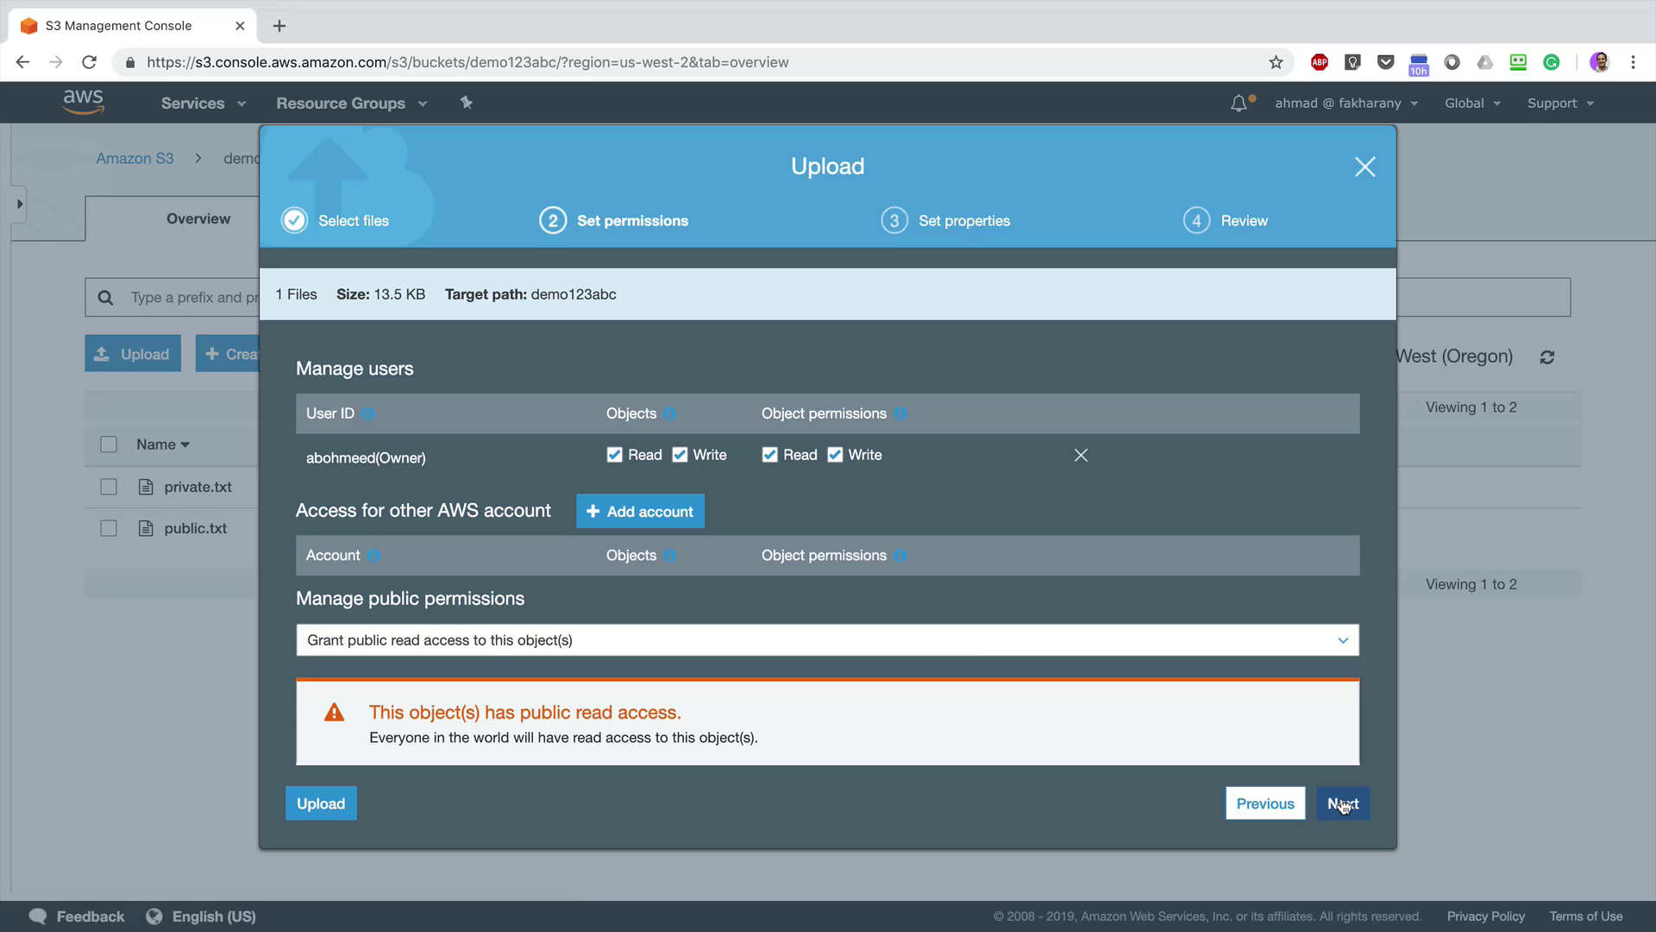
click(1342, 802)
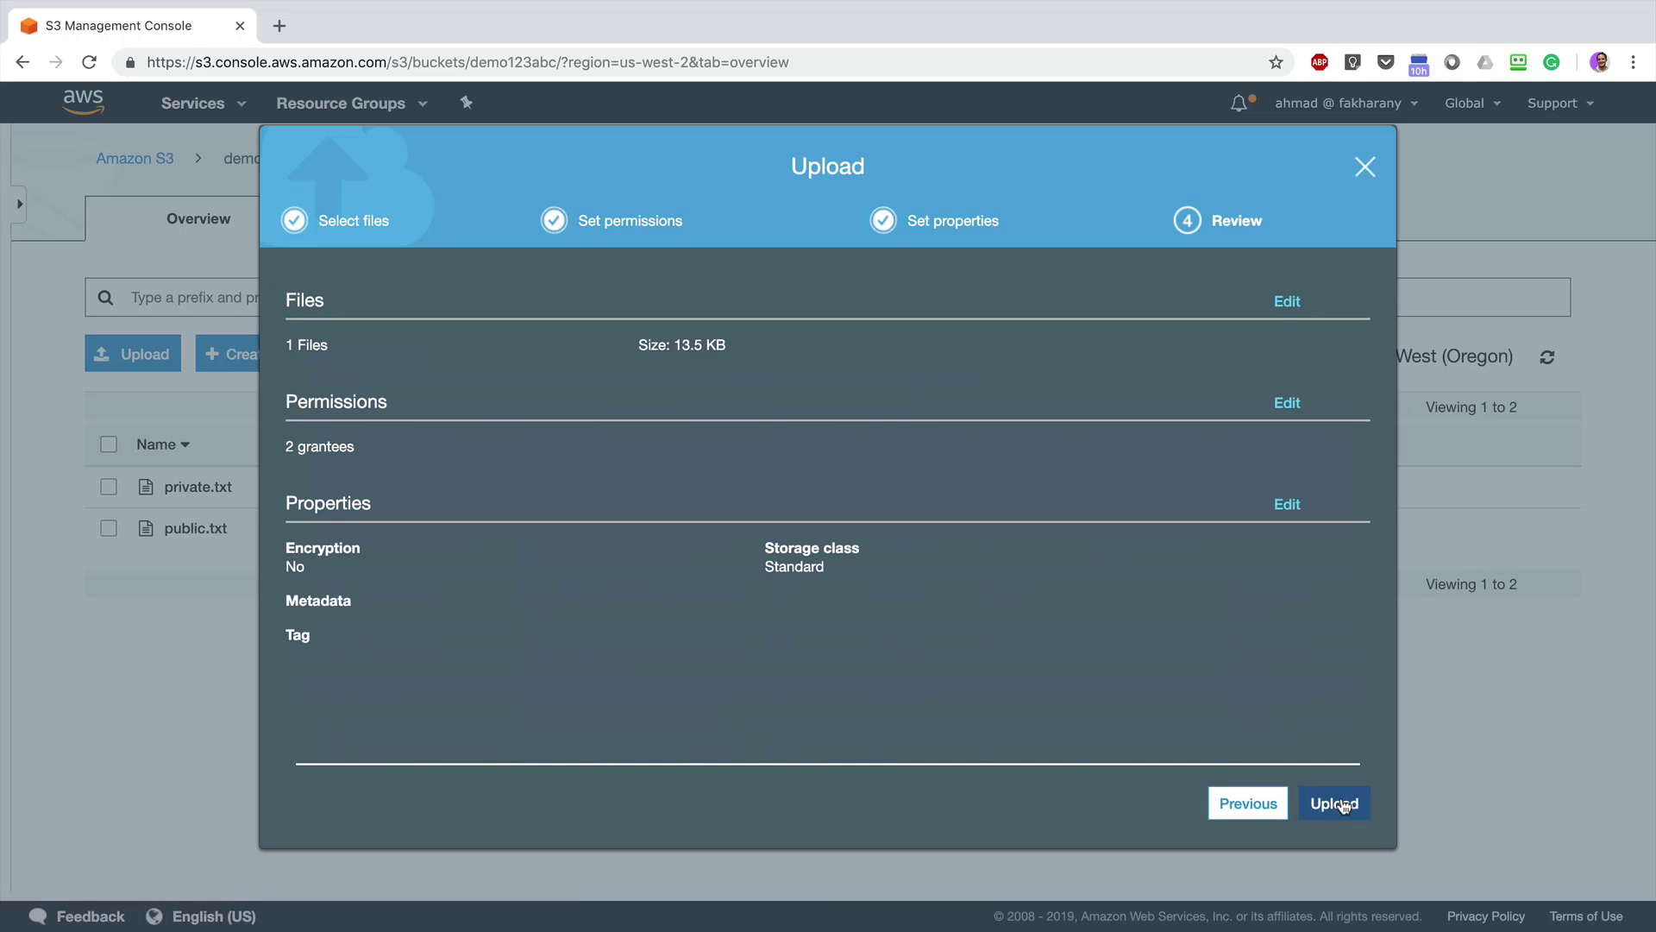
click(1334, 803)
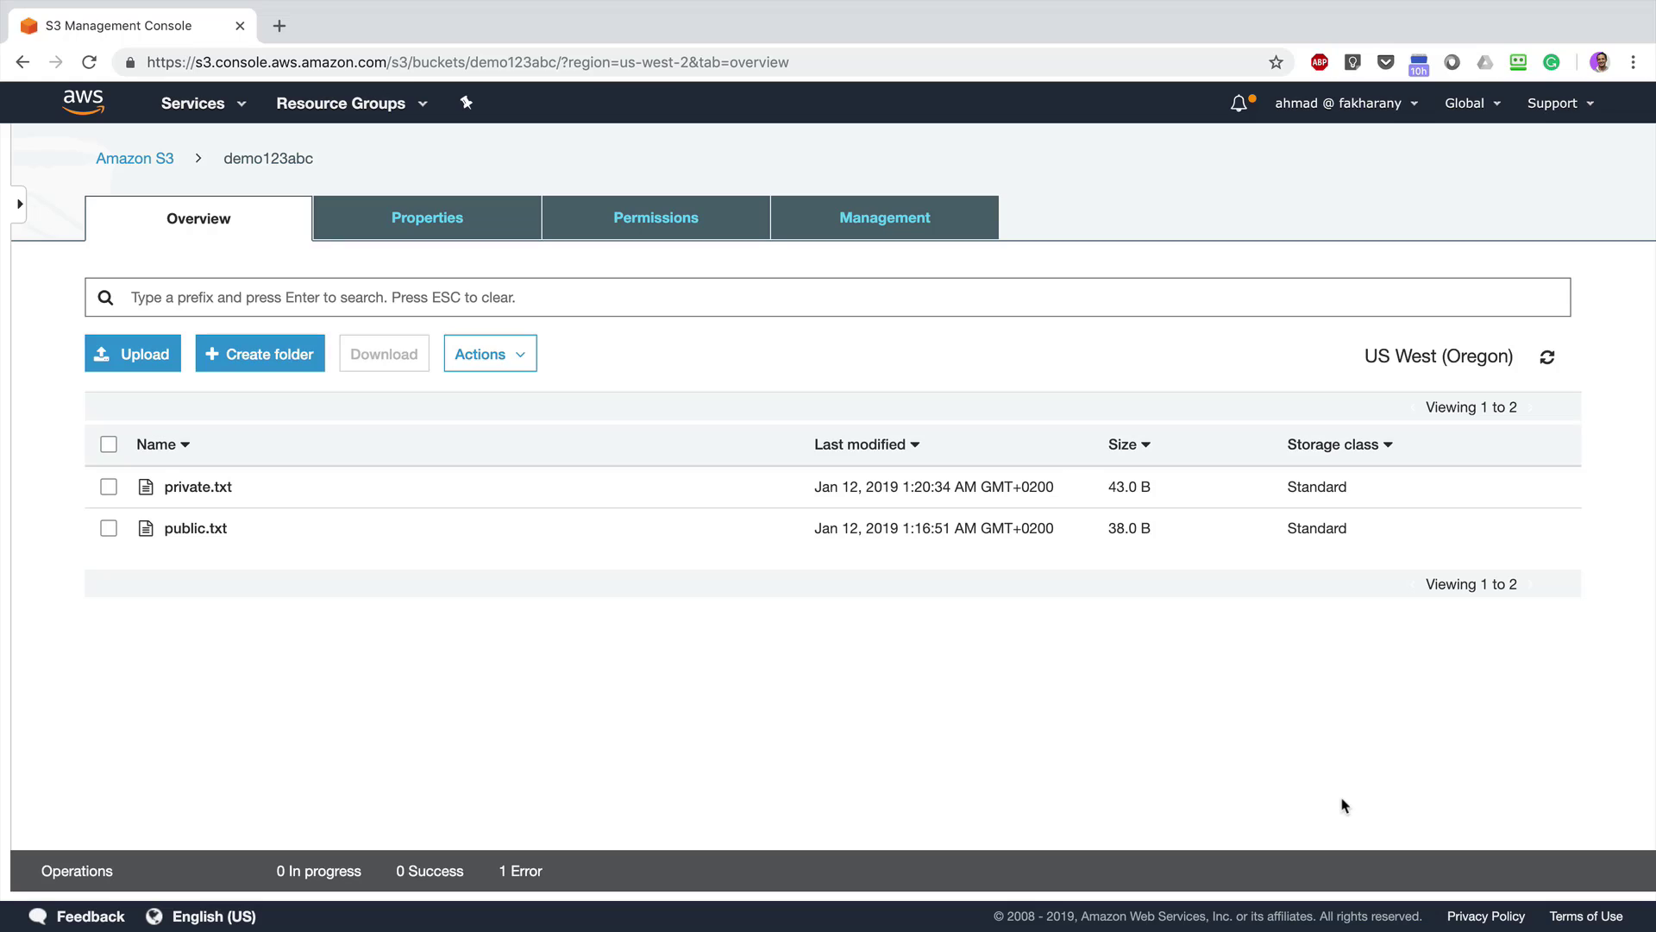
mouse_move(449, 611)
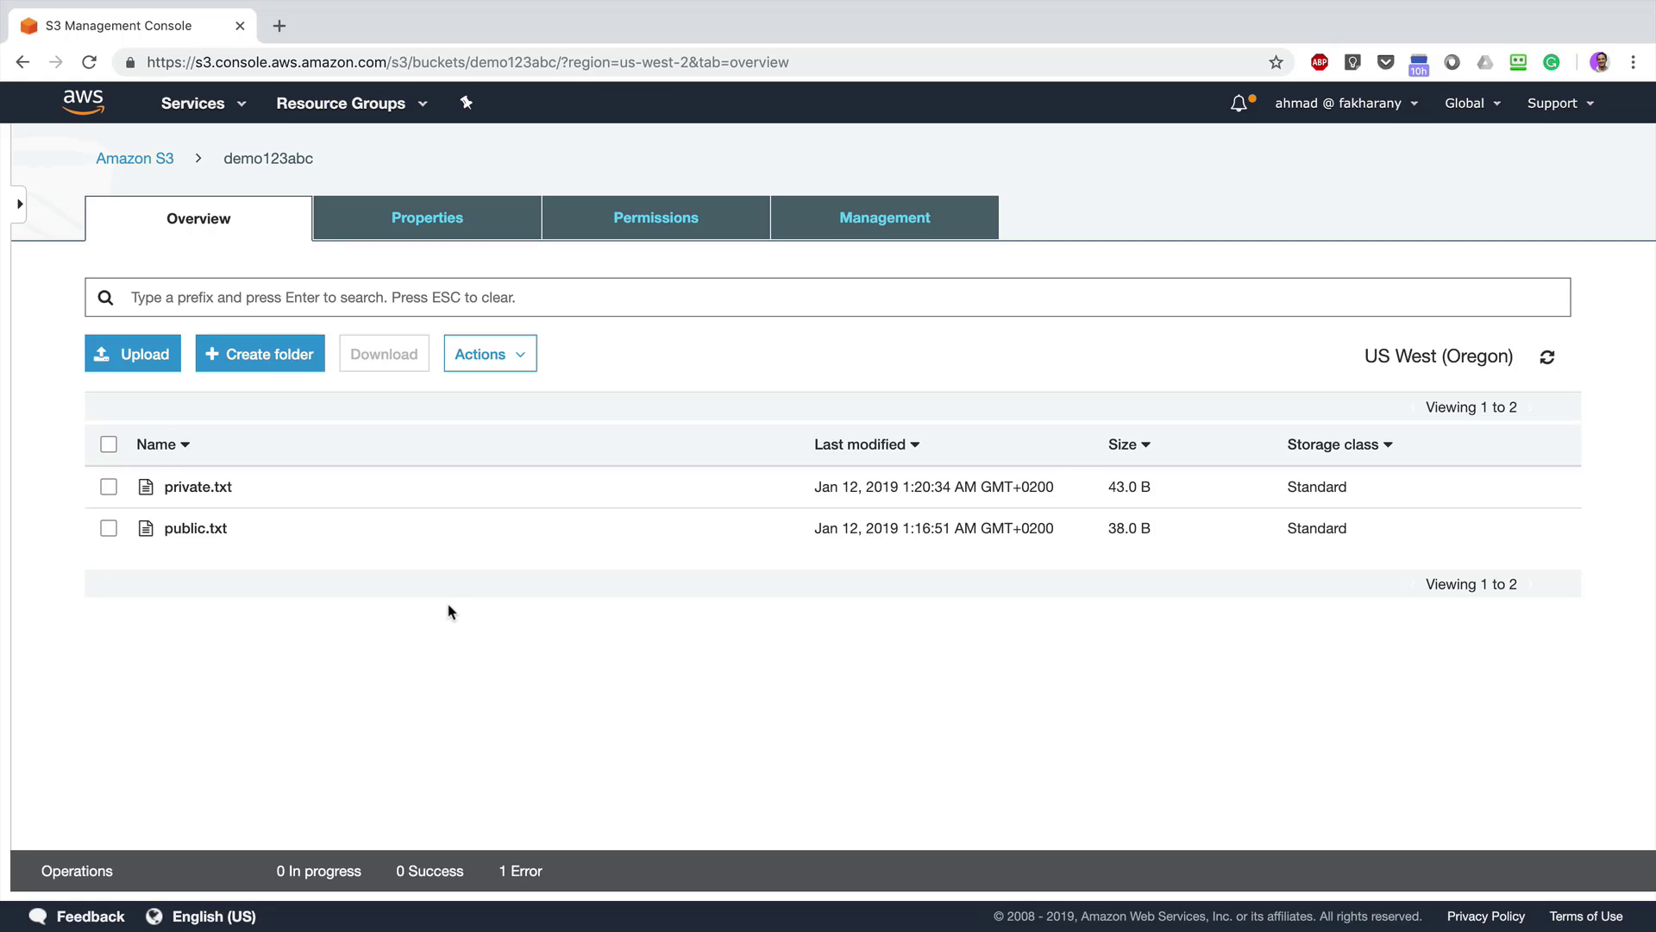
mouse_move(497, 644)
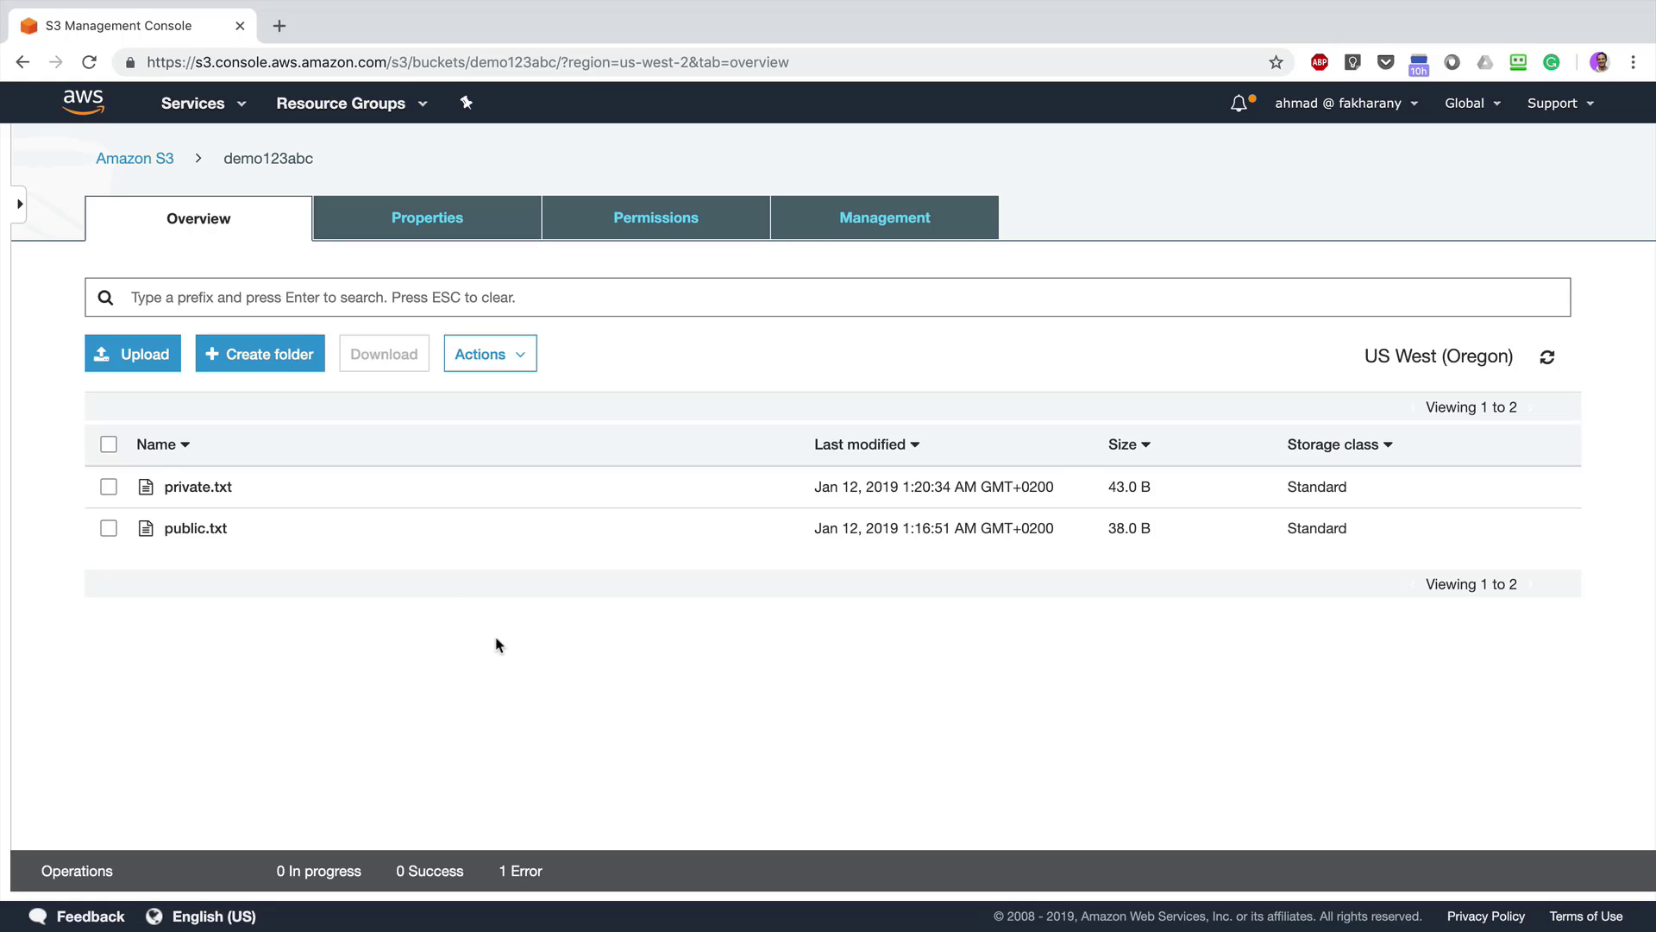
mouse_move(519, 869)
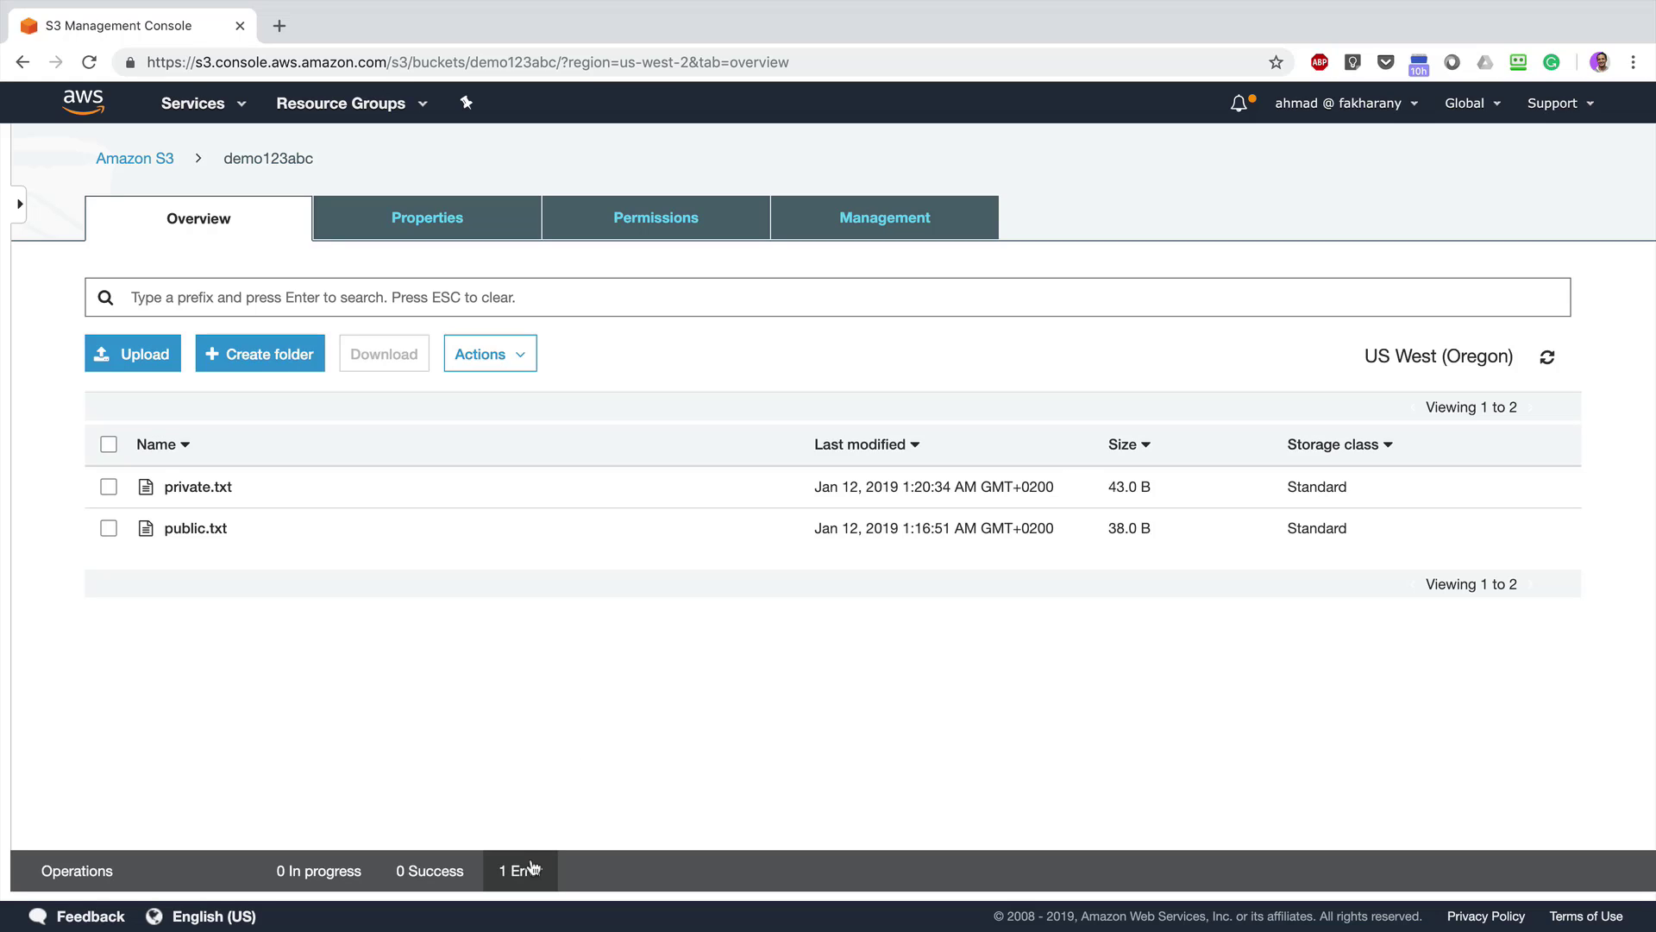
View demo123abc's Public access settings showing all four blocks set to True
click(519, 869)
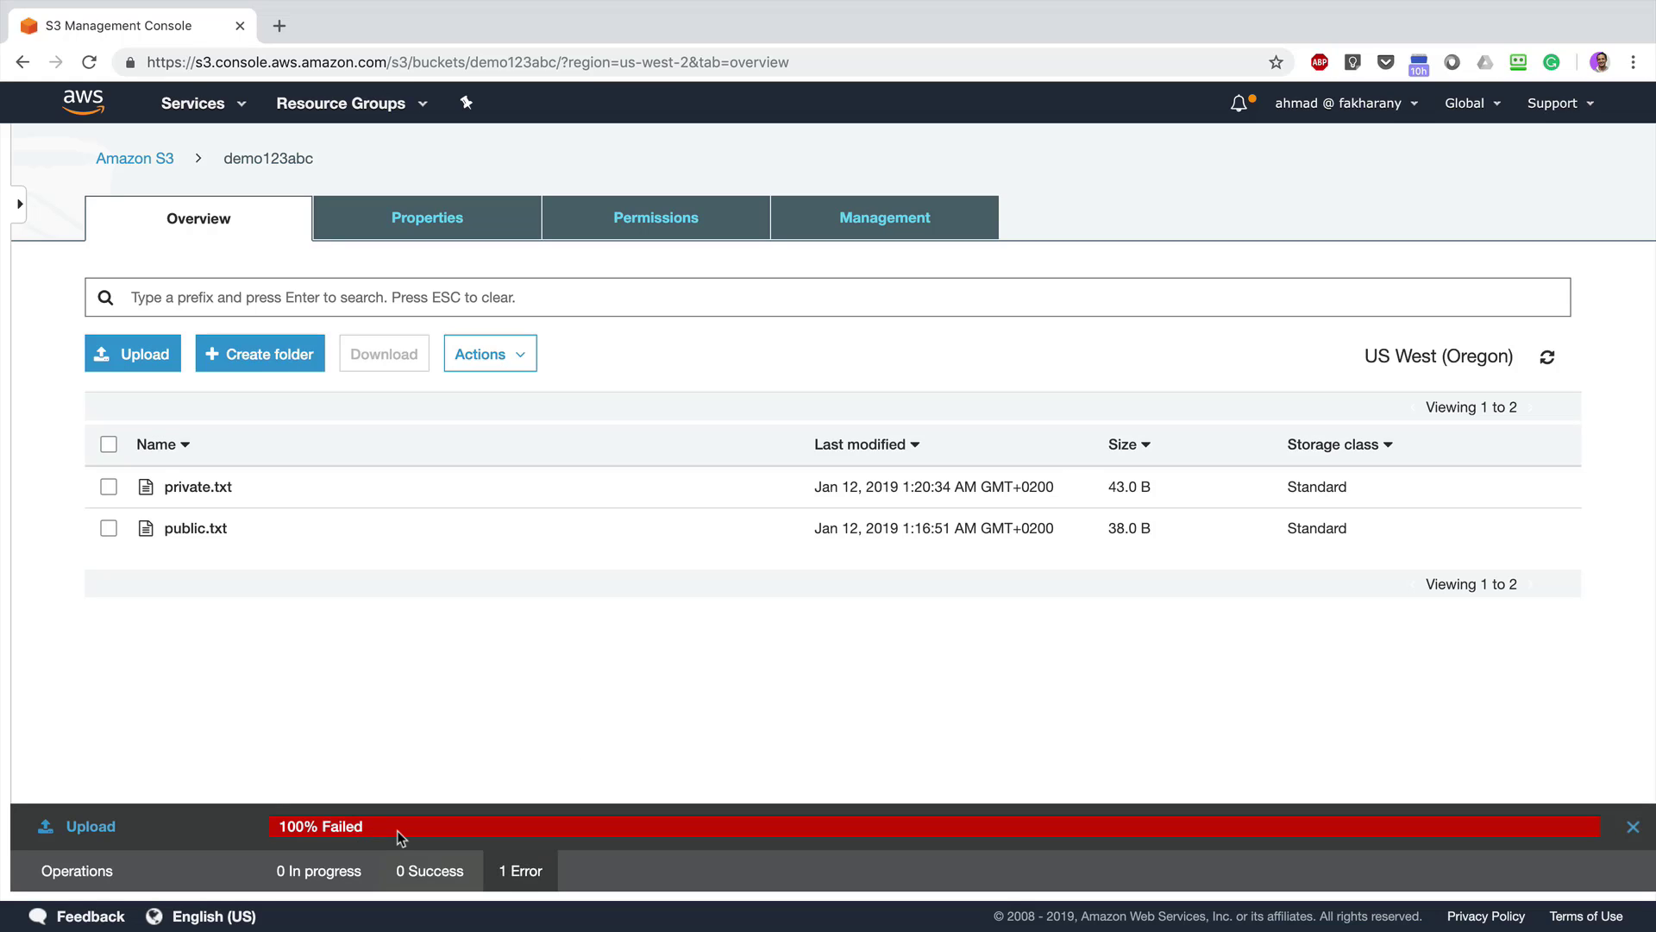
mouse_move(643, 341)
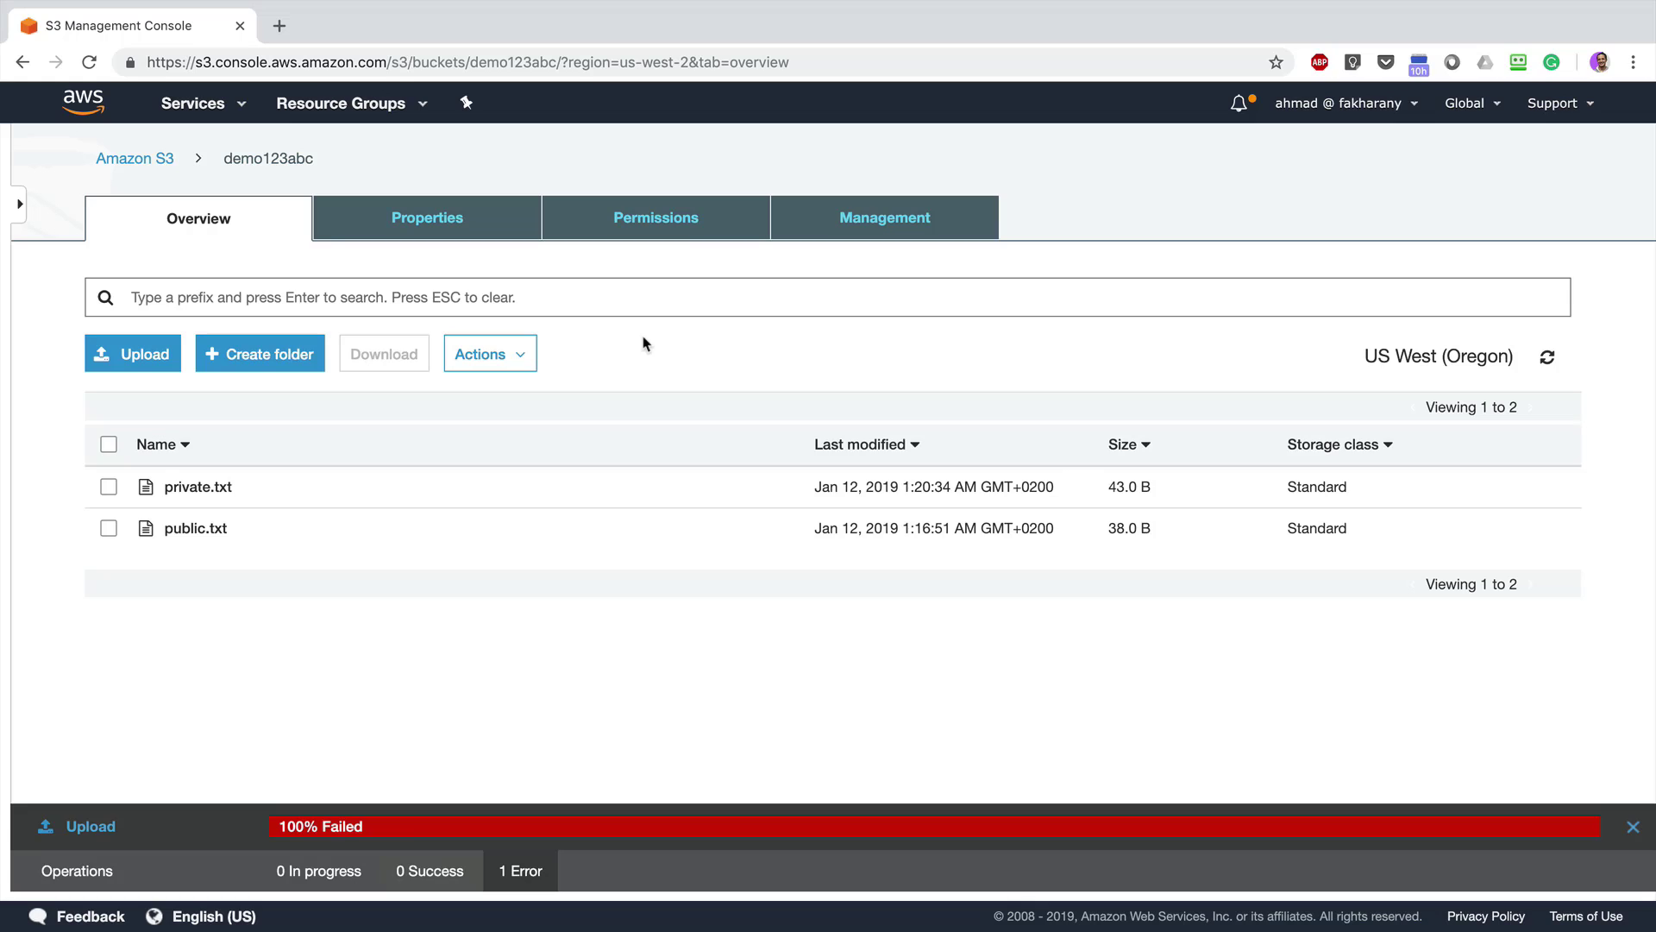
click(656, 217)
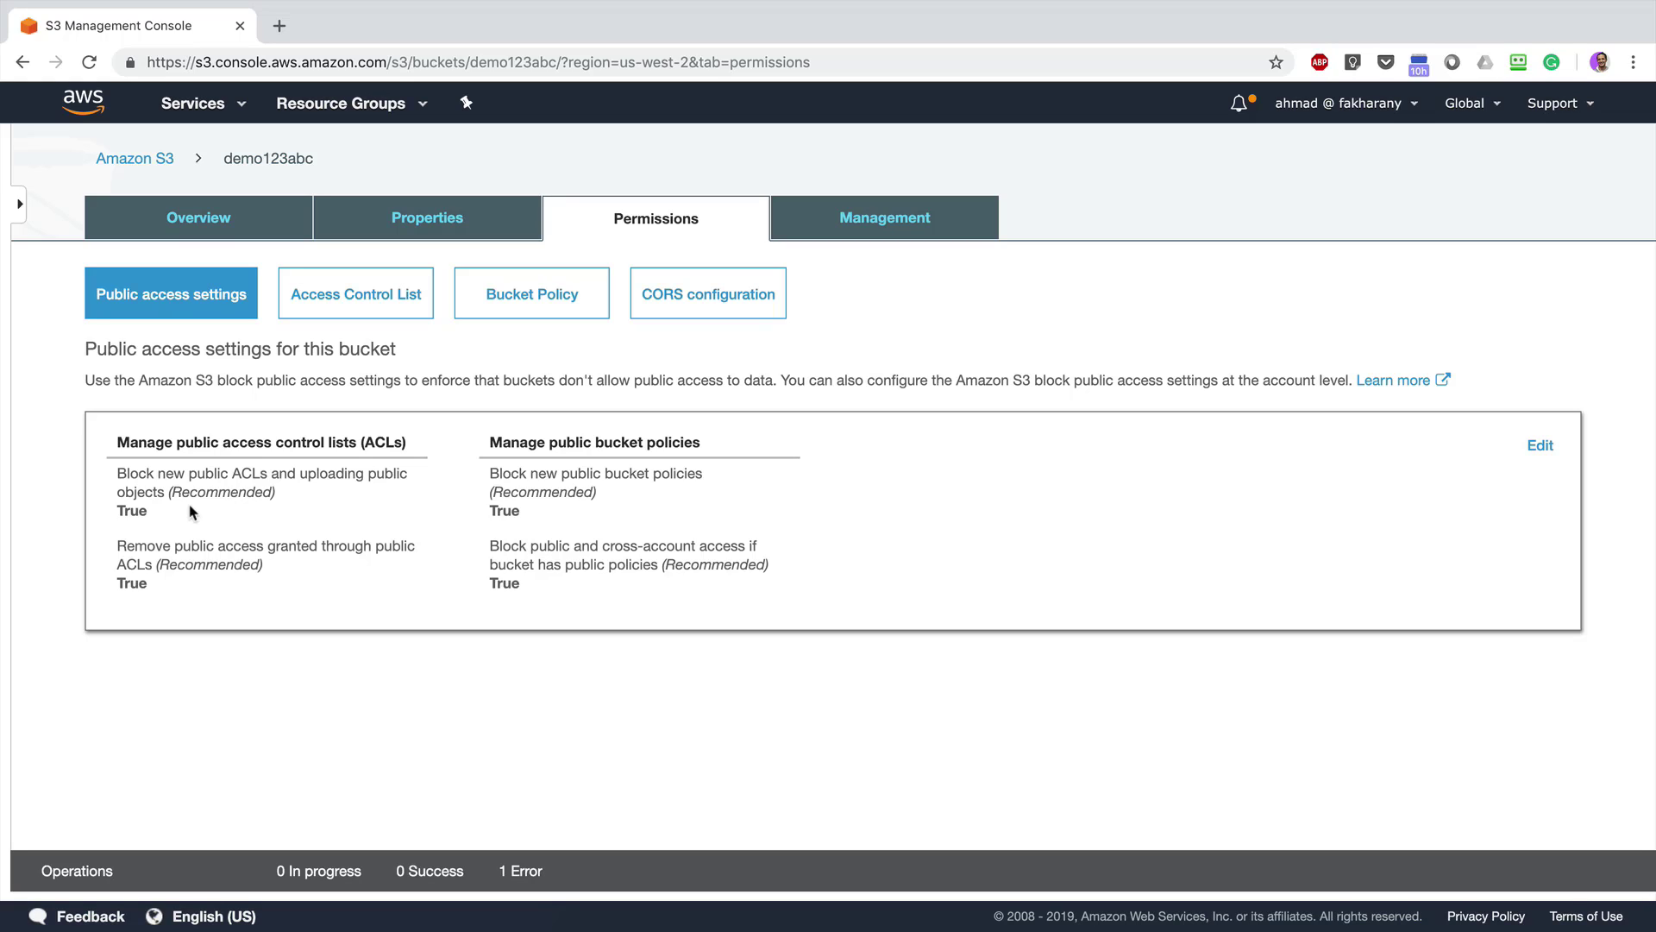
mouse_move(195, 595)
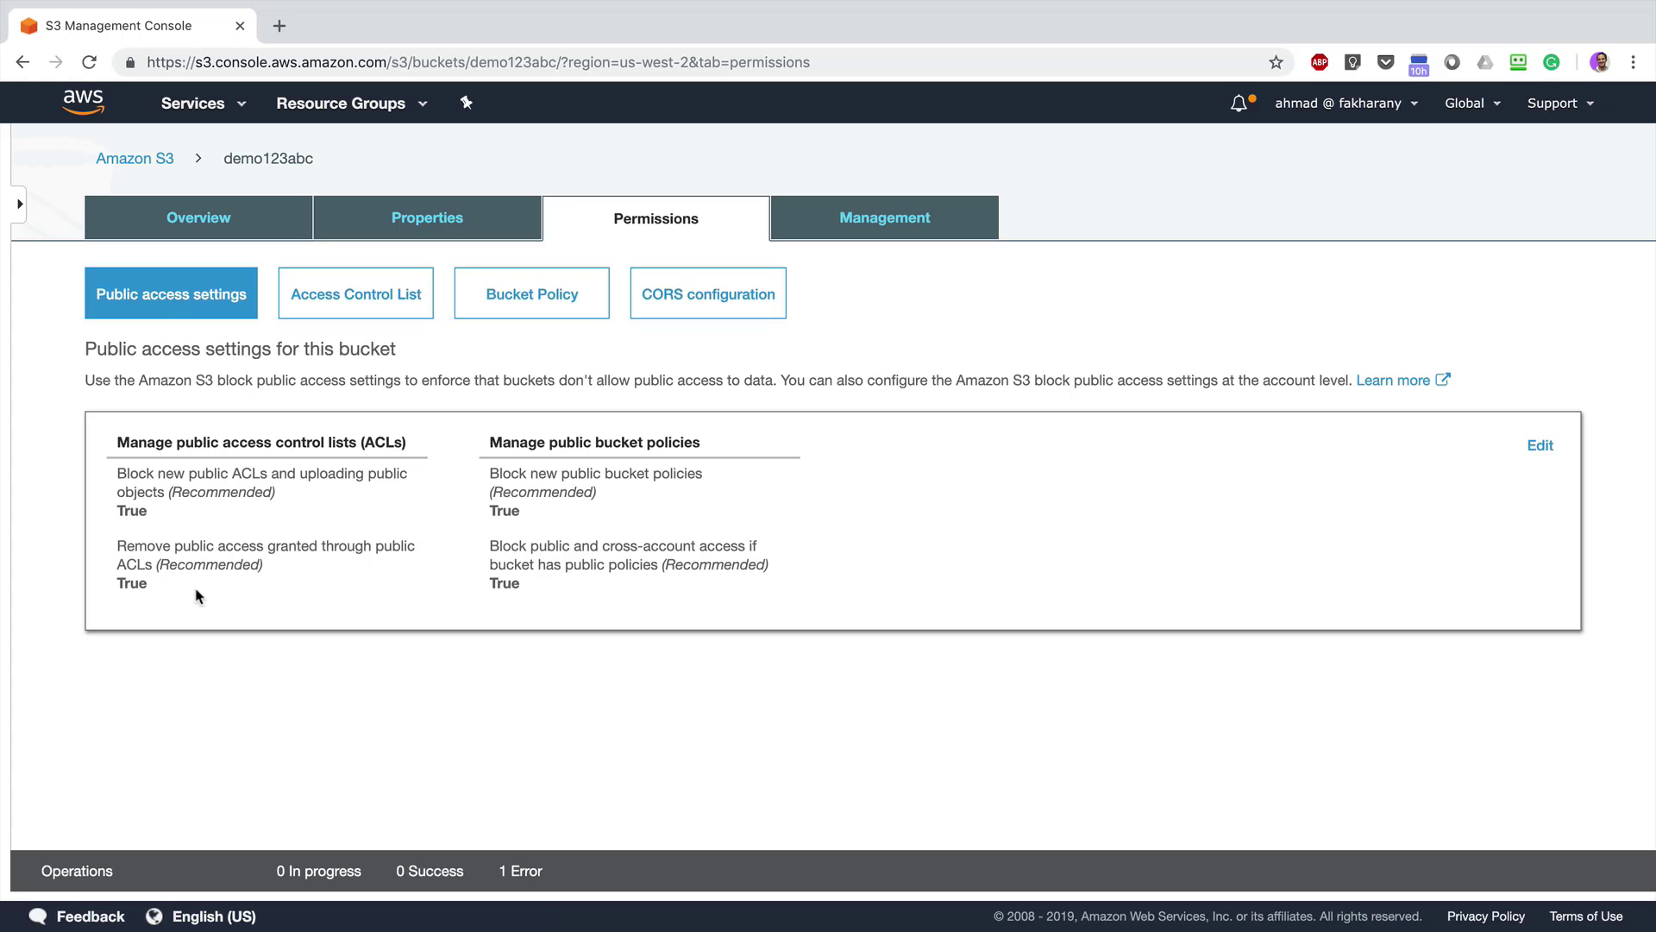
mouse_move(233, 533)
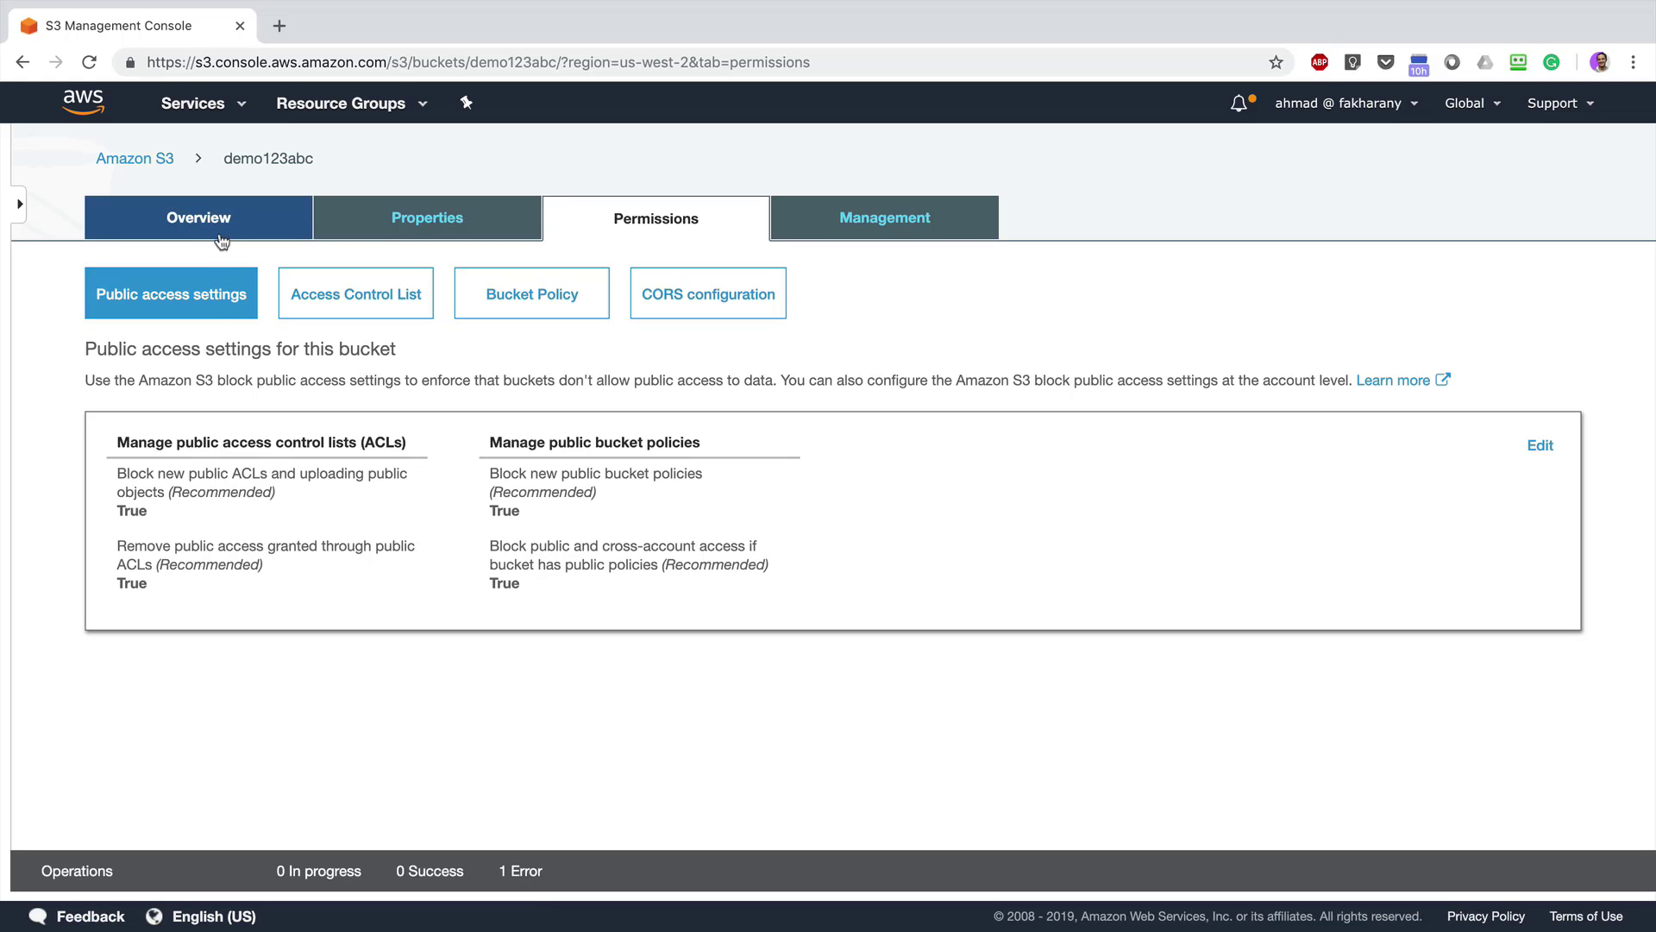
Return to demo123abc's Overview file list with private.txt and public.txt
click(196, 217)
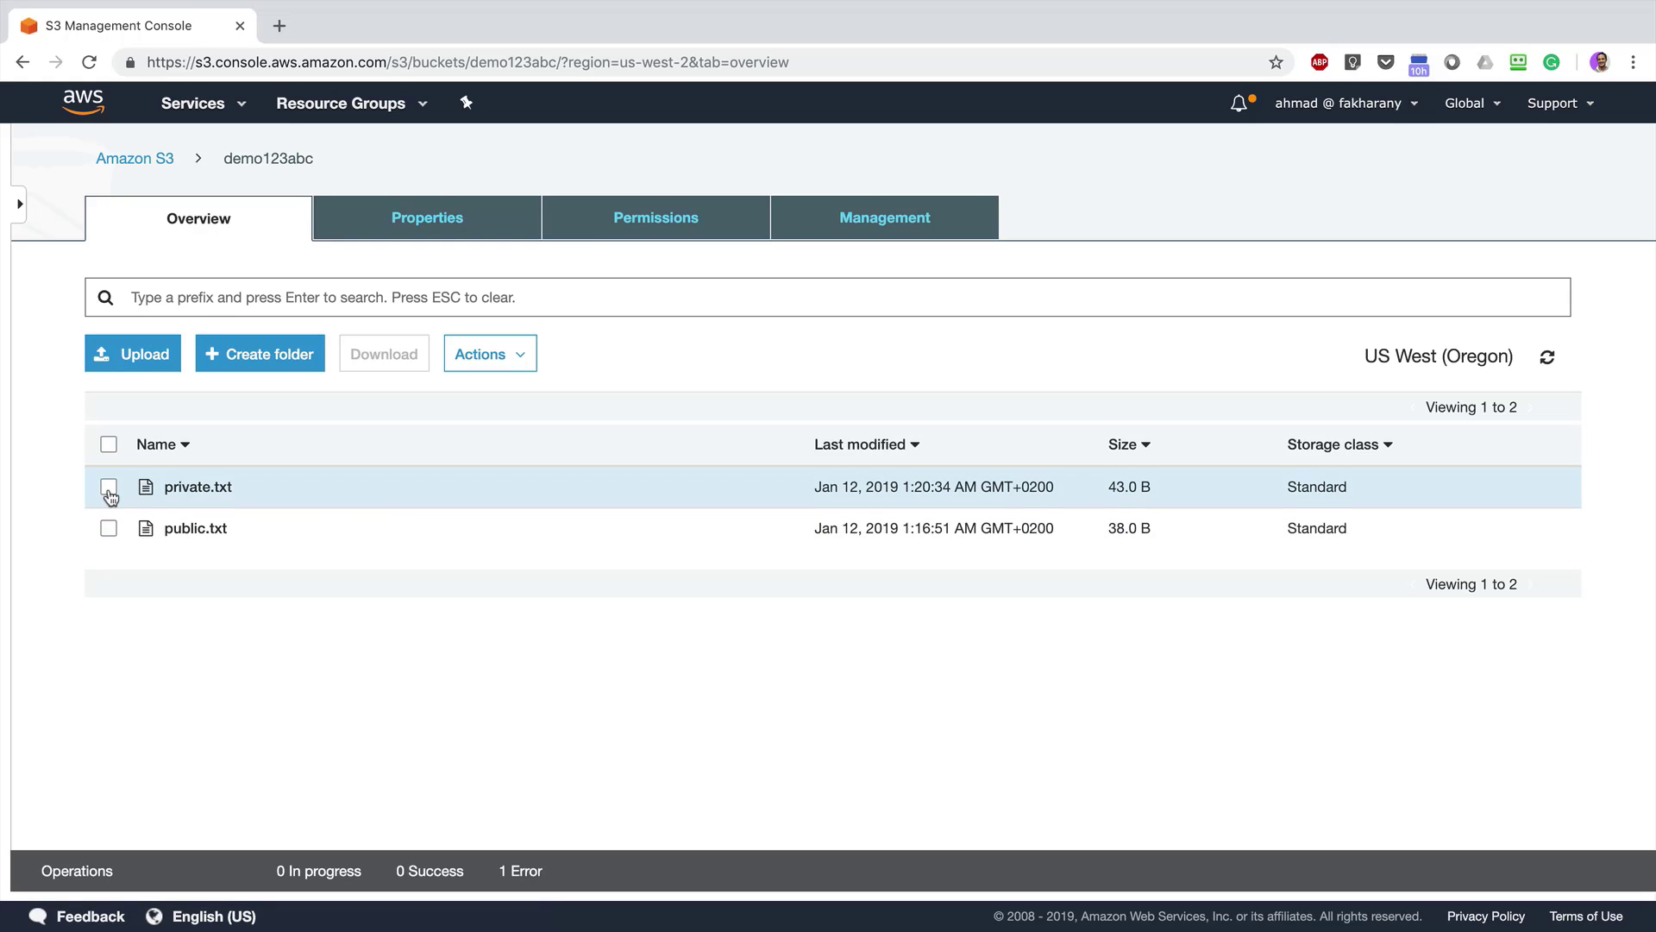
Download private.txt to the computer, then select public.txt for further actions
click(109, 486)
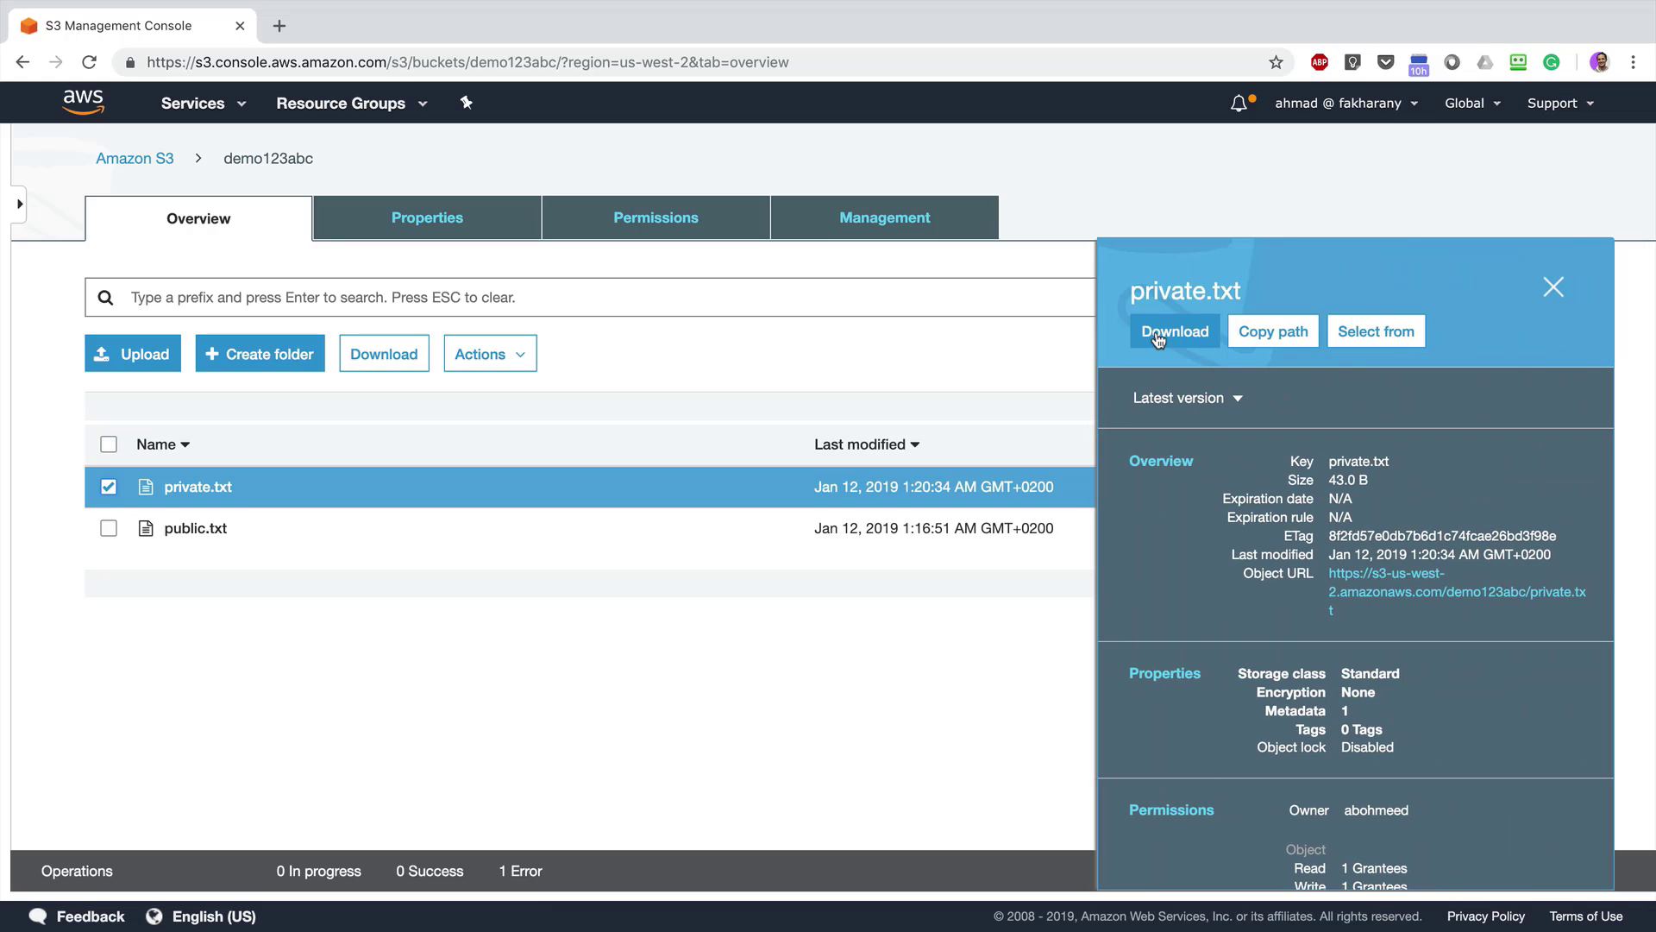
click(1174, 331)
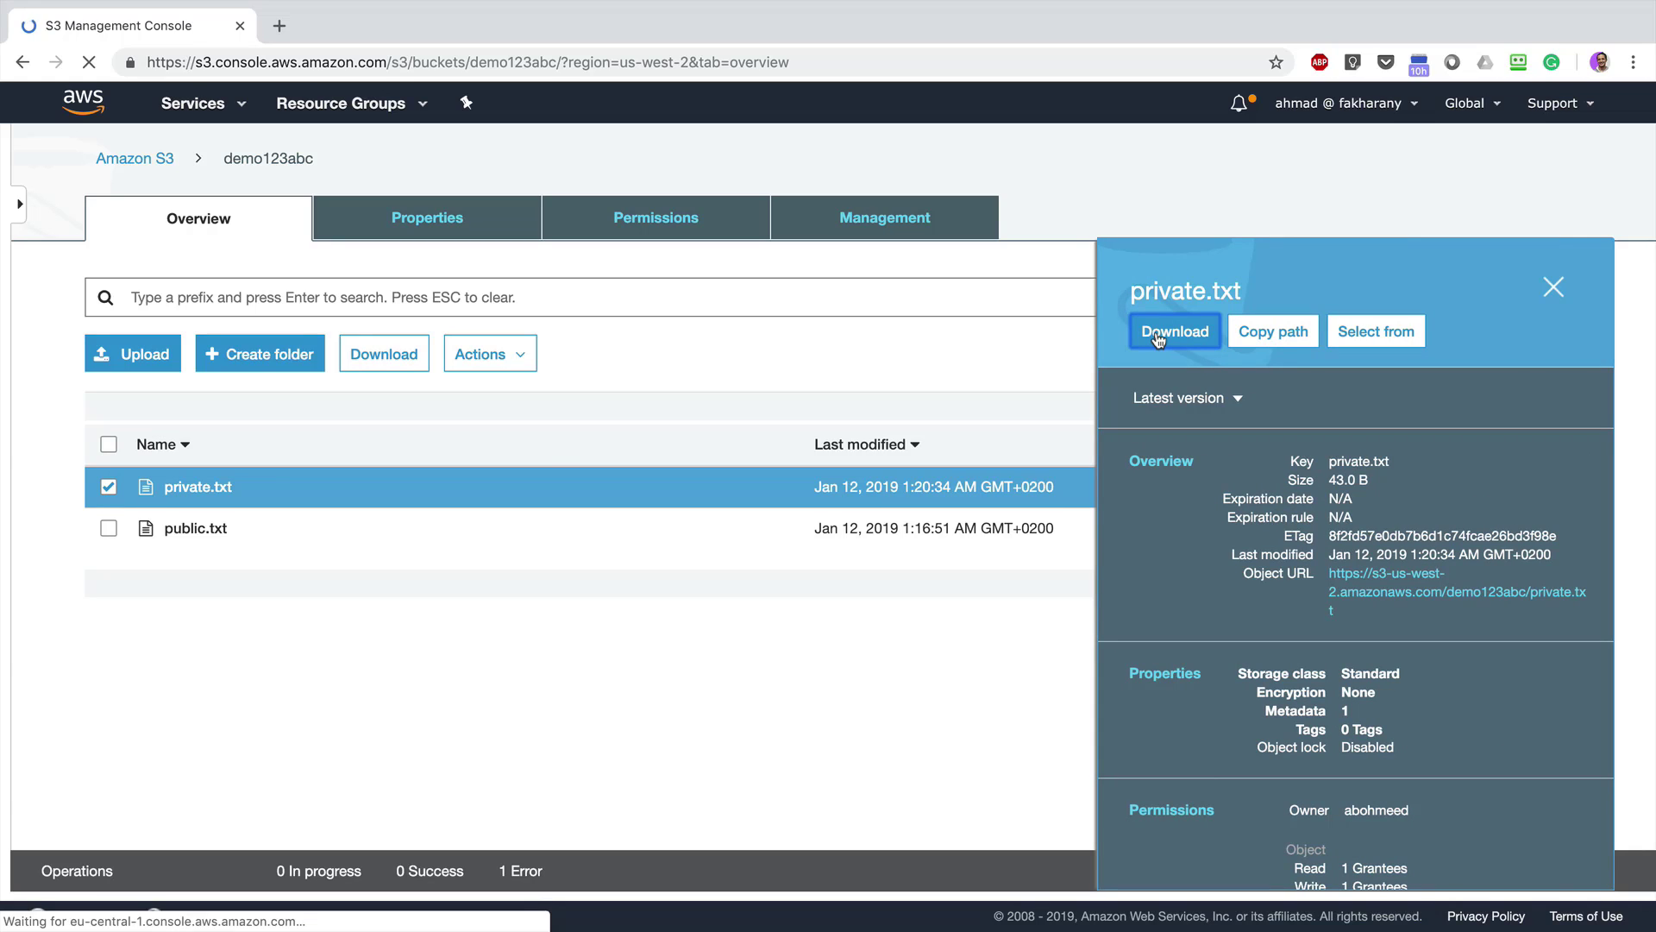
click(1174, 331)
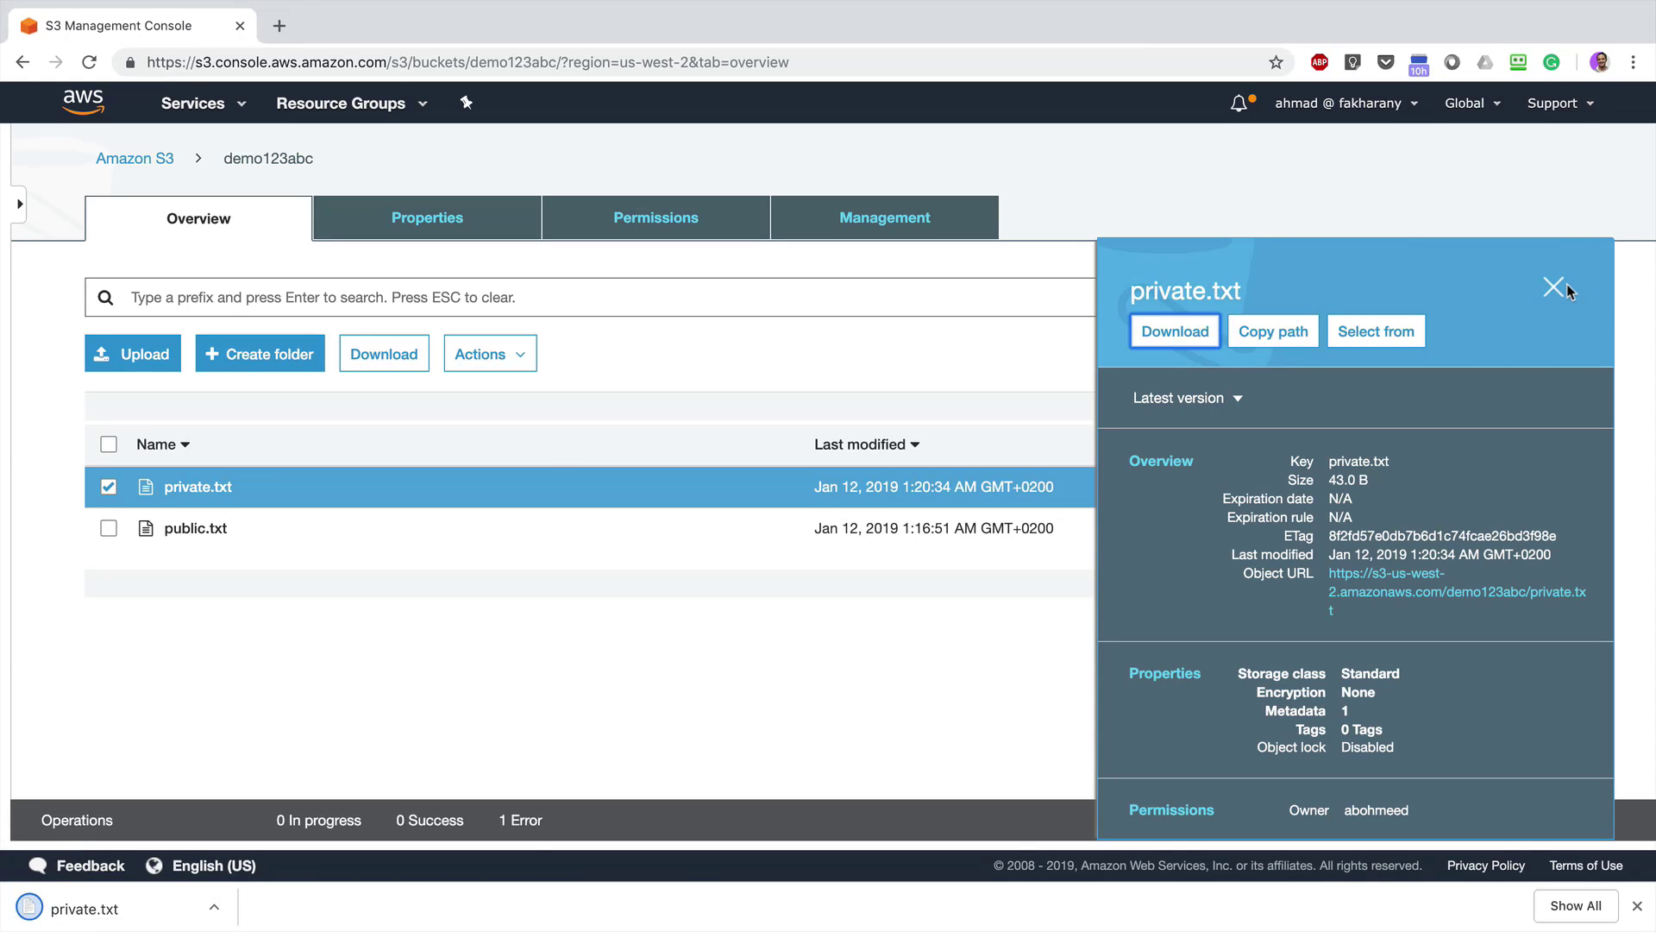
click(1552, 288)
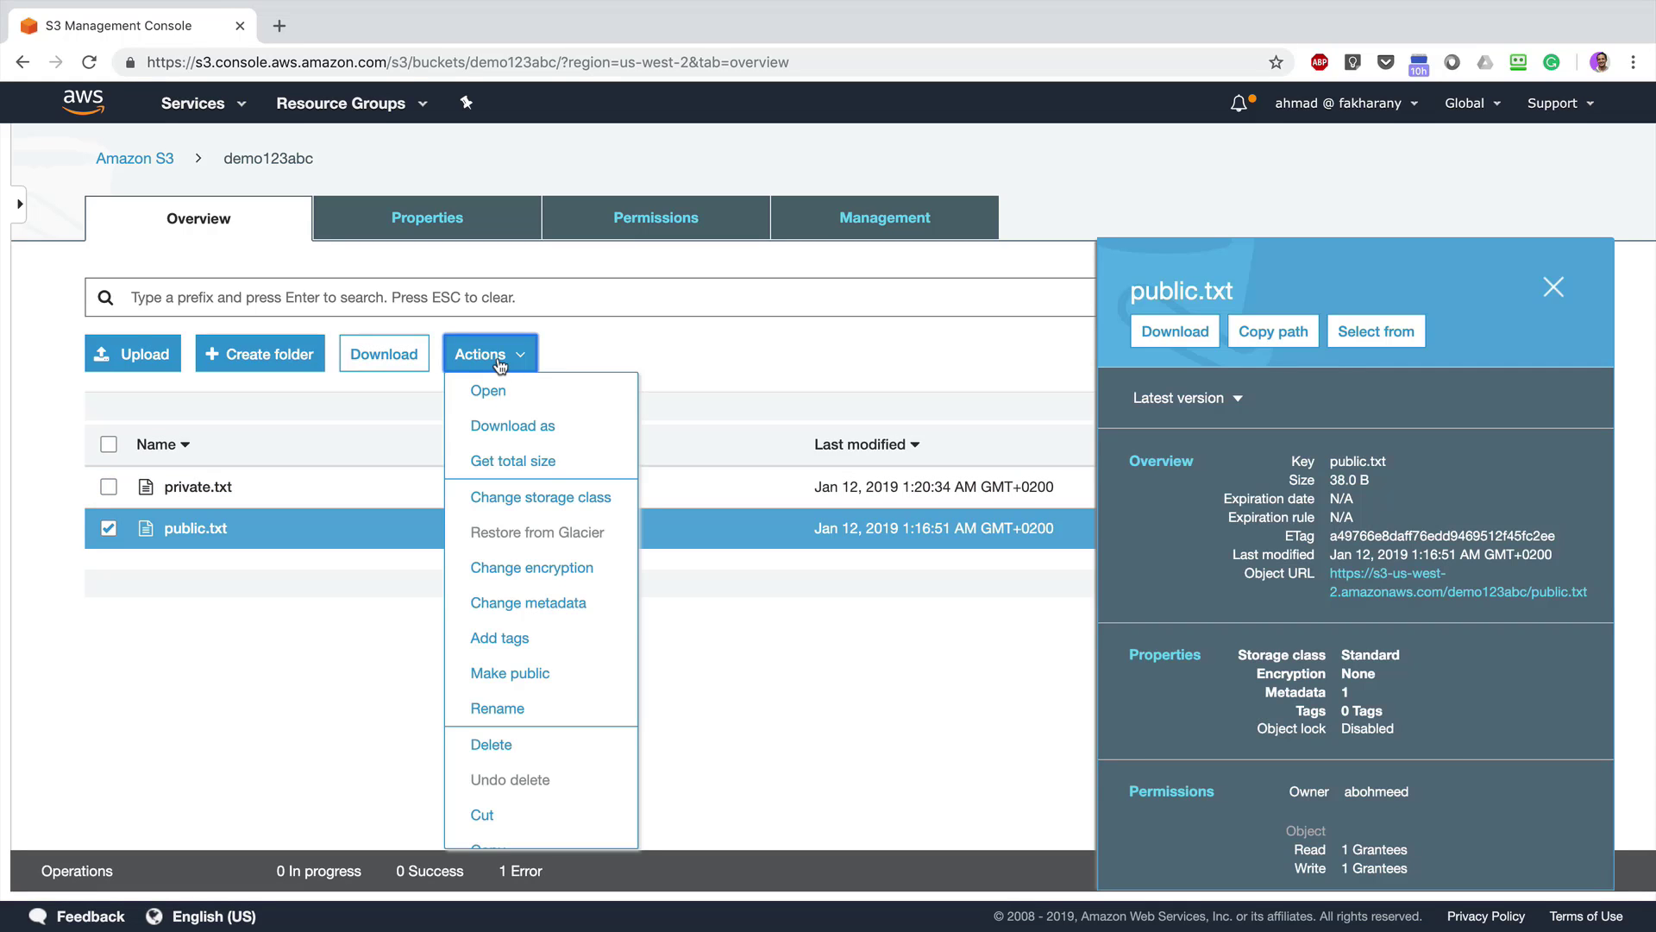
Delete public.txt from demo123abc, leaving only private.txt
click(490, 743)
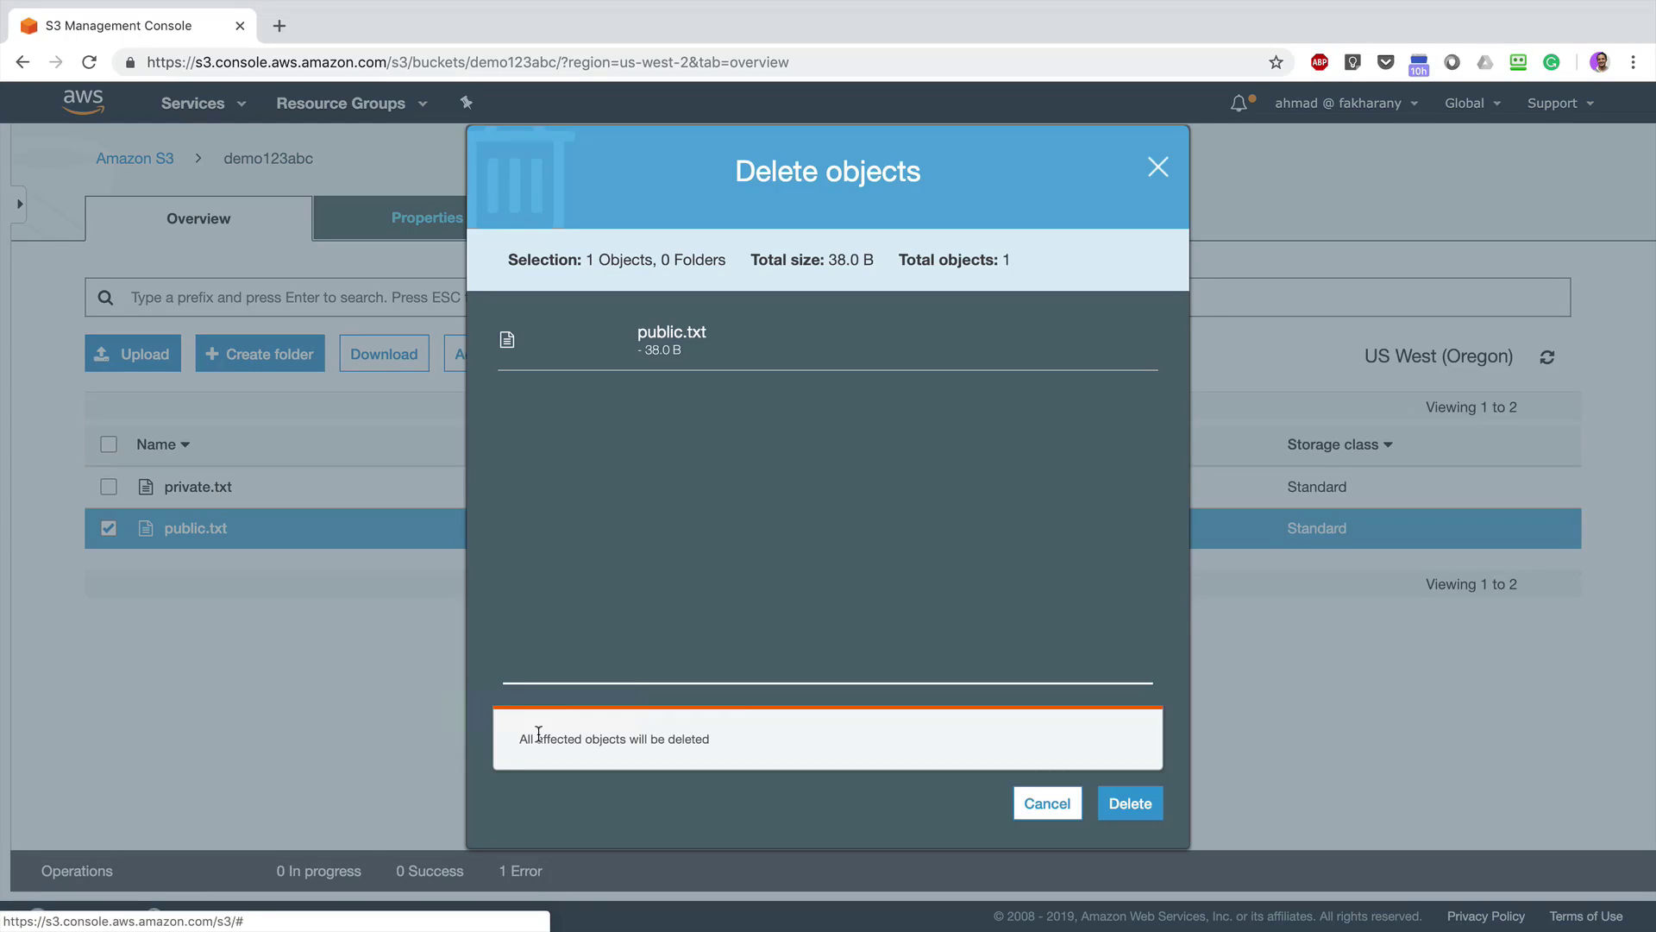
click(1128, 802)
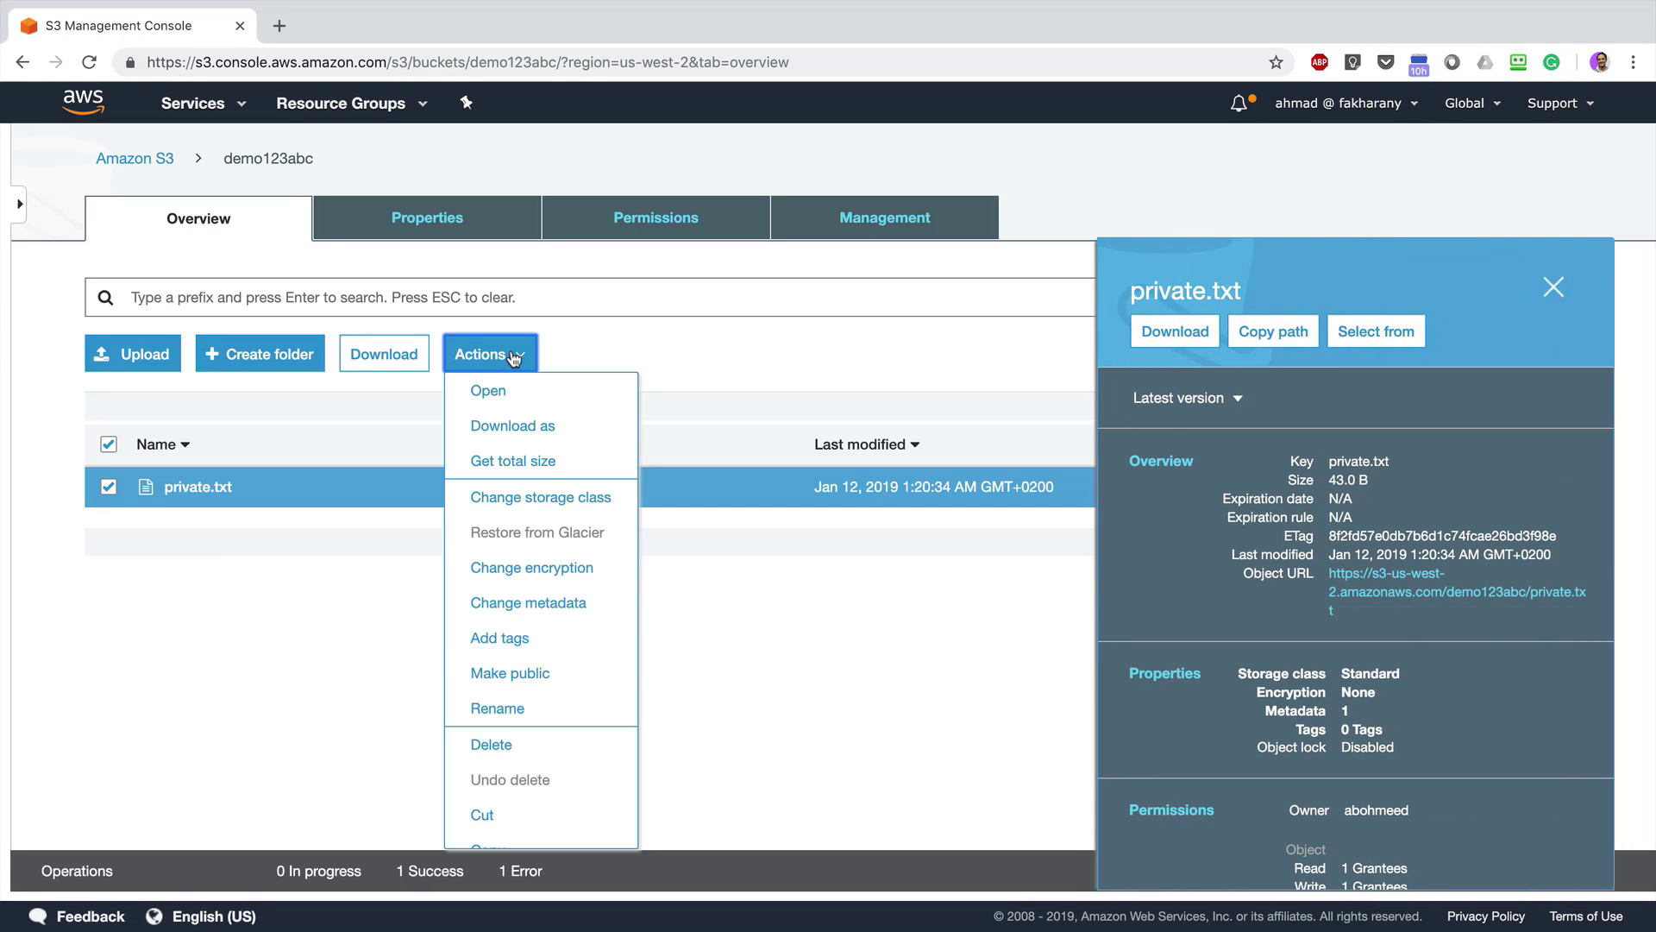
Rename private.txt to private2.txt and save the new name
click(497, 707)
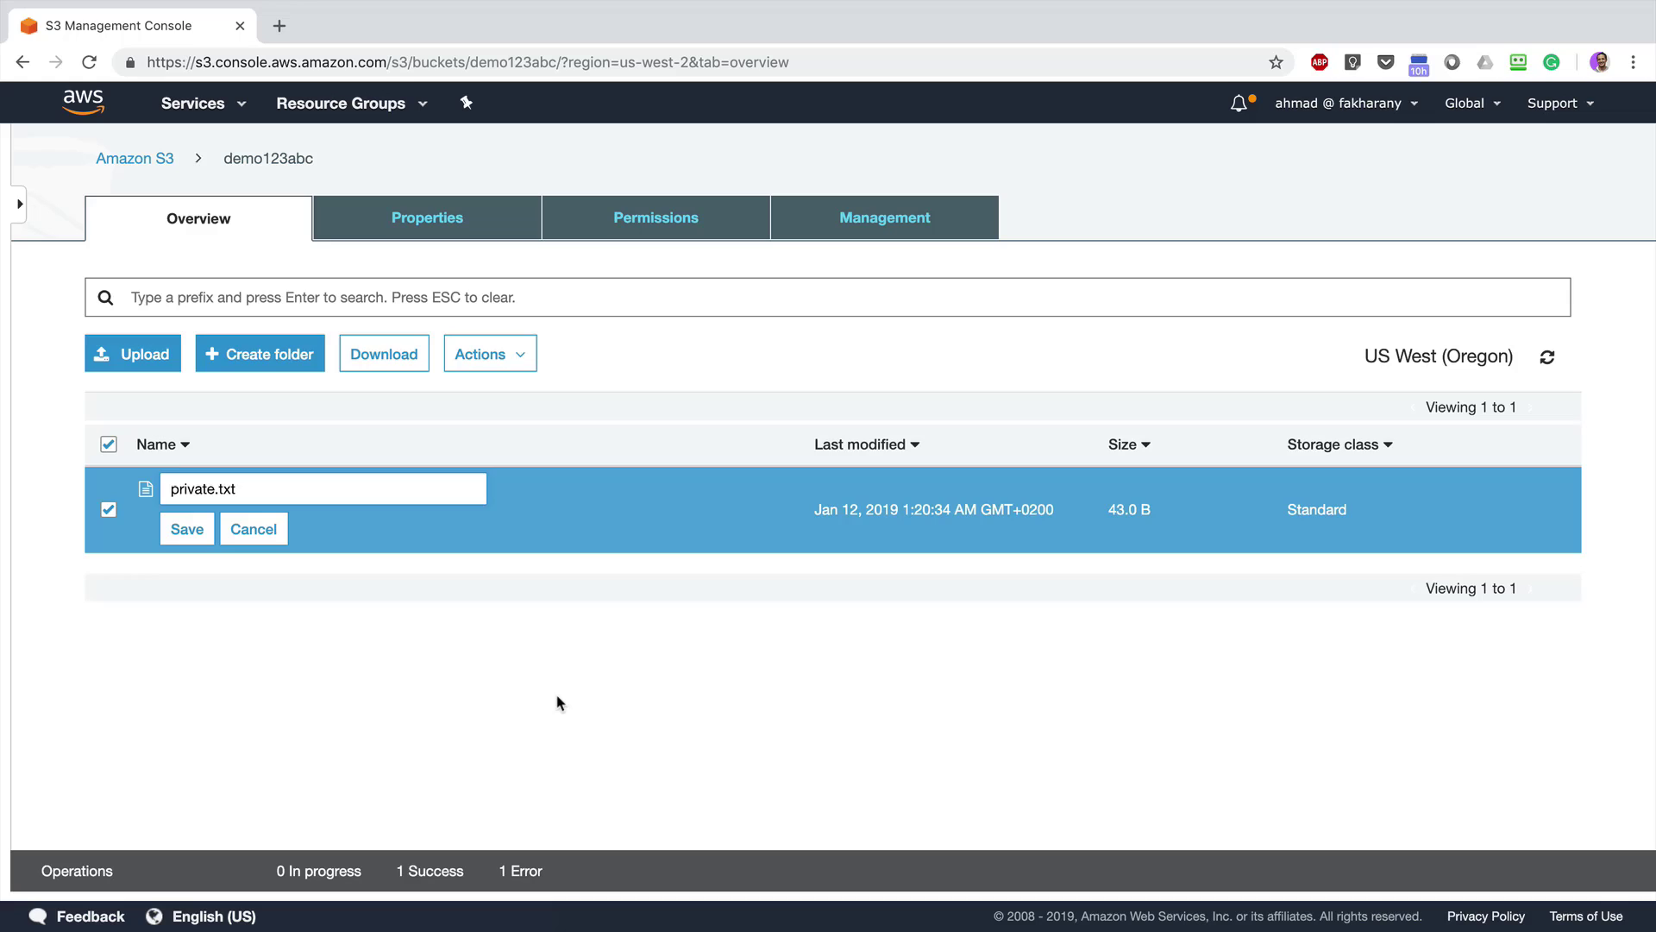
click(227, 488)
text(2)
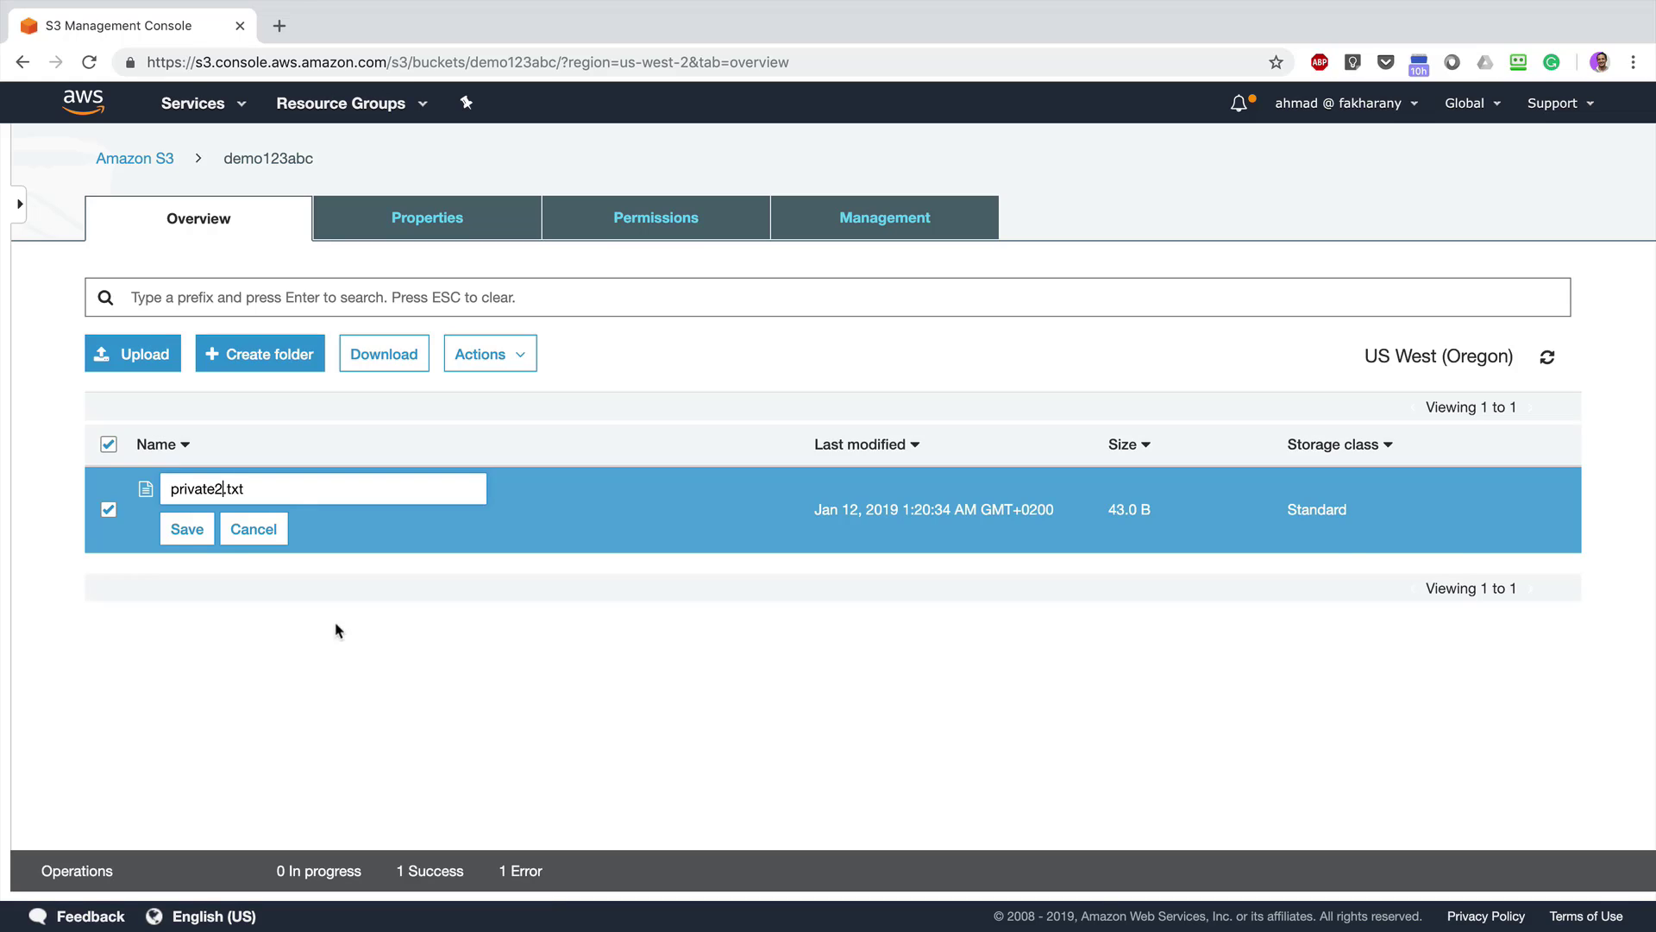
click(187, 528)
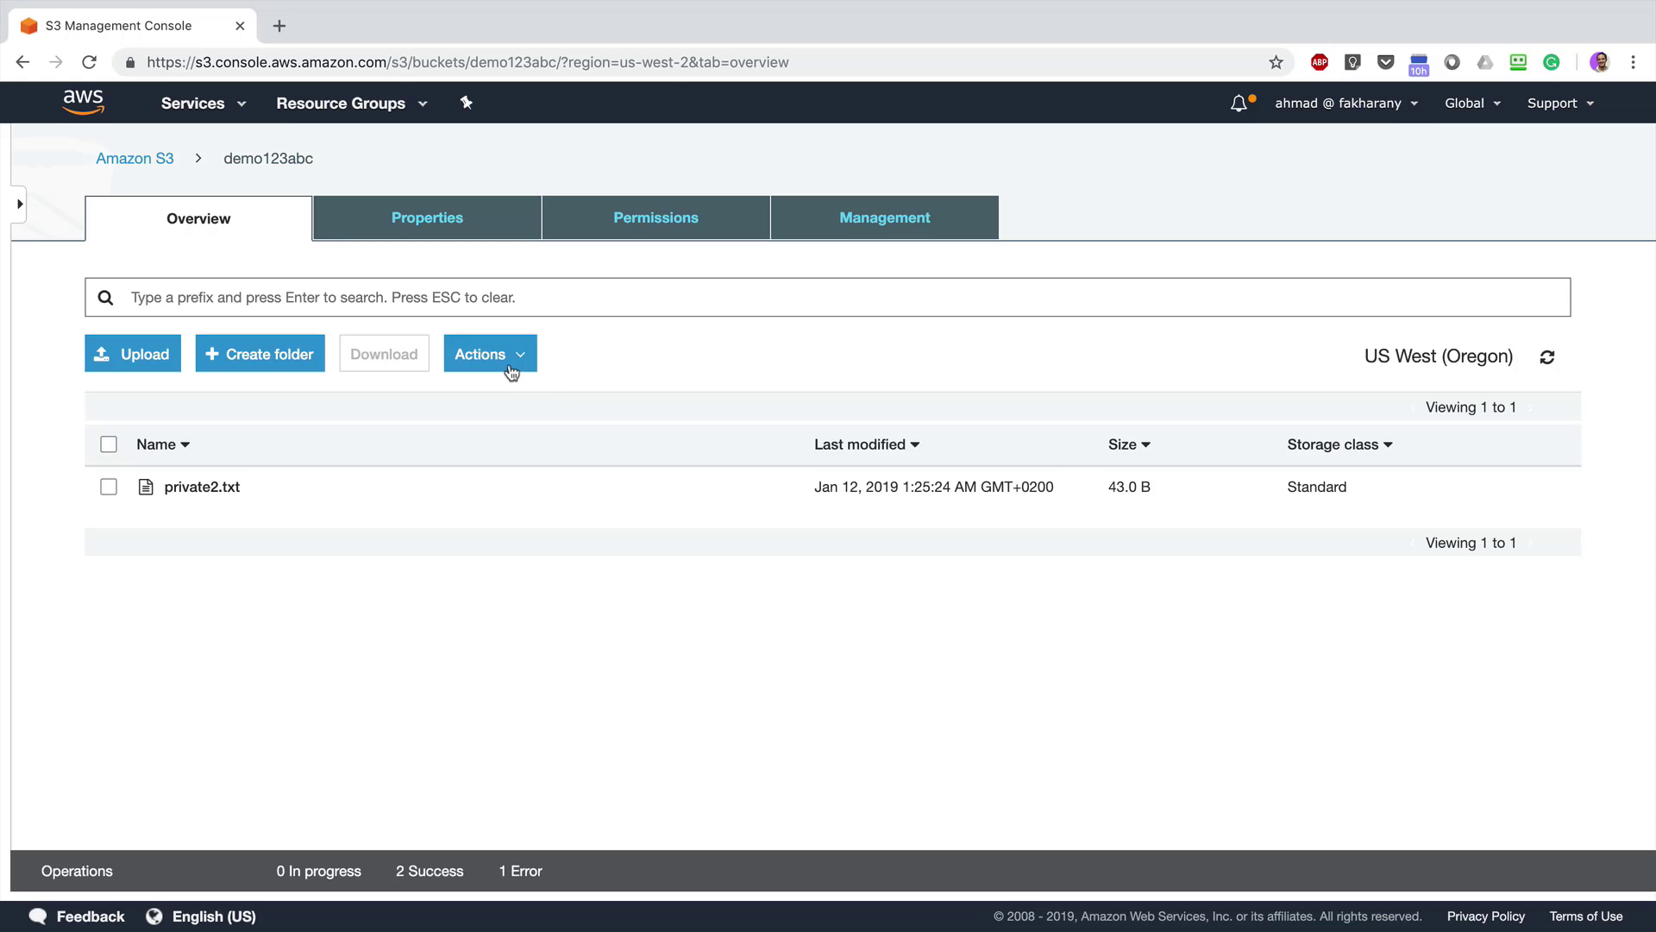
Copy private2.txt via its Actions menu and return to the S3 buckets list
click(107, 487)
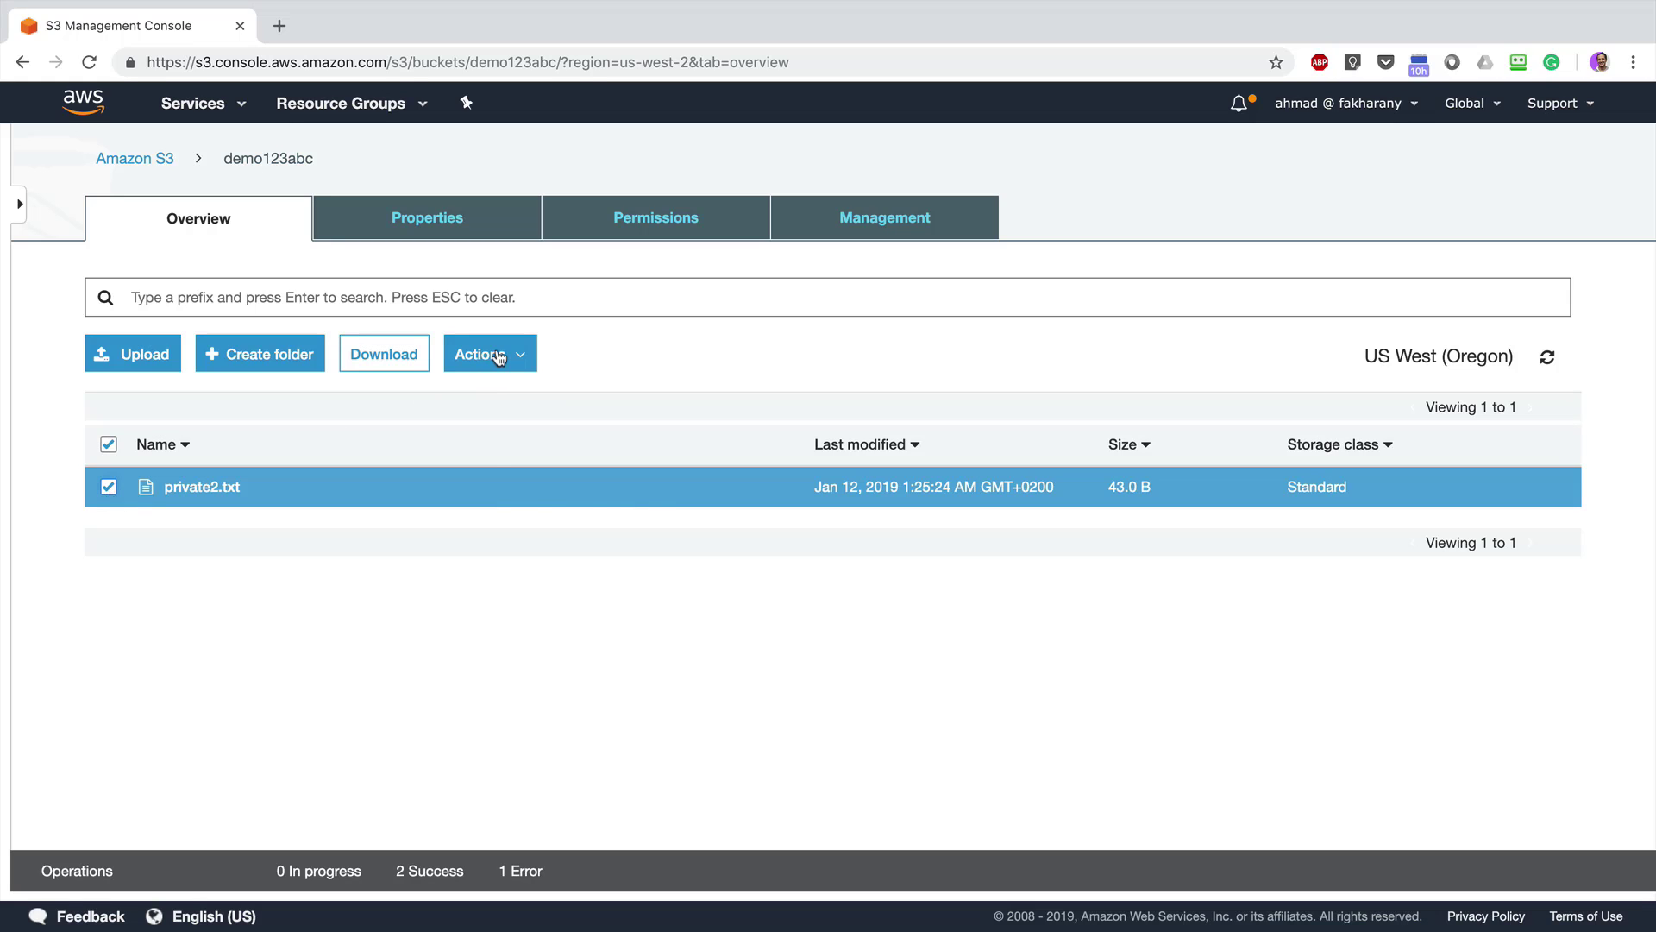
click(488, 352)
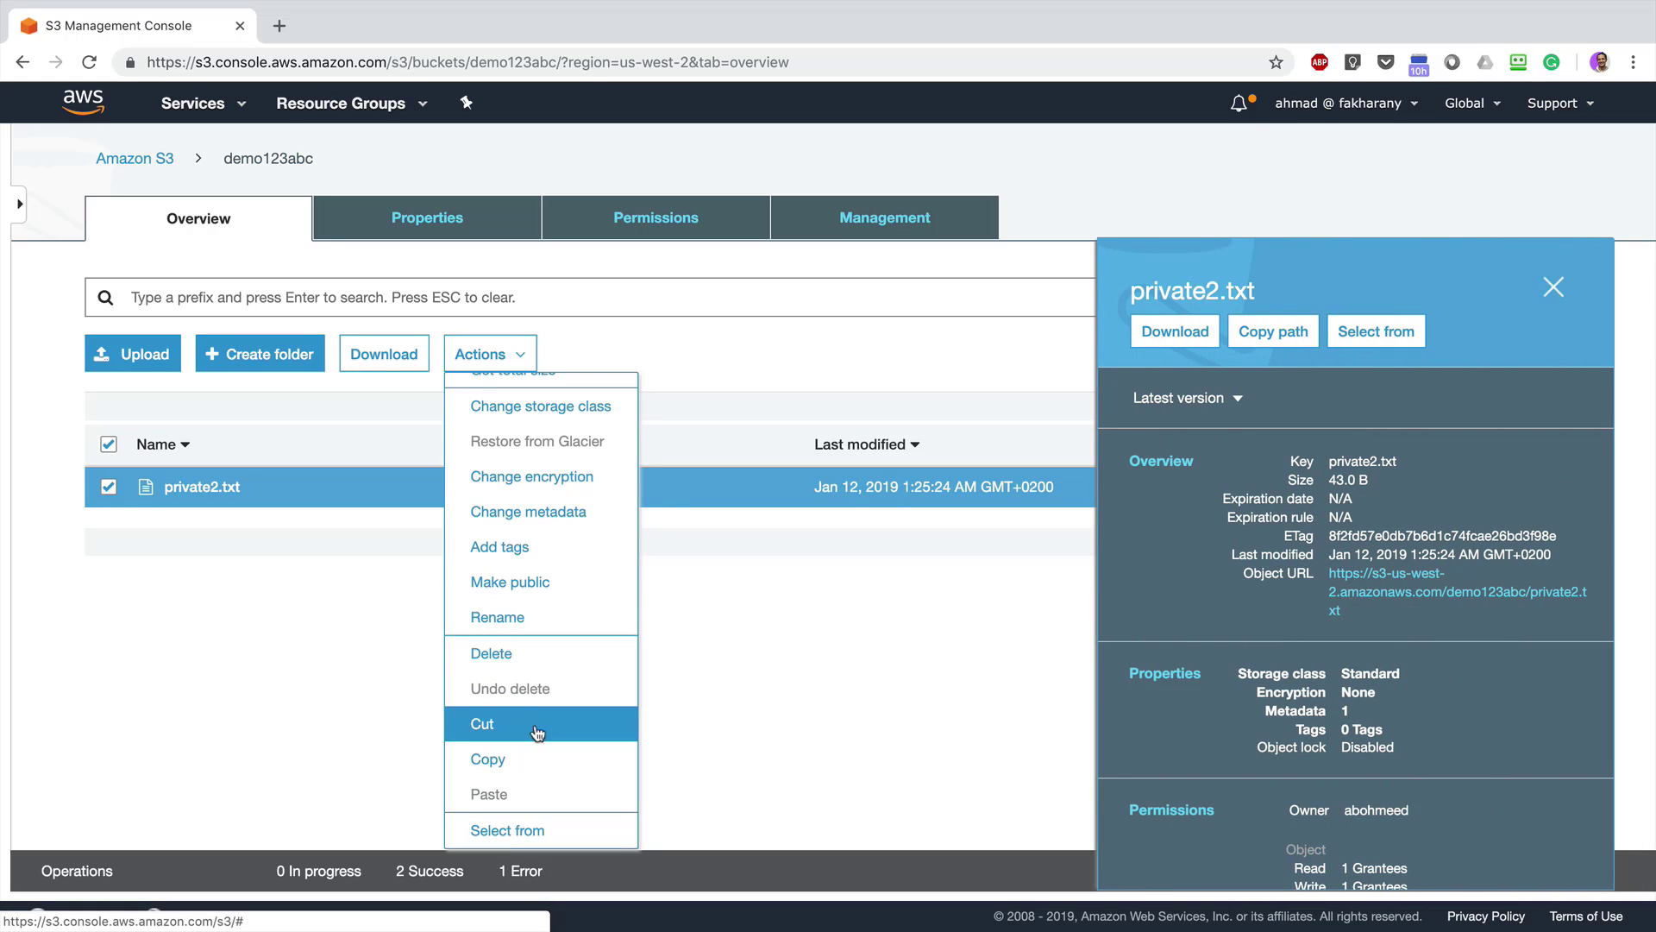
mouse_move(533, 766)
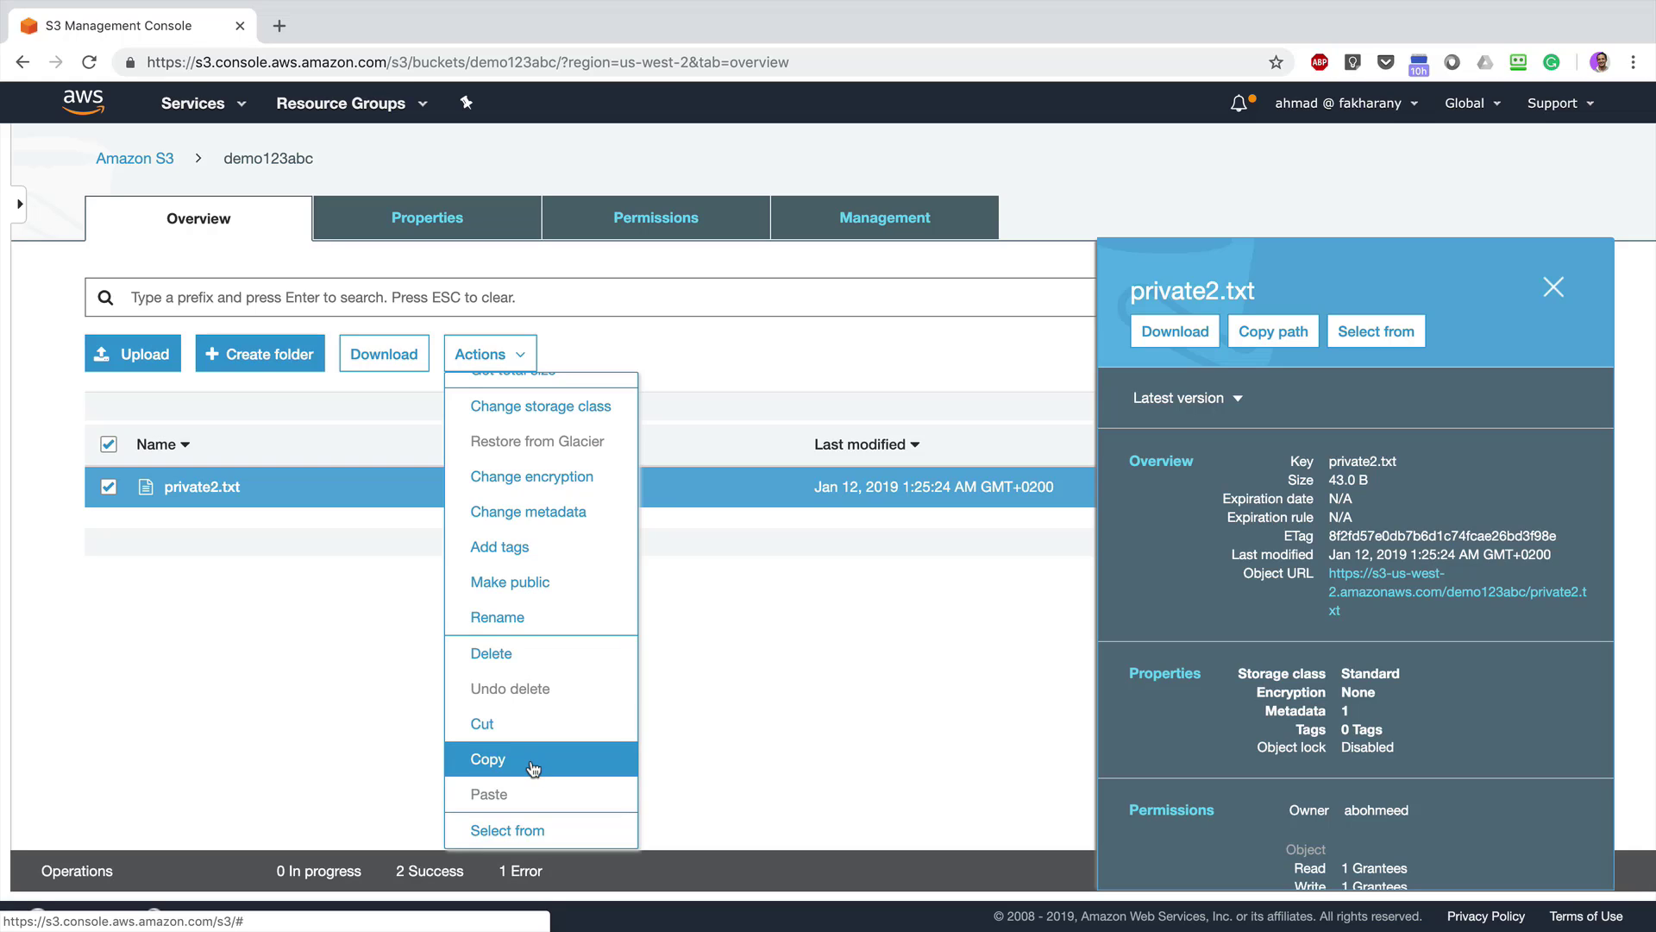
click(135, 157)
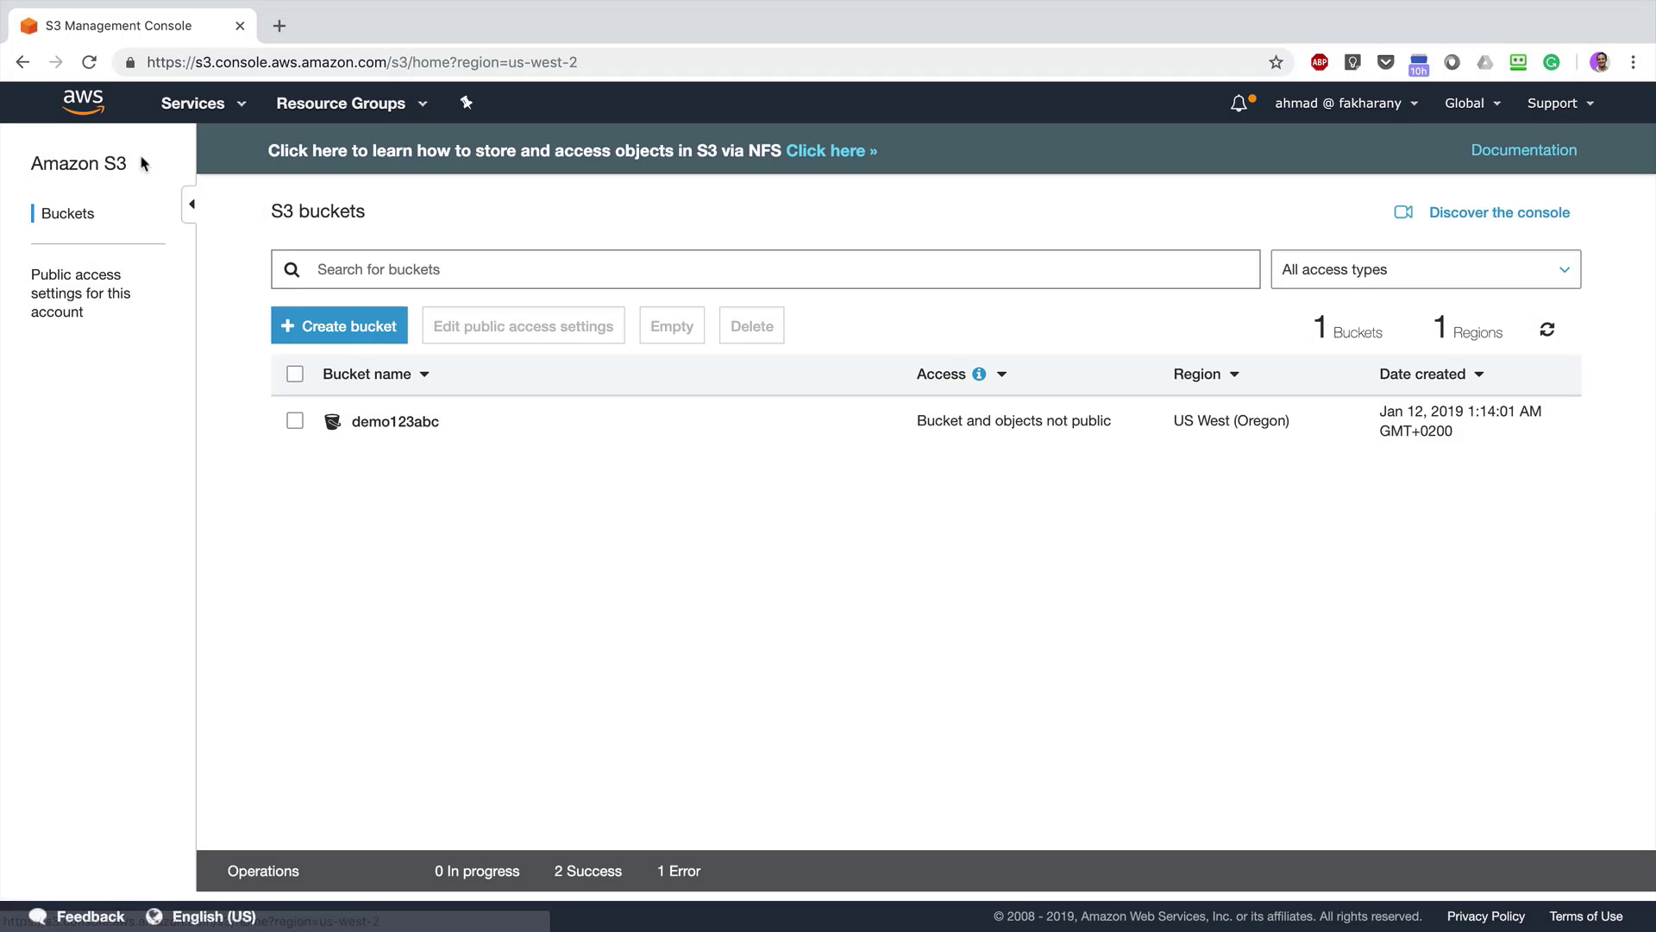
Create bucket demo1234abcd in US West (Oregon) and open its empty overview
click(338, 324)
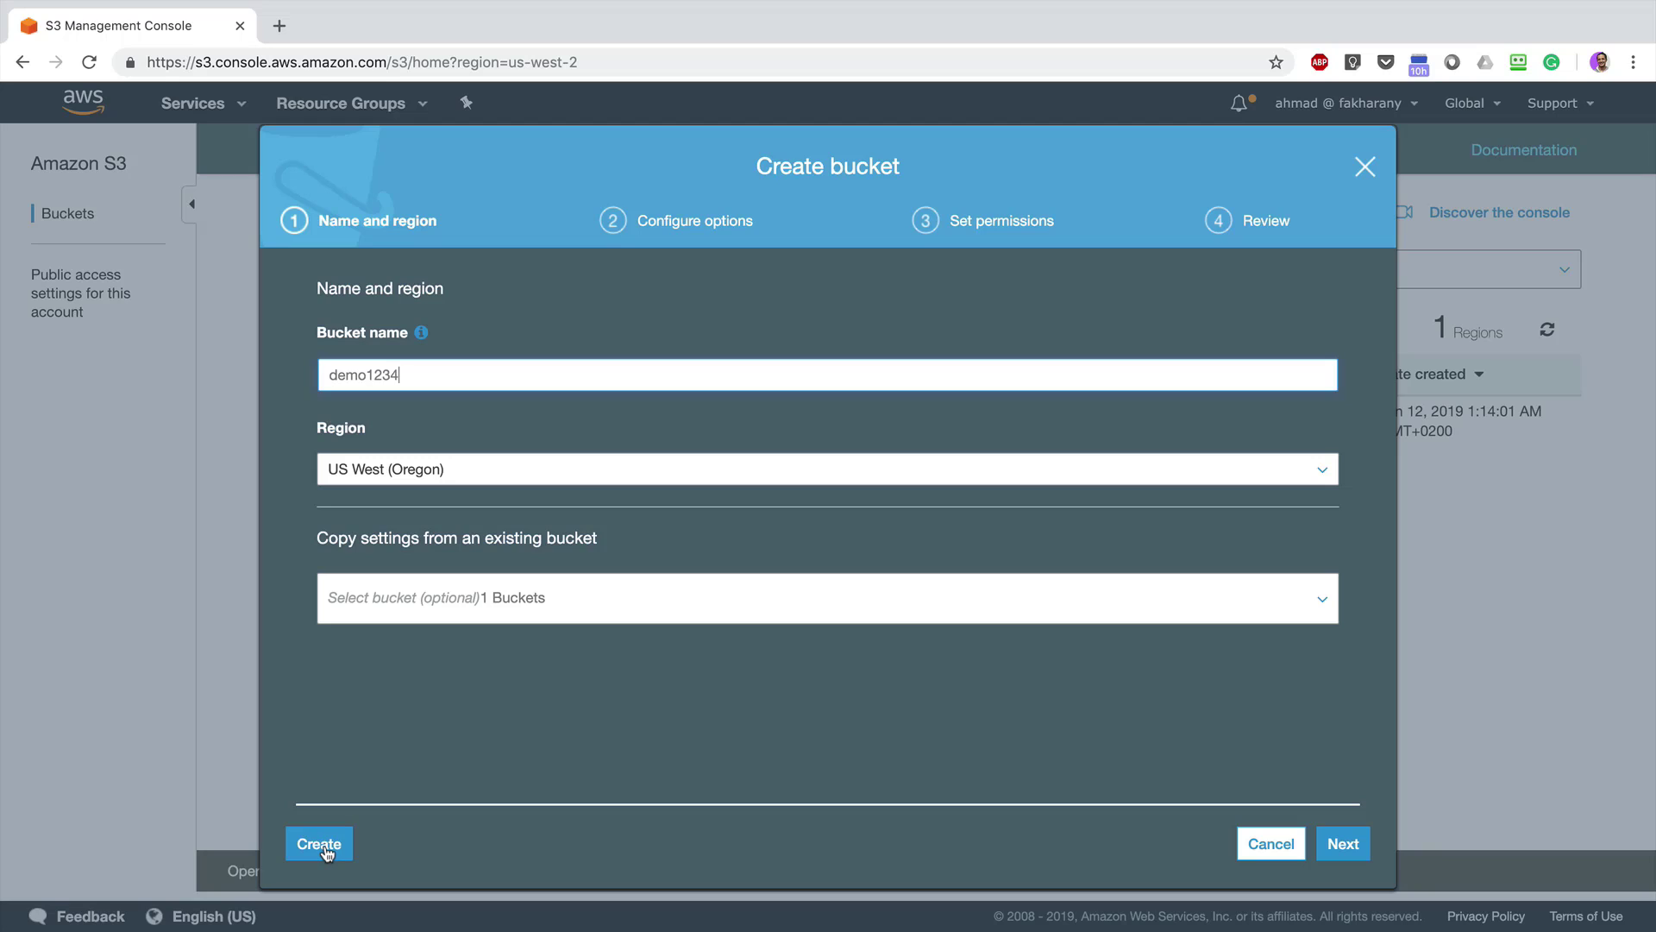
text(abc)
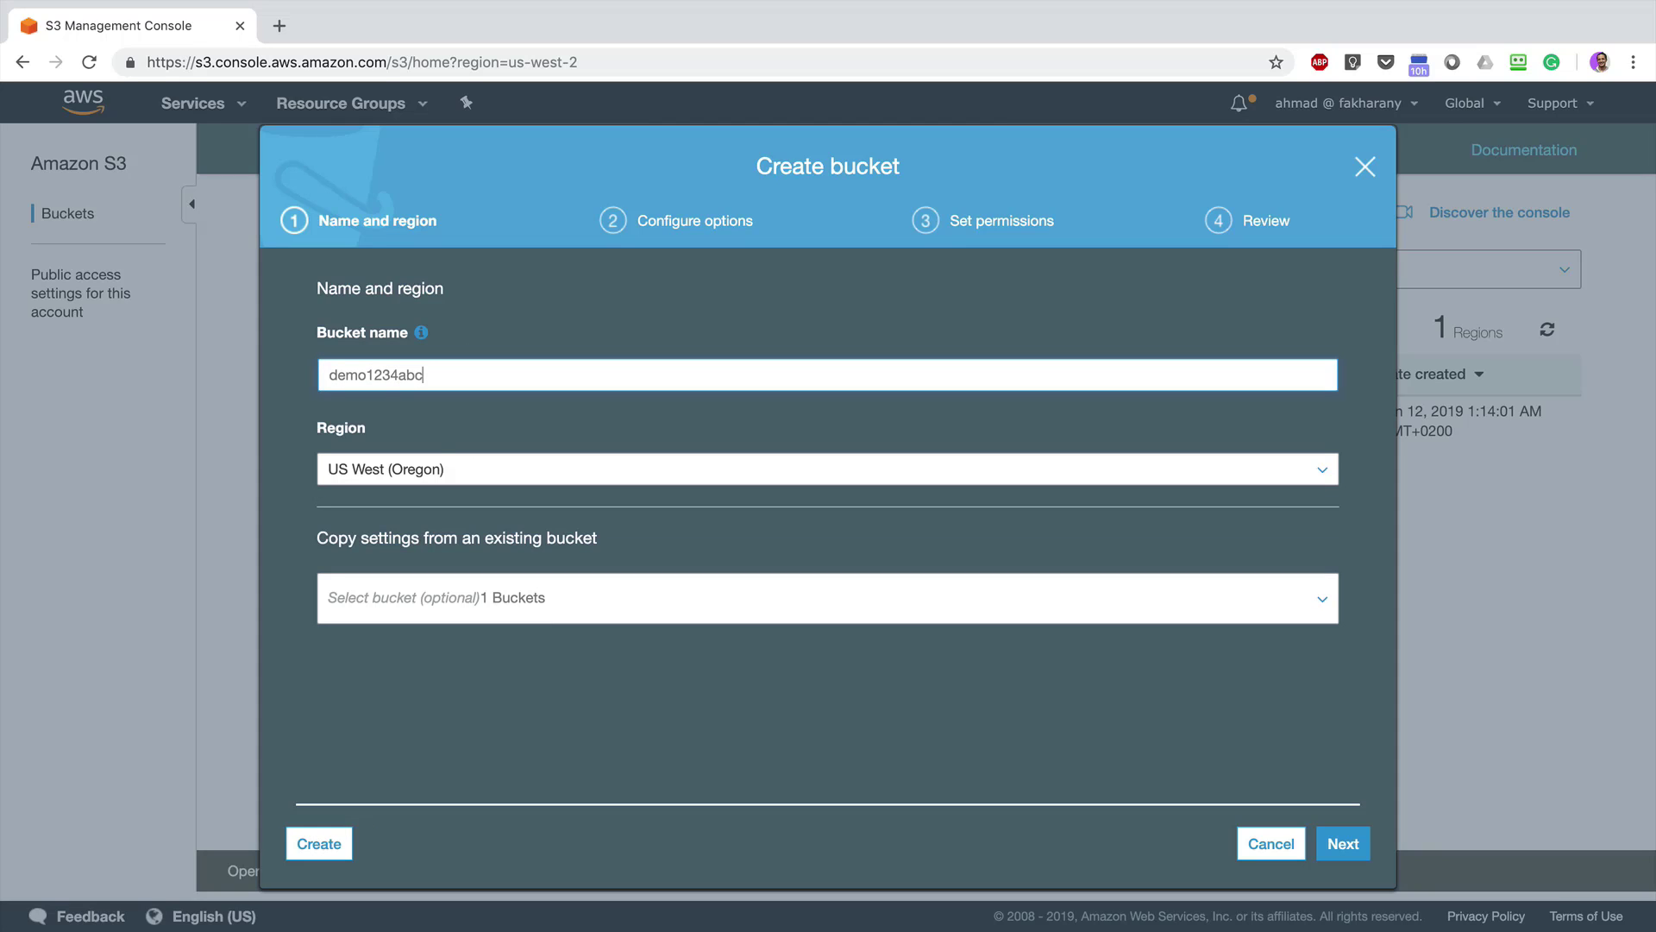
text(d)
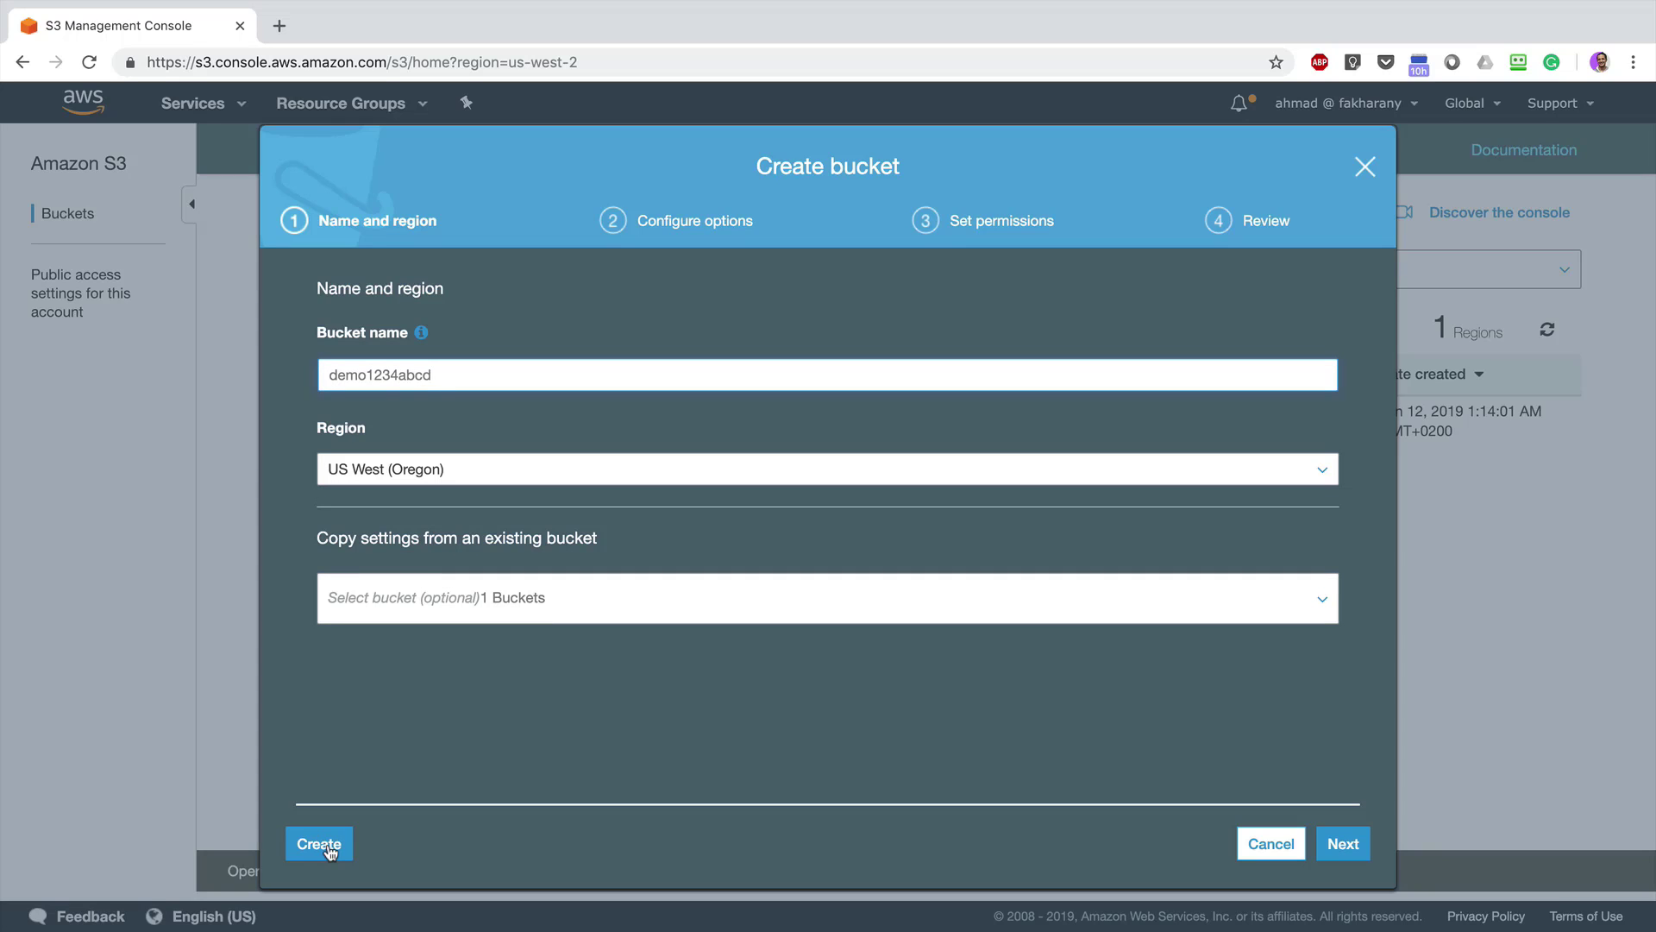
click(317, 843)
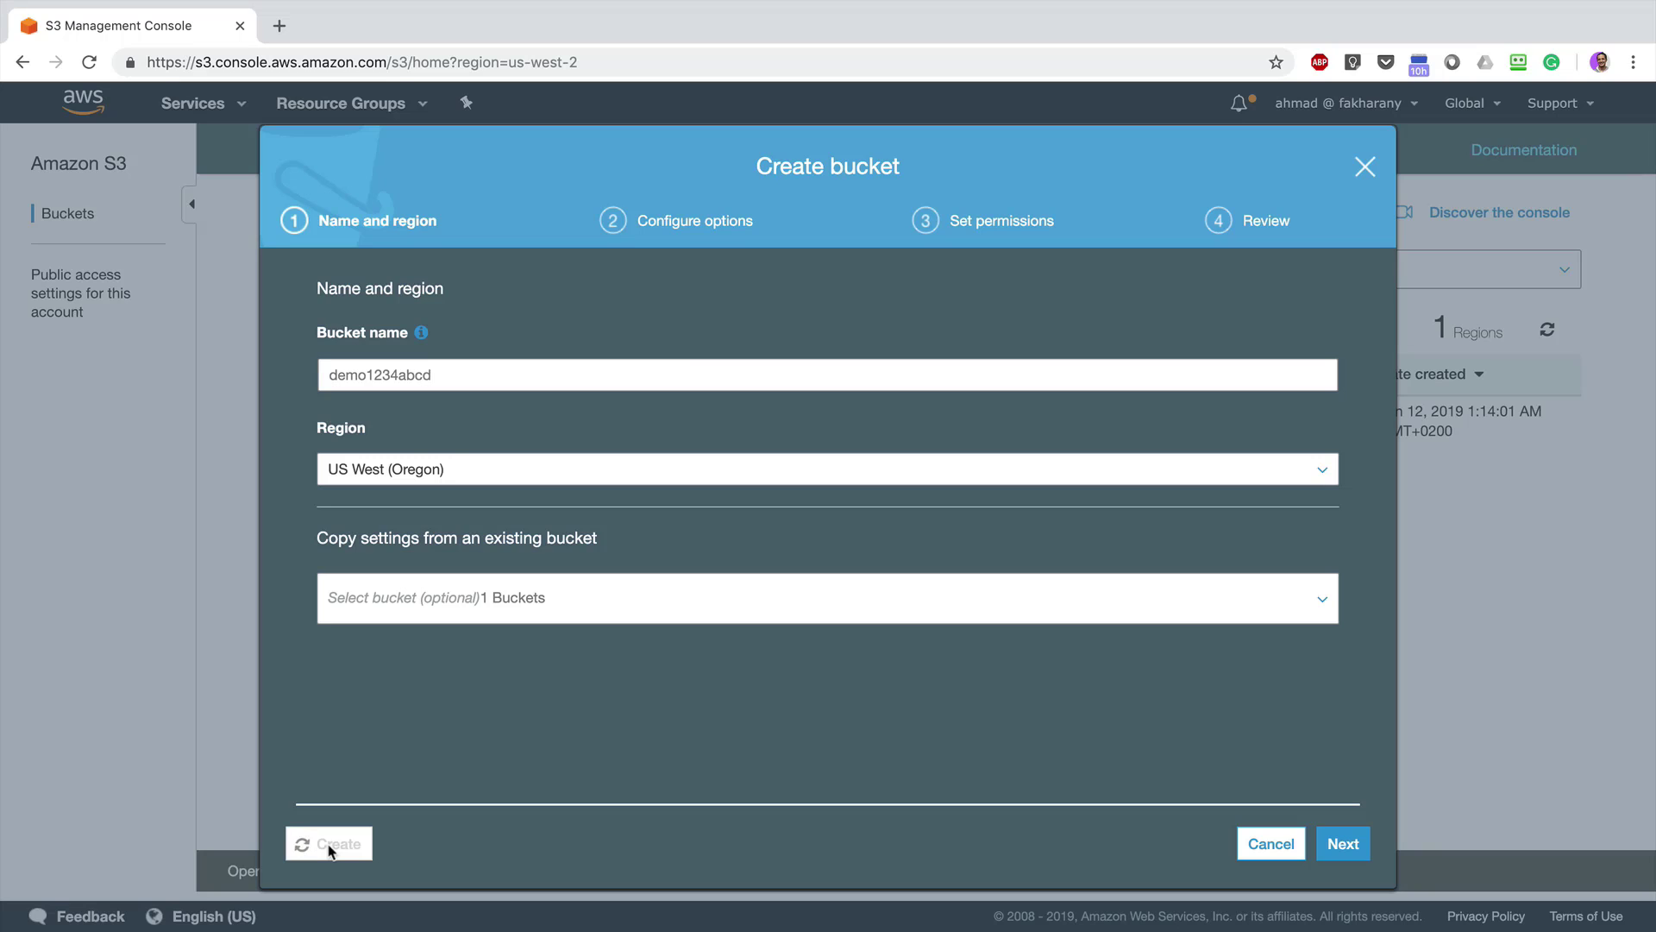
click(328, 843)
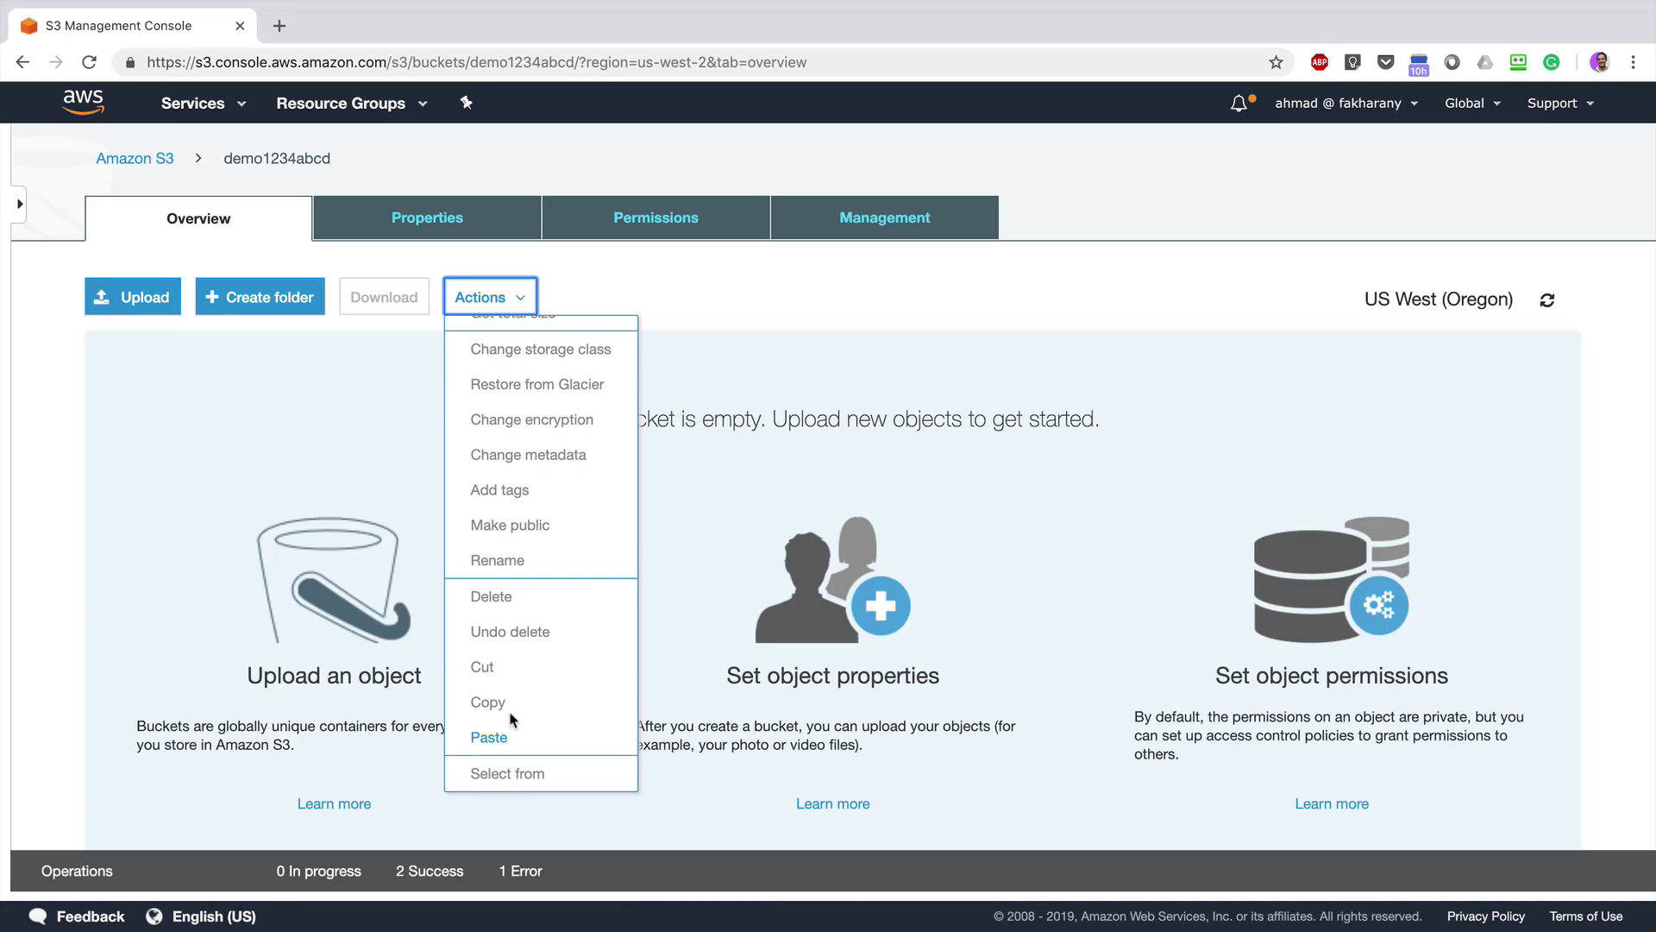
Paste private2.txt into bucket demo1234abcd and confirm in the Copy and paste dialog
click(488, 737)
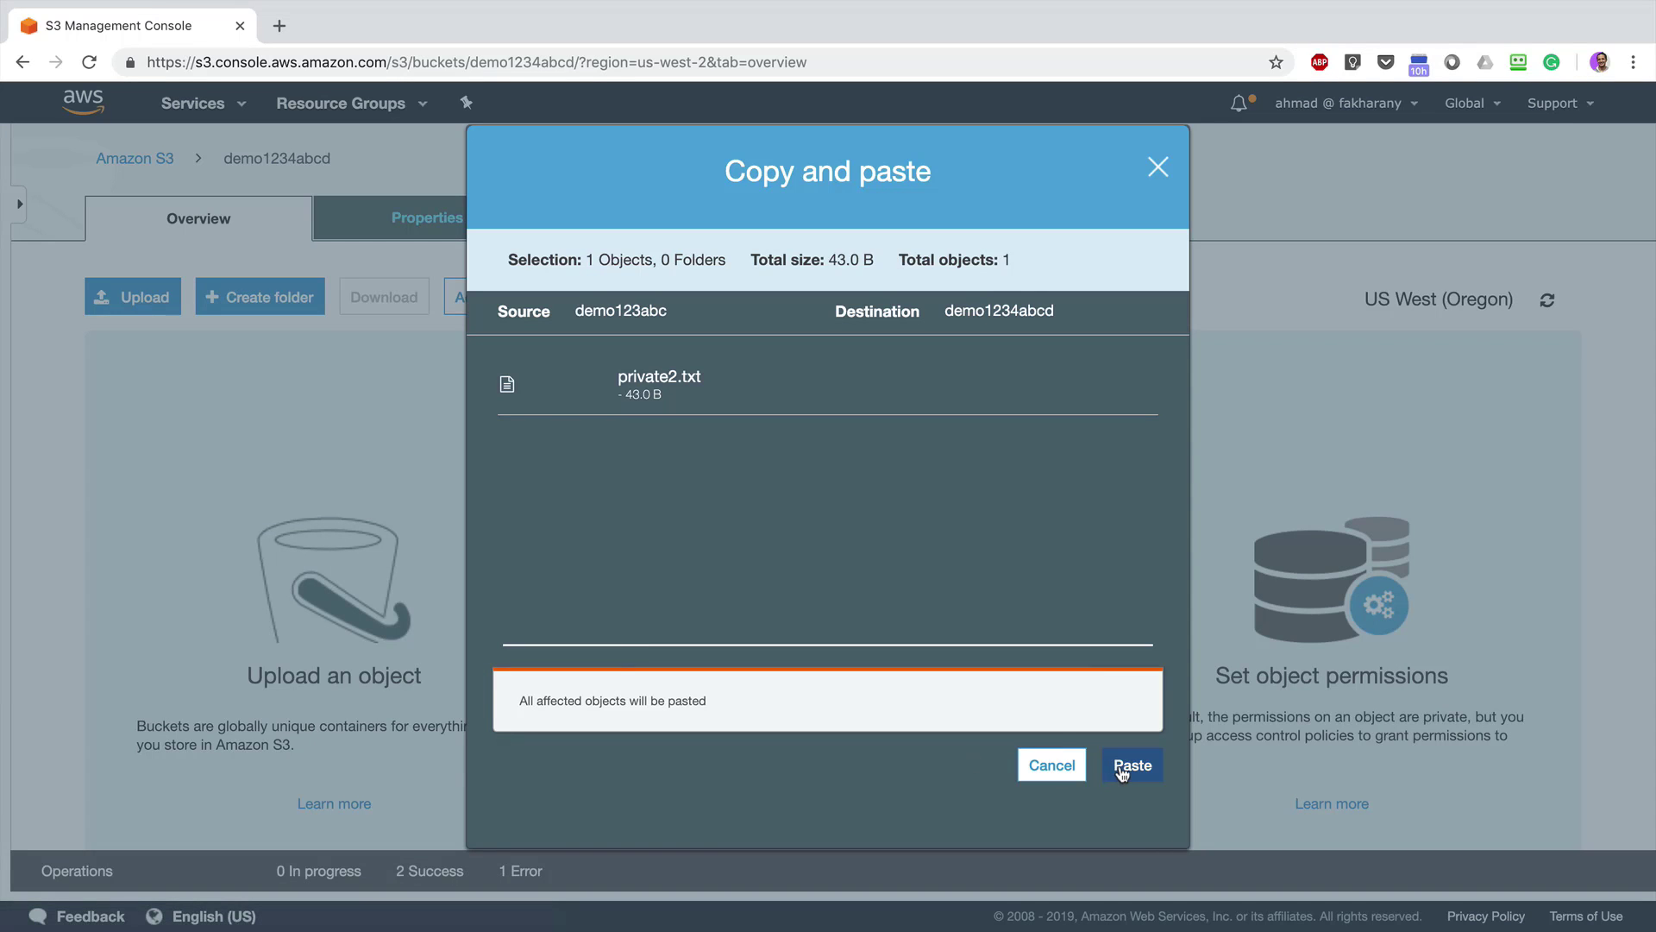
click(1130, 764)
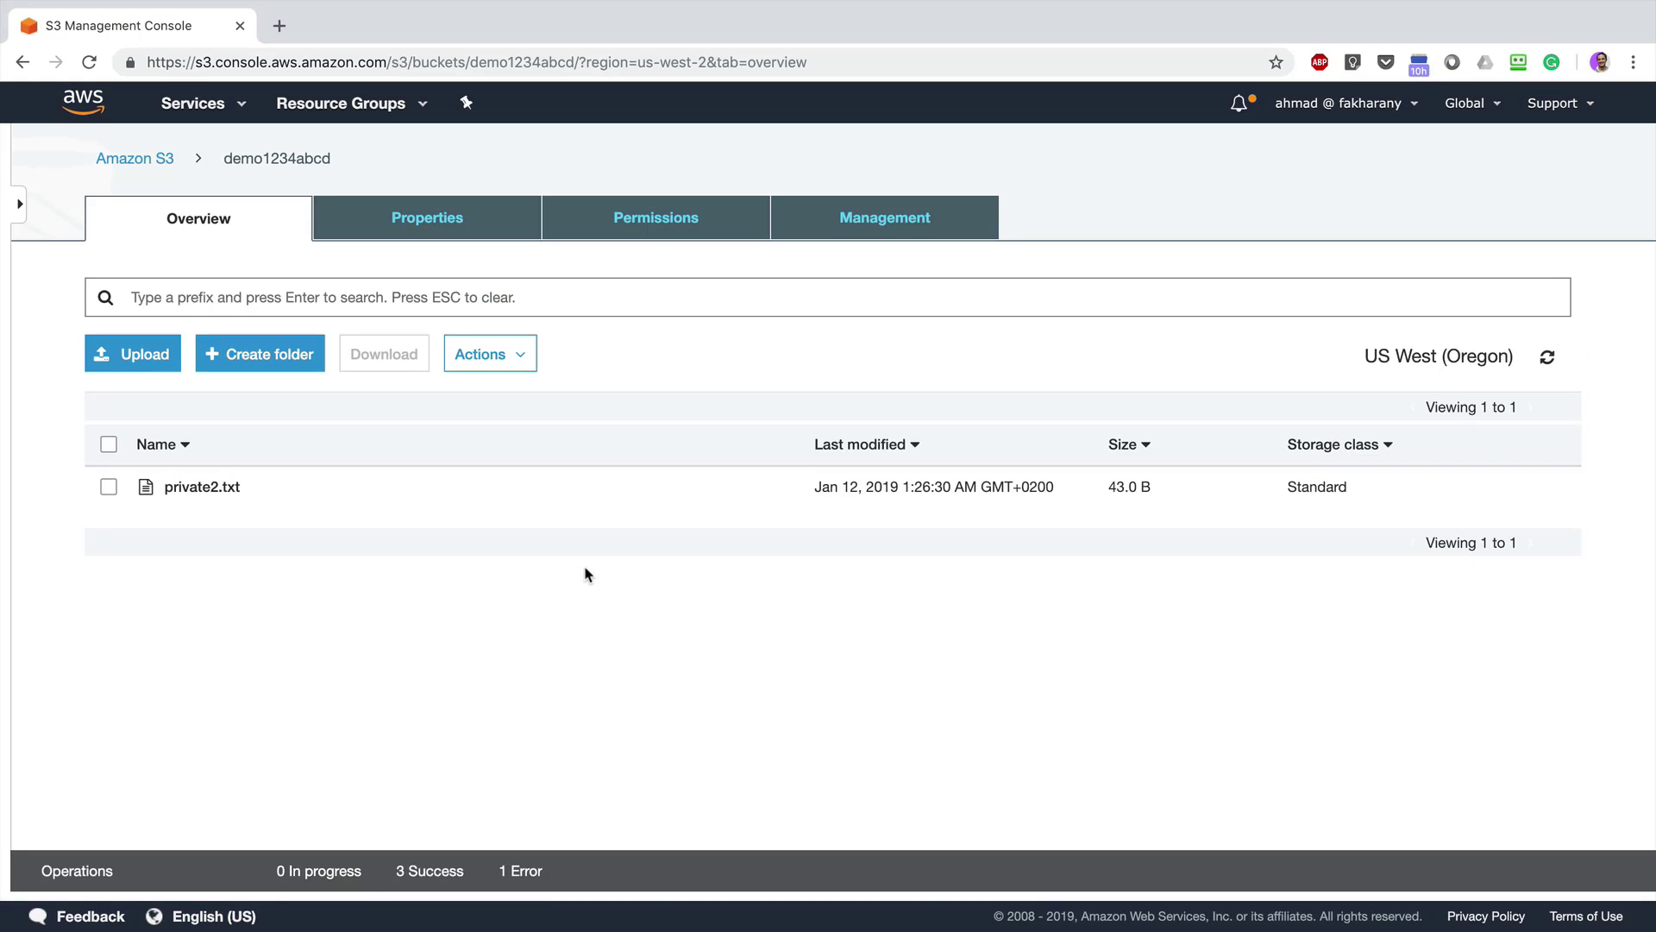